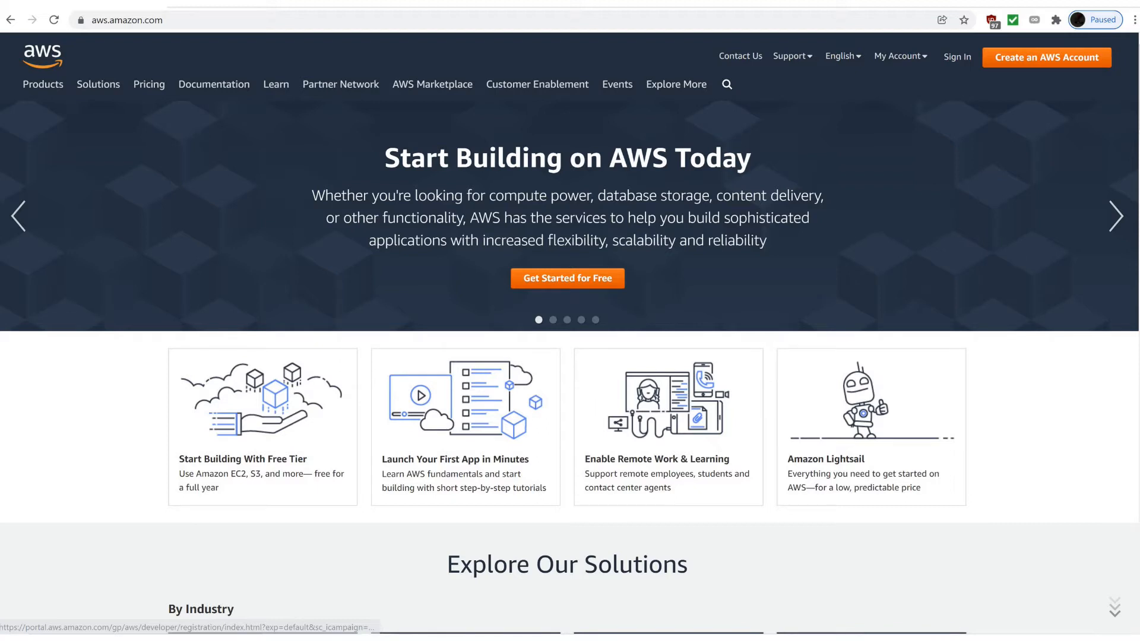
Begin a new AWS account, filling email, password, account name and security characters
click(1045, 57)
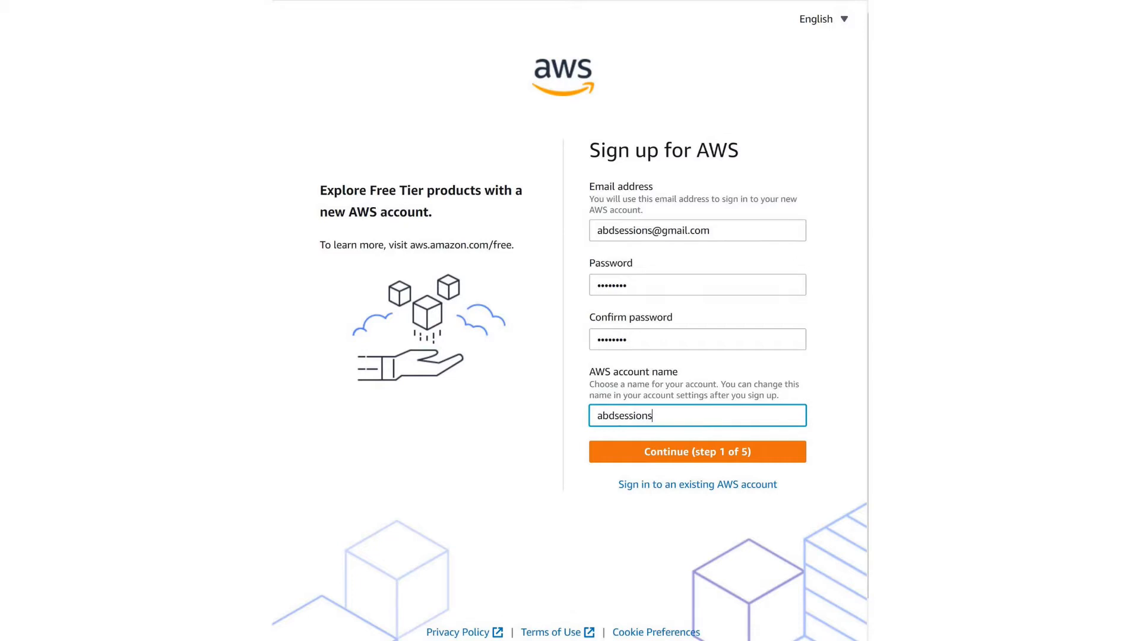
scroll(down, 3)
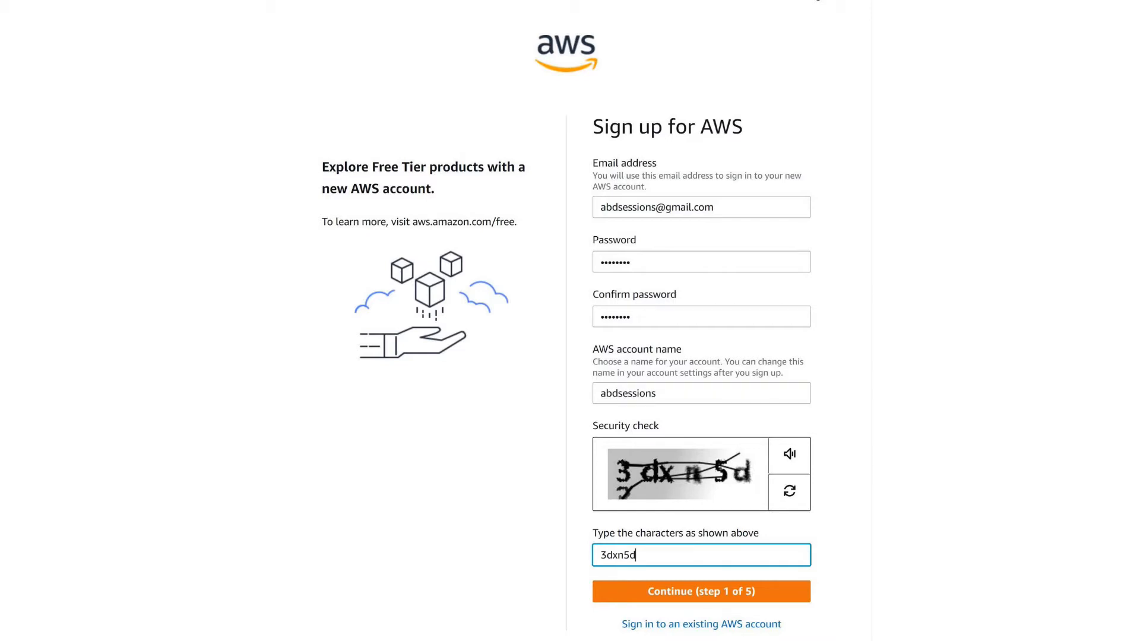
Continue past step 1 and enter personal US contact details, accepting the customer agreement
click(699, 590)
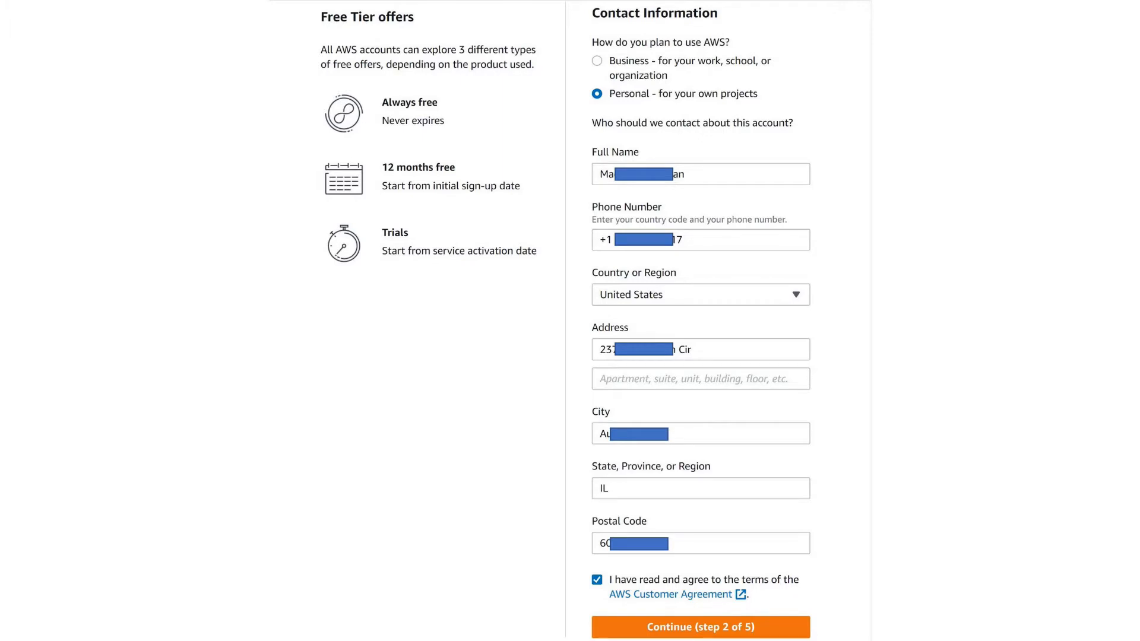
Continue past step 2 and enter card details with January 2024 expiry, billed to the contact address
click(701, 627)
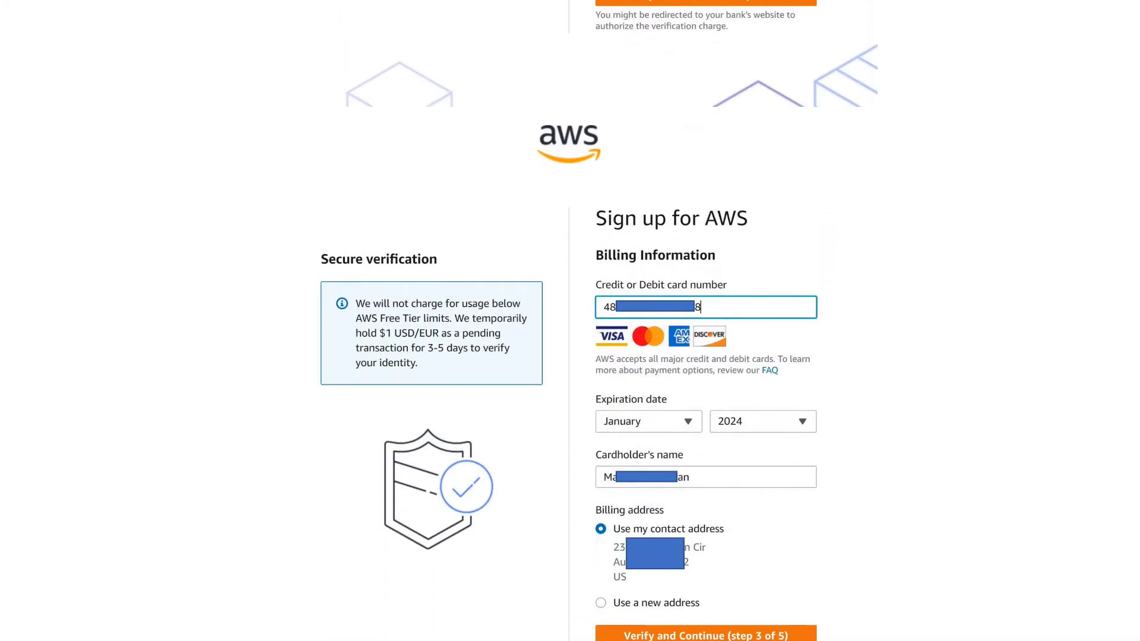
scroll(up, 3)
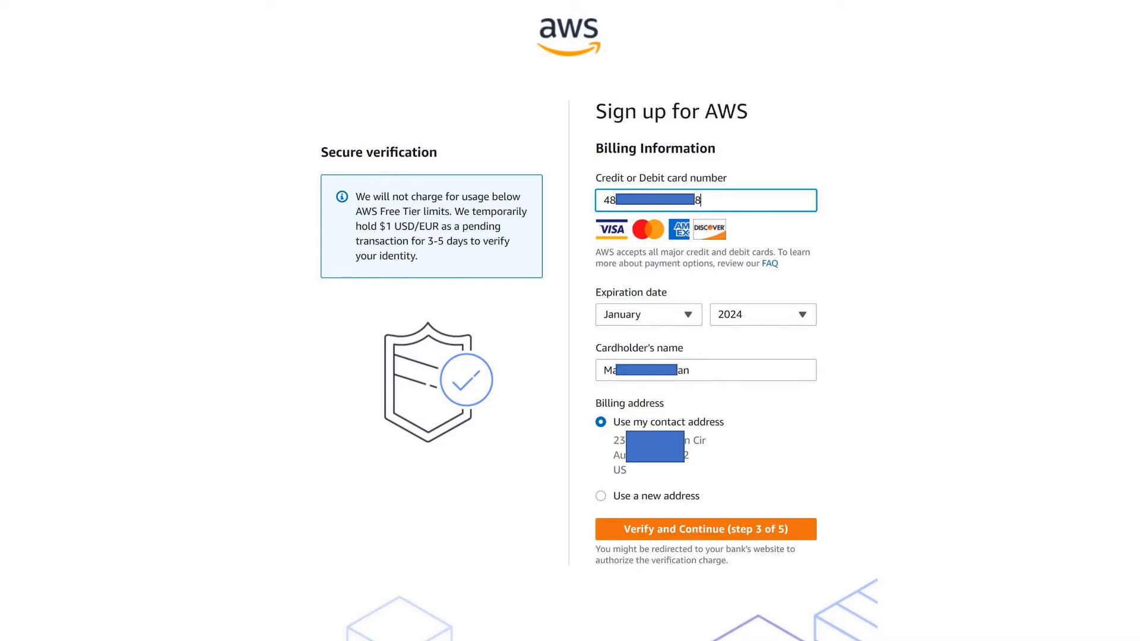
Submit billing info and request an SMS verification code, entering the received code
click(705, 529)
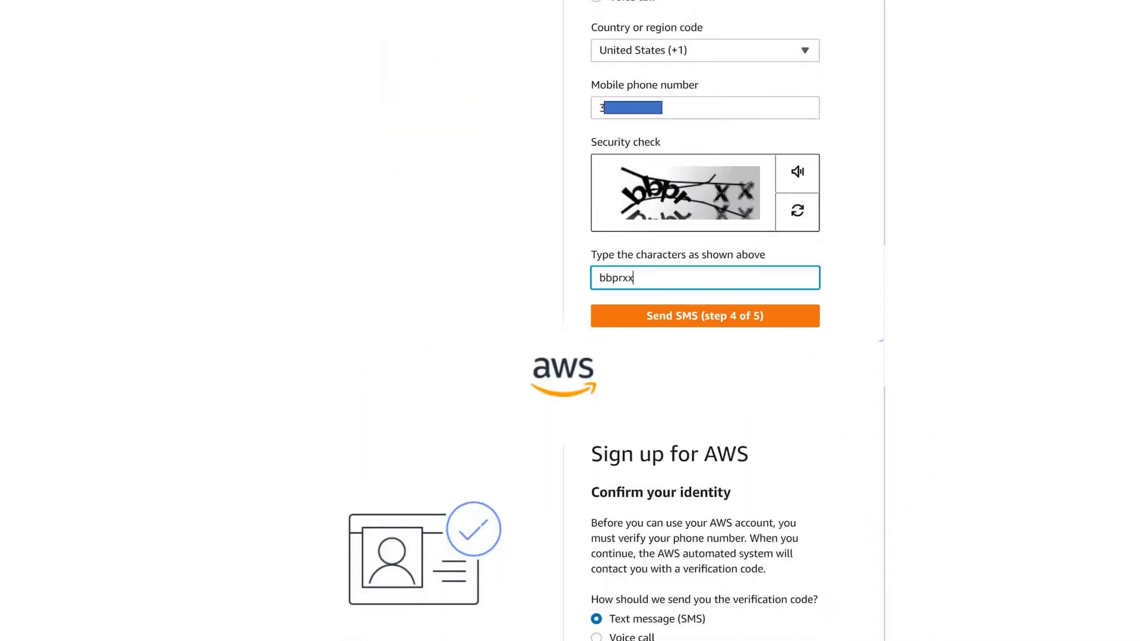
scroll(up, 3)
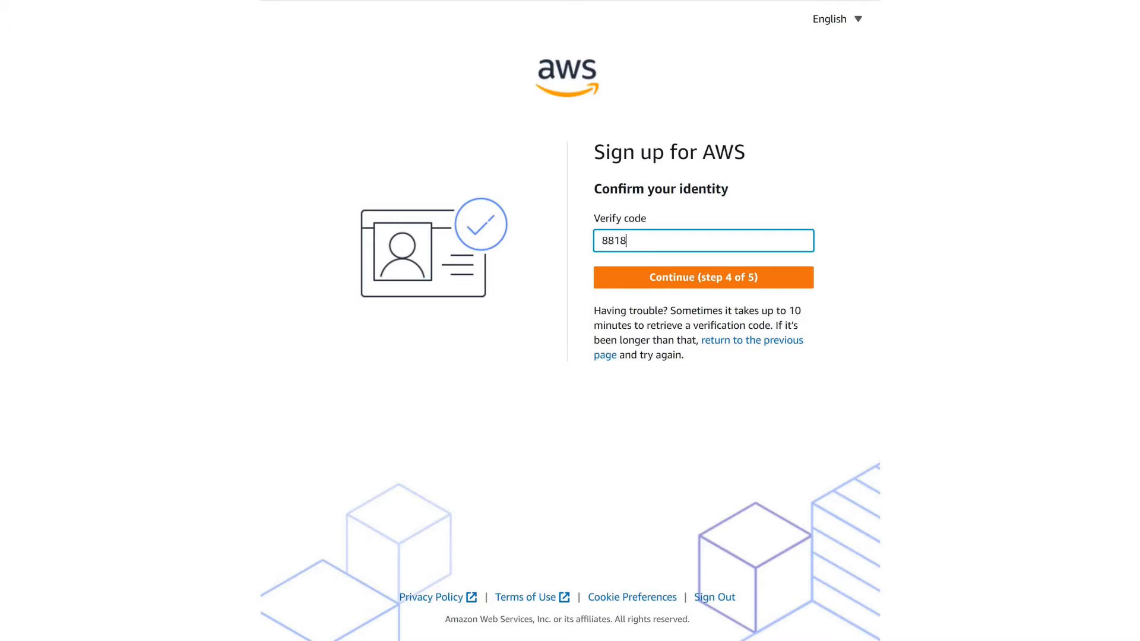
Submit the verification code and complete sign-up on the free Basic support plan
click(702, 276)
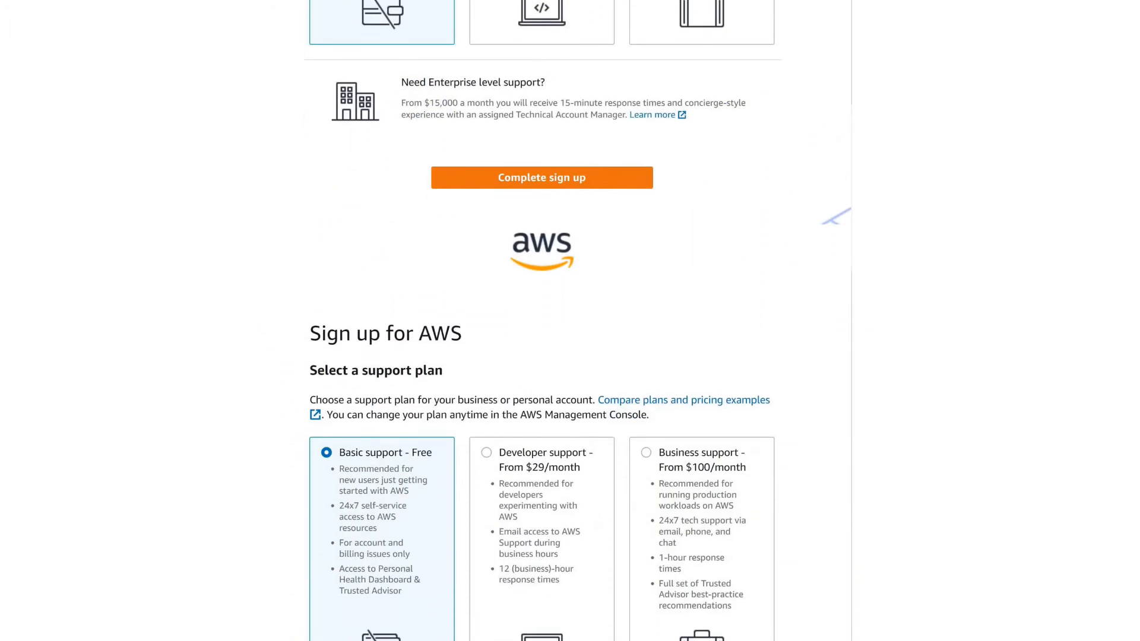
scroll(up, 3)
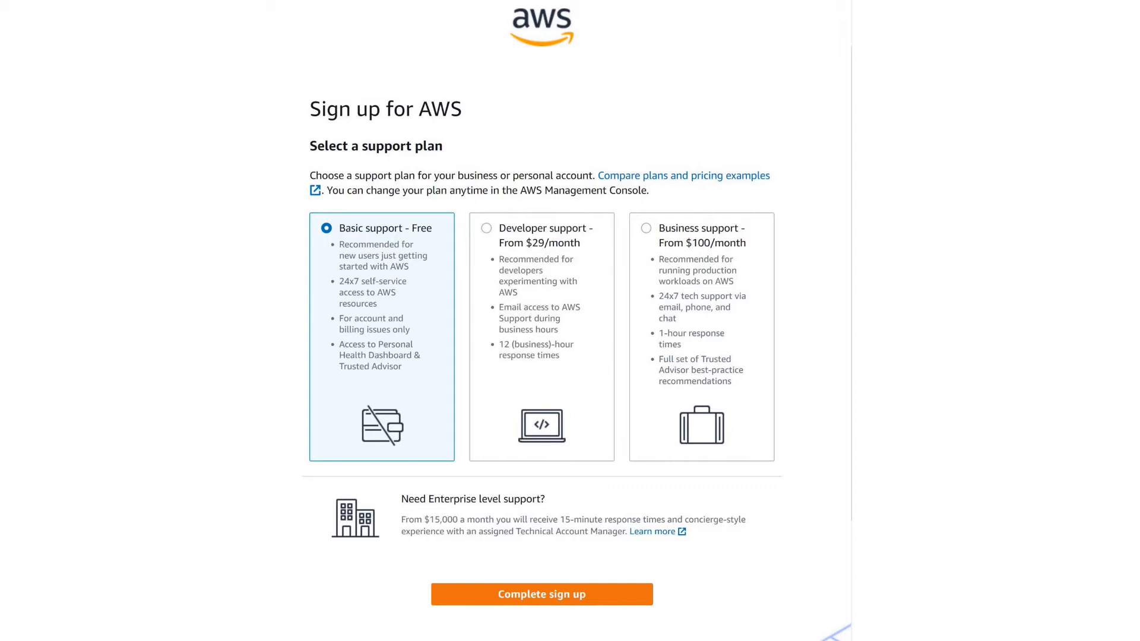
click(542, 594)
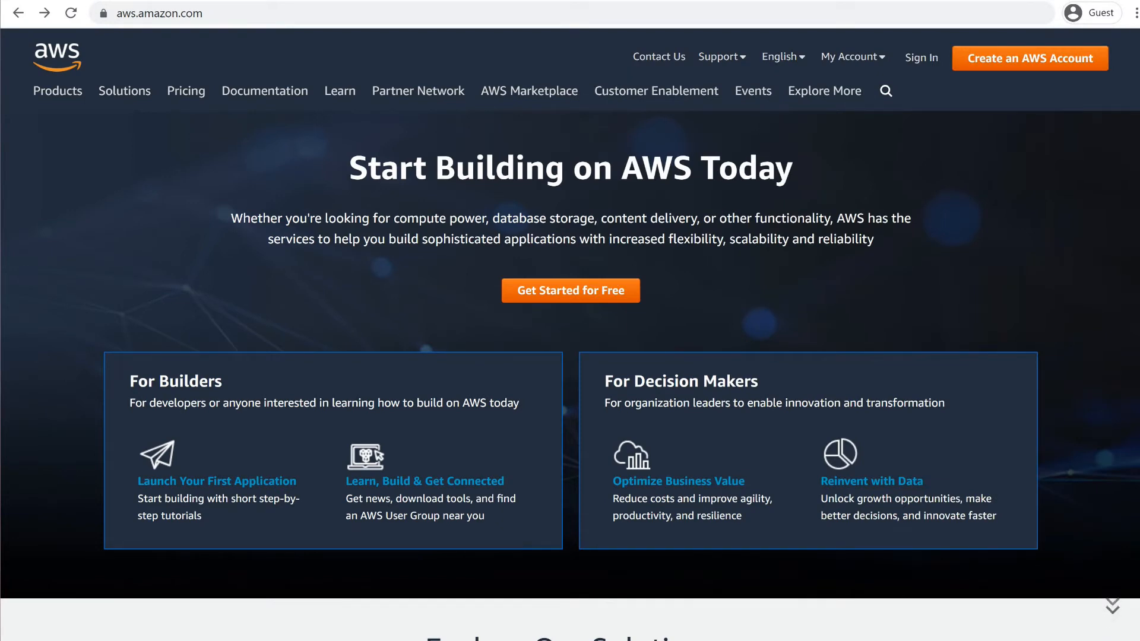
mouse_move(871, 76)
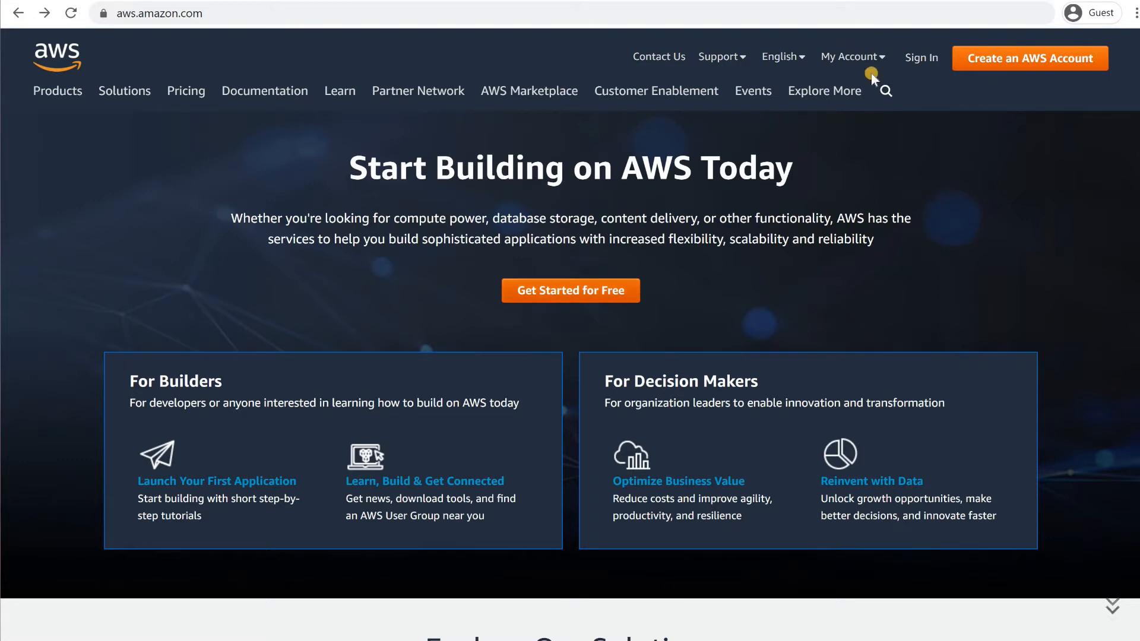
mouse_move(934, 78)
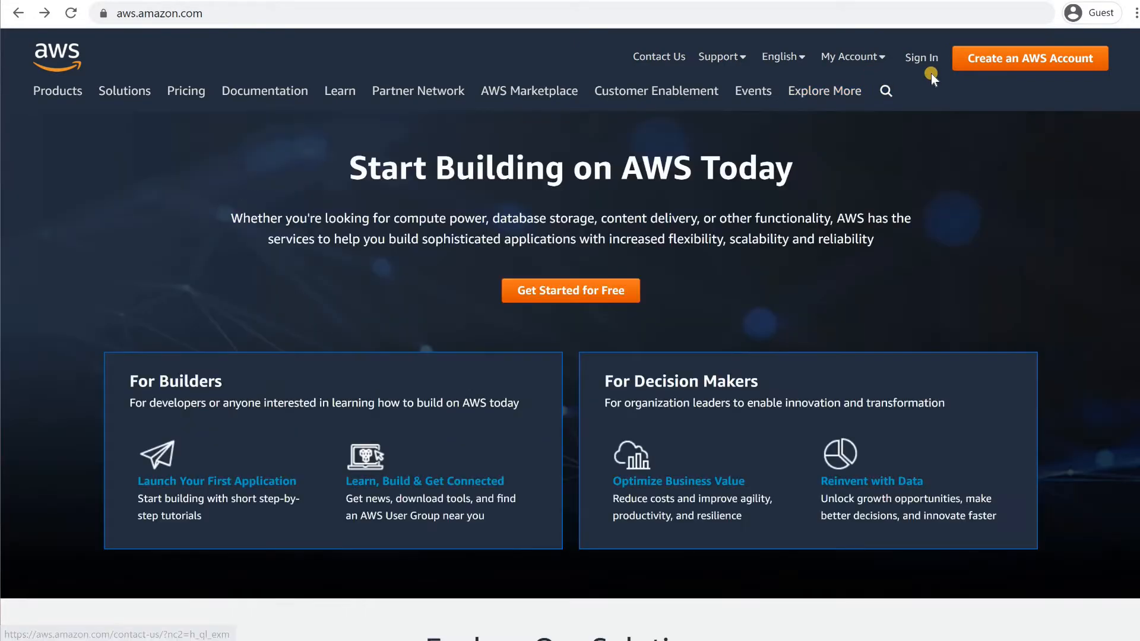
mouse_move(922, 57)
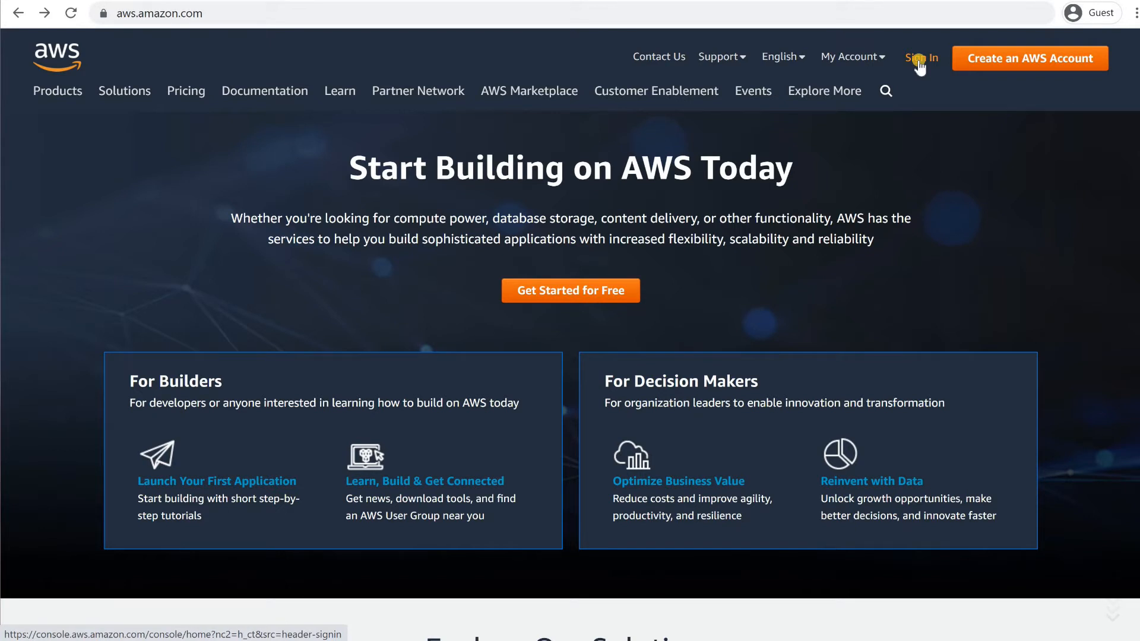
click(921, 58)
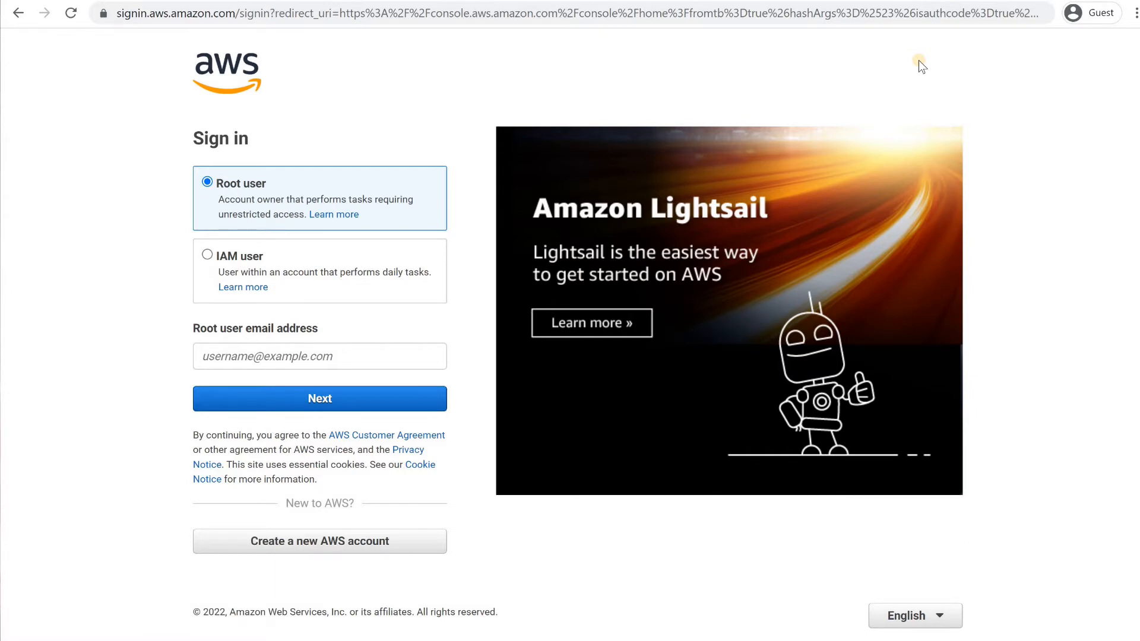
mouse_move(468, 231)
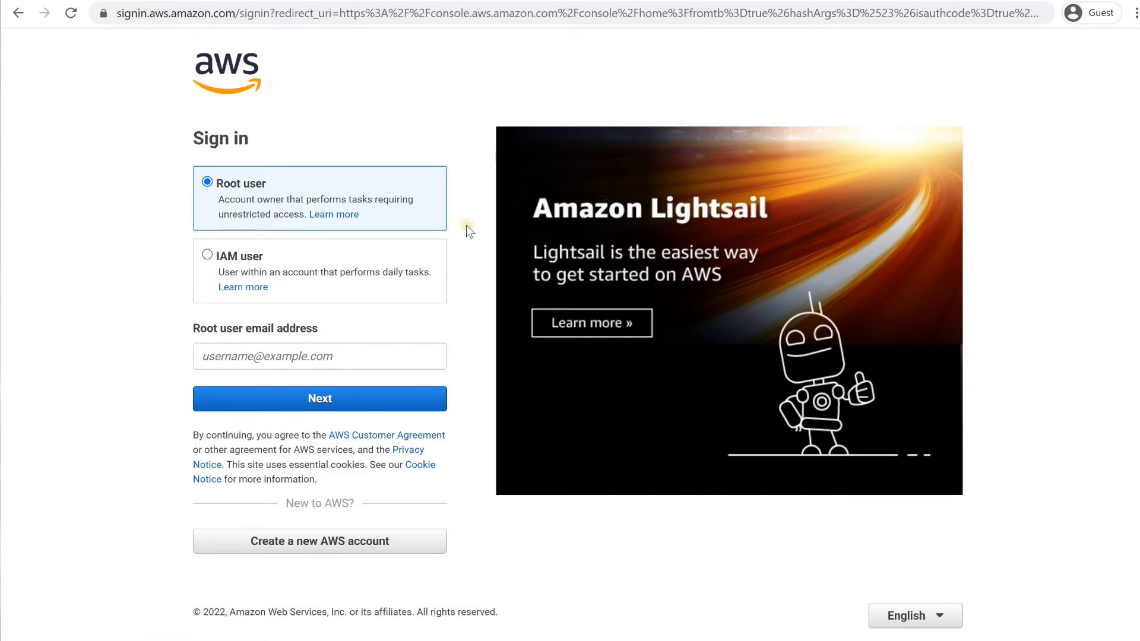
mouse_move(212, 348)
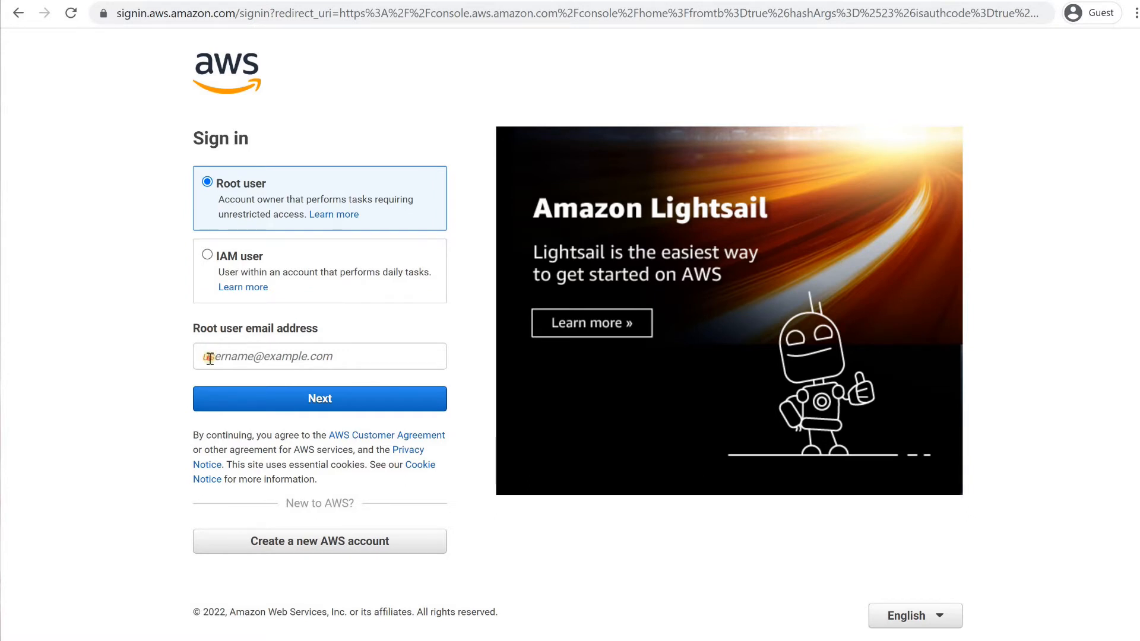
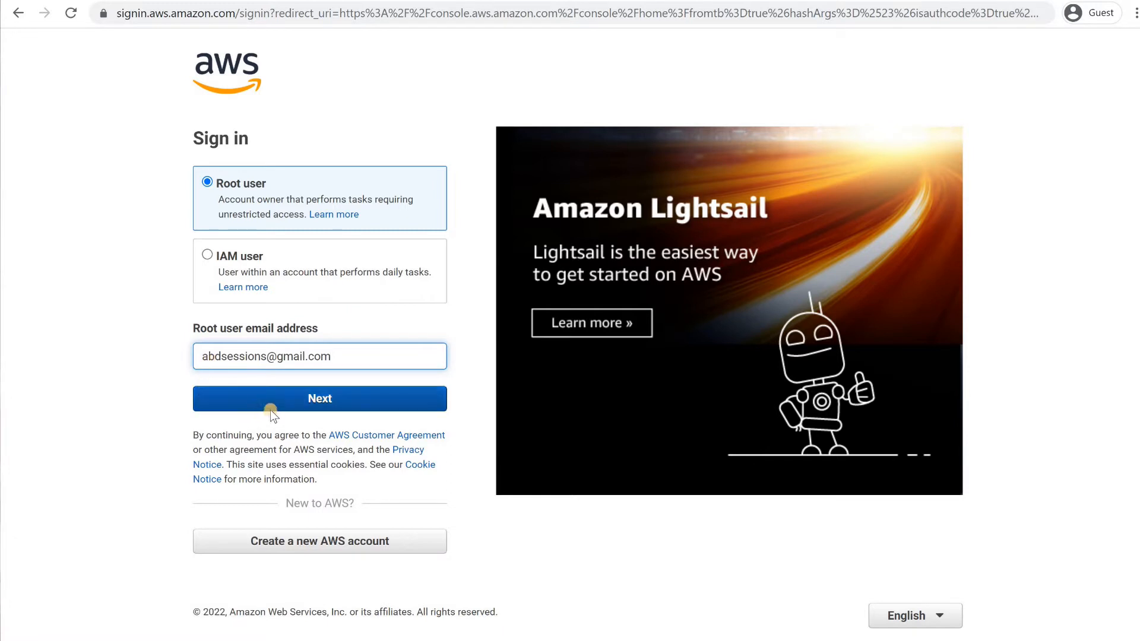
click(320, 399)
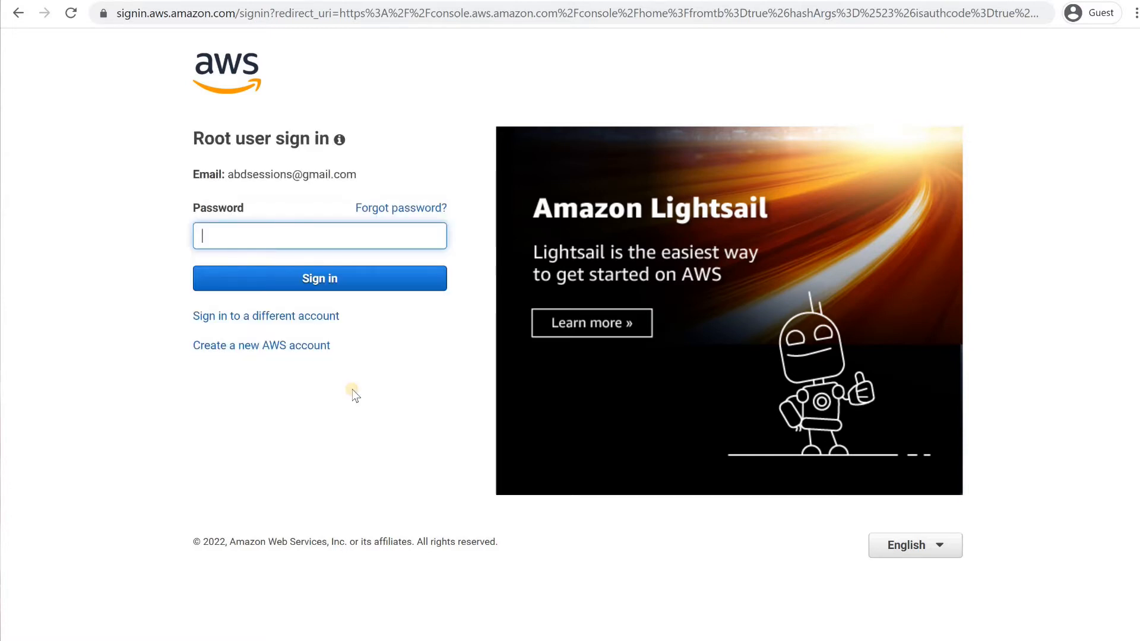
mouse_move(377, 380)
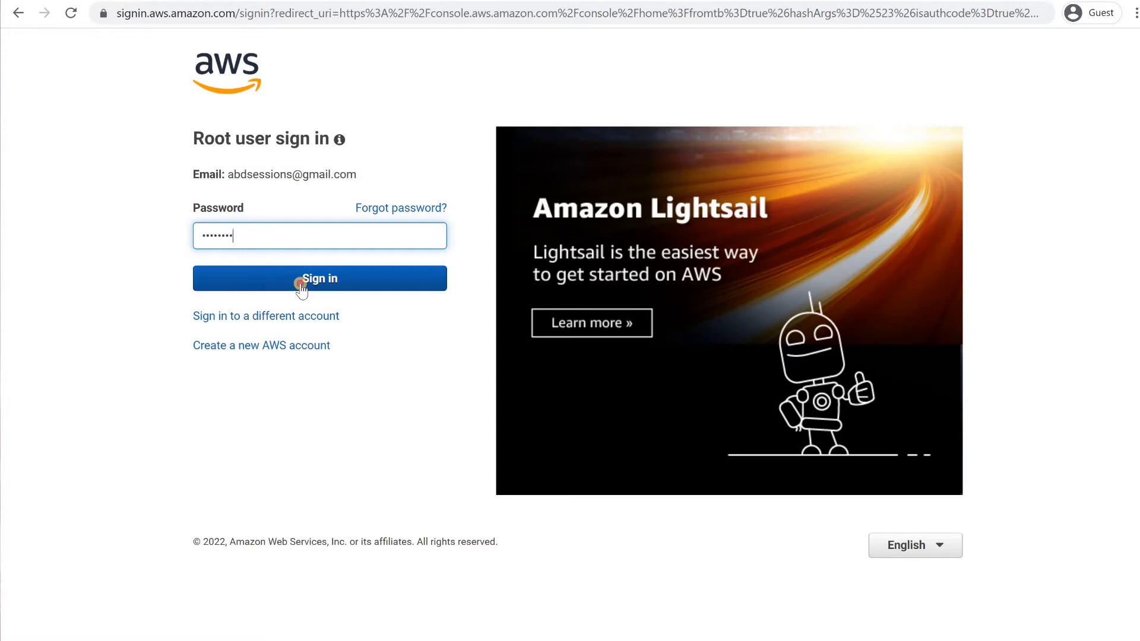
click(318, 278)
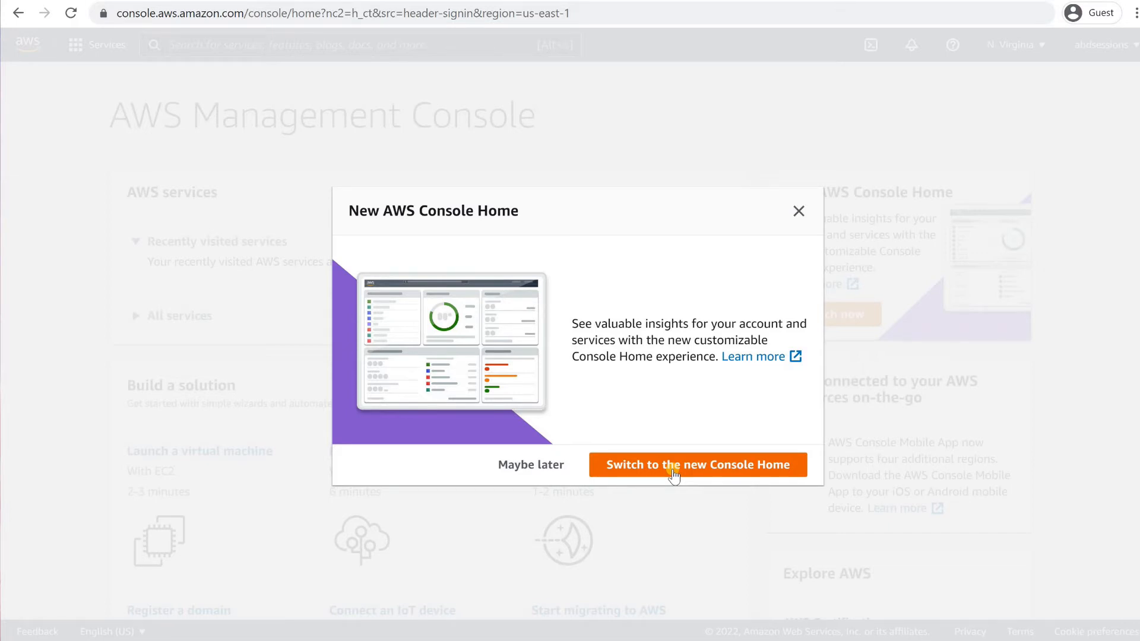
Switch to the new Console Home and reach the Billing Dashboard from the account menu
click(698, 465)
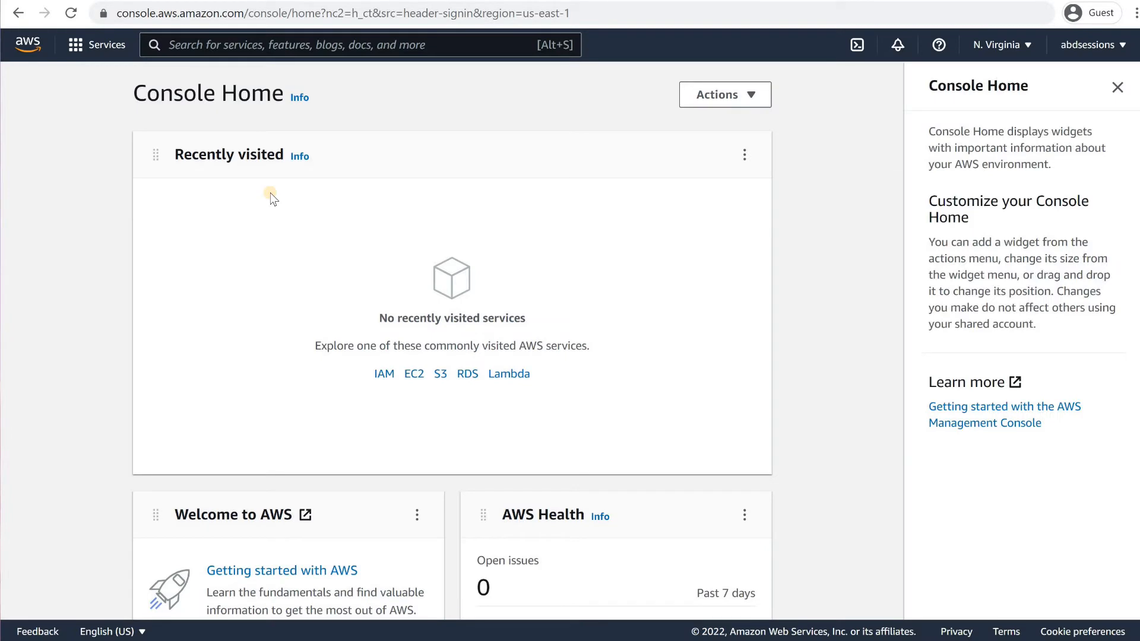
mouse_move(38, 103)
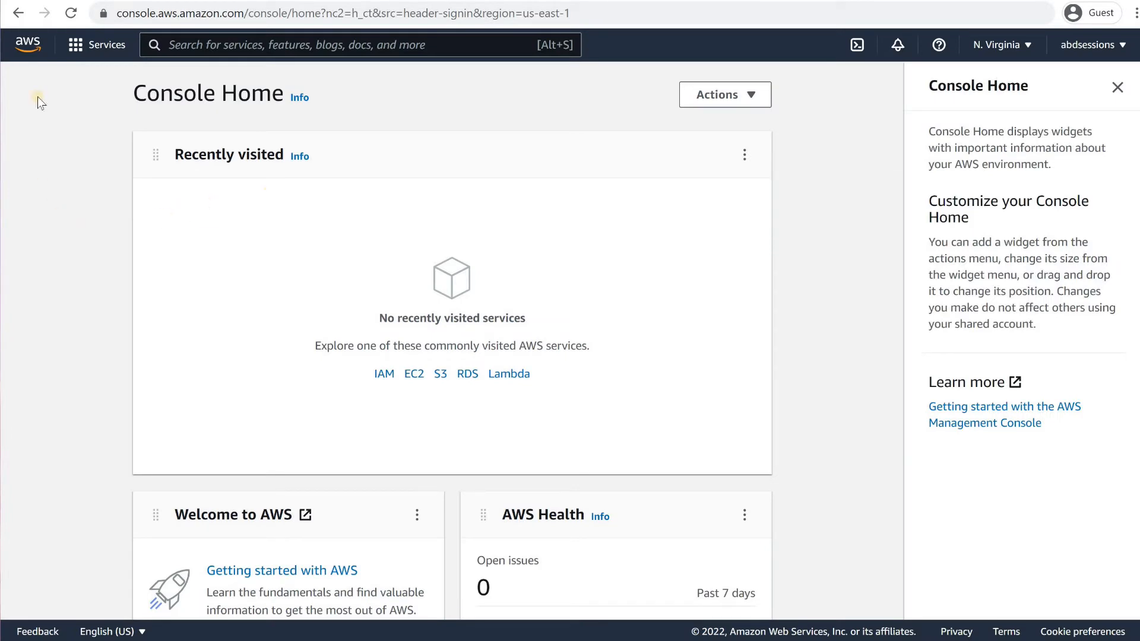
mouse_move(959, 93)
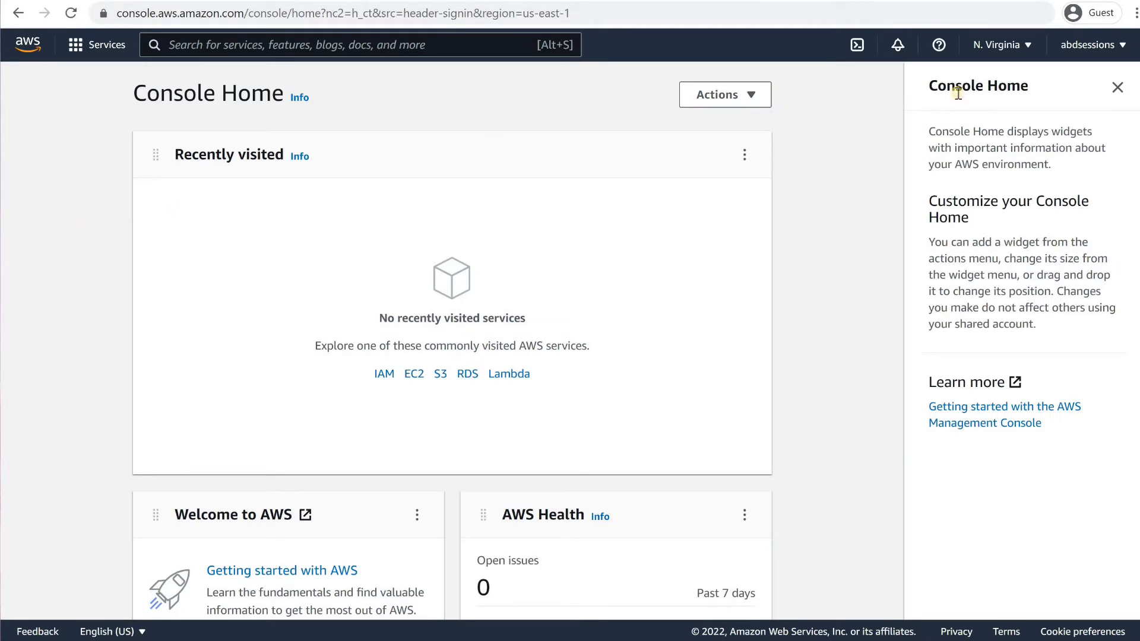
mouse_move(998, 44)
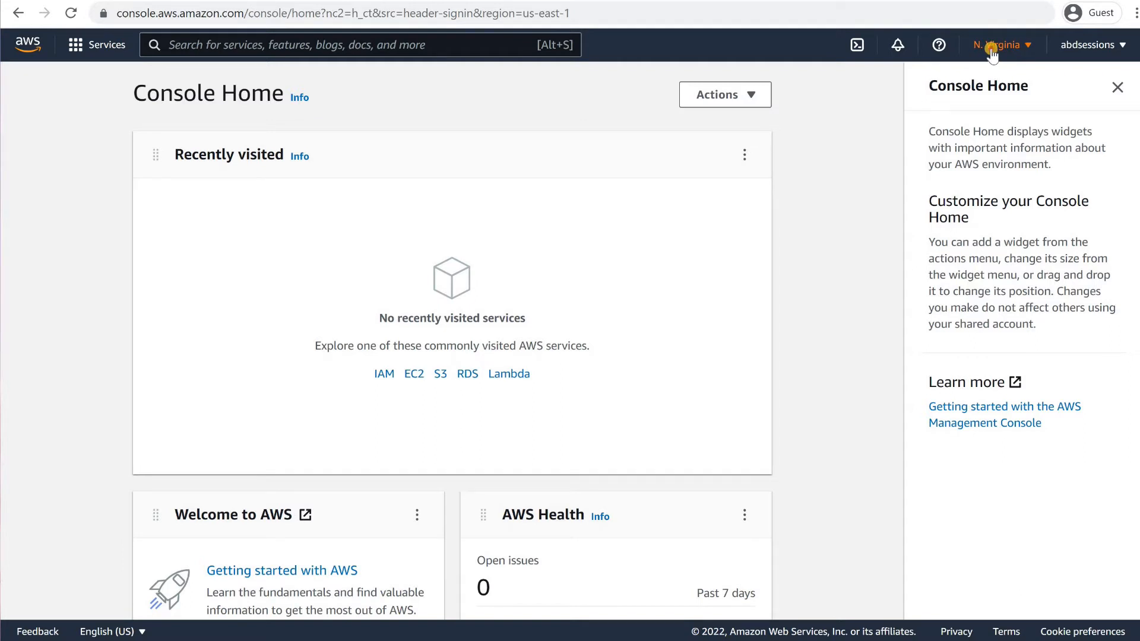
click(1000, 44)
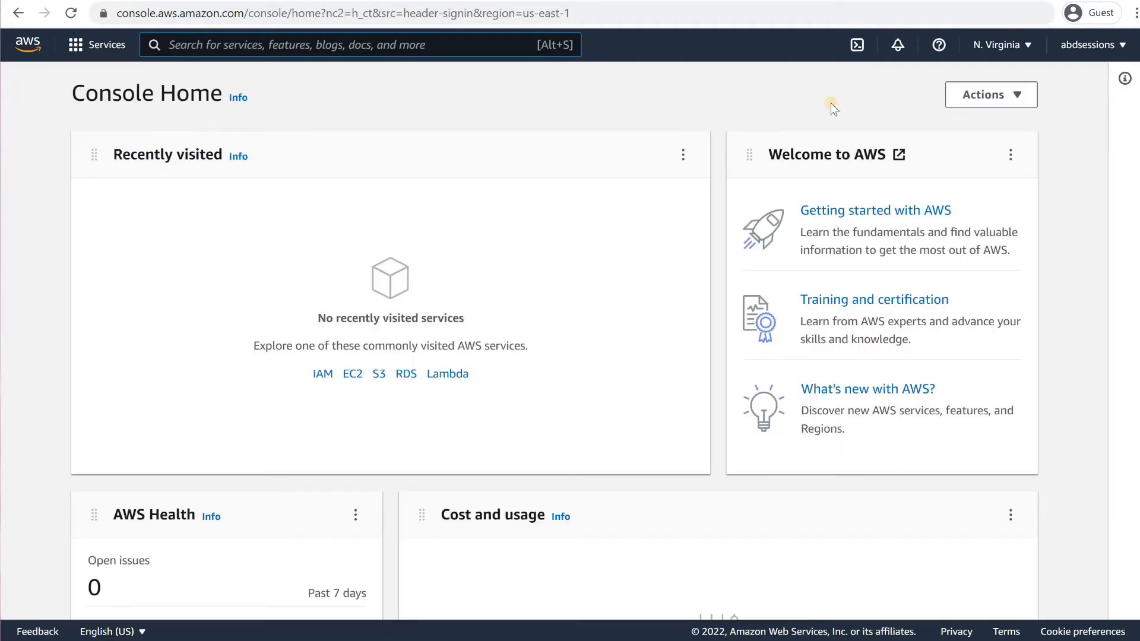
mouse_move(733, 117)
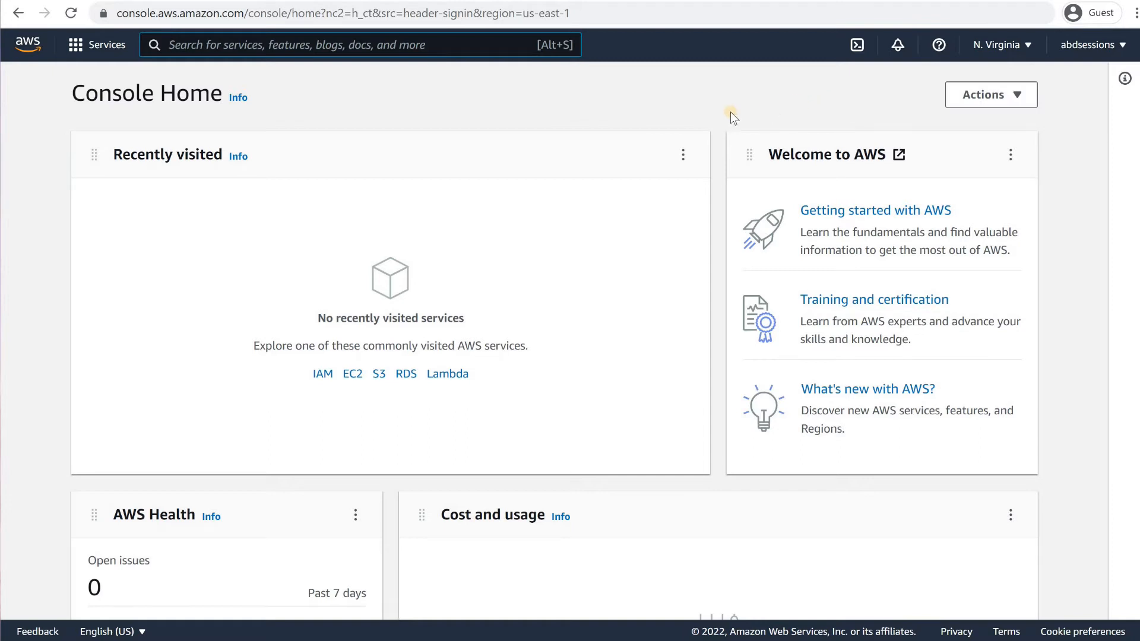
mouse_move(867, 104)
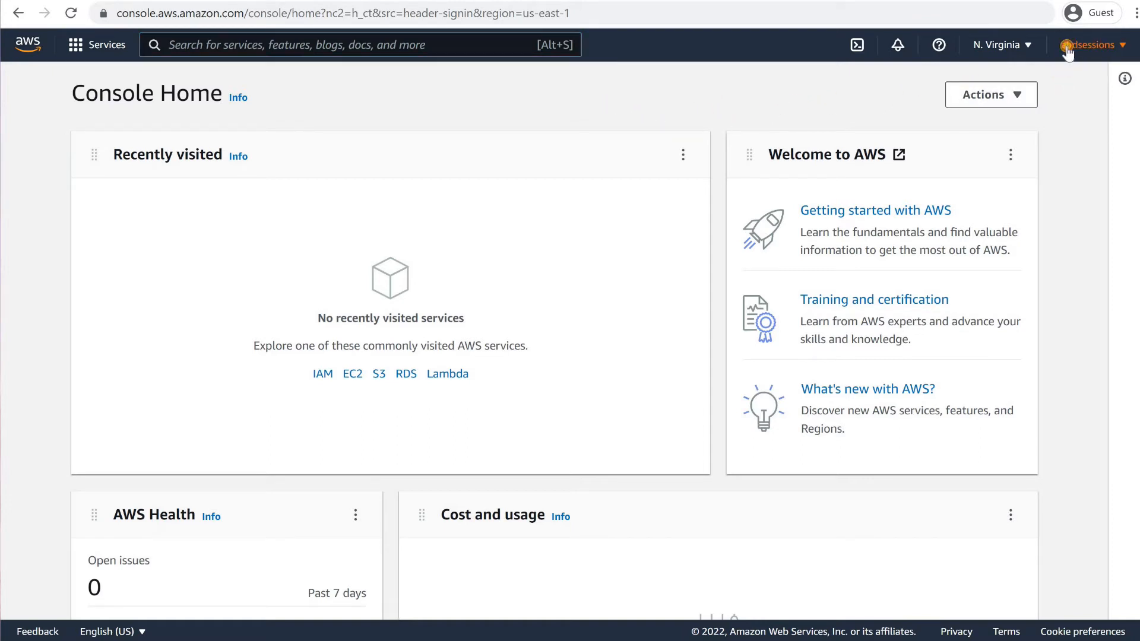
click(1087, 44)
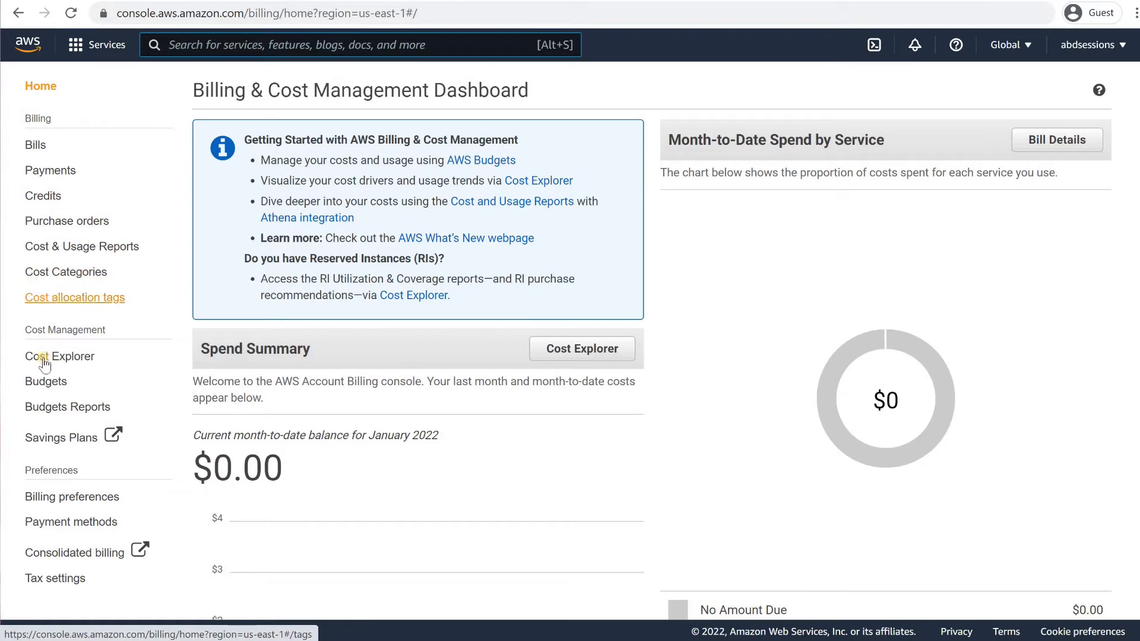
mouse_move(71, 497)
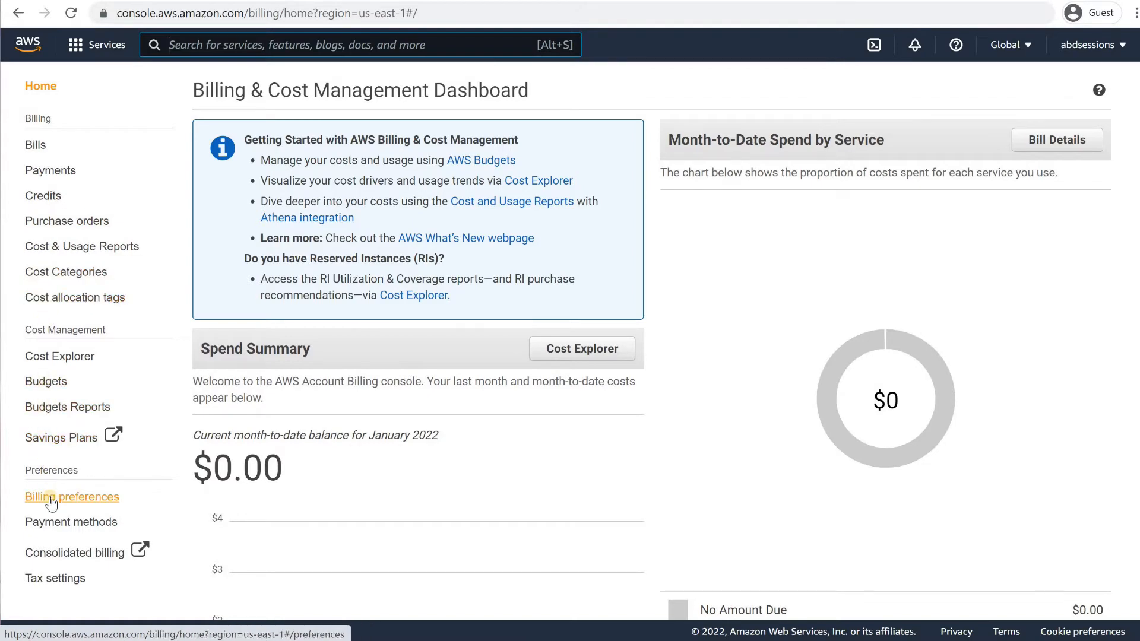
Enable PDF invoices by email, Free Tier usage alerts and billing alerts, and save preferences
click(71, 496)
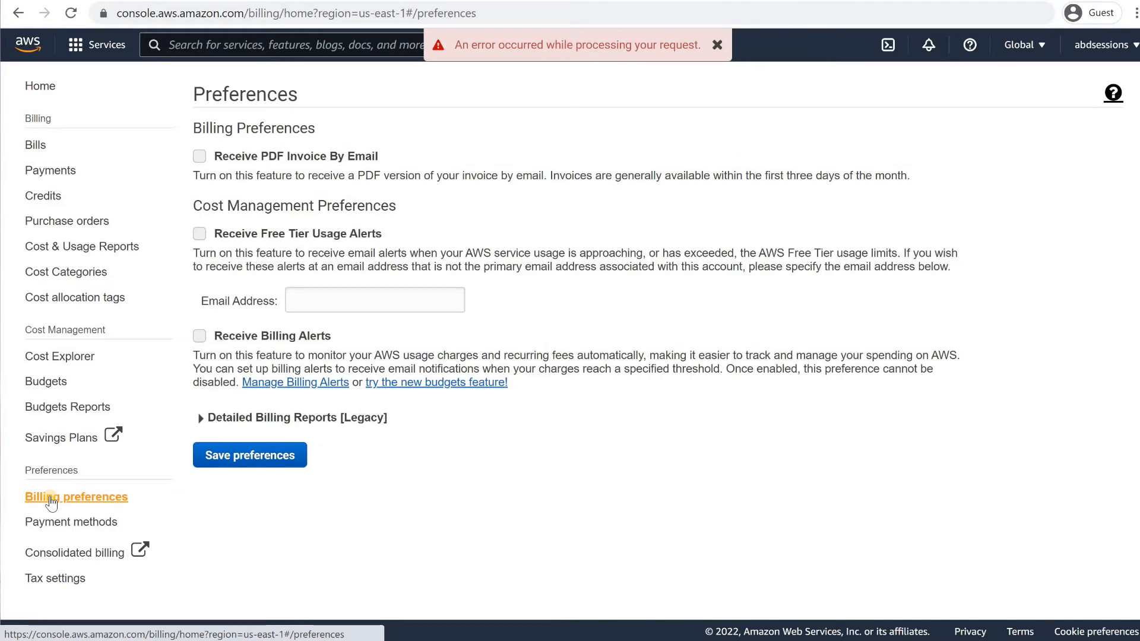
mouse_move(124, 271)
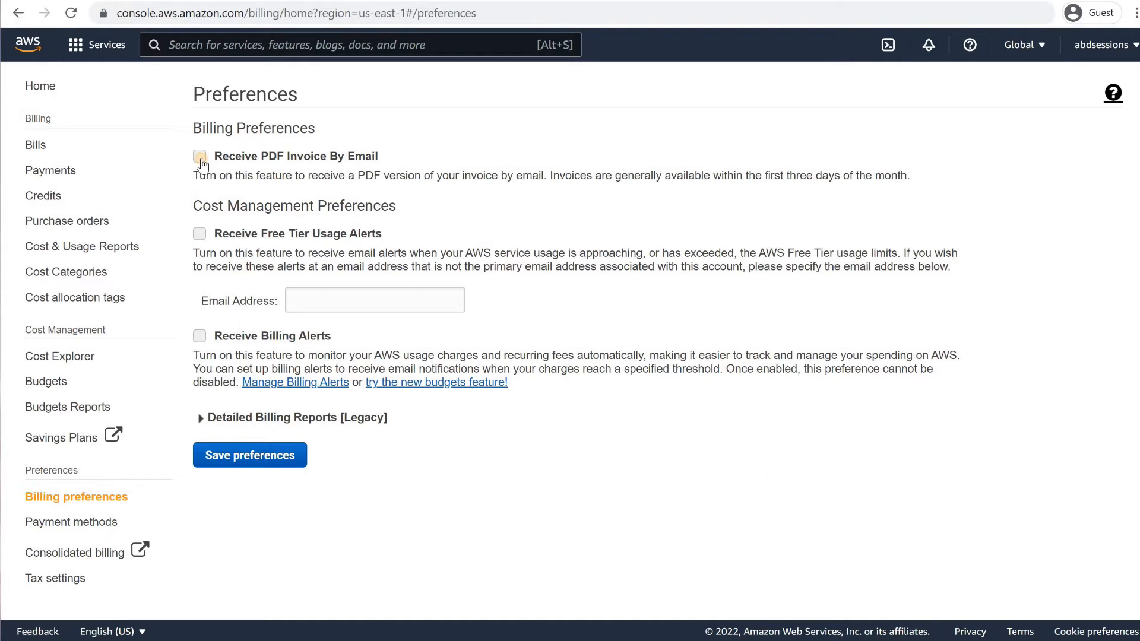
click(200, 155)
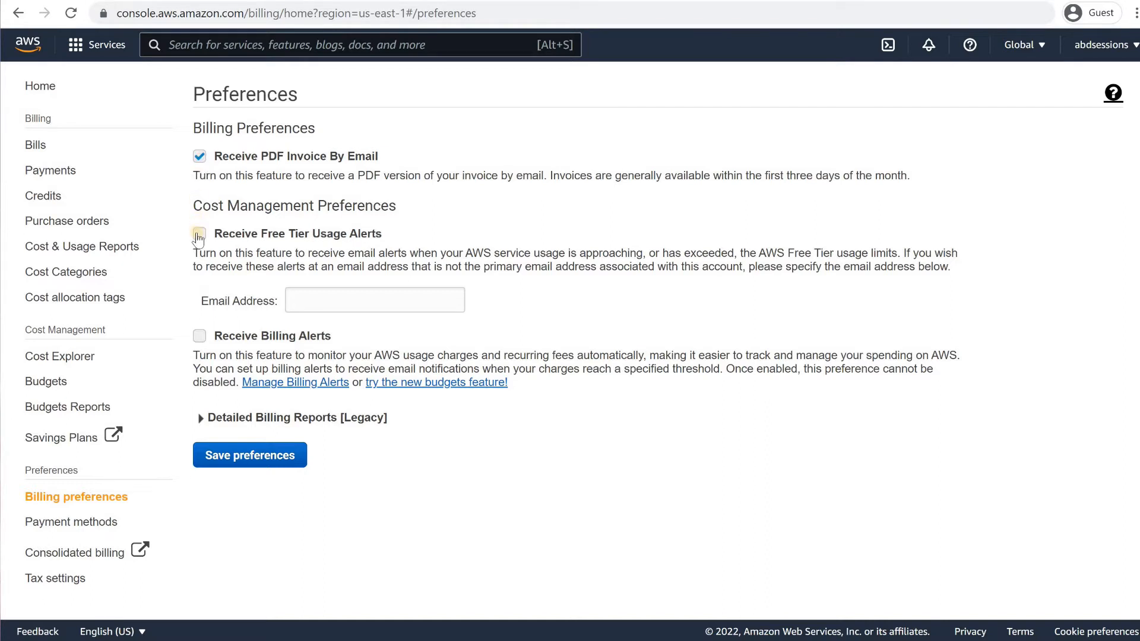
click(200, 234)
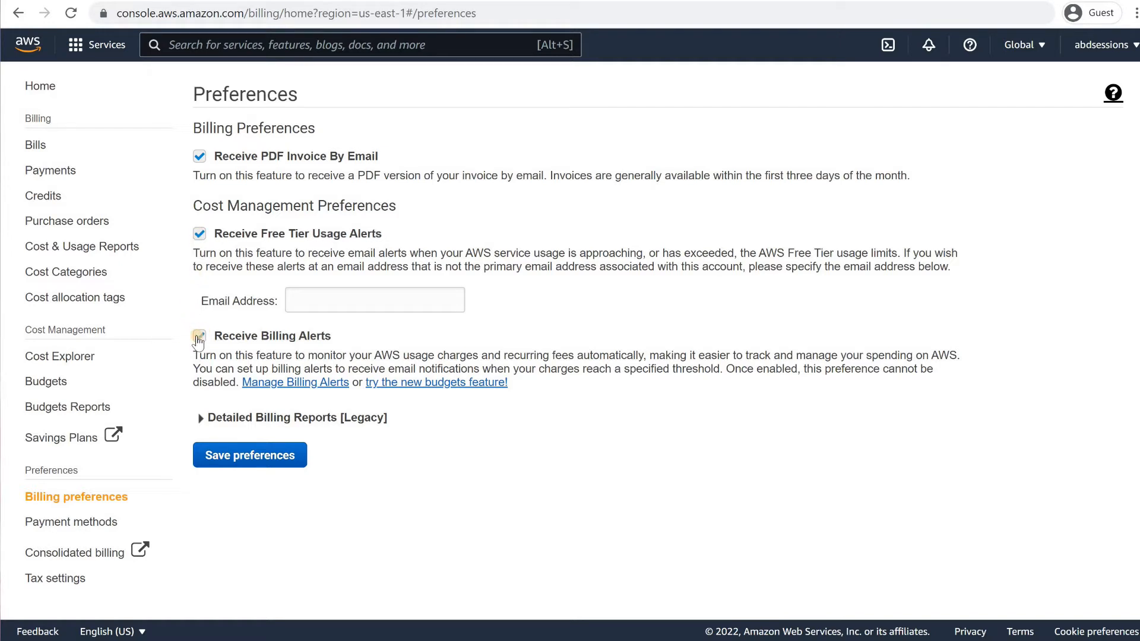
click(200, 334)
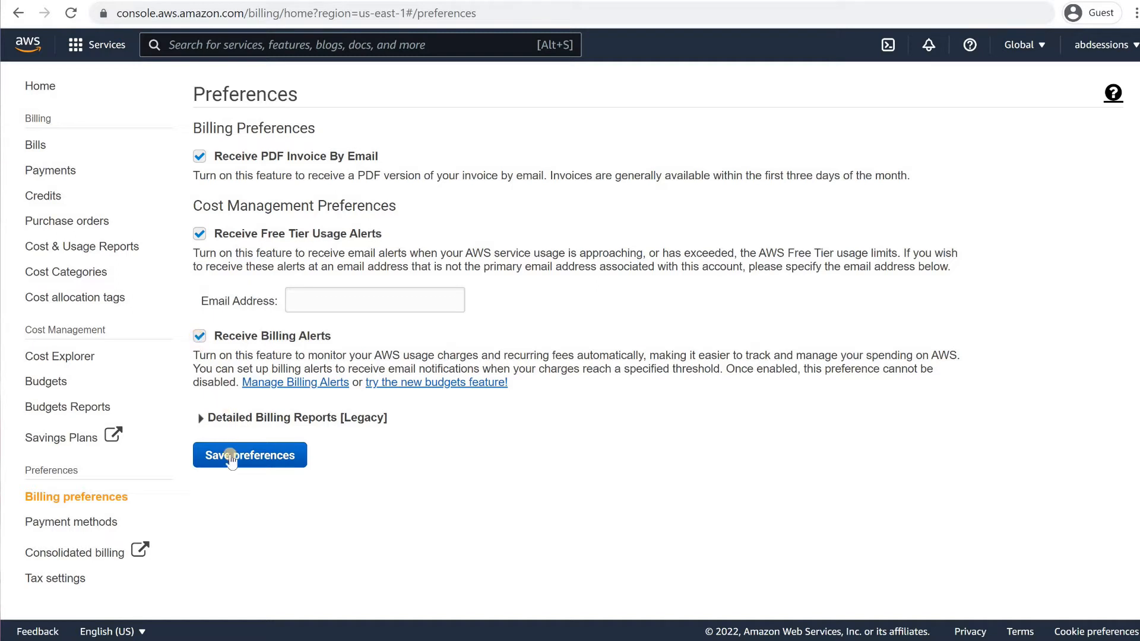
click(249, 455)
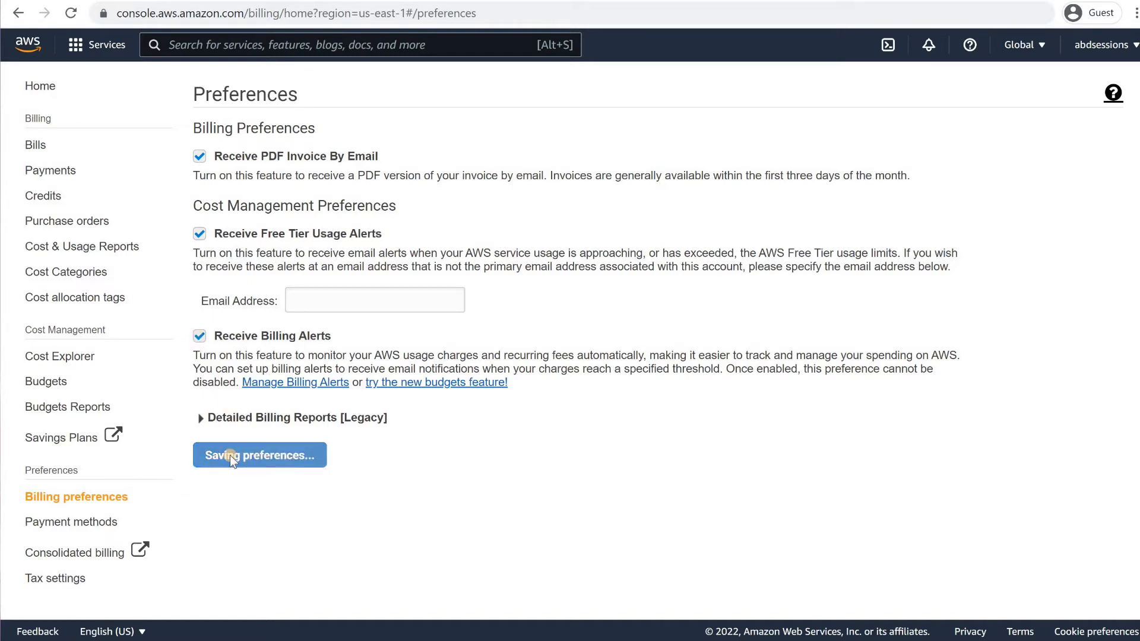
click(250, 455)
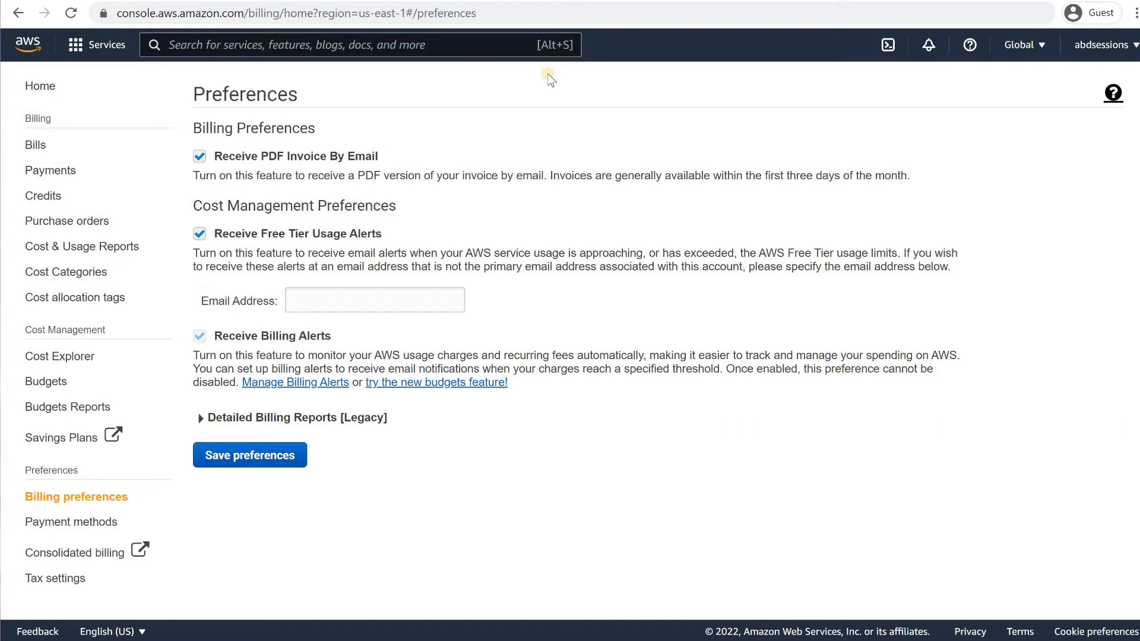
mouse_move(490, 144)
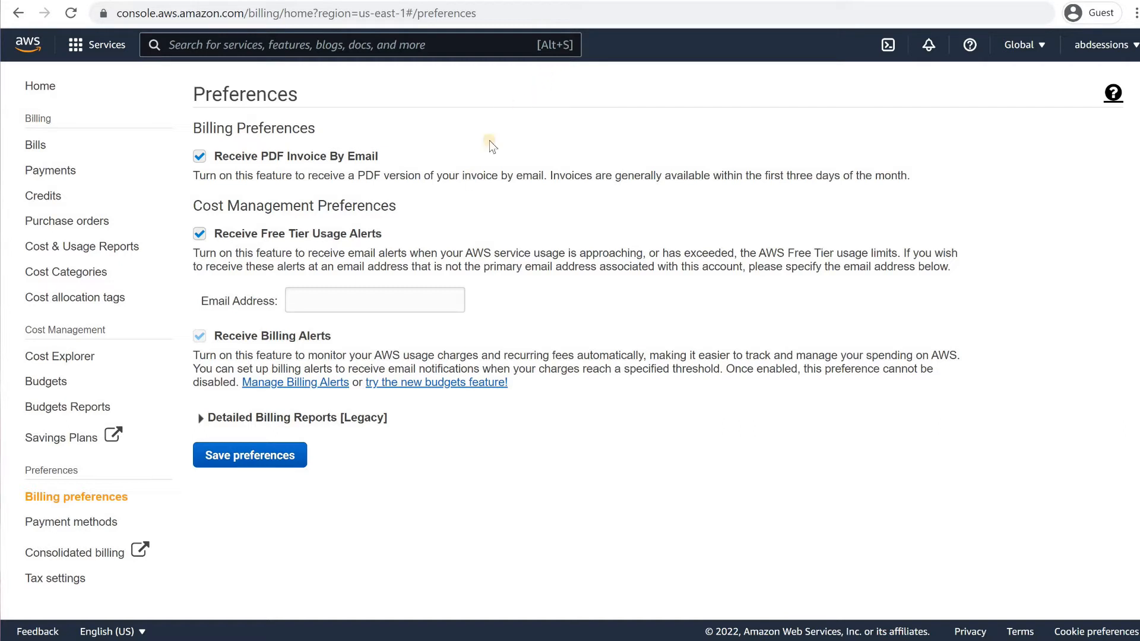
mouse_move(315, 387)
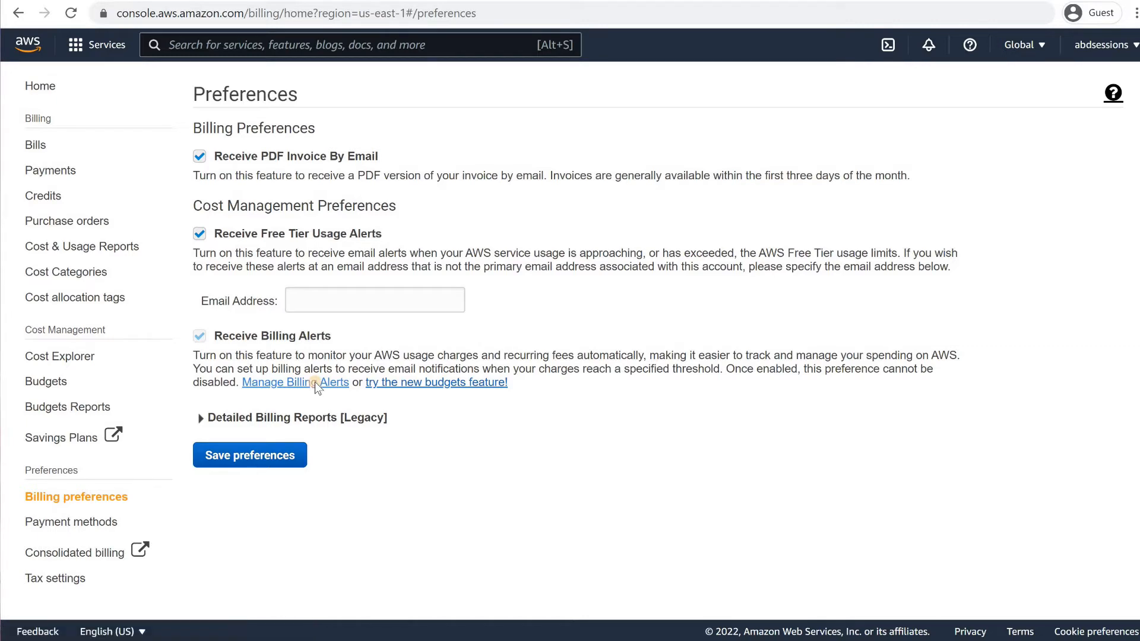
Go to CloudWatch billing alerts, dismiss the notices and show the empty Billing alarms list
click(295, 382)
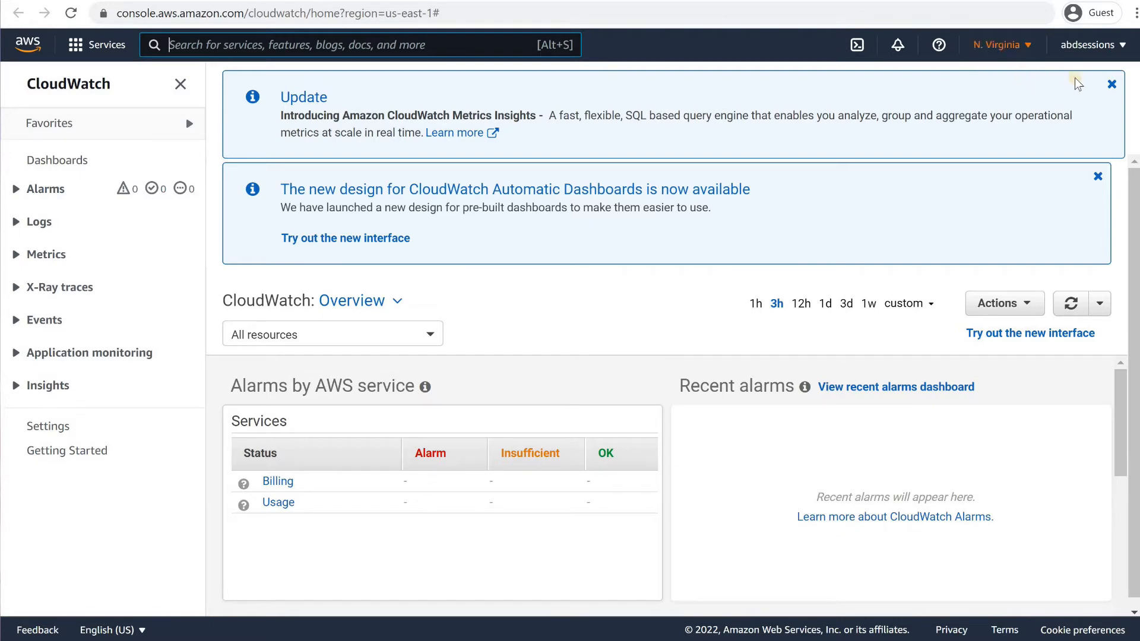
click(1111, 83)
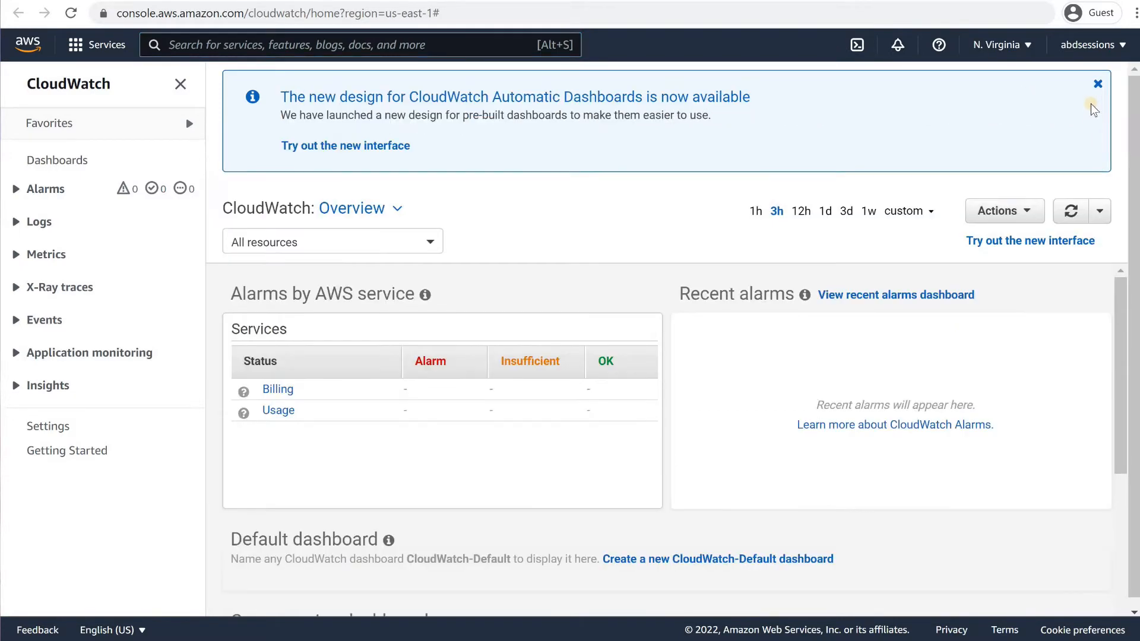
click(1098, 83)
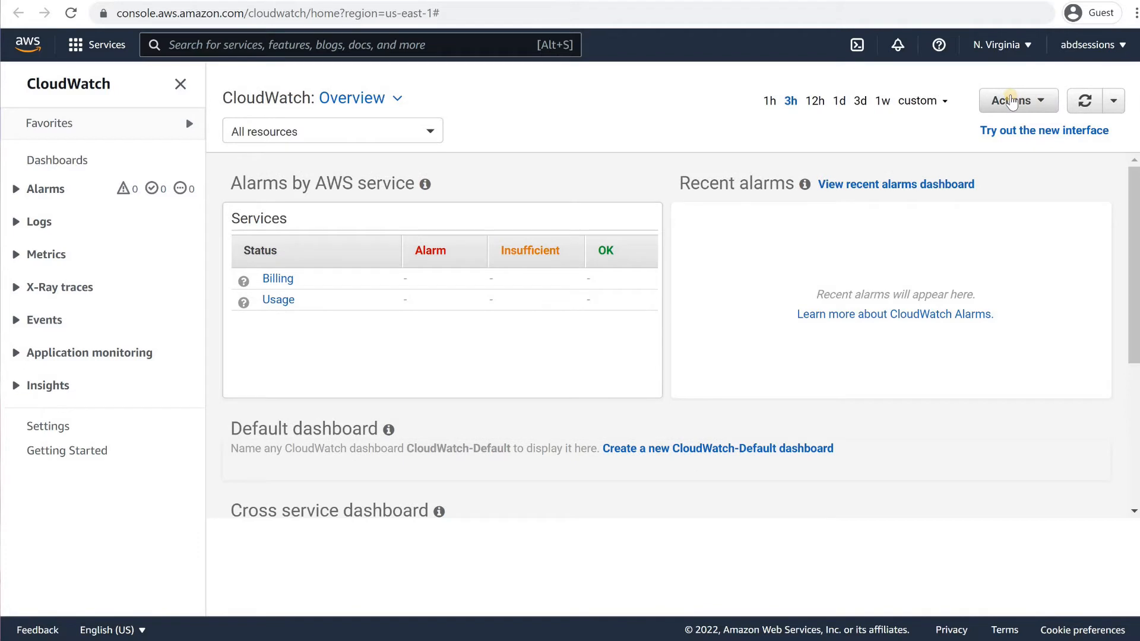
mouse_move(384, 157)
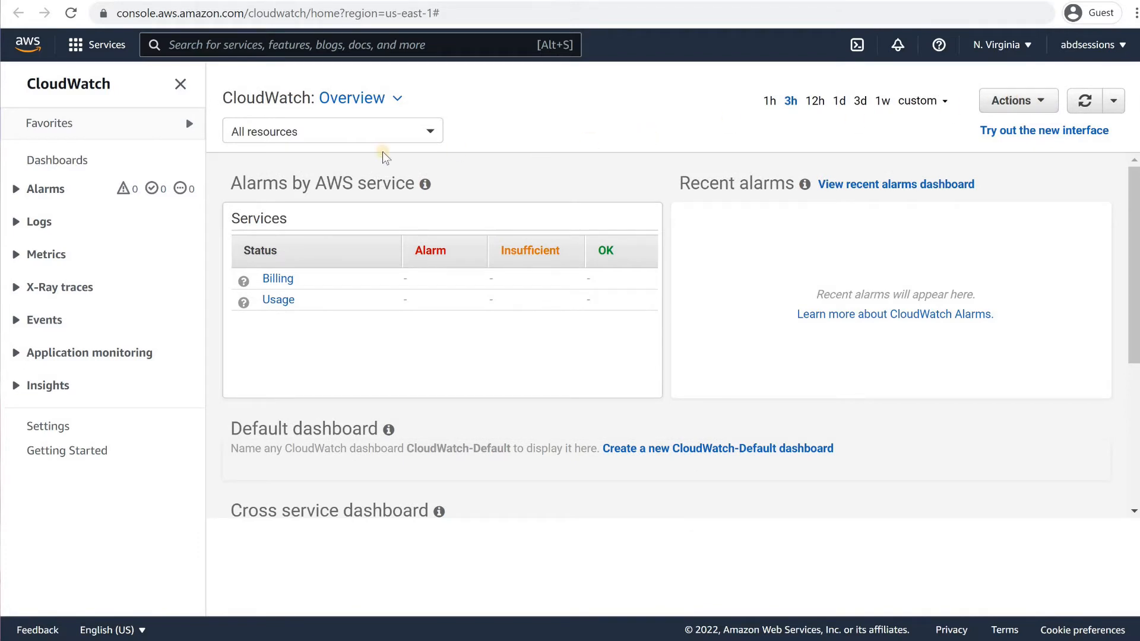
mouse_move(34, 222)
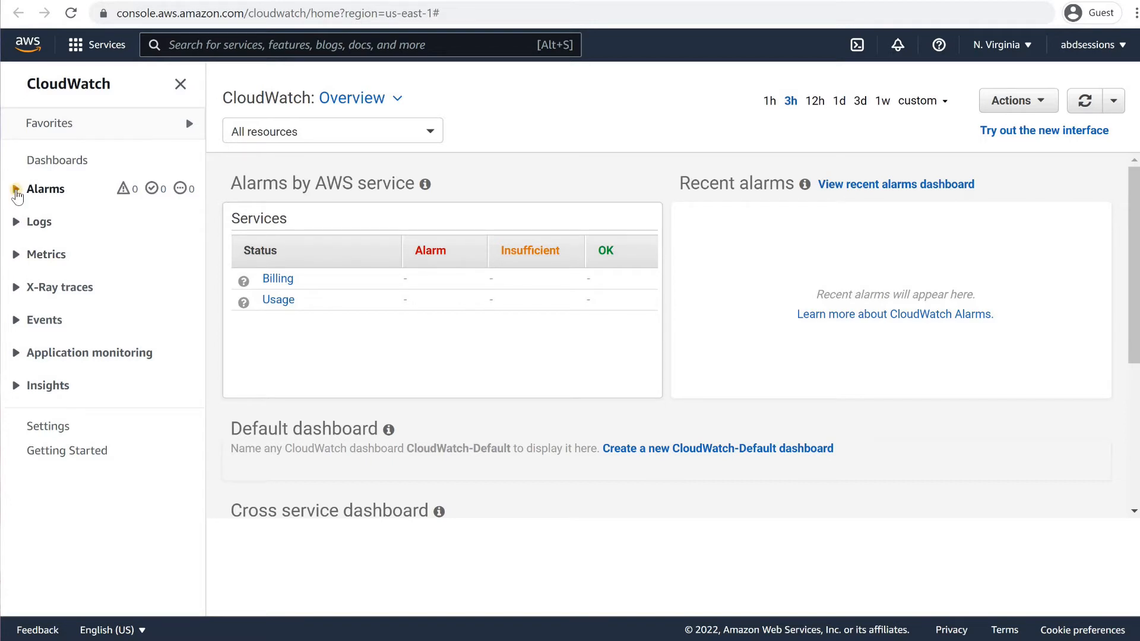
click(45, 189)
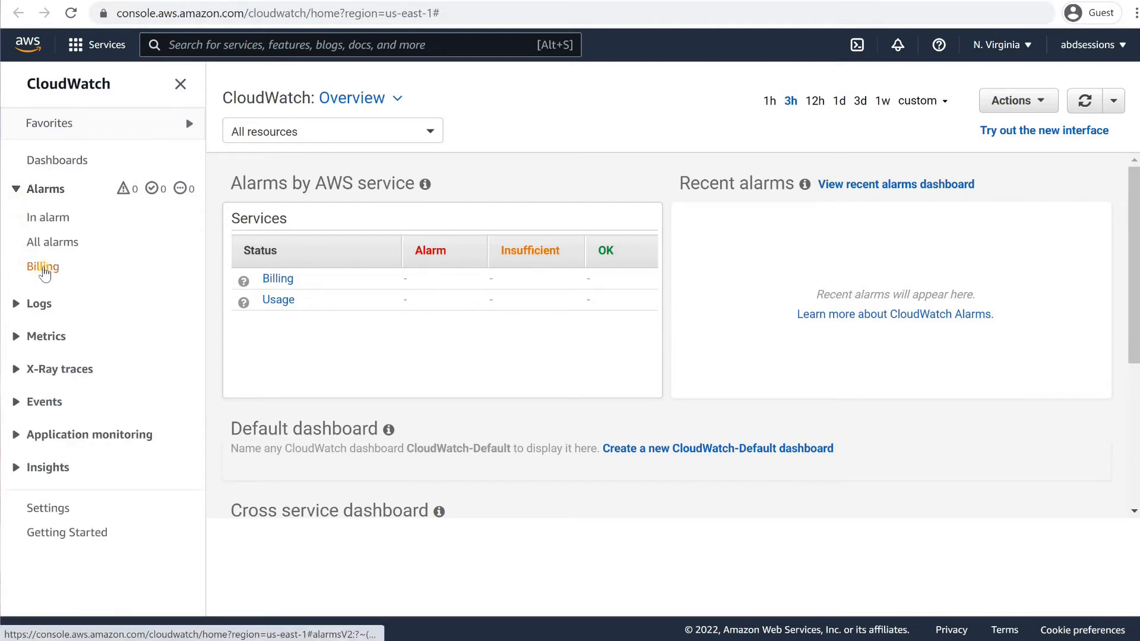
click(43, 267)
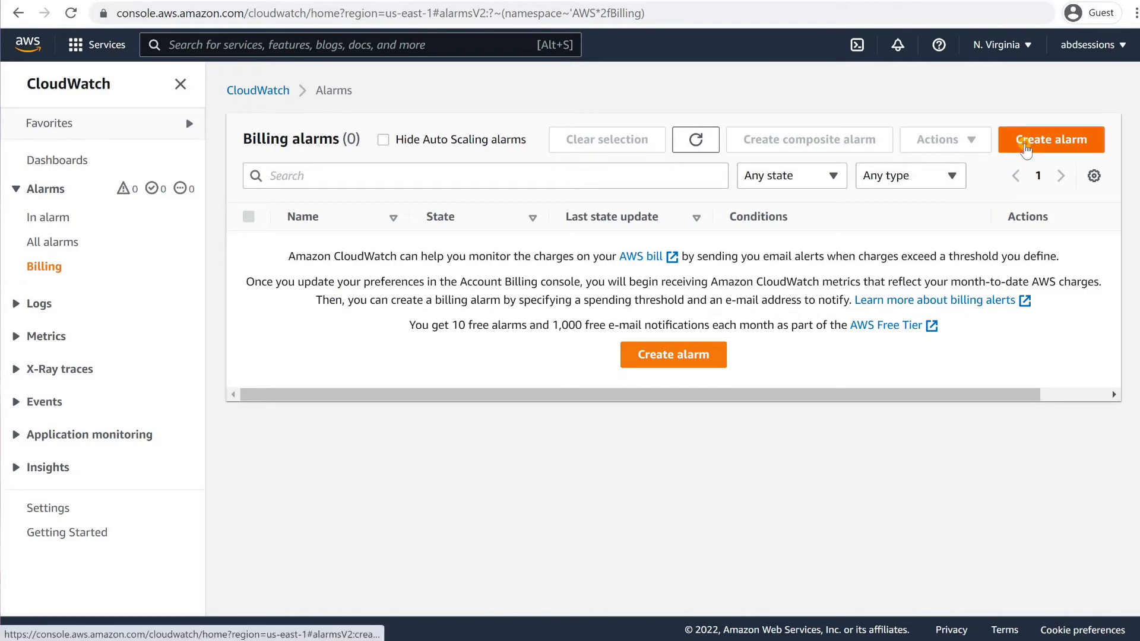
Start a new billing alarm and browse to the Billing metrics for its condition
click(1051, 140)
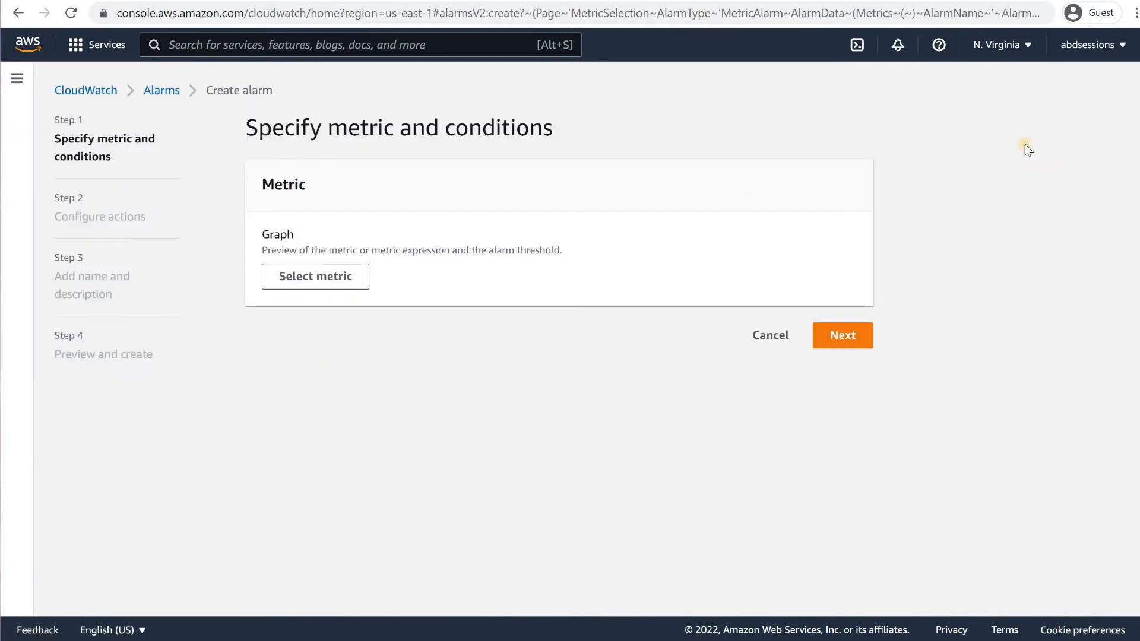
mouse_move(492, 234)
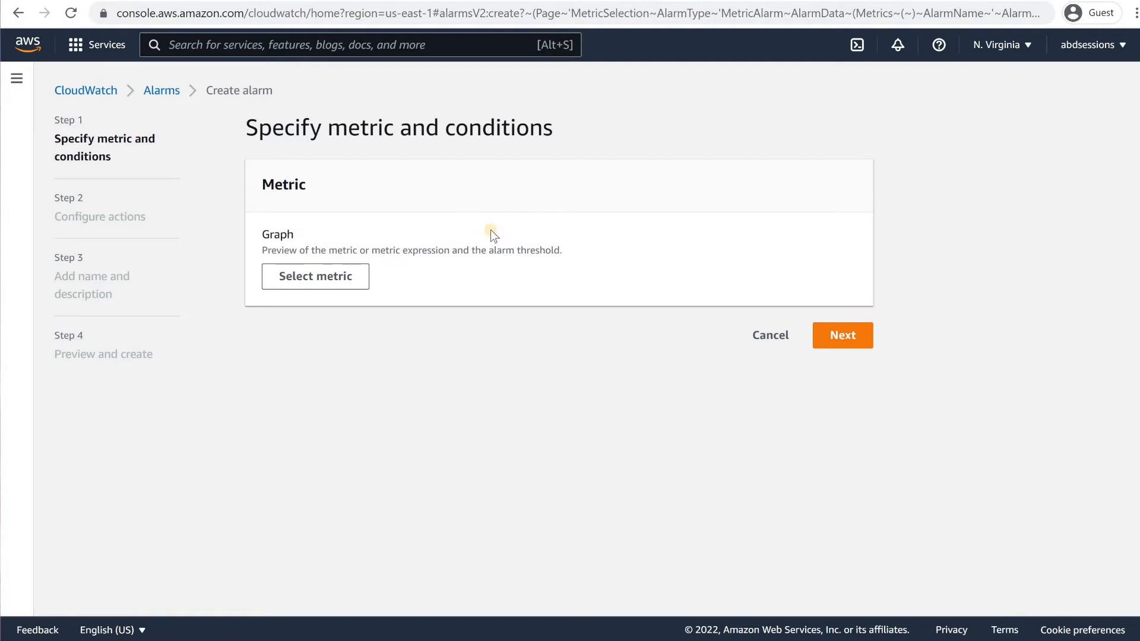
mouse_move(438, 238)
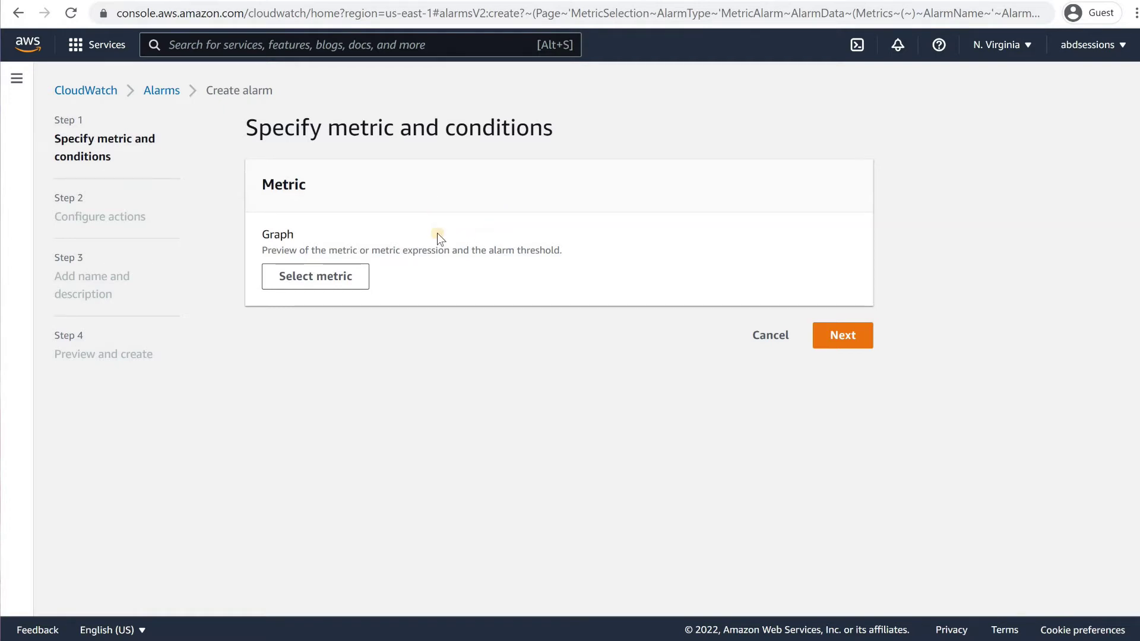
mouse_move(315, 277)
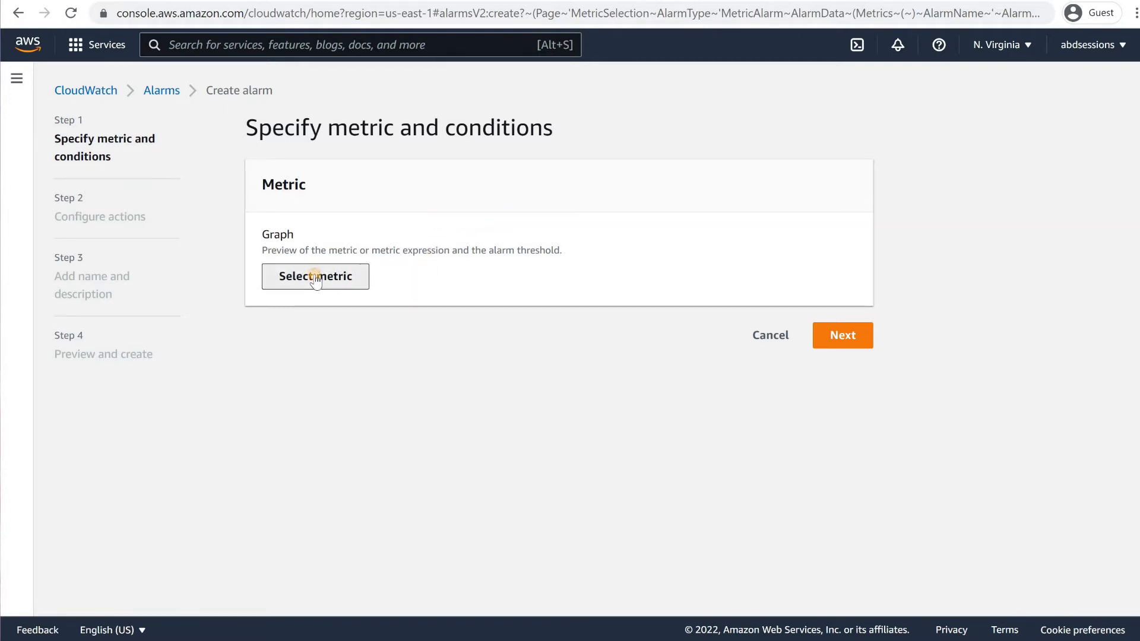
click(316, 276)
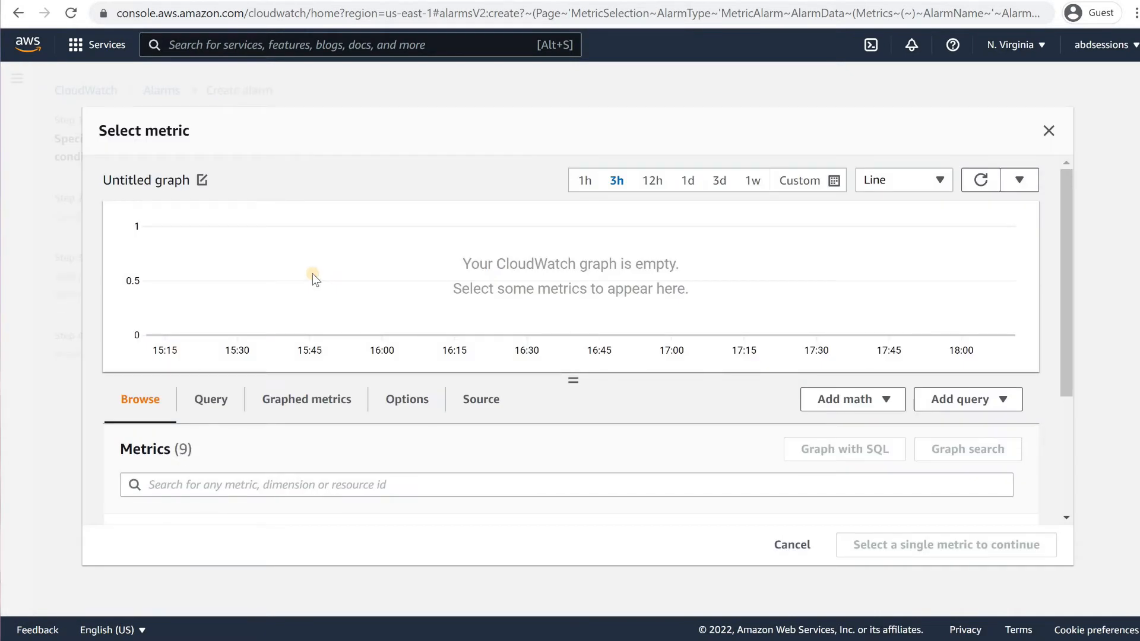
mouse_move(353, 336)
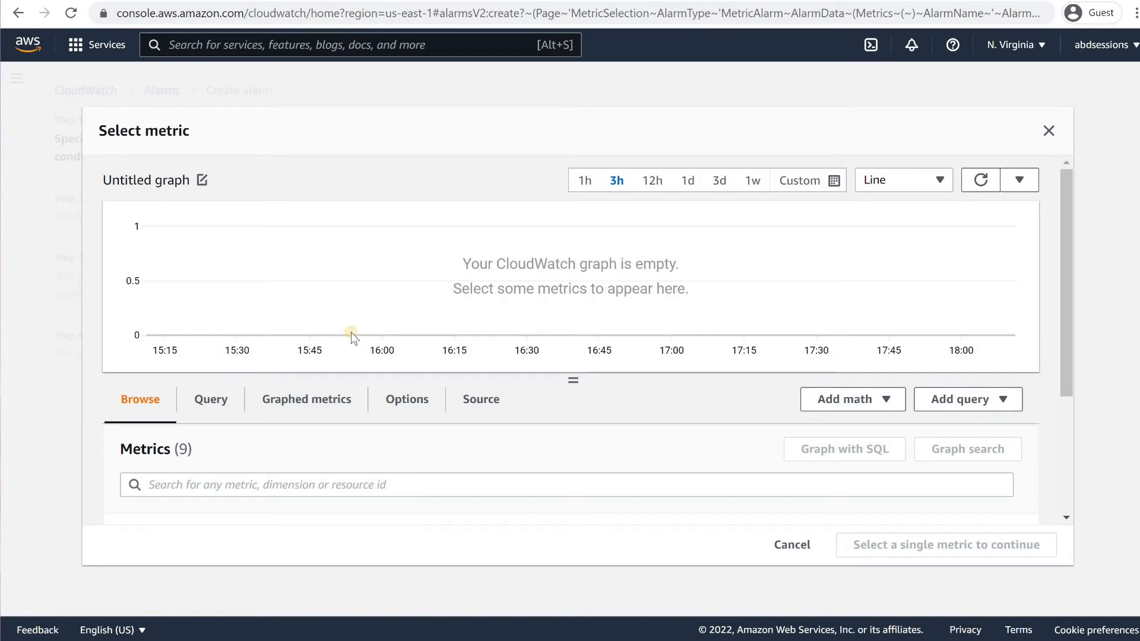
mouse_move(1069, 367)
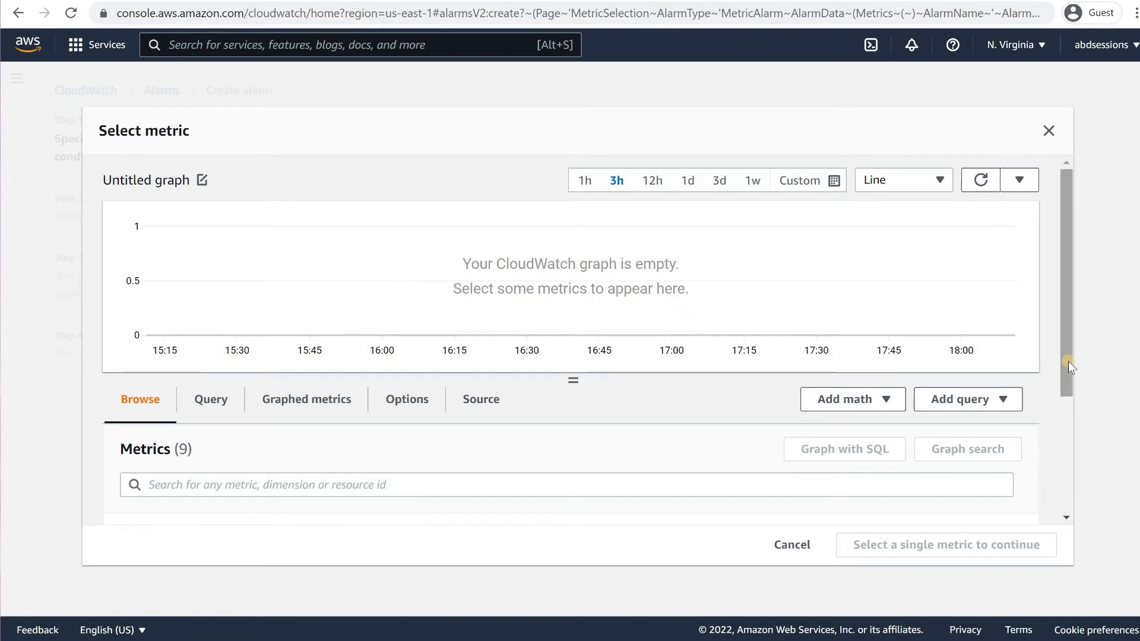
scroll(down, 3)
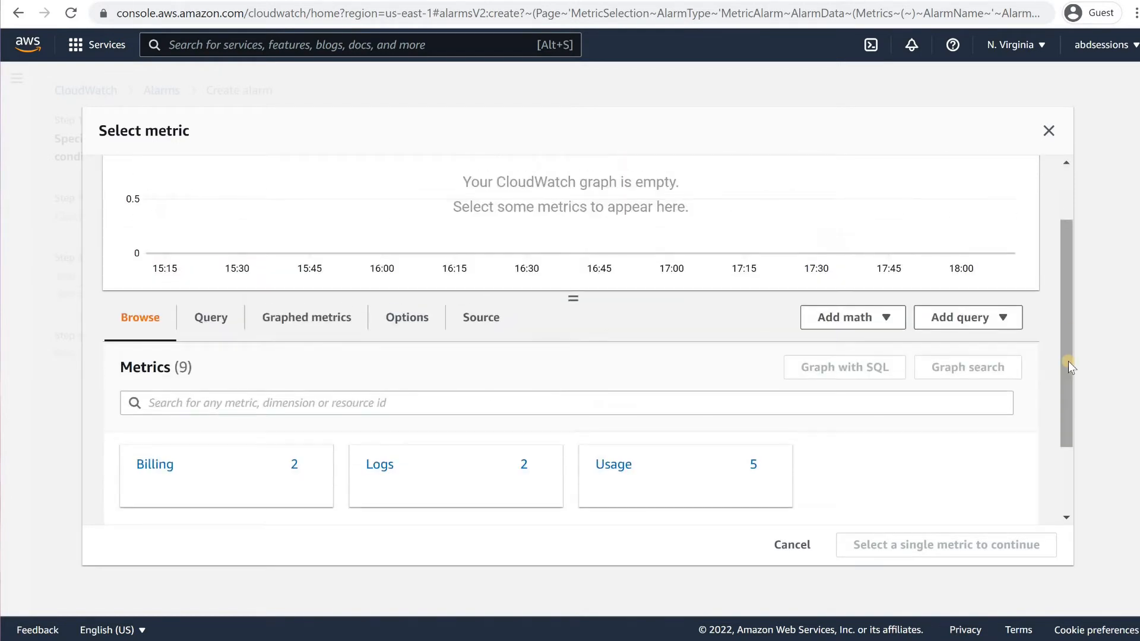
scroll(down, 3)
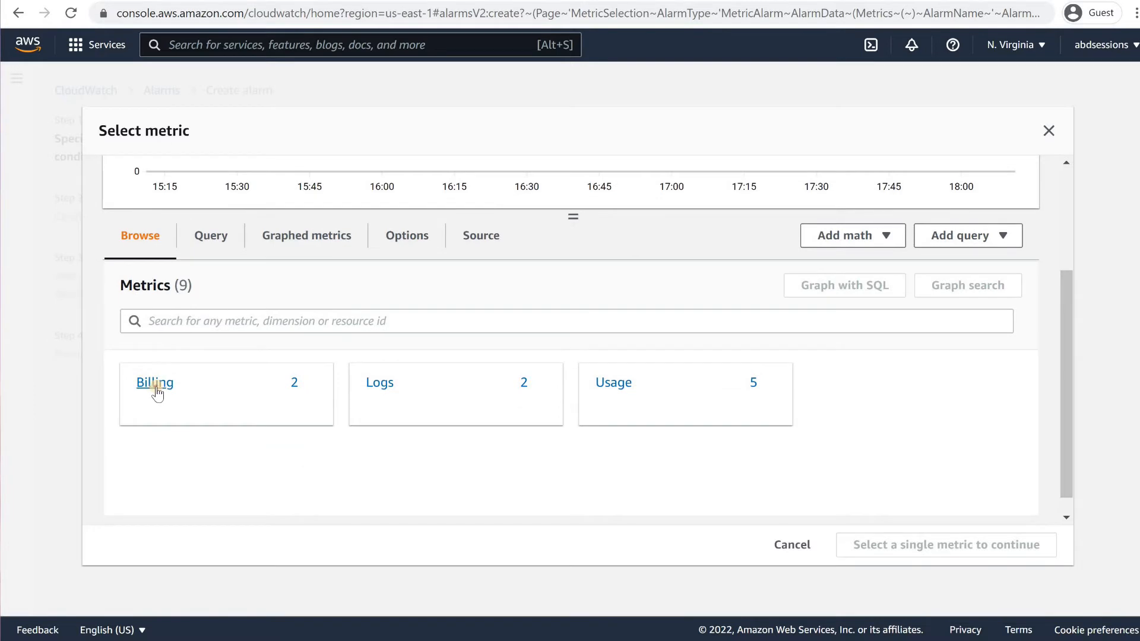
click(155, 383)
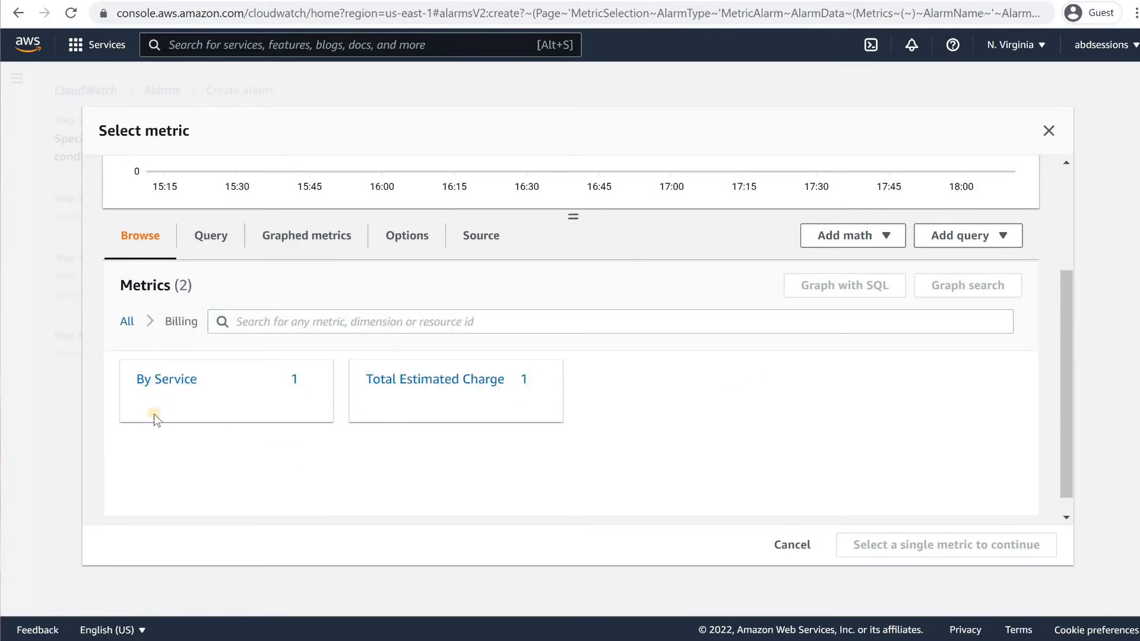
mouse_move(269, 402)
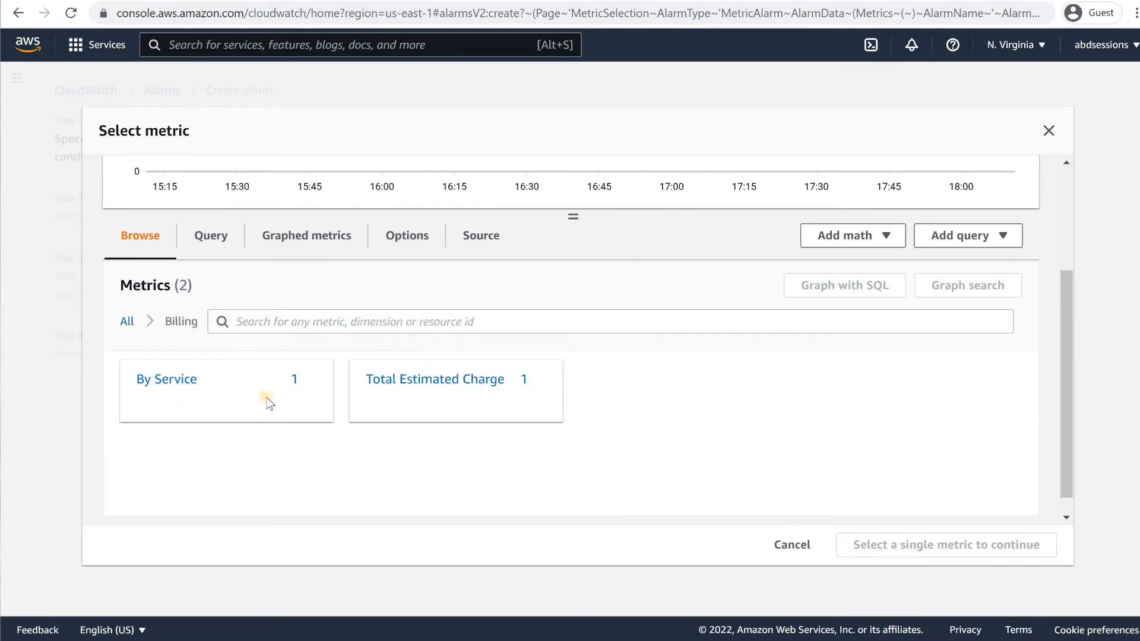
mouse_move(140, 235)
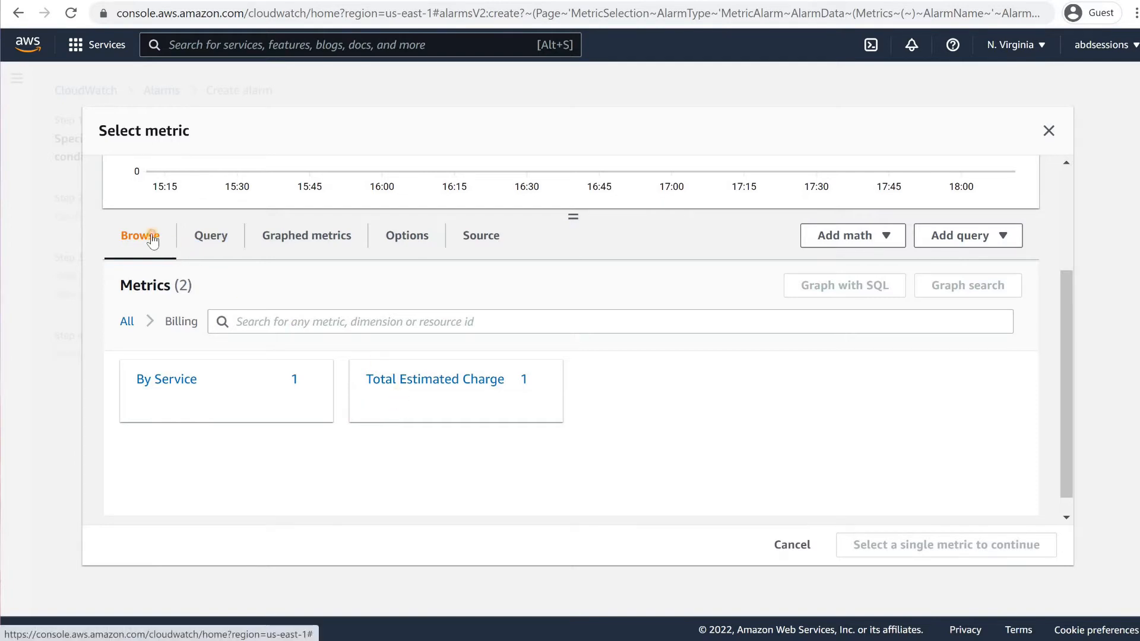
mouse_move(436, 379)
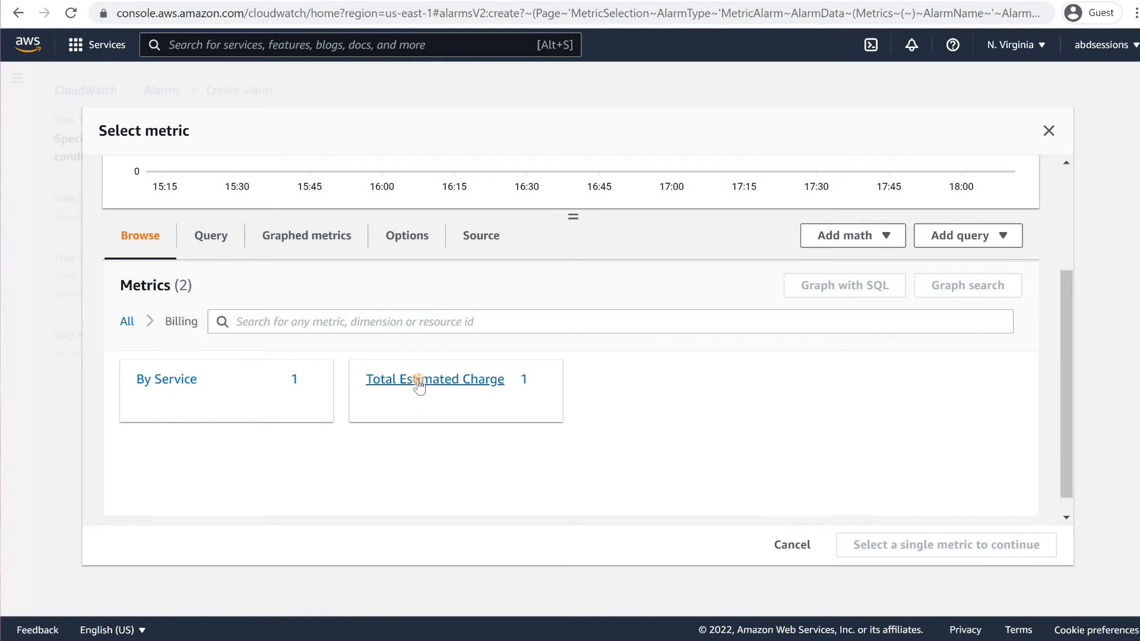
Select the USD EstimatedCharges metric under Total Estimated Charge as the alarm basis
click(434, 378)
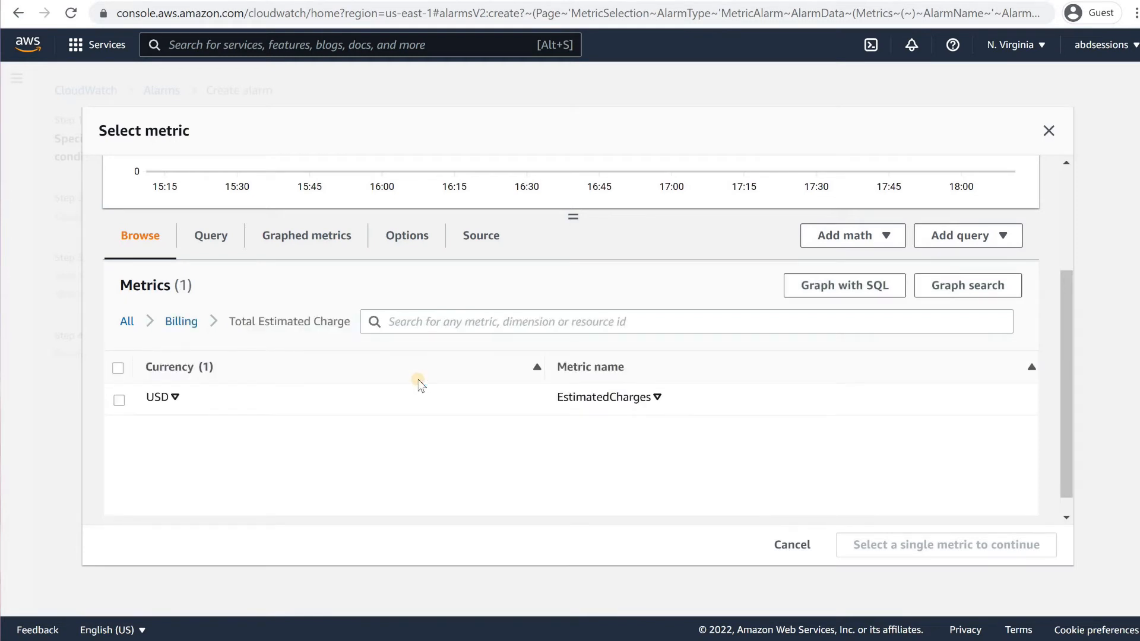
mouse_move(119, 401)
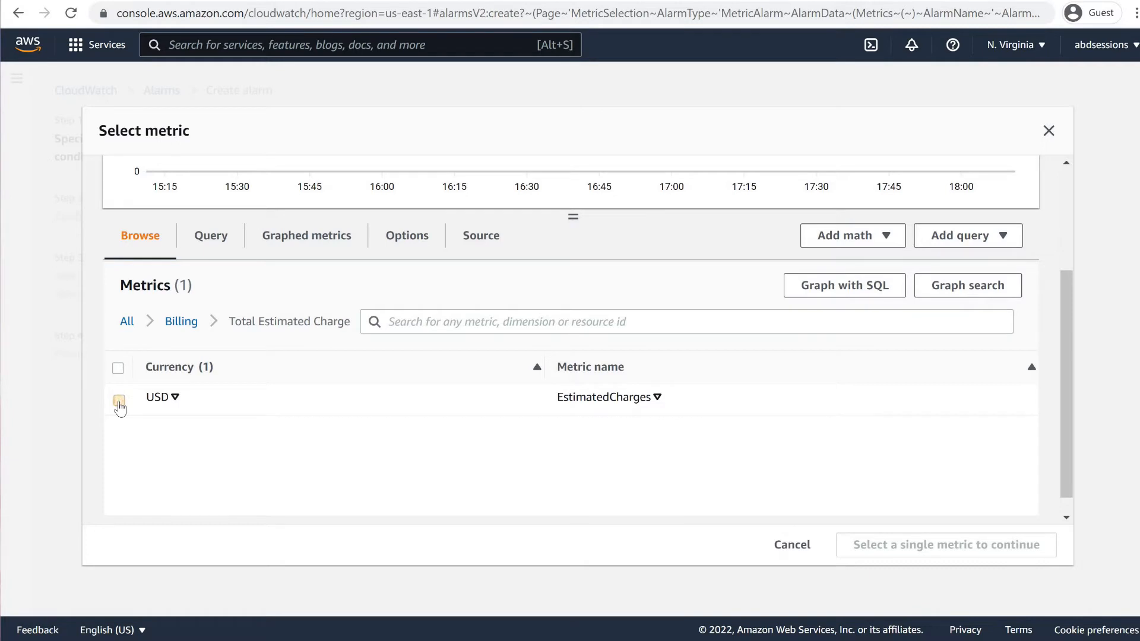
click(117, 400)
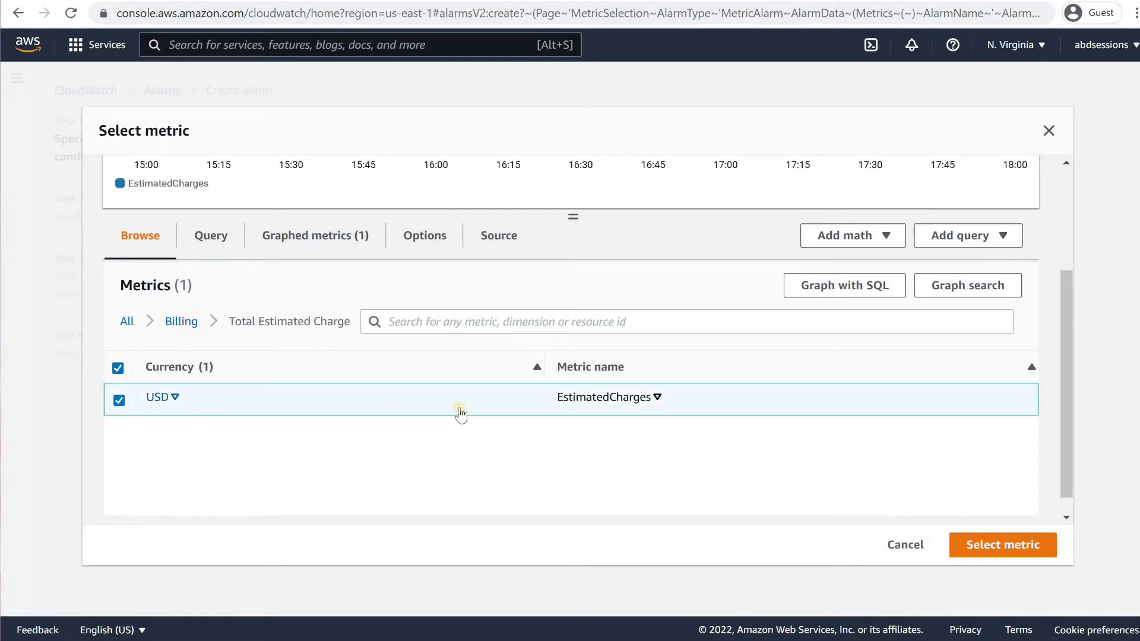
mouse_move(728, 496)
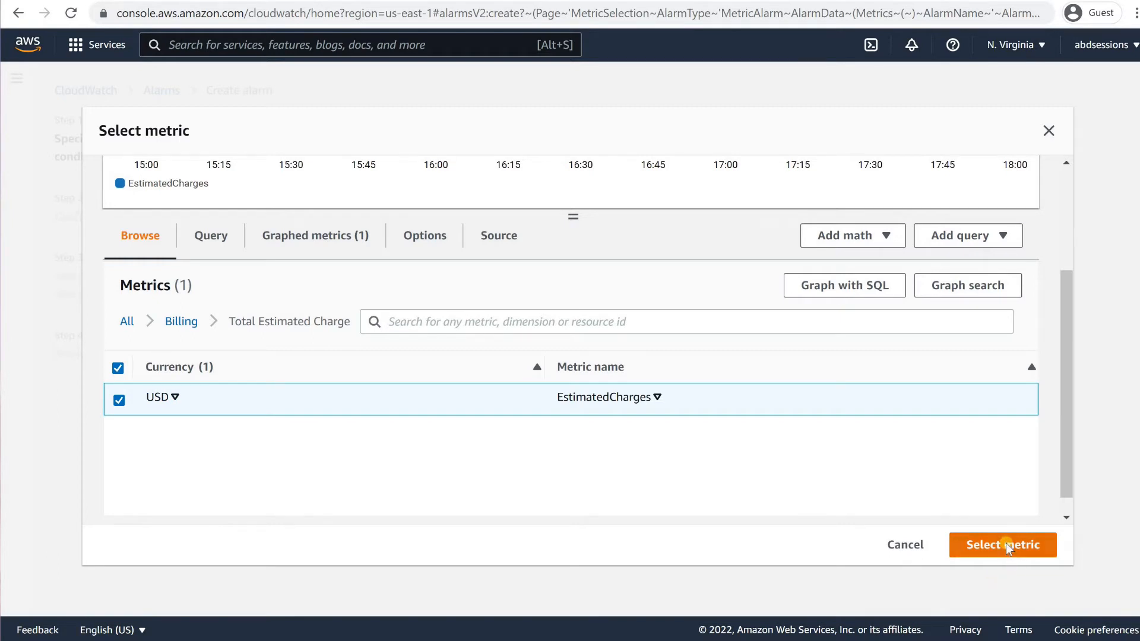
click(1002, 546)
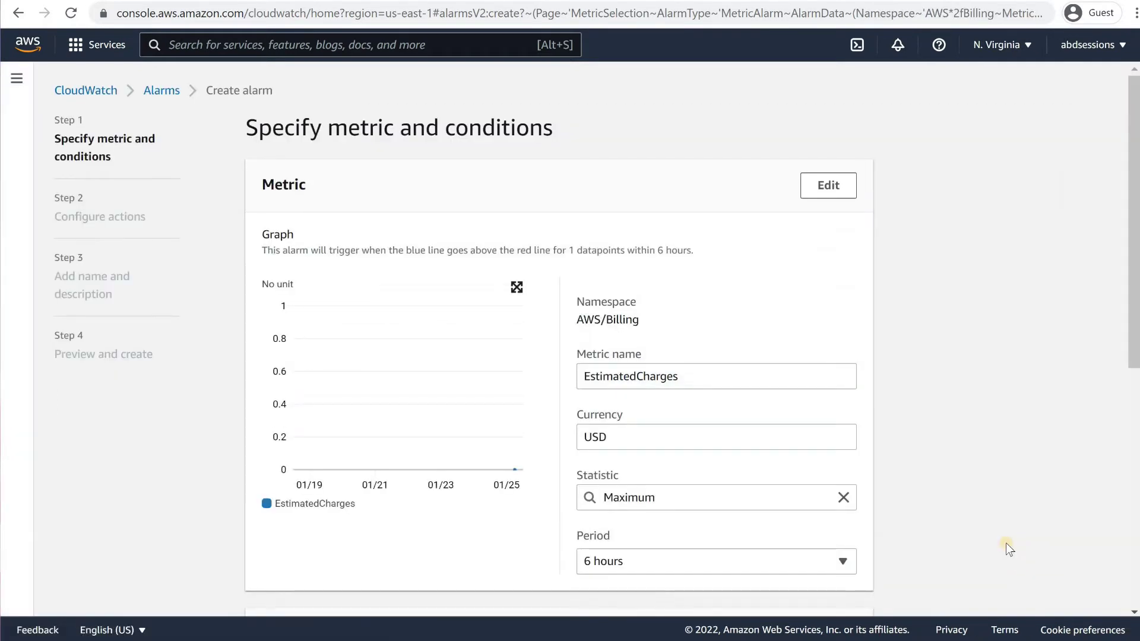
mouse_move(1012, 464)
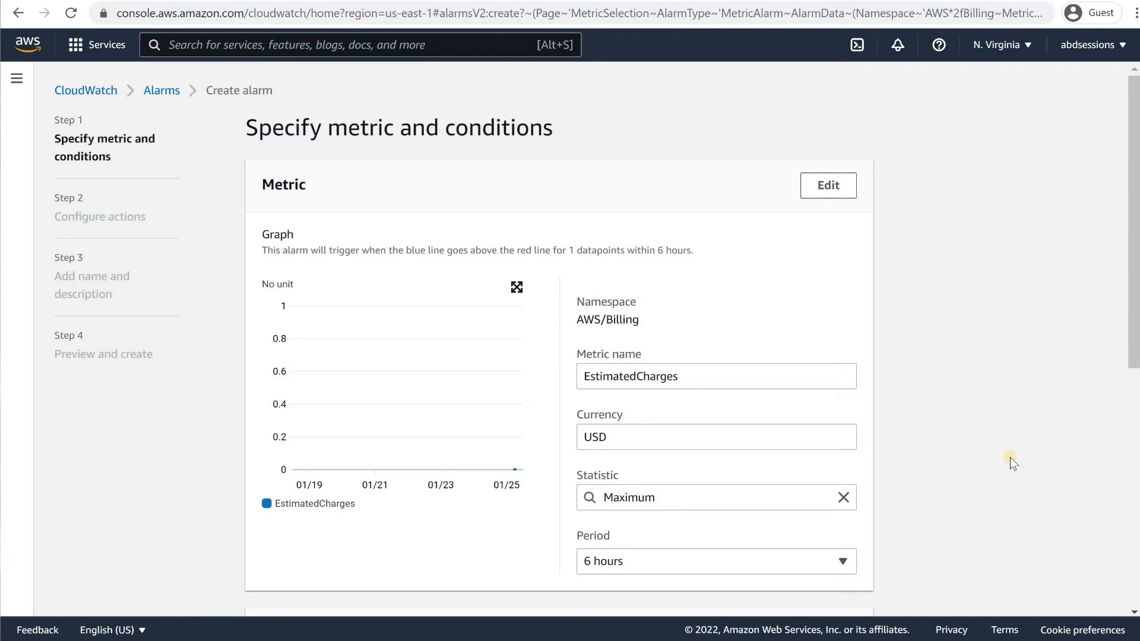
Set a static threshold of Greater/Equal 1 USD on estimated charges and continue to actions
scroll(down, 3)
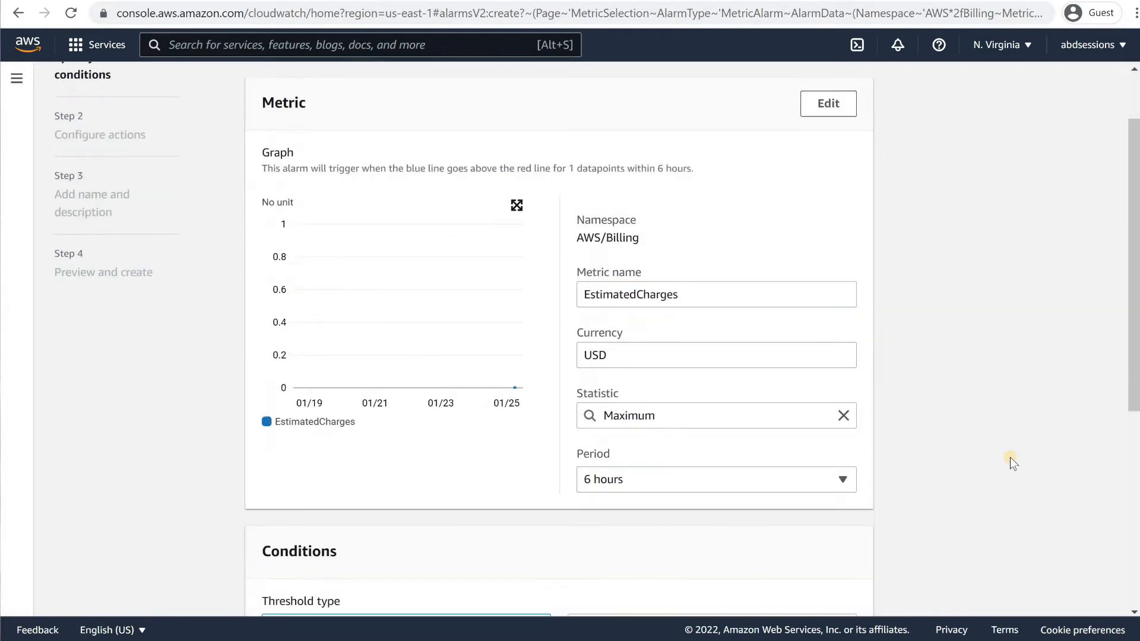
scroll(down, 3)
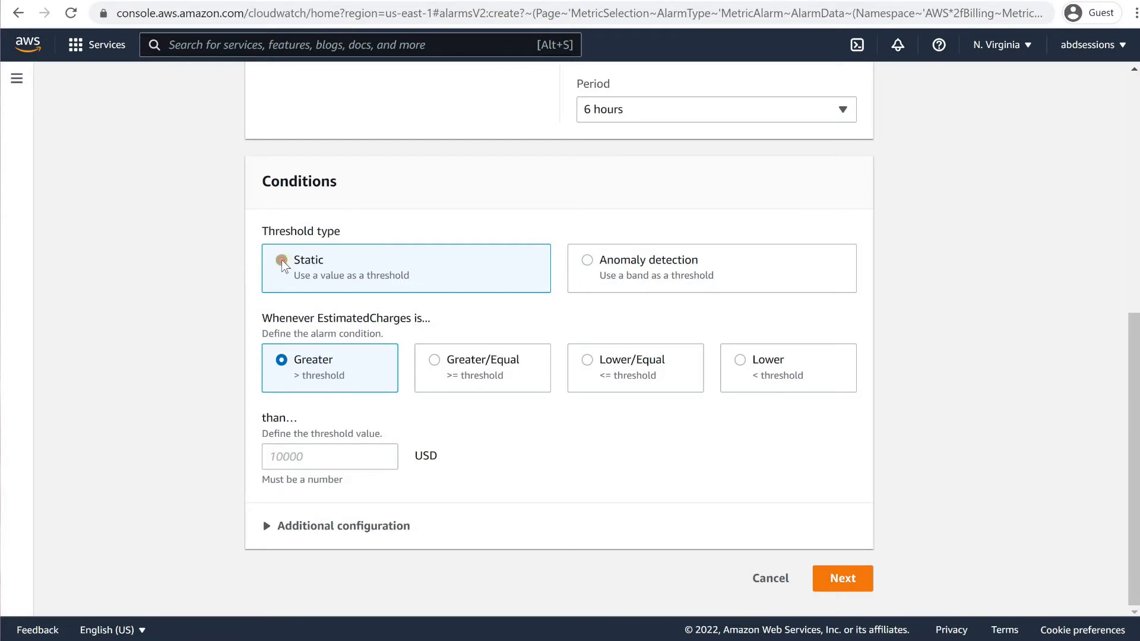
click(283, 260)
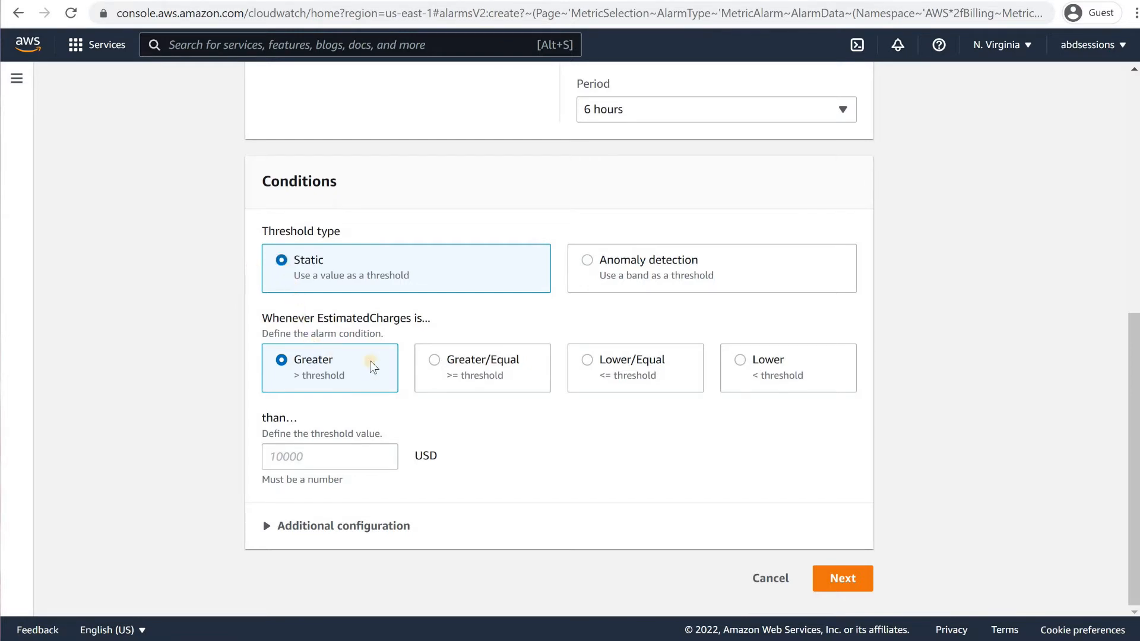
mouse_move(435, 363)
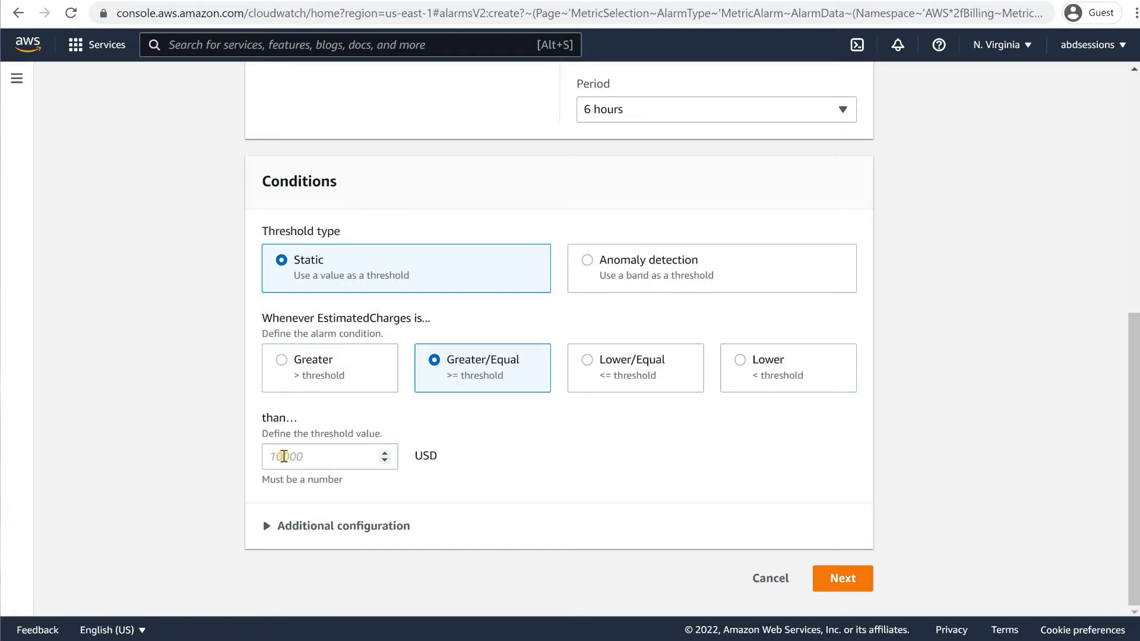
click(327, 456)
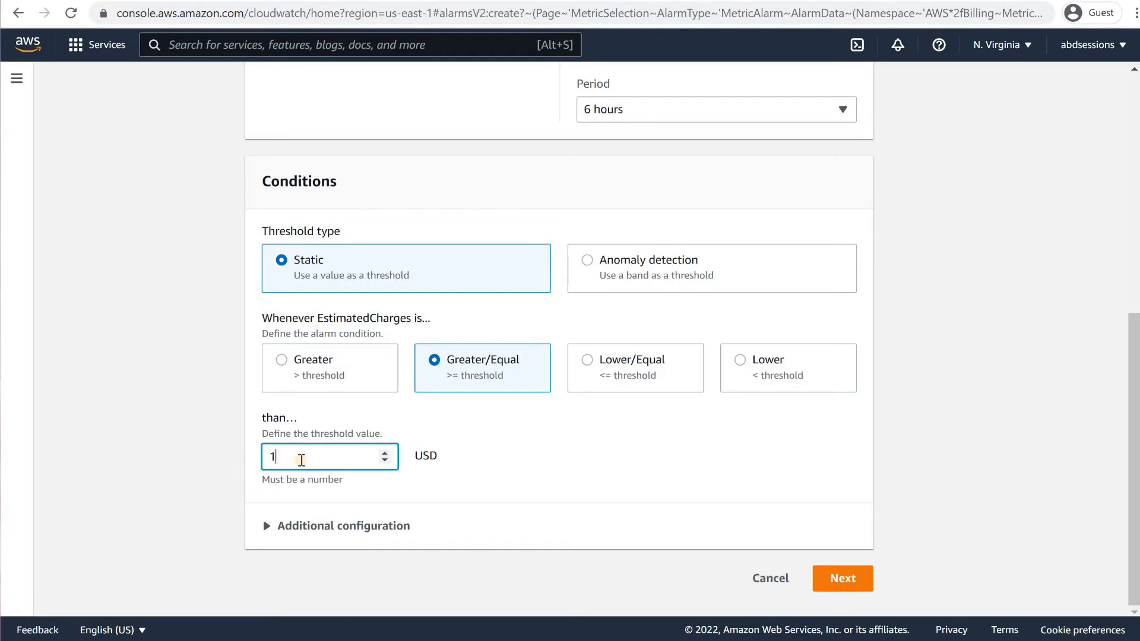
mouse_move(842, 578)
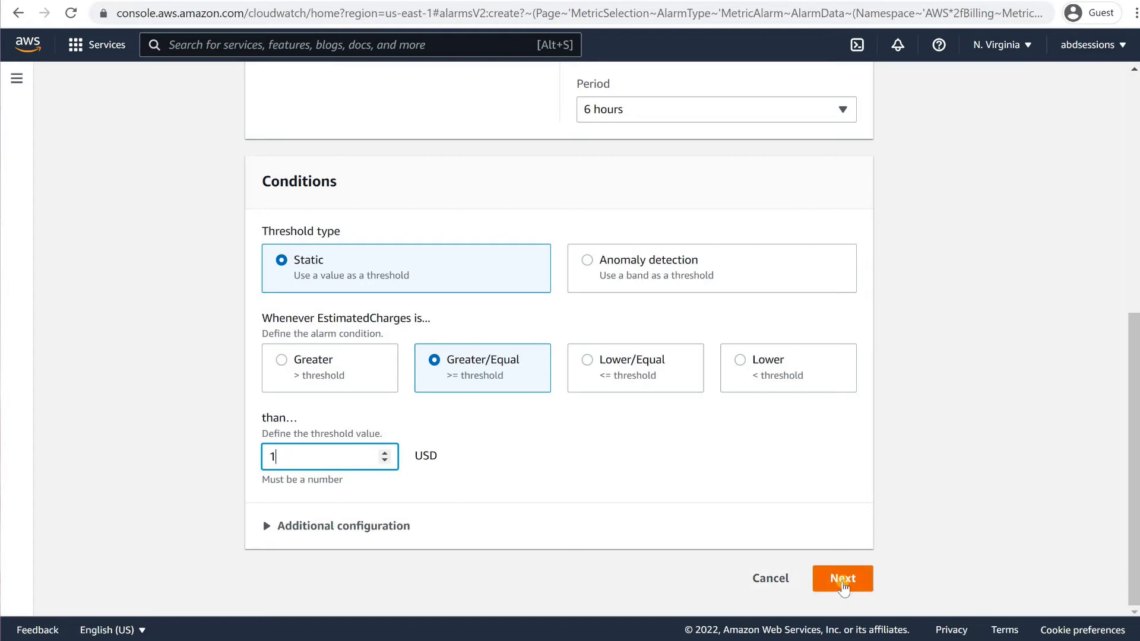
click(842, 578)
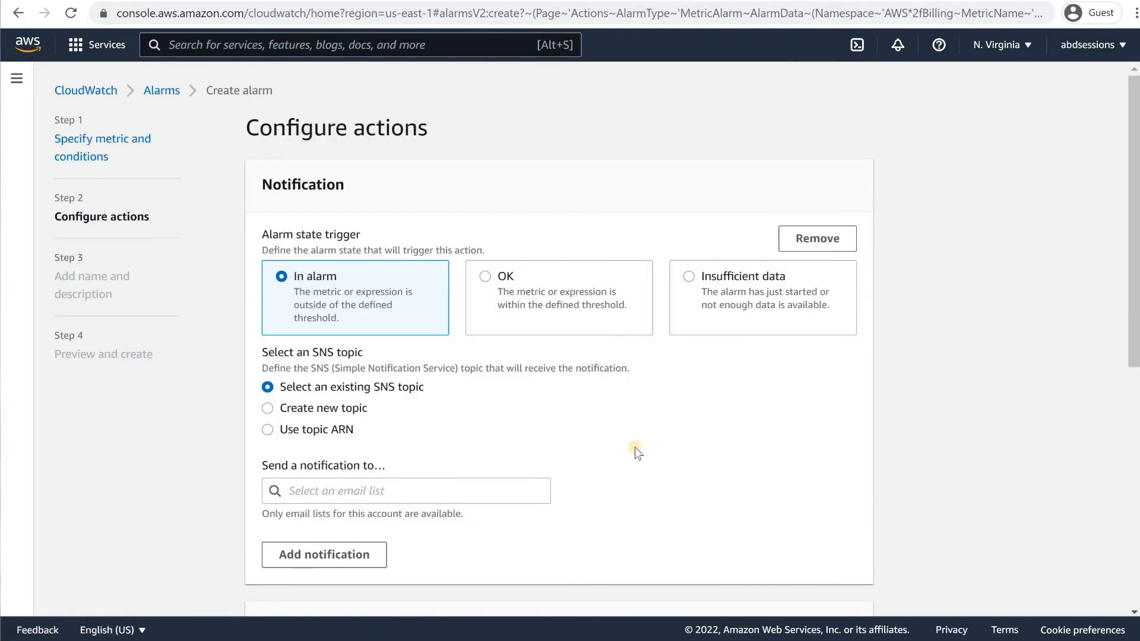
mouse_move(618, 406)
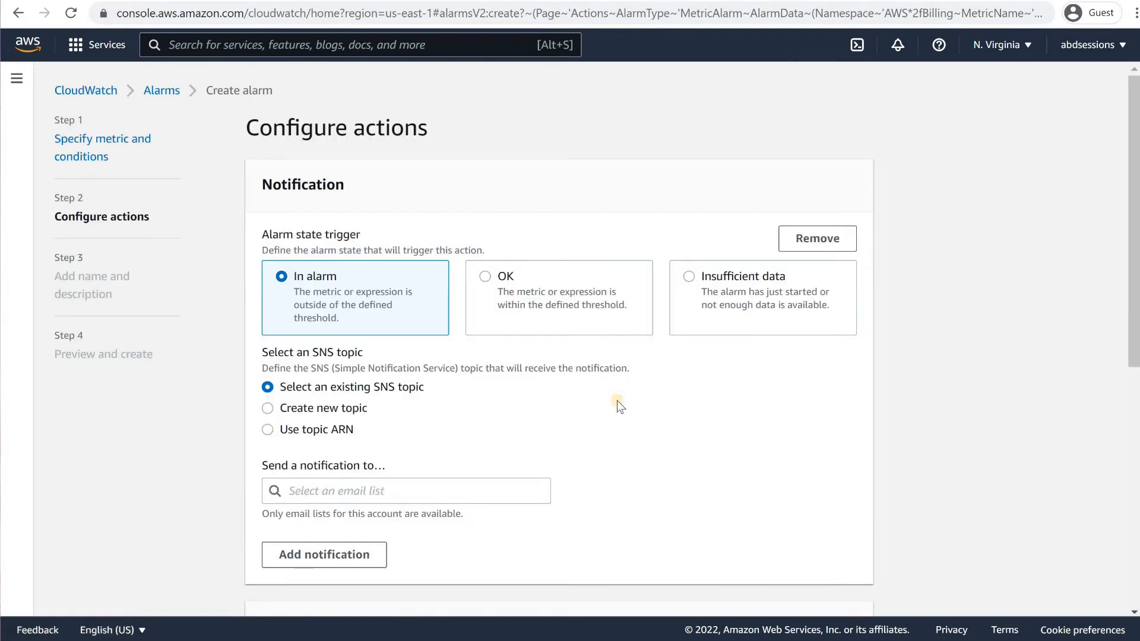
mouse_move(341, 209)
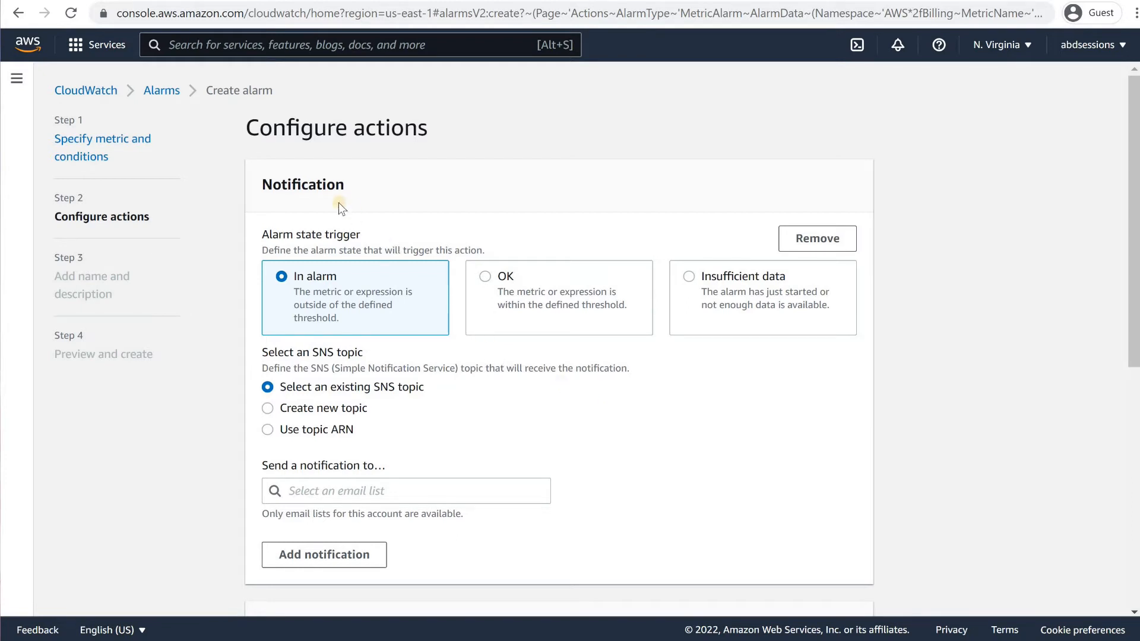
mouse_move(354, 244)
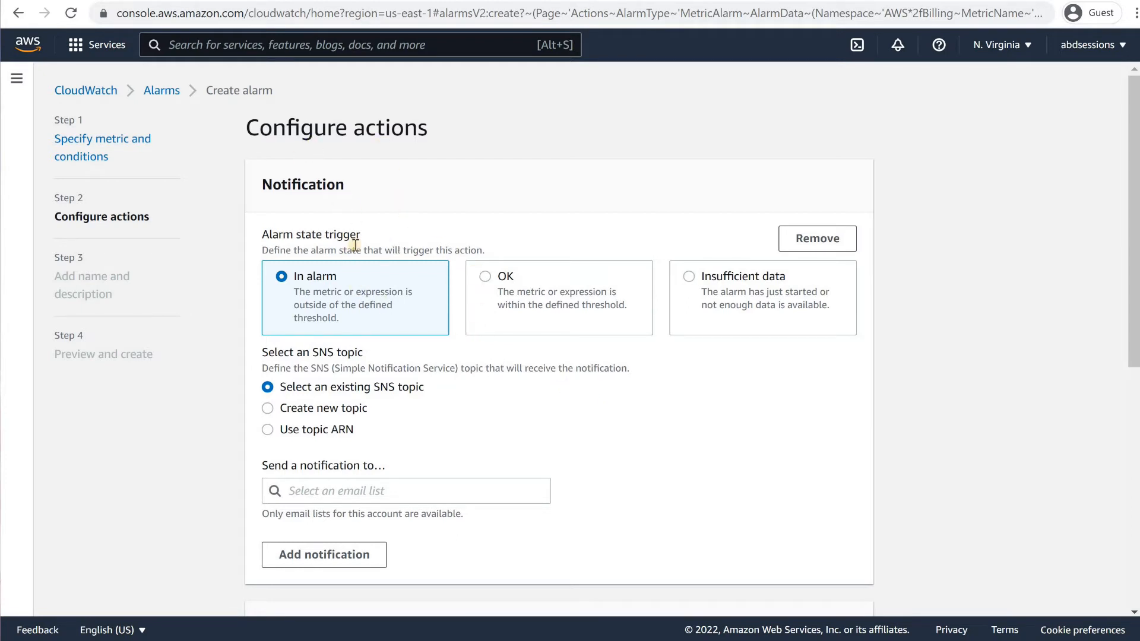
mouse_move(395, 291)
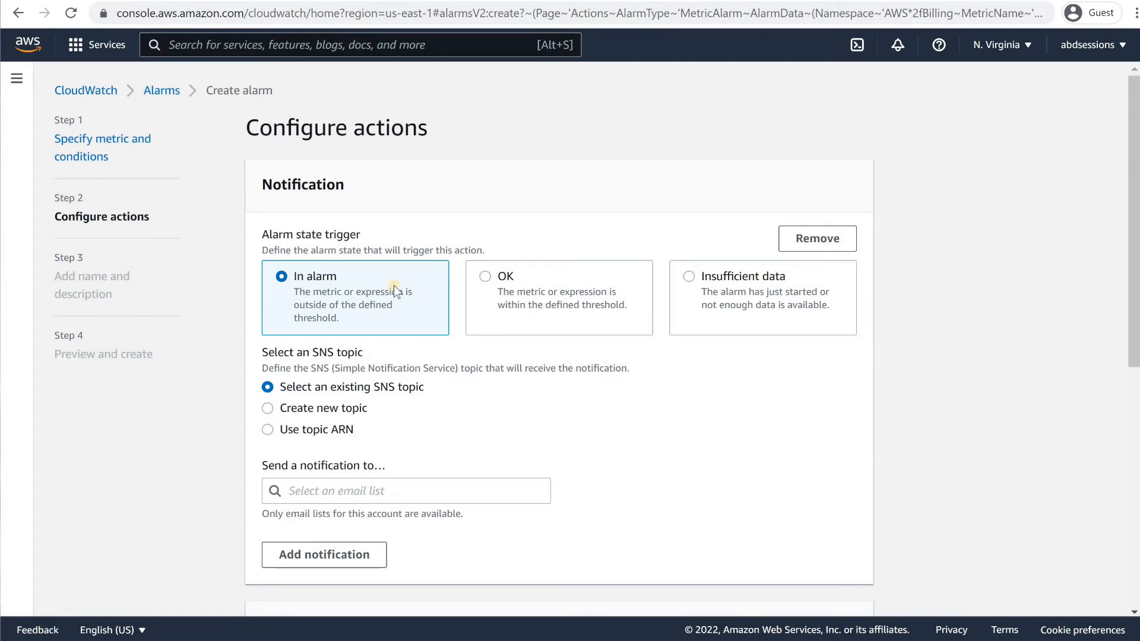
mouse_move(309, 397)
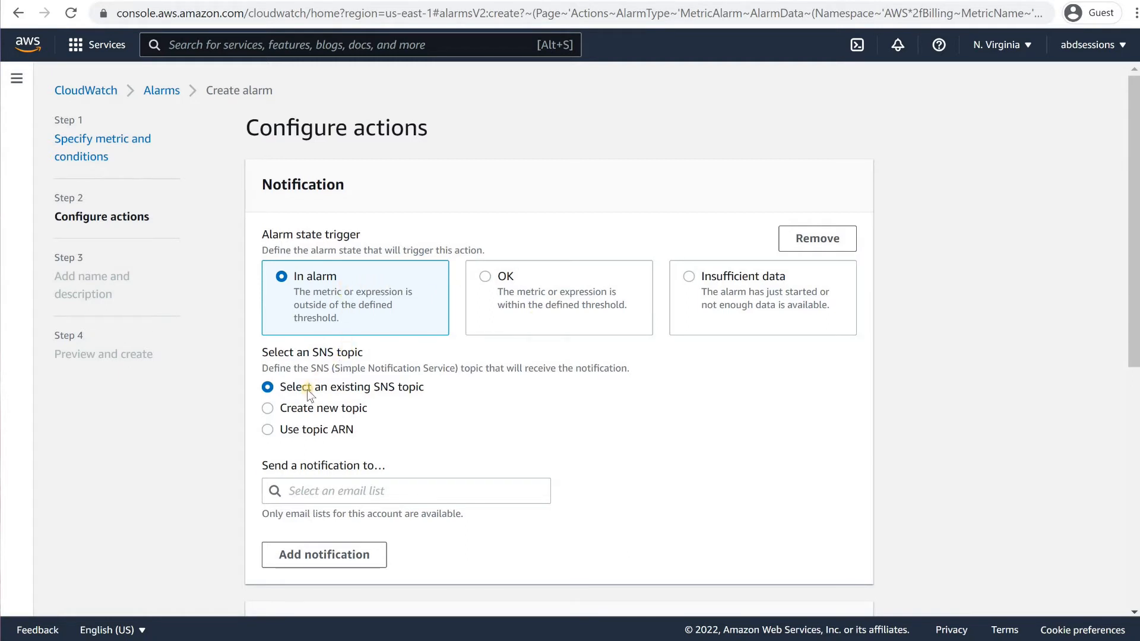
click(267, 407)
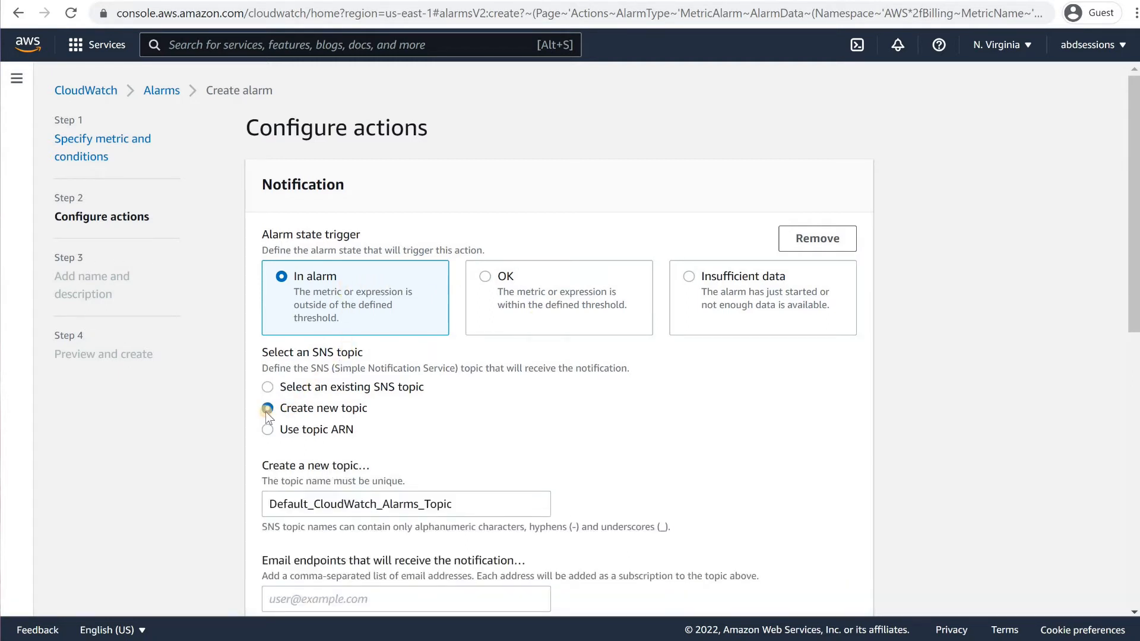
click(267, 408)
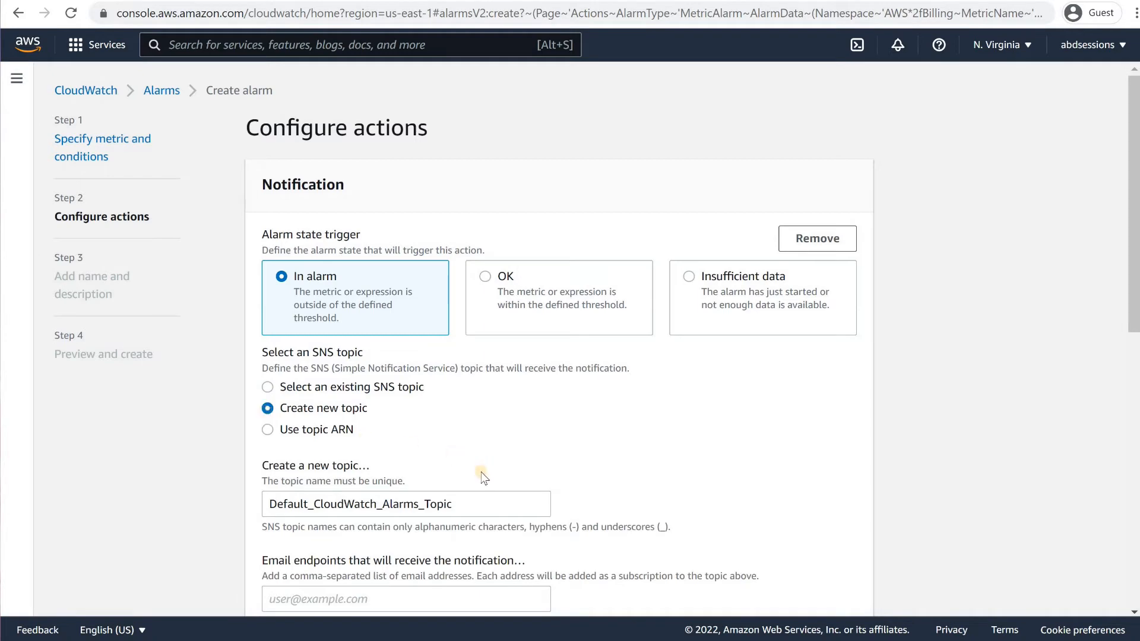
scroll(down, 3)
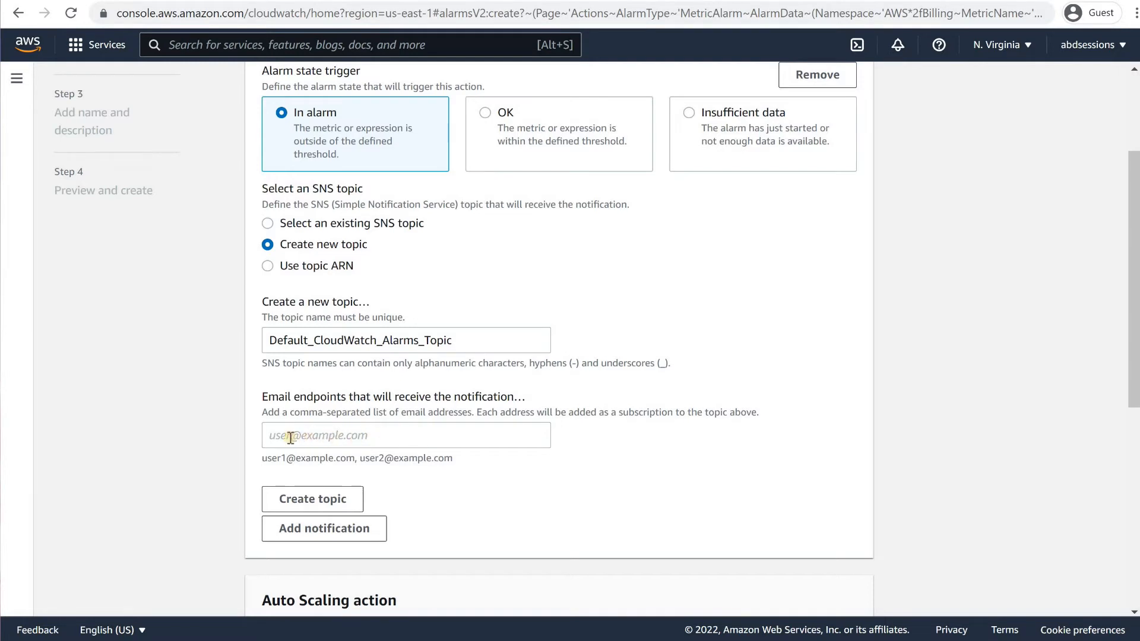
click(407, 436)
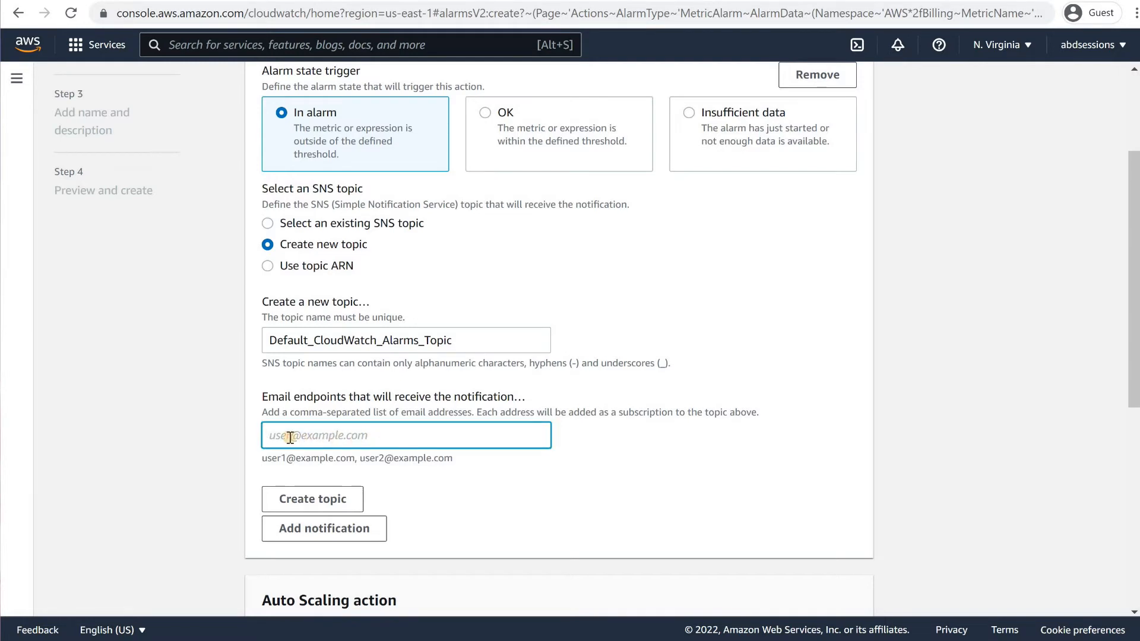
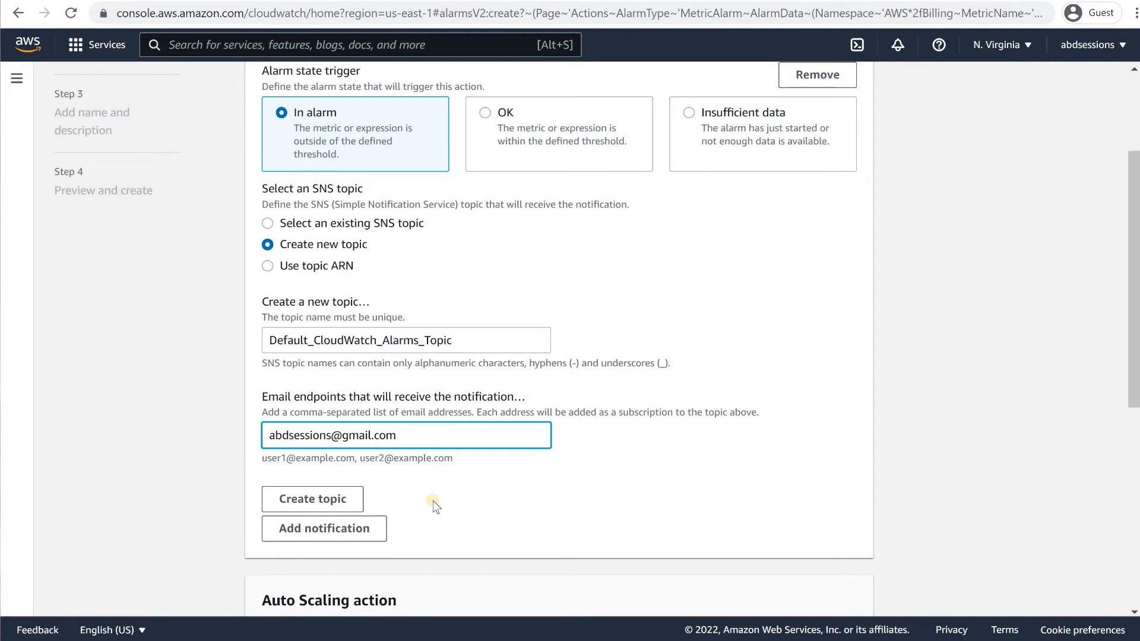
scroll(down, 3)
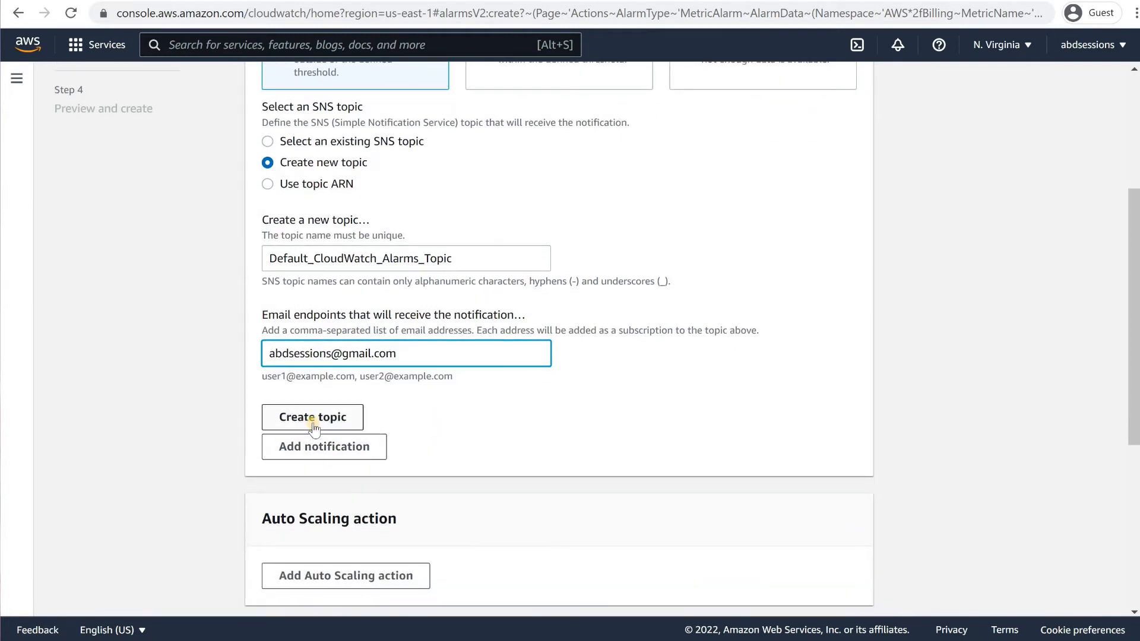
click(311, 417)
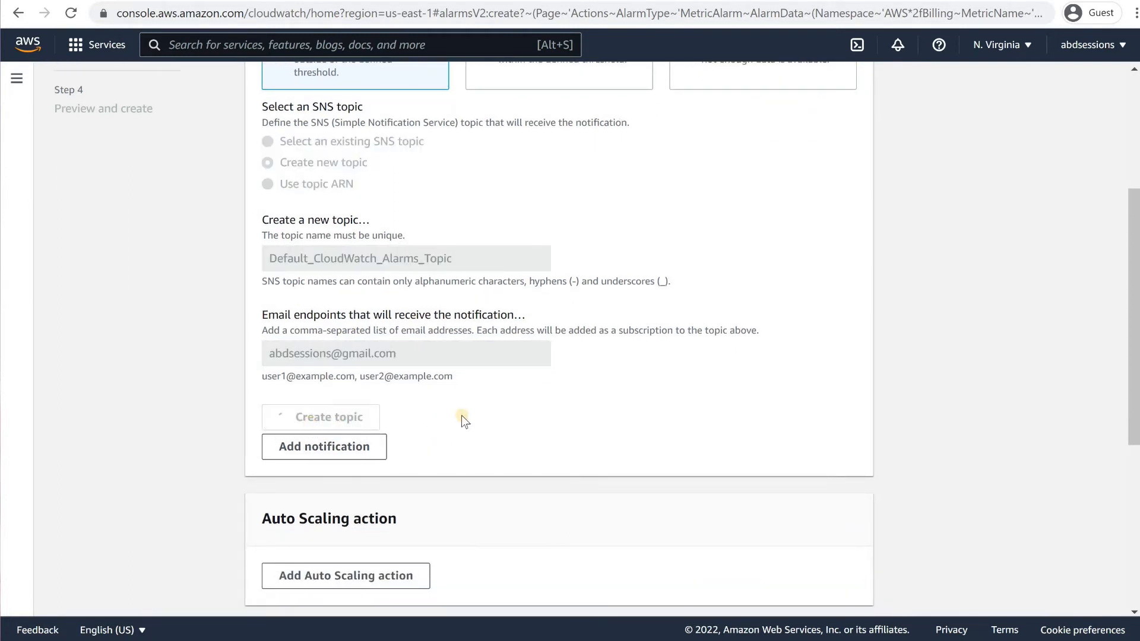
Continue from the actions step to naming the alarm
click(268, 142)
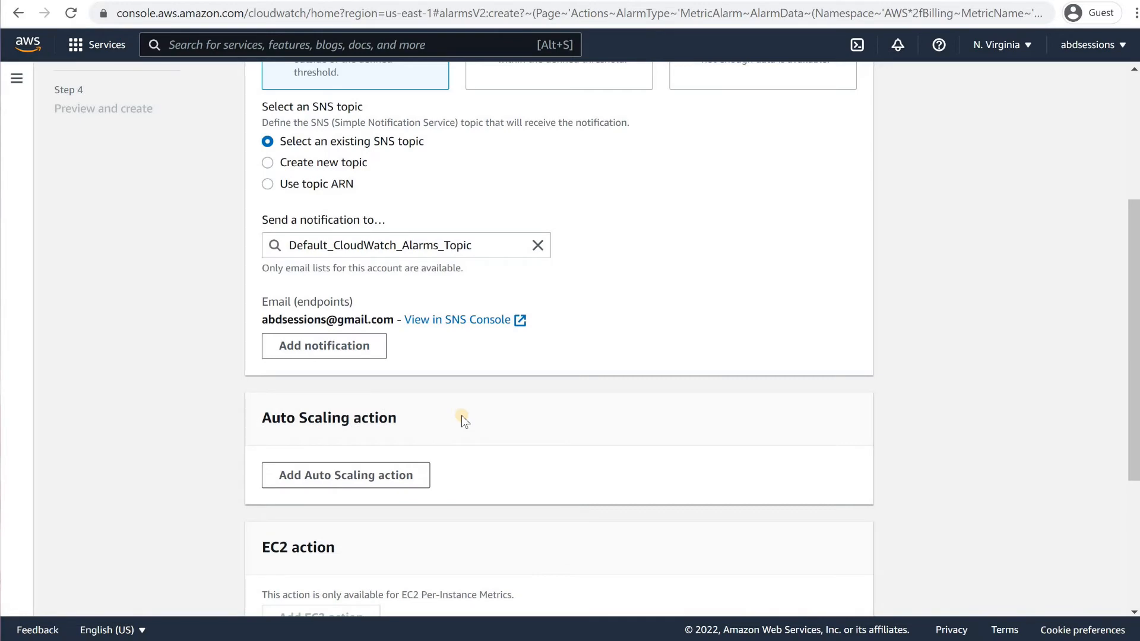
scroll(down, 3)
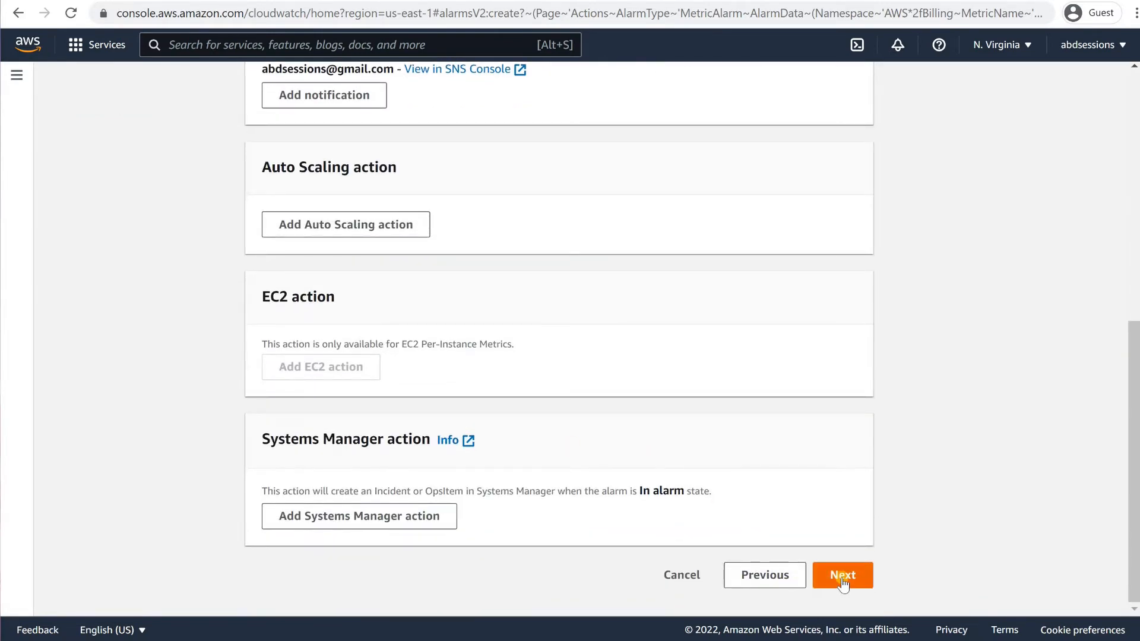
click(841, 575)
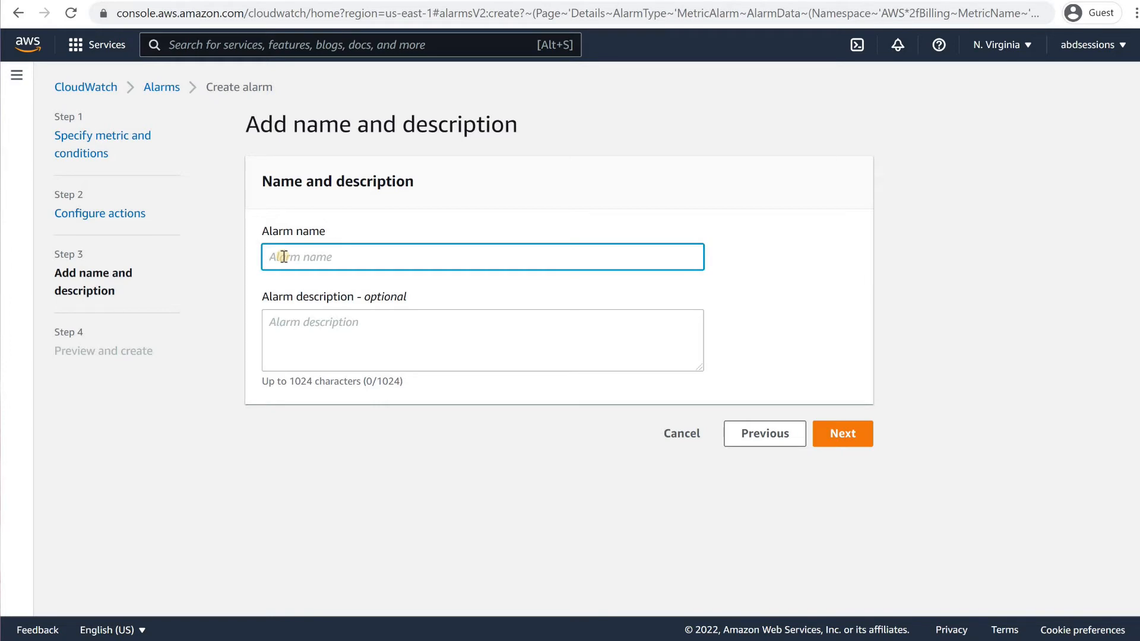
Name the alarm charges_alarm with description 'When charges reach $1 or above' and continue to preview
text(charges_alarm)
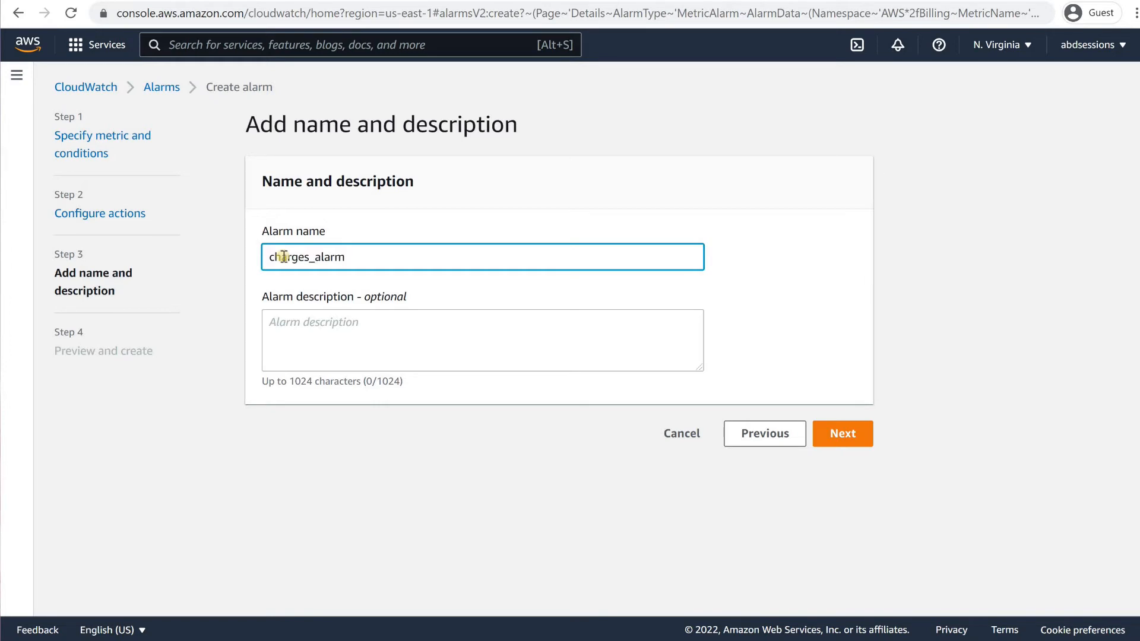
click(482, 340)
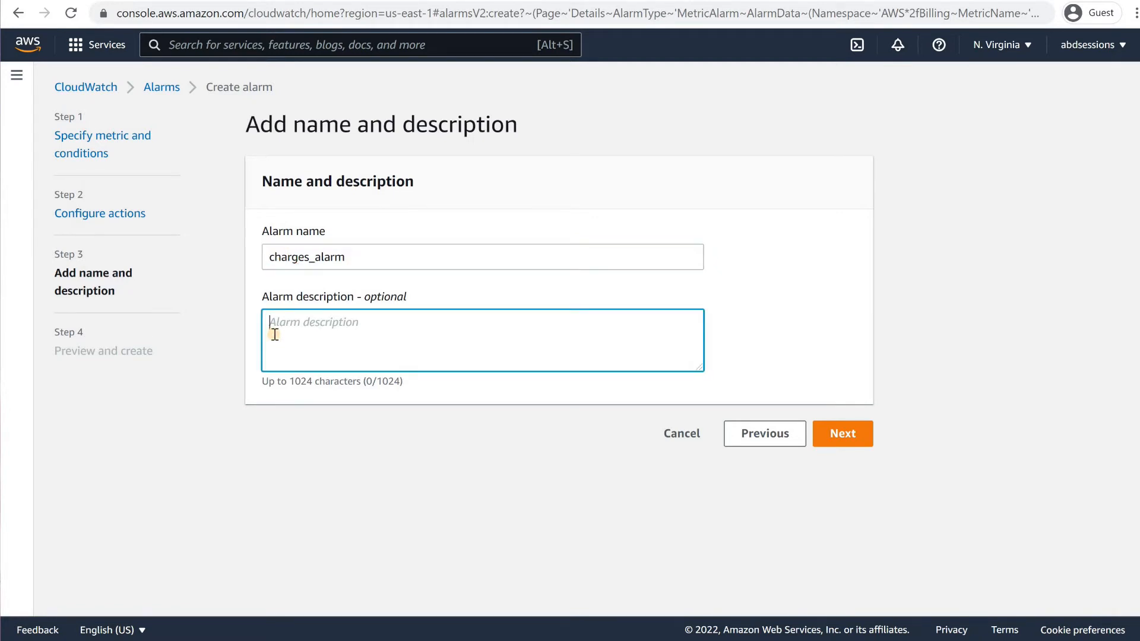
text(W)
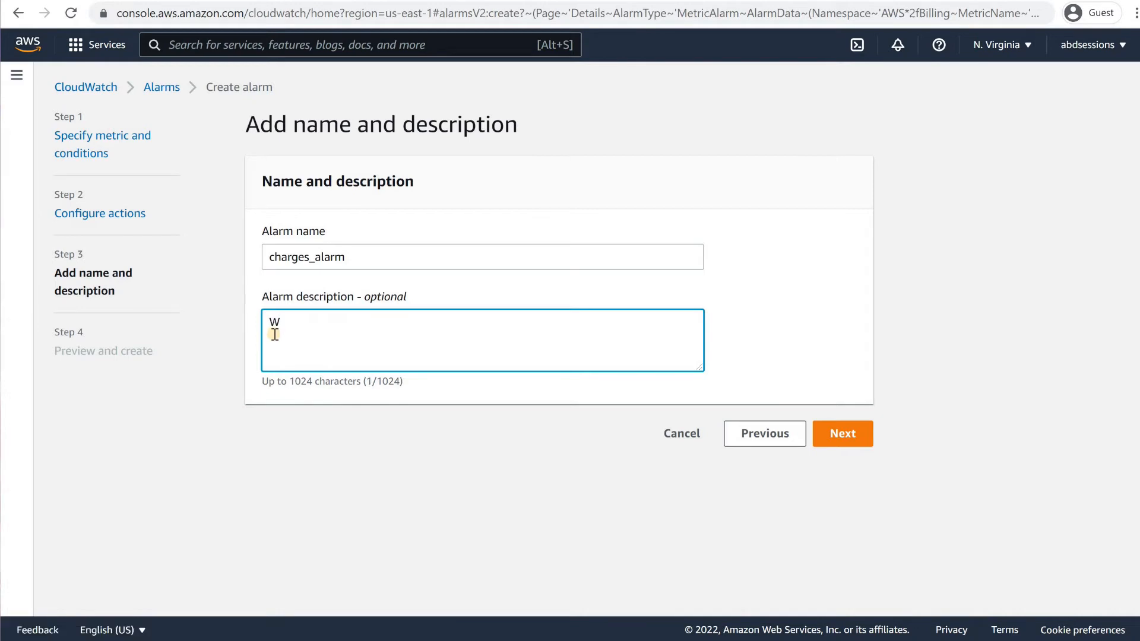
text(hen charges reach $1 or above)
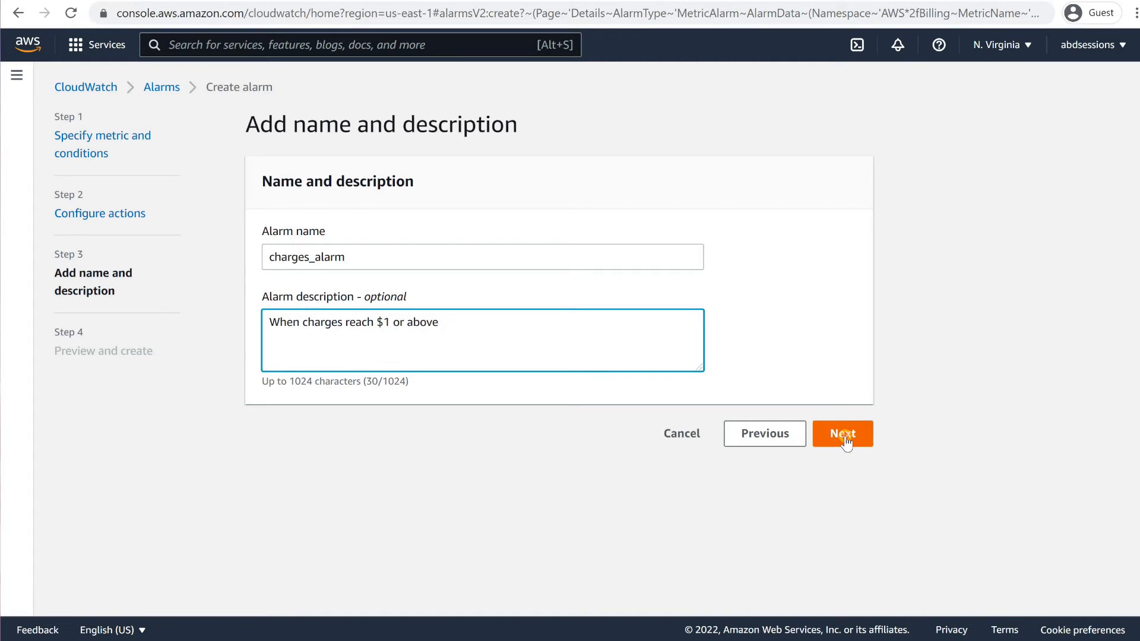
click(842, 434)
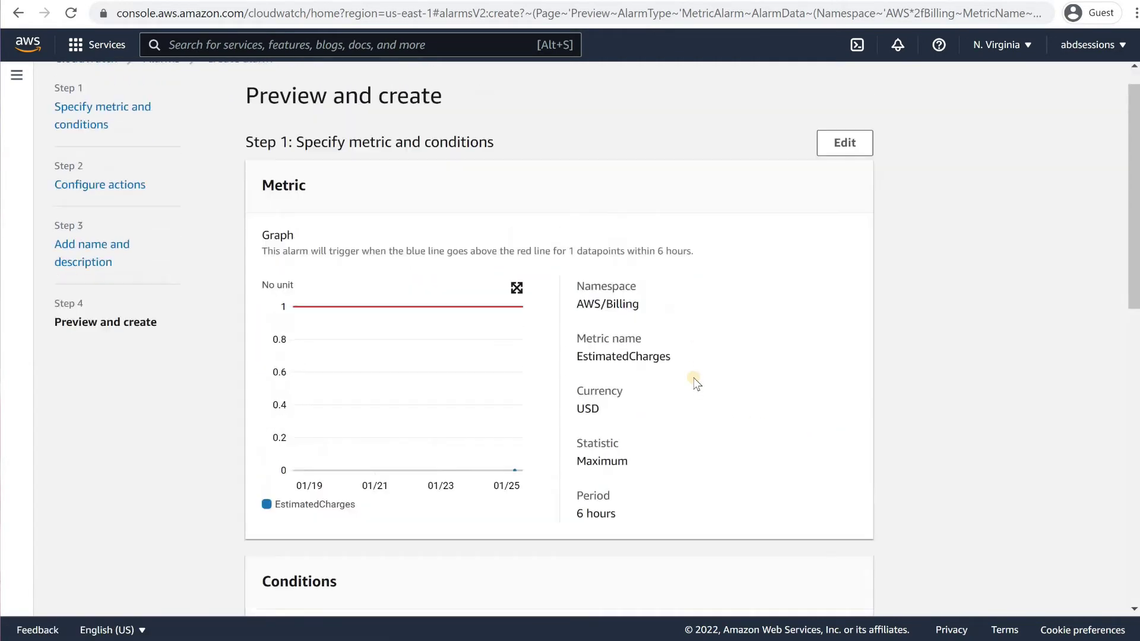
Review the preview and create the charges_alarm billing alarm
scroll(down, 3)
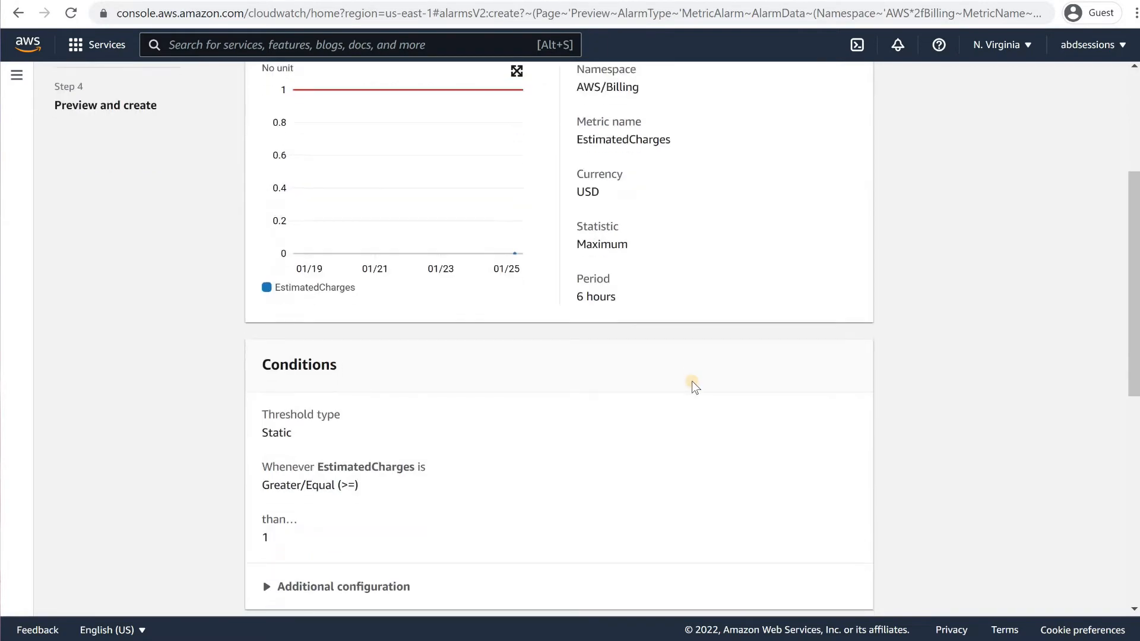
scroll(down, 3)
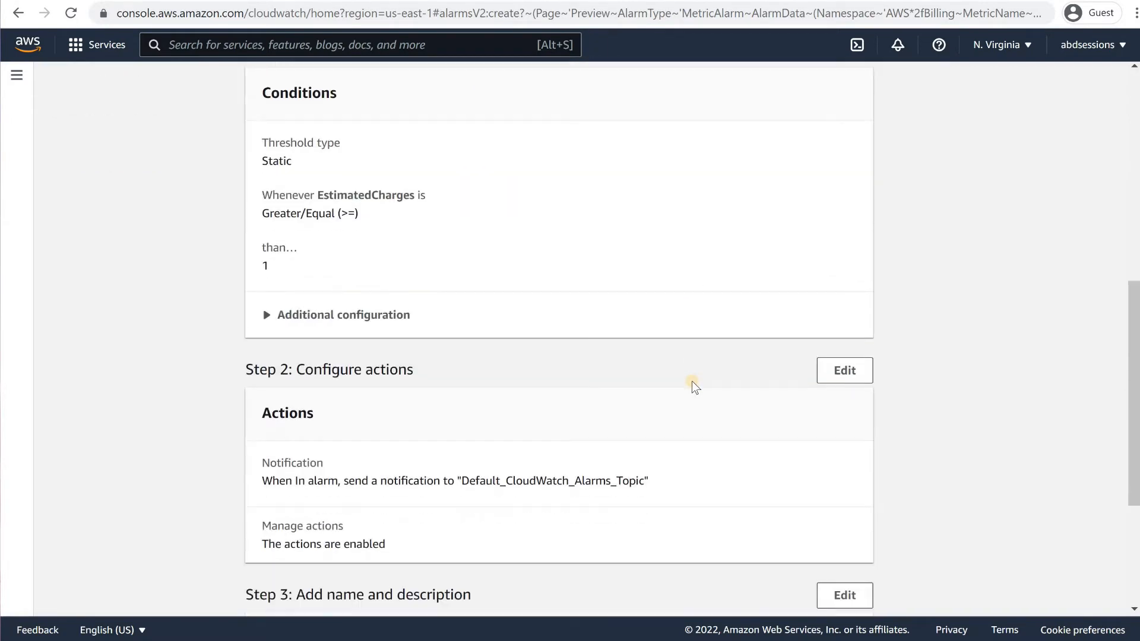
scroll(down, 3)
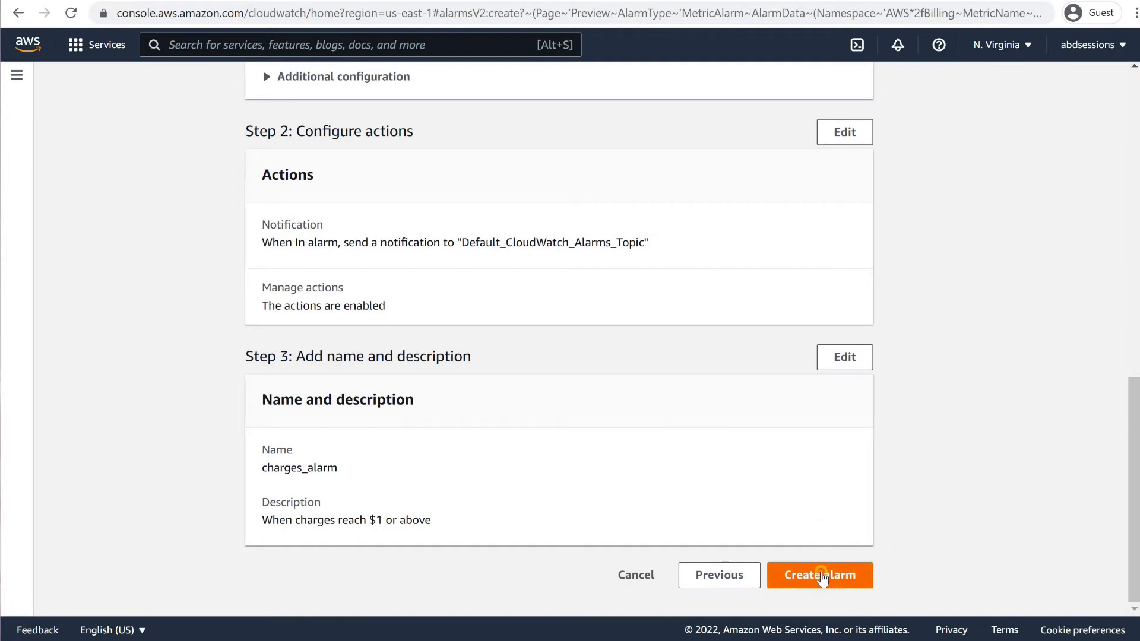
click(820, 575)
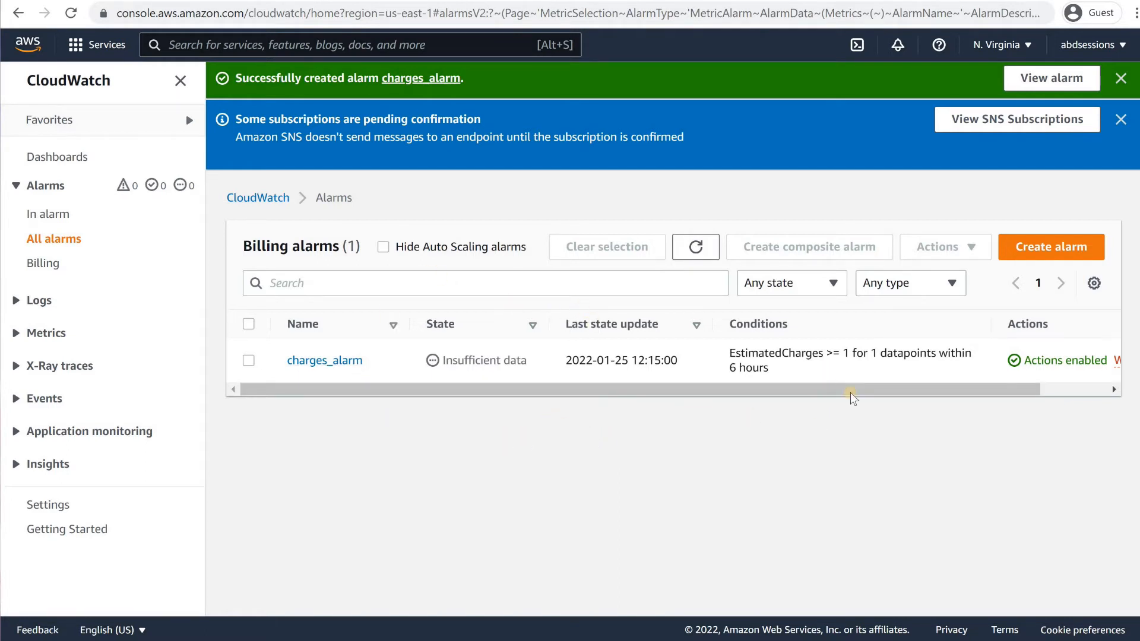
scroll(right, 3)
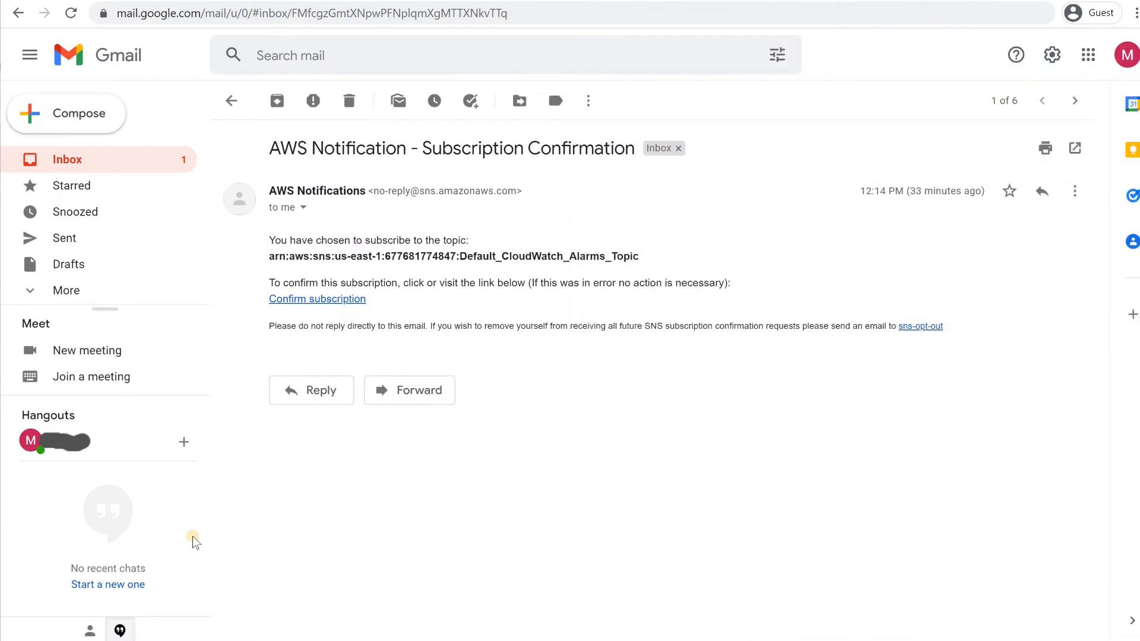
mouse_move(469, 401)
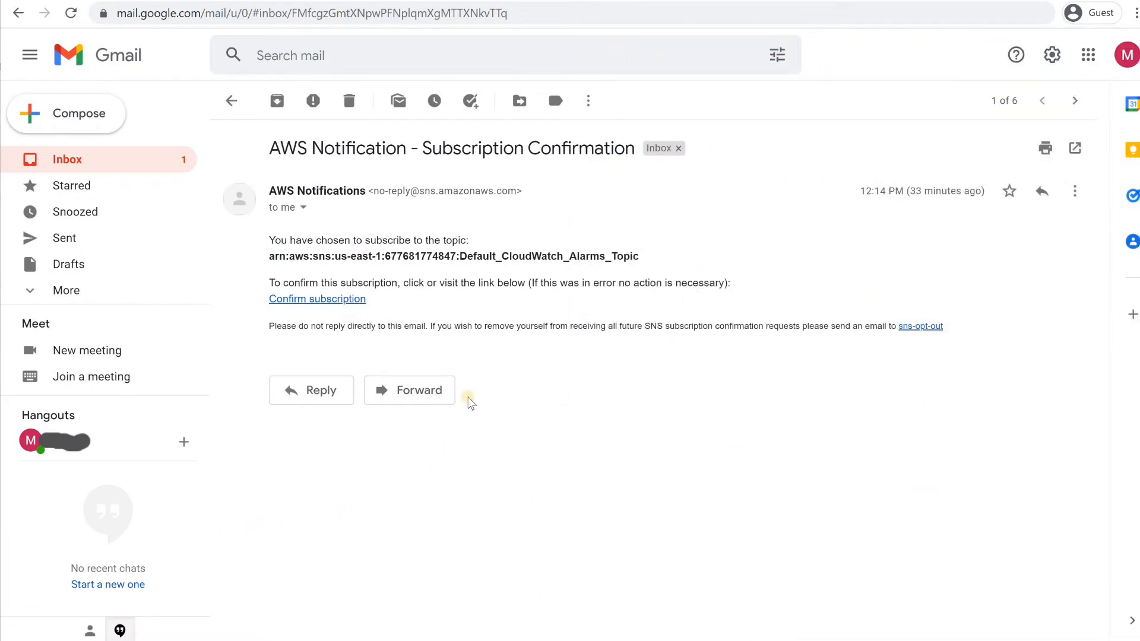
mouse_move(331, 308)
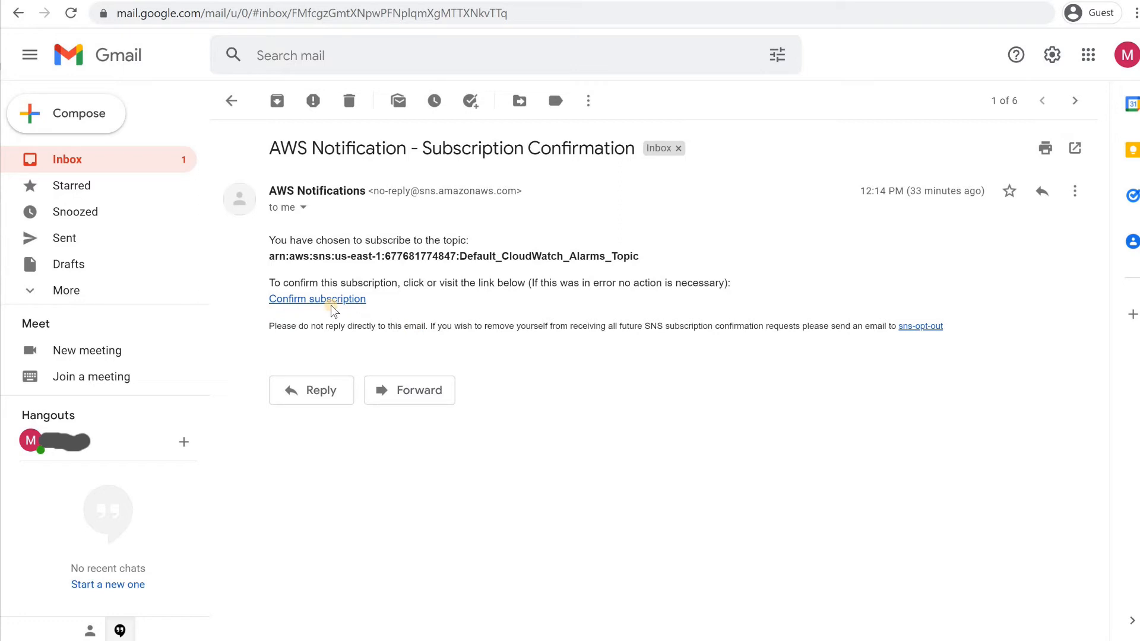
mouse_move(317, 300)
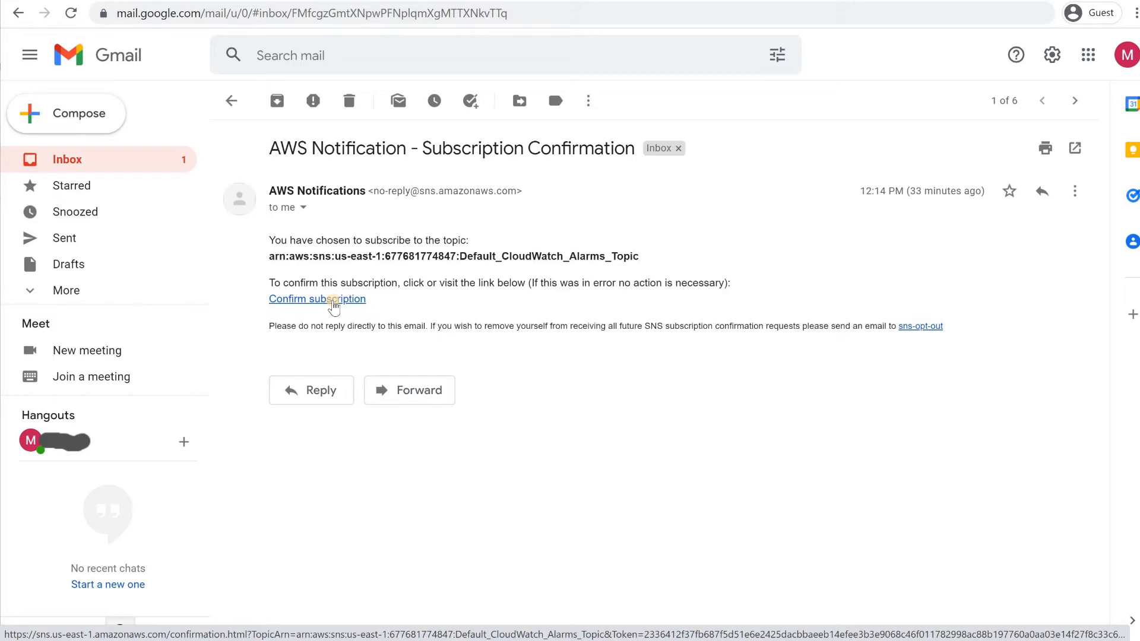
Confirm the alarm topic subscription from the AWS Notification email in Gmail
click(318, 299)
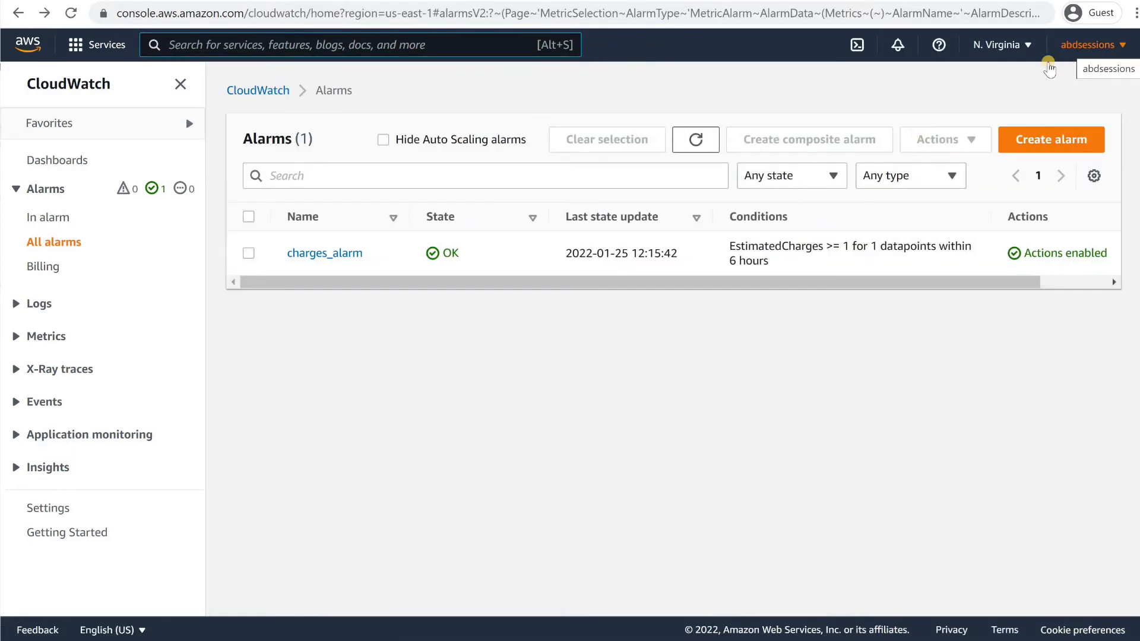
mouse_move(1050, 79)
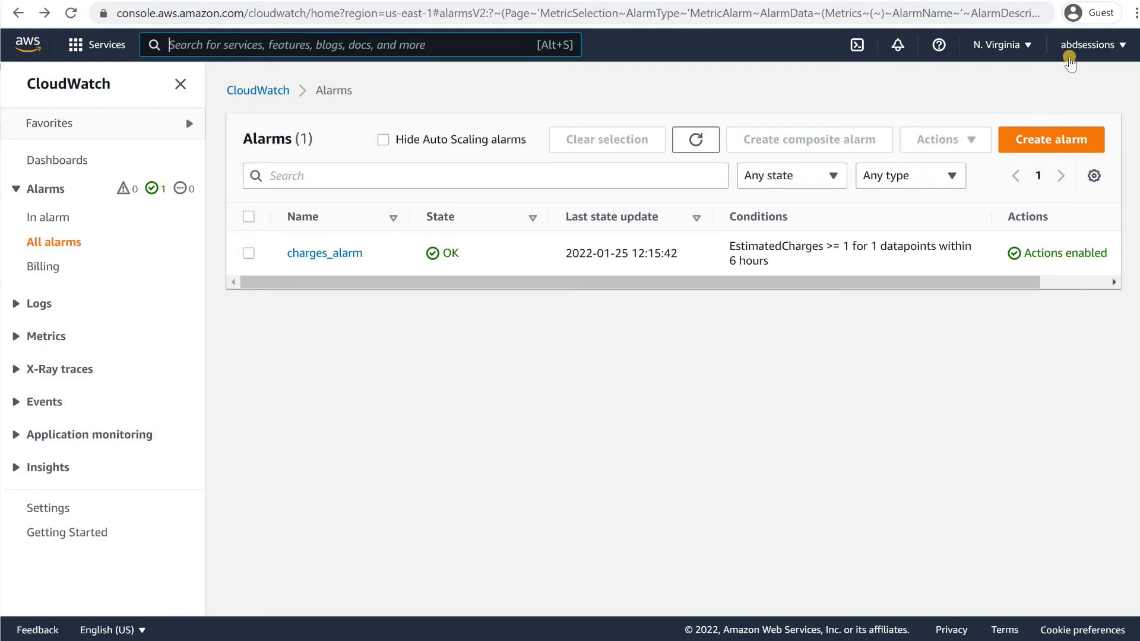
mouse_move(1090, 44)
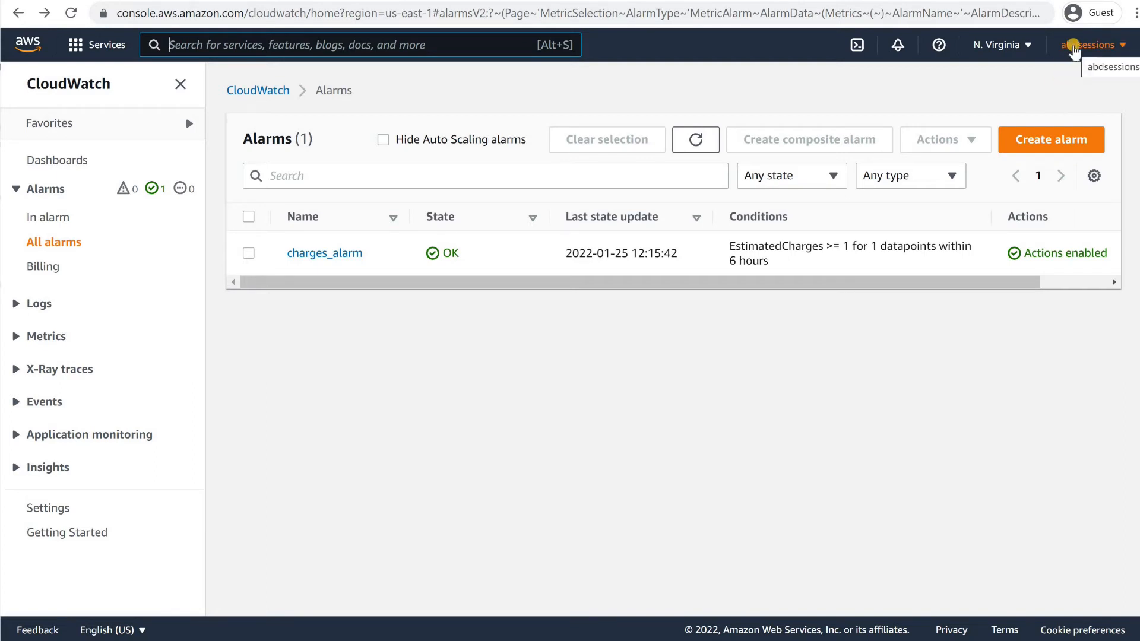
Show the signed-in account's options menu at the top right of the console
click(1087, 44)
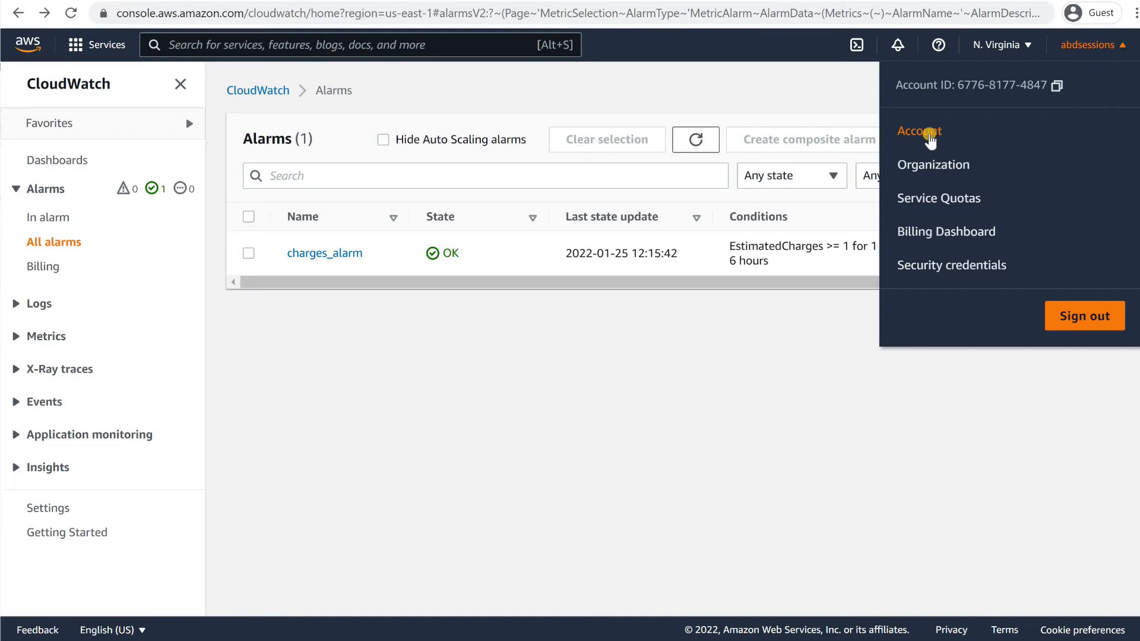
mouse_move(919, 130)
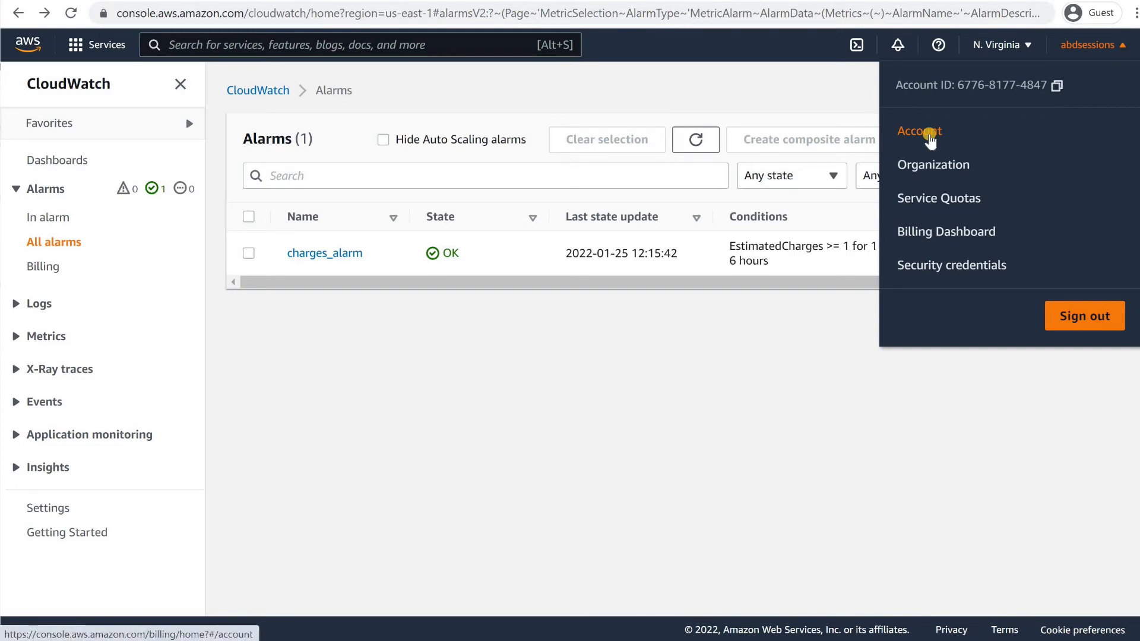
Go to Account settings and scroll to the IAM User and Role Access to Billing Information section
click(920, 131)
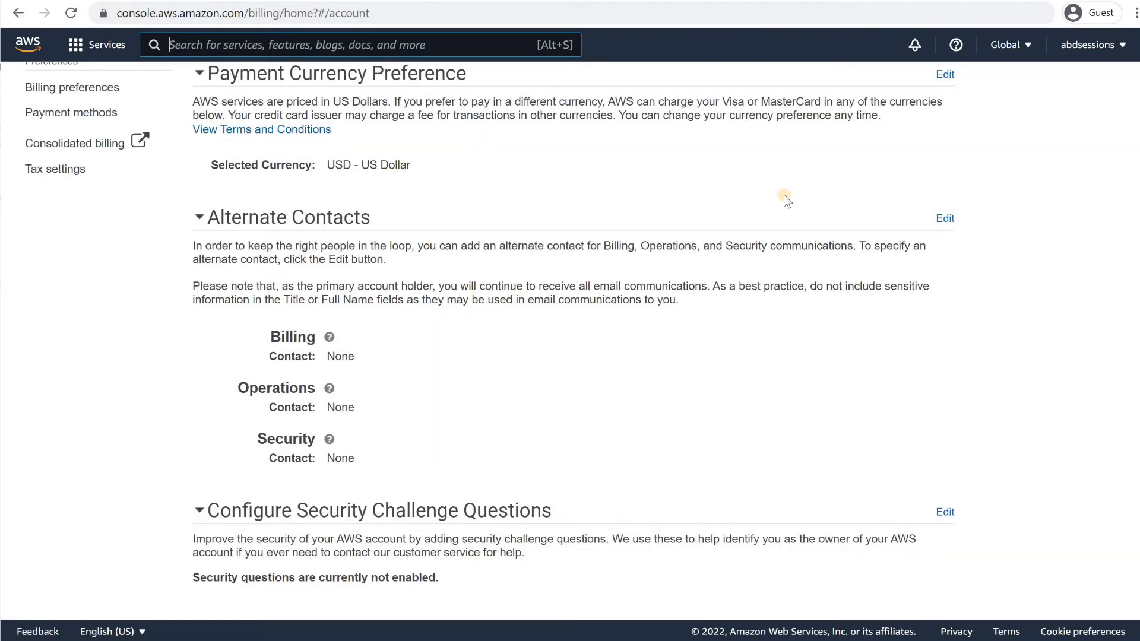
scroll(down, 3)
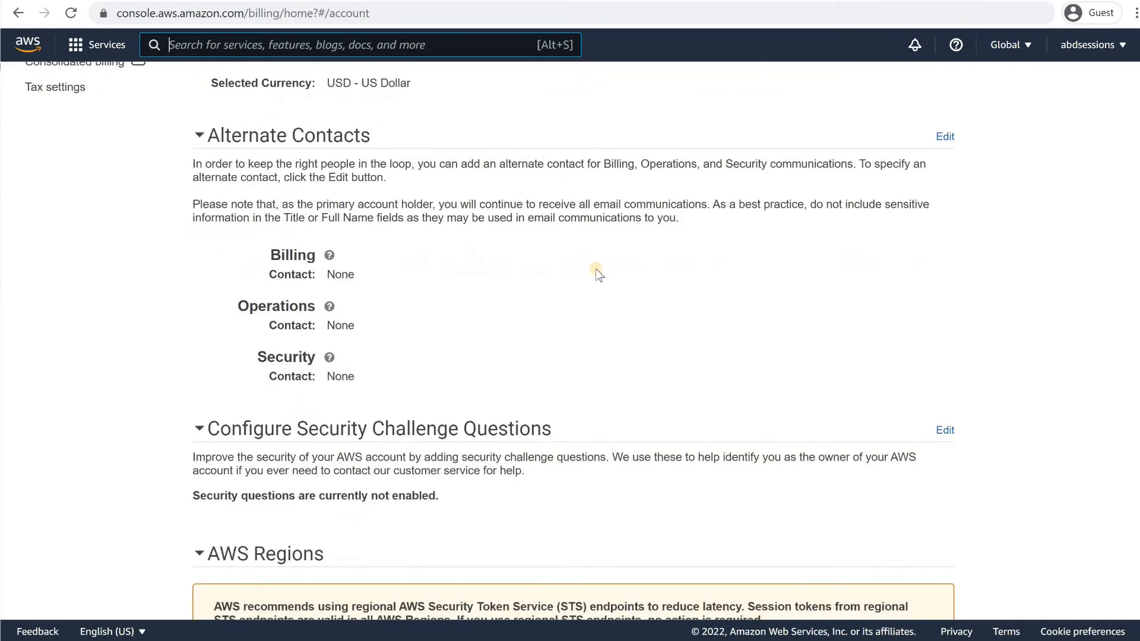
scroll(down, 3)
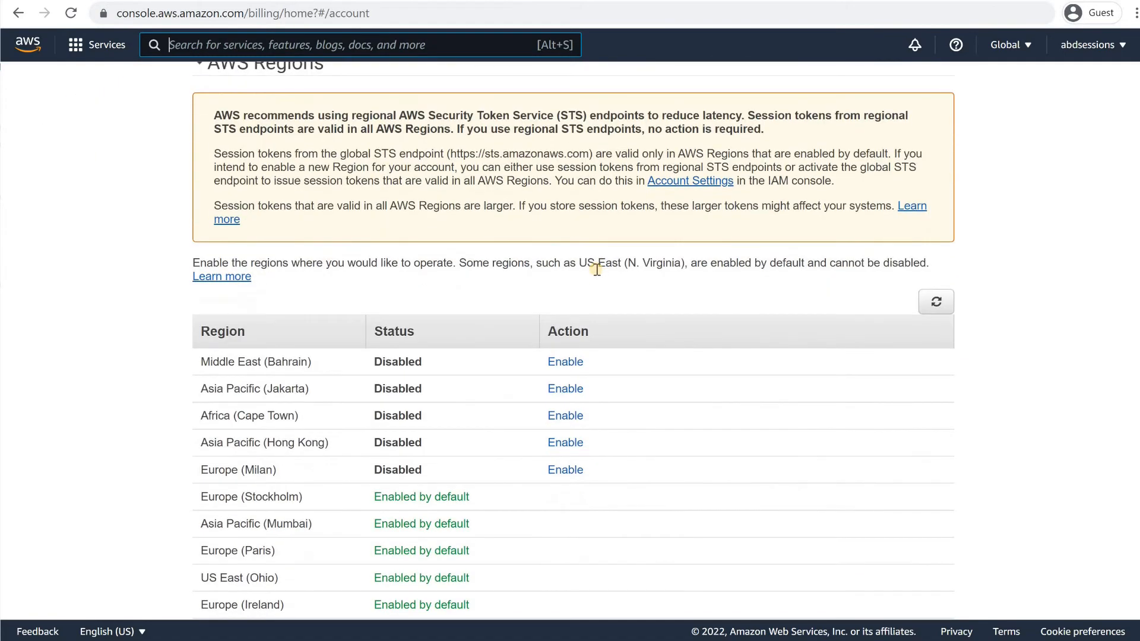
scroll(down, 3)
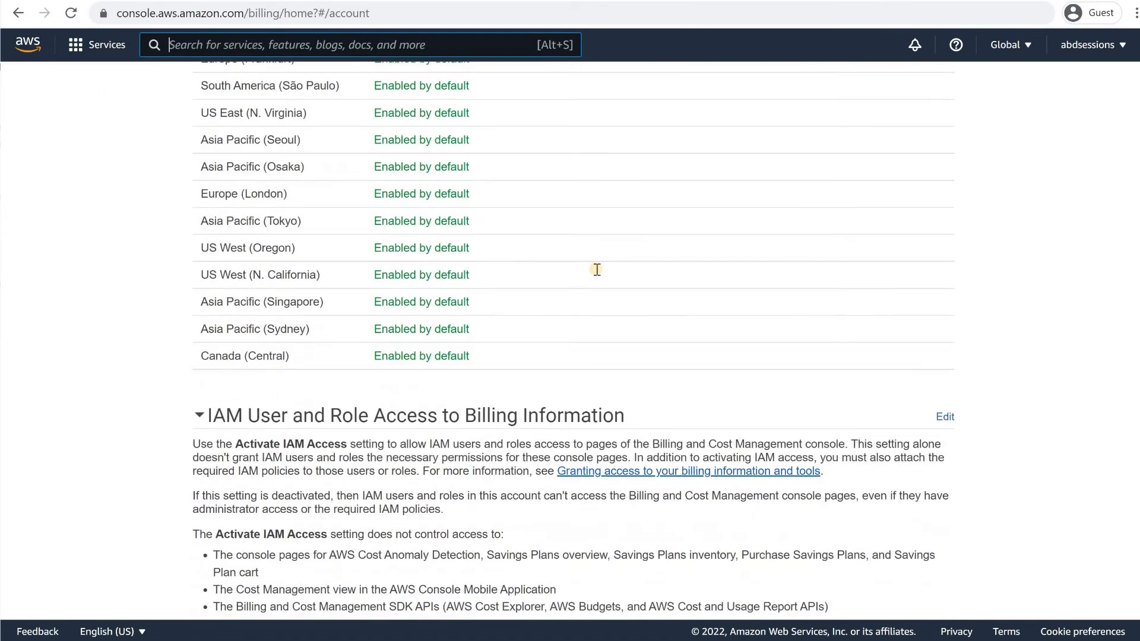
scroll(down, 3)
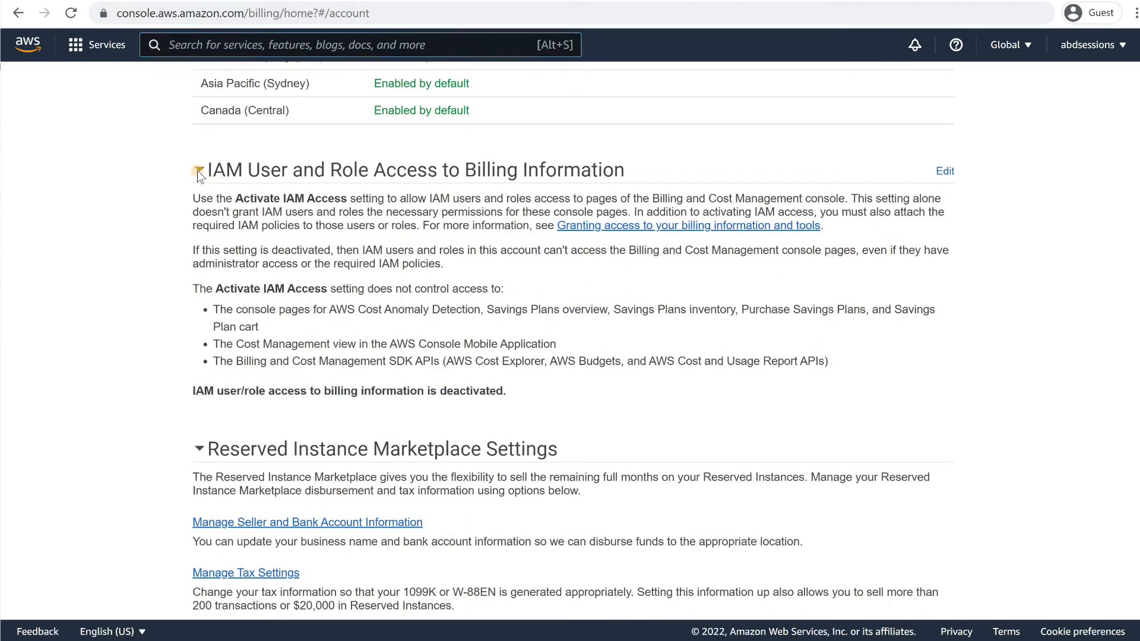
mouse_move(910, 225)
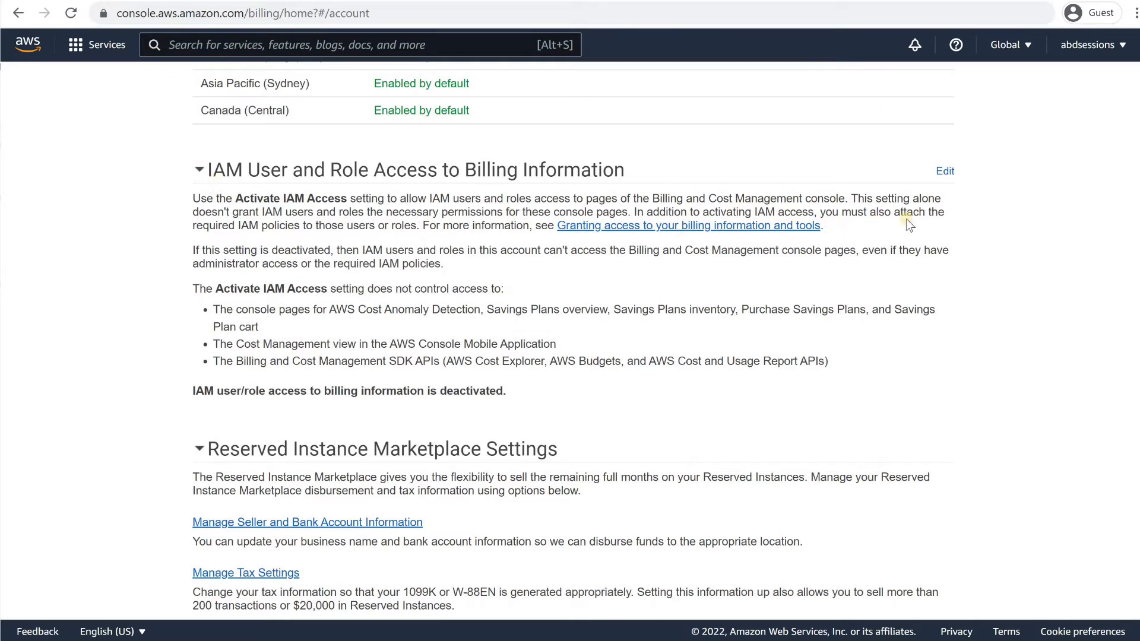
mouse_move(944, 171)
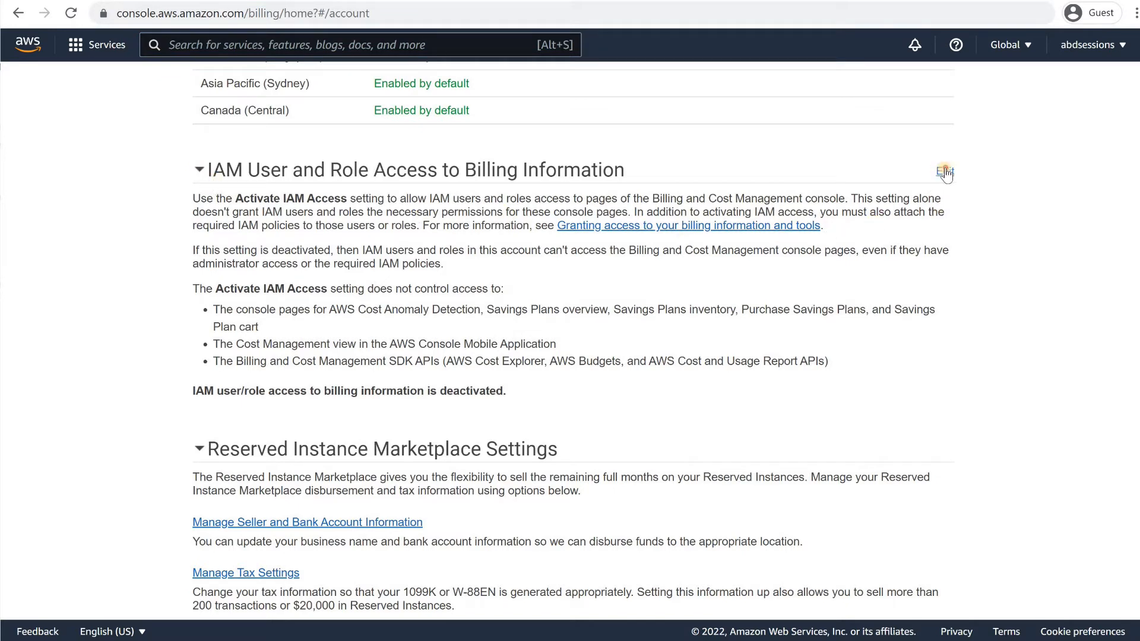
Edit the IAM access section, enable Activate IAM Access and update the setting
click(944, 174)
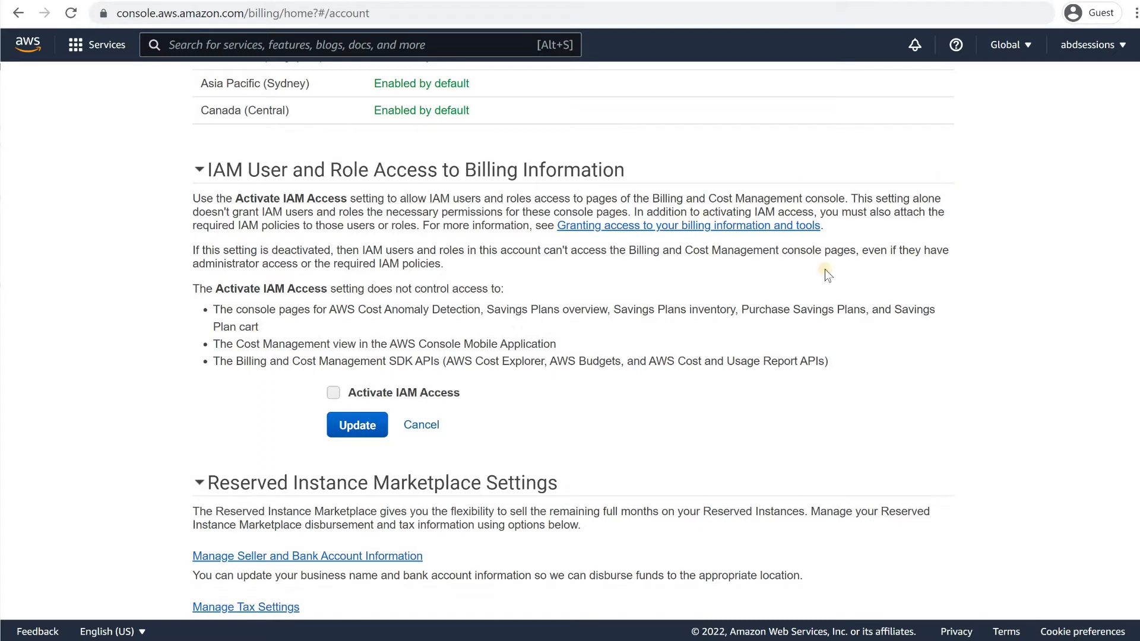
mouse_move(357, 397)
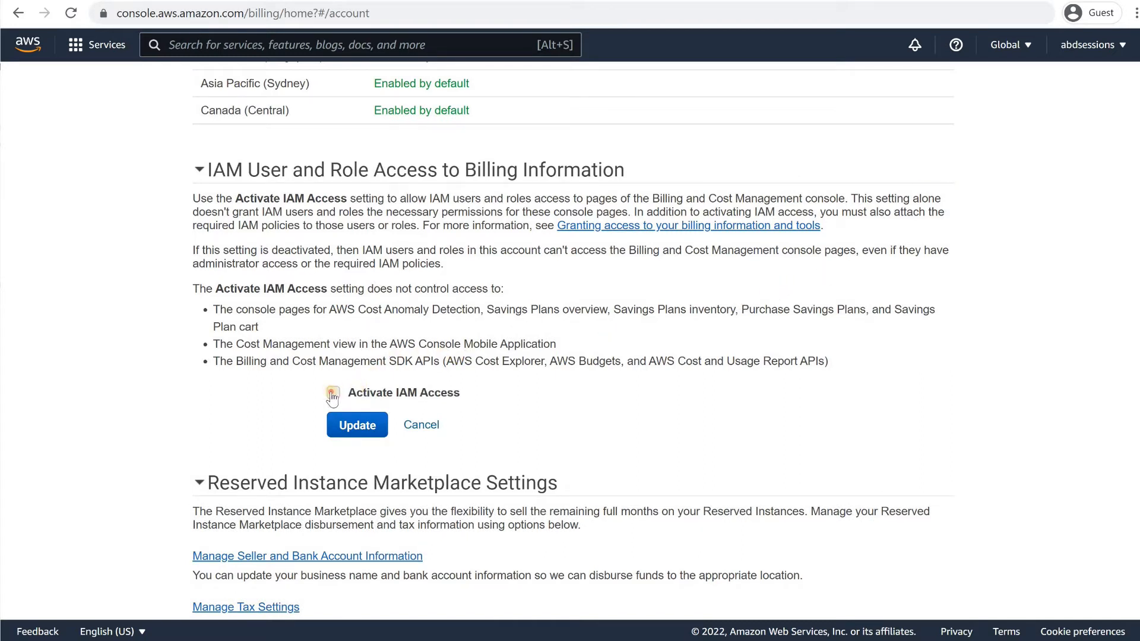
click(332, 394)
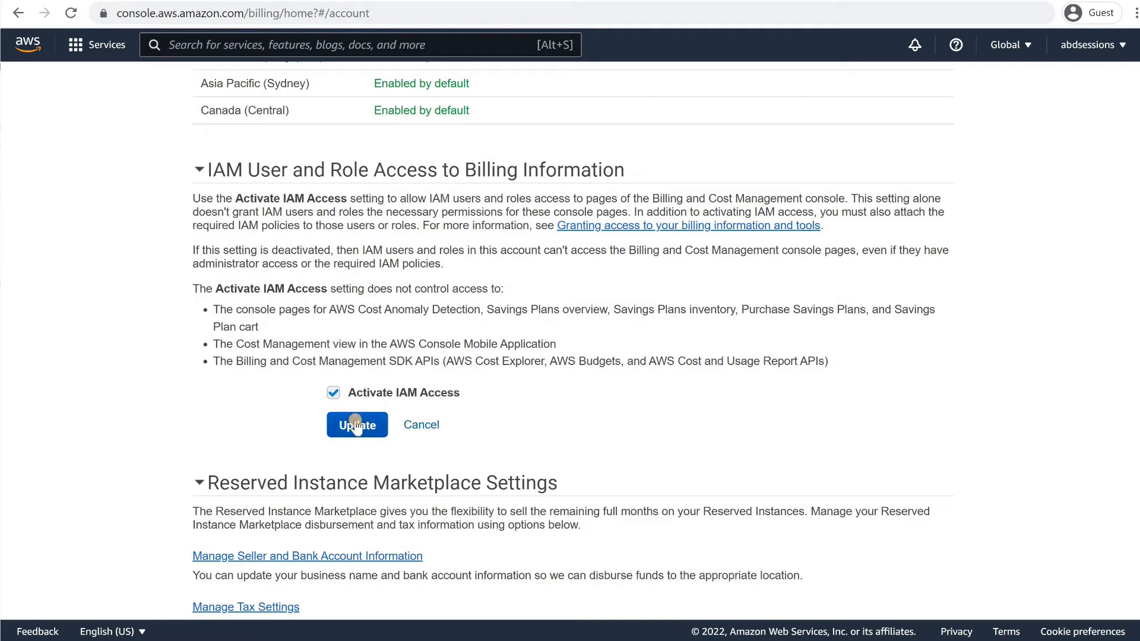
click(358, 425)
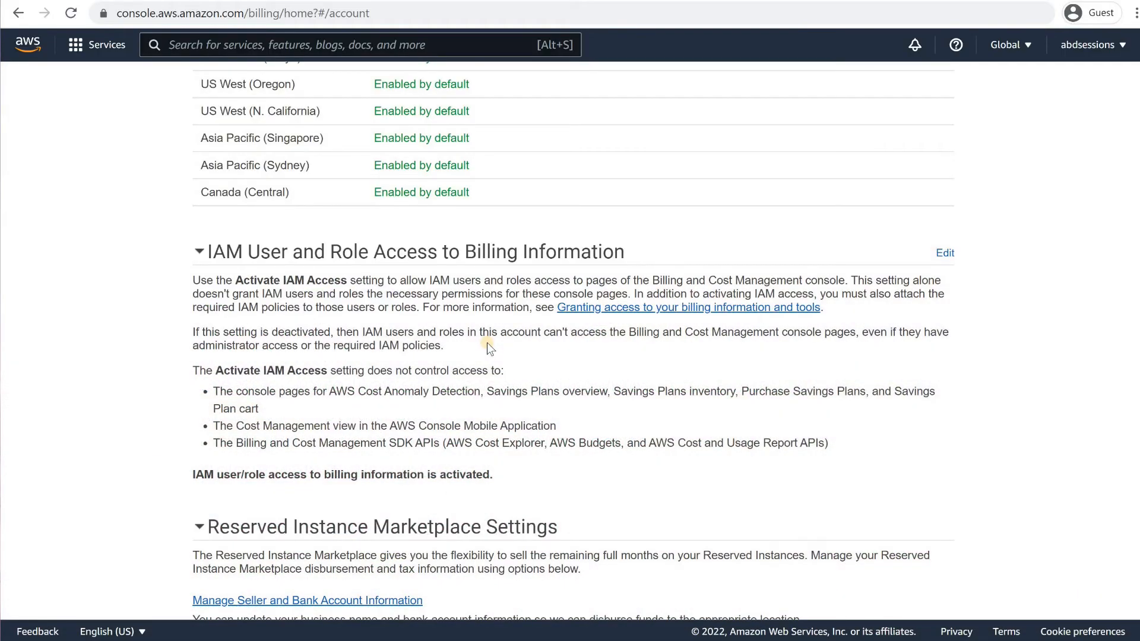
mouse_move(375, 281)
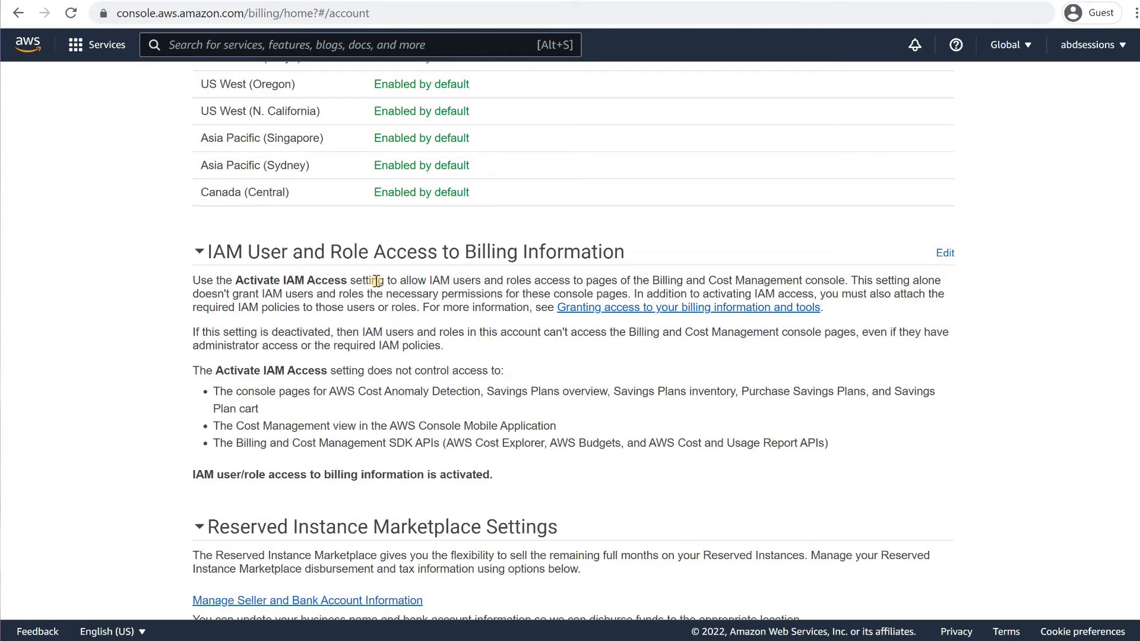
scroll(up, 3)
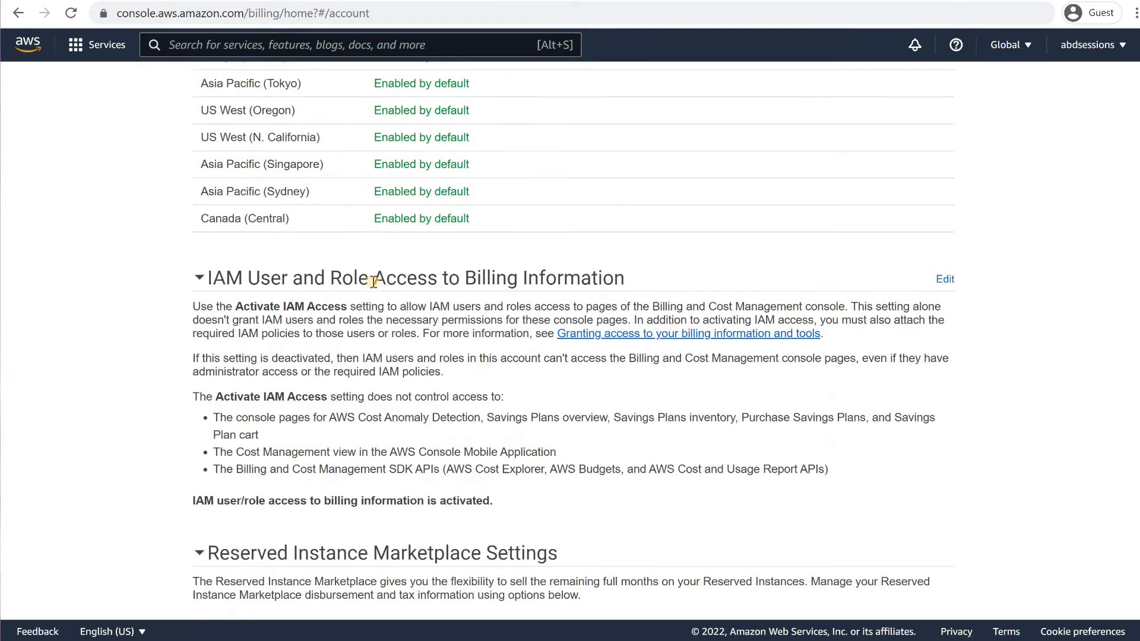
scroll(down, 3)
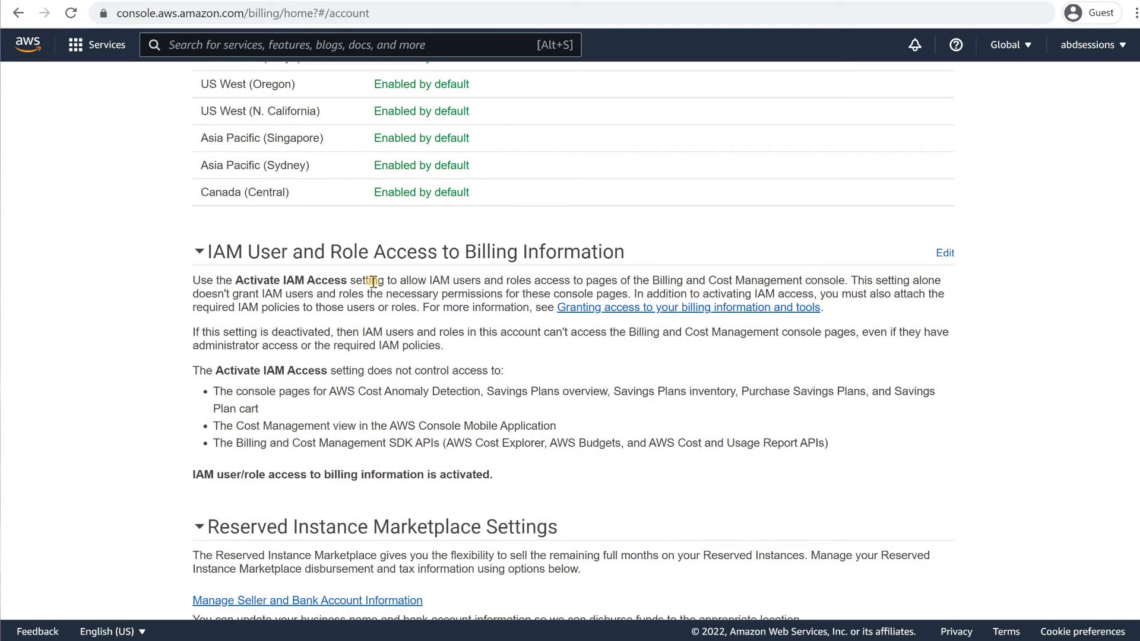
mouse_move(344, 247)
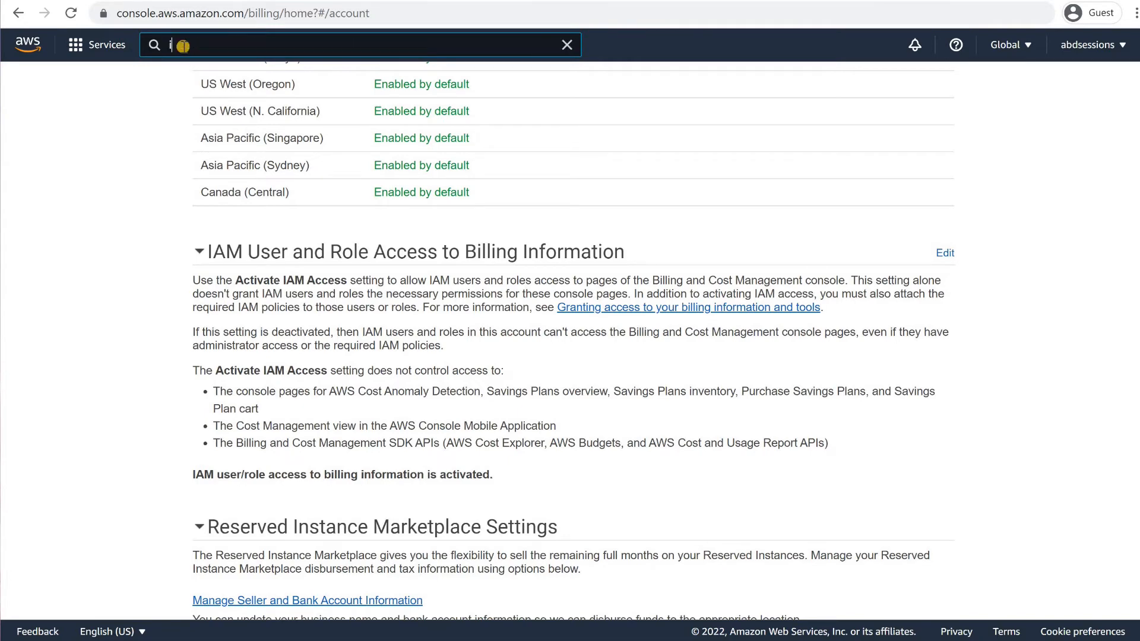
Search for IAM, go to its dashboard and dismiss the new-dashboard announcement banner
text(am)
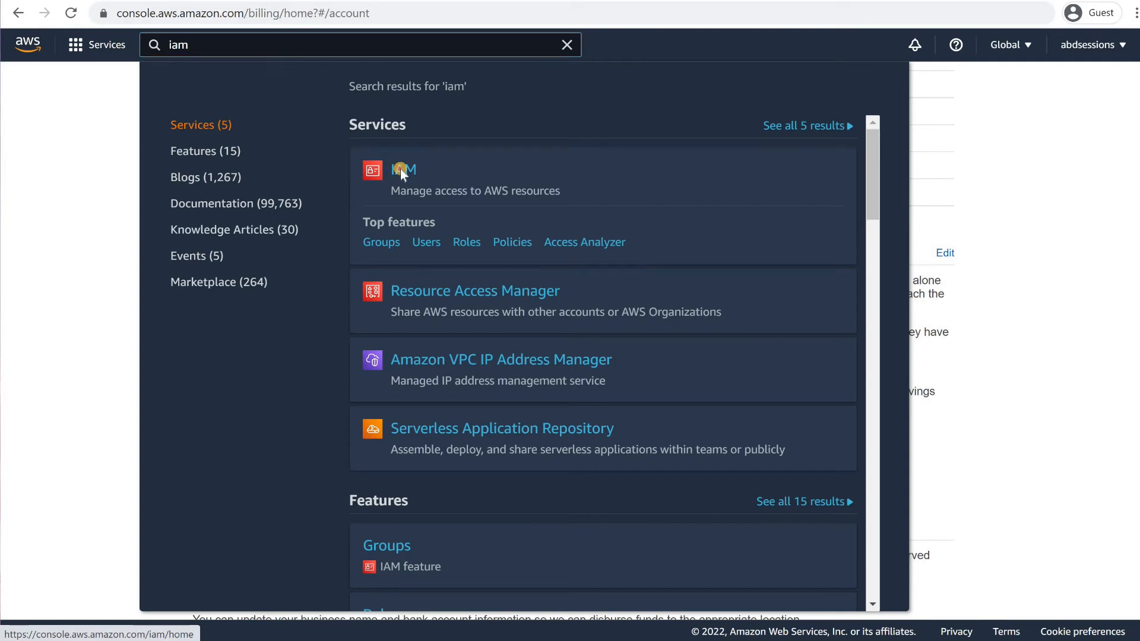
click(404, 170)
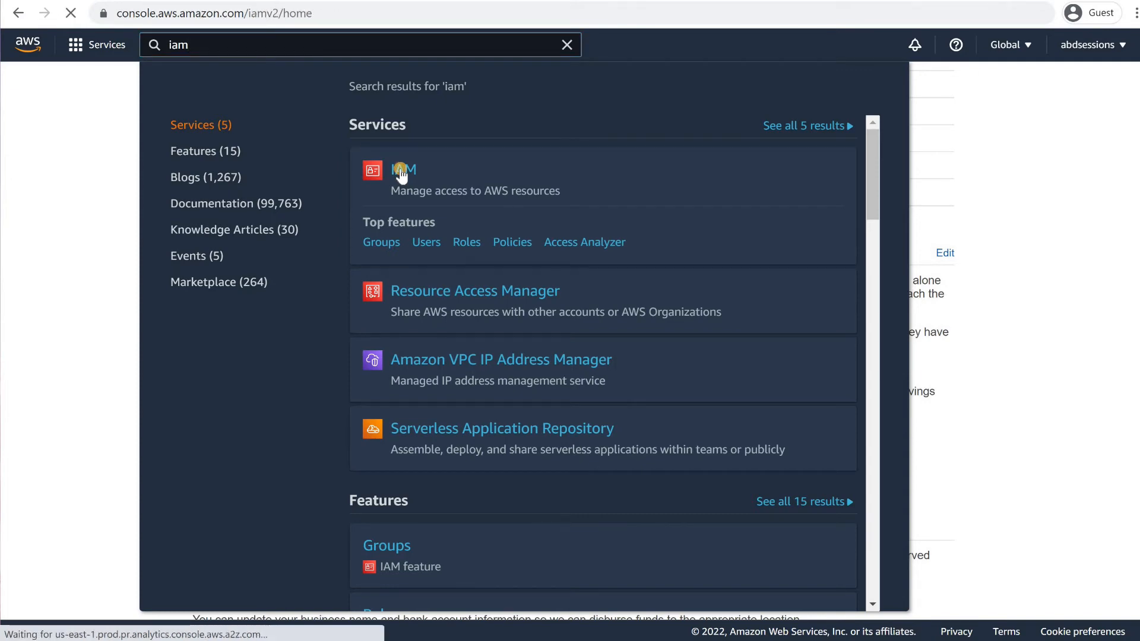
click(404, 172)
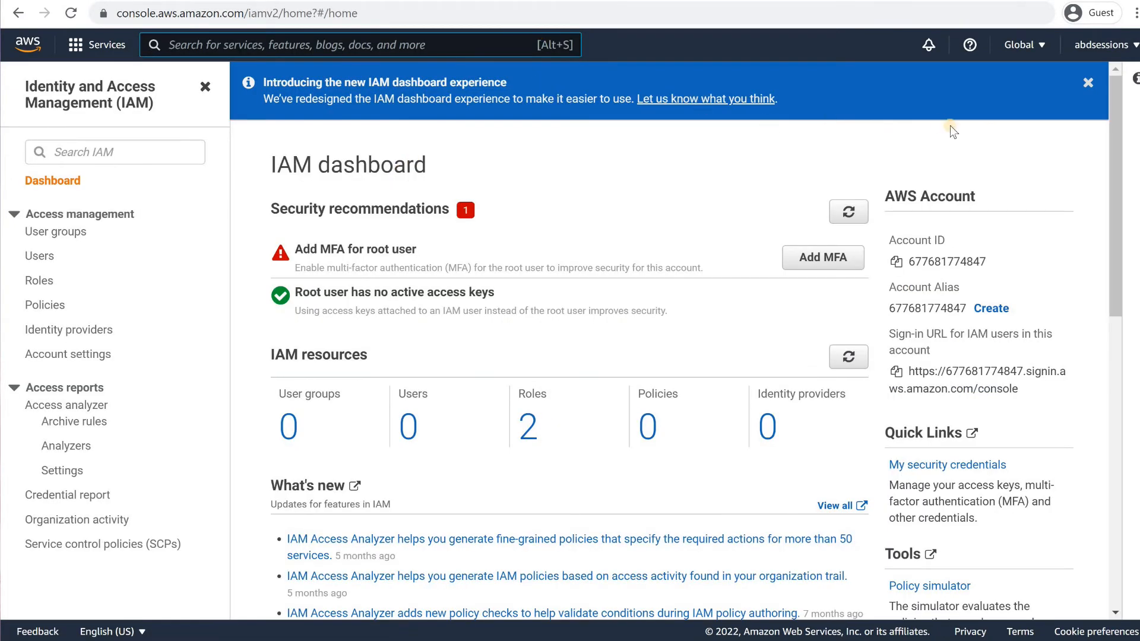
click(1089, 82)
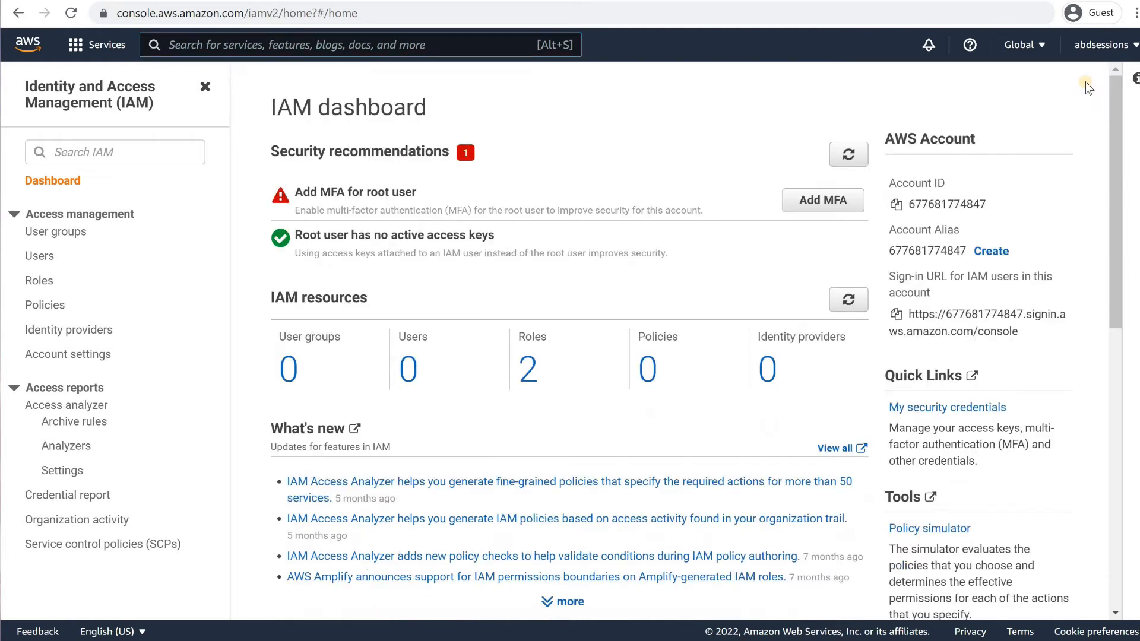
mouse_move(780, 268)
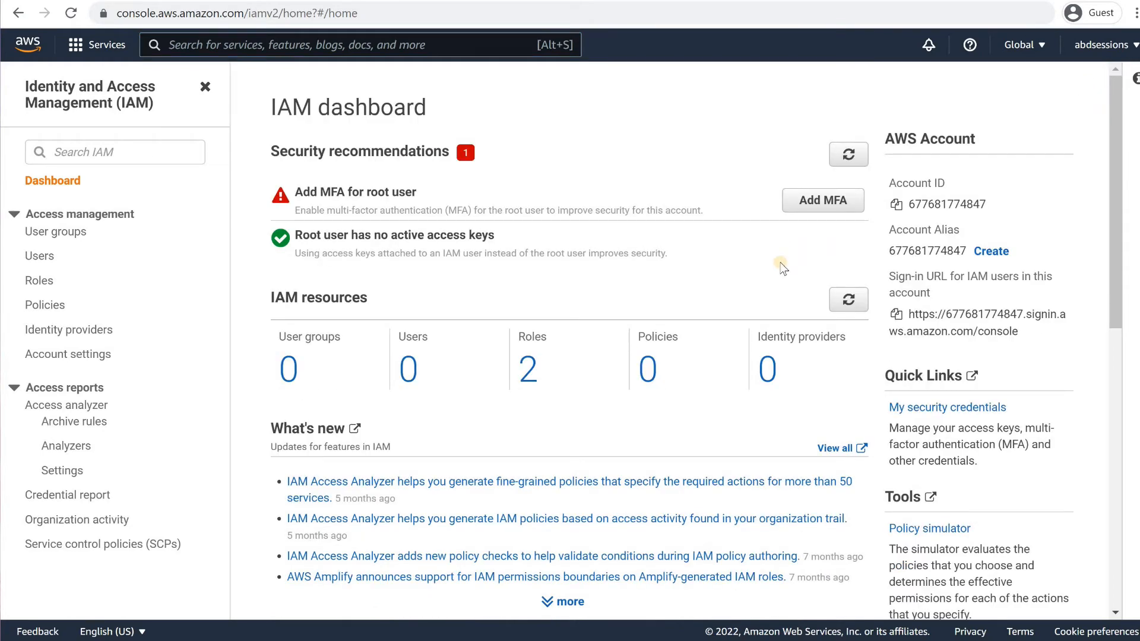
mouse_move(990, 251)
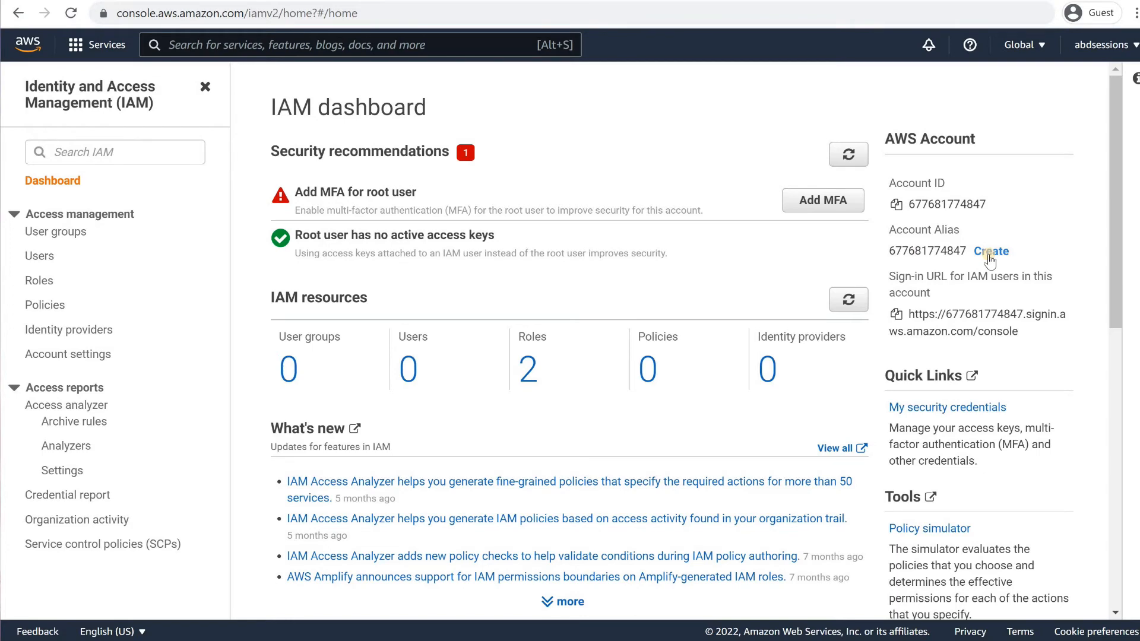
Create the account alias abdsessions, save it and dismiss the confirmation banner
click(991, 251)
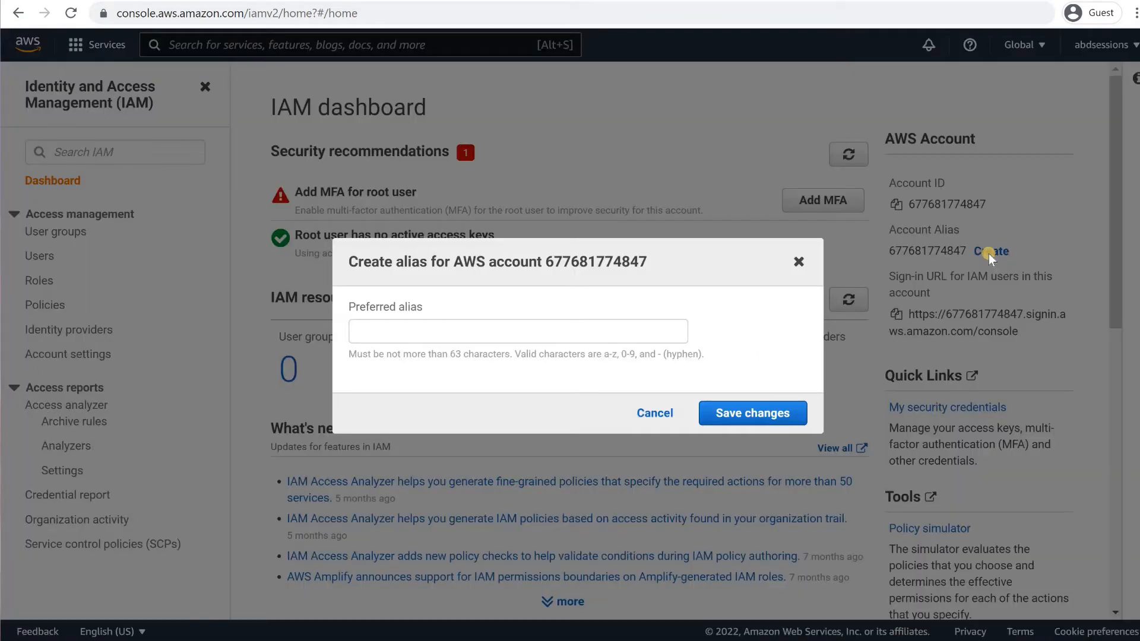
click(517, 332)
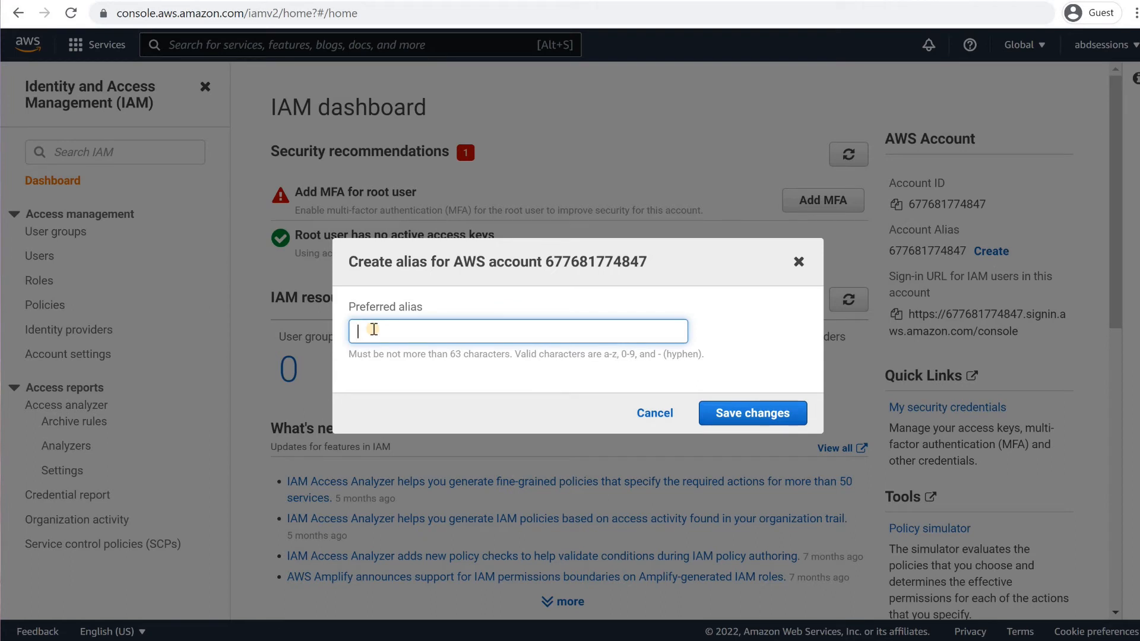
text(abdses)
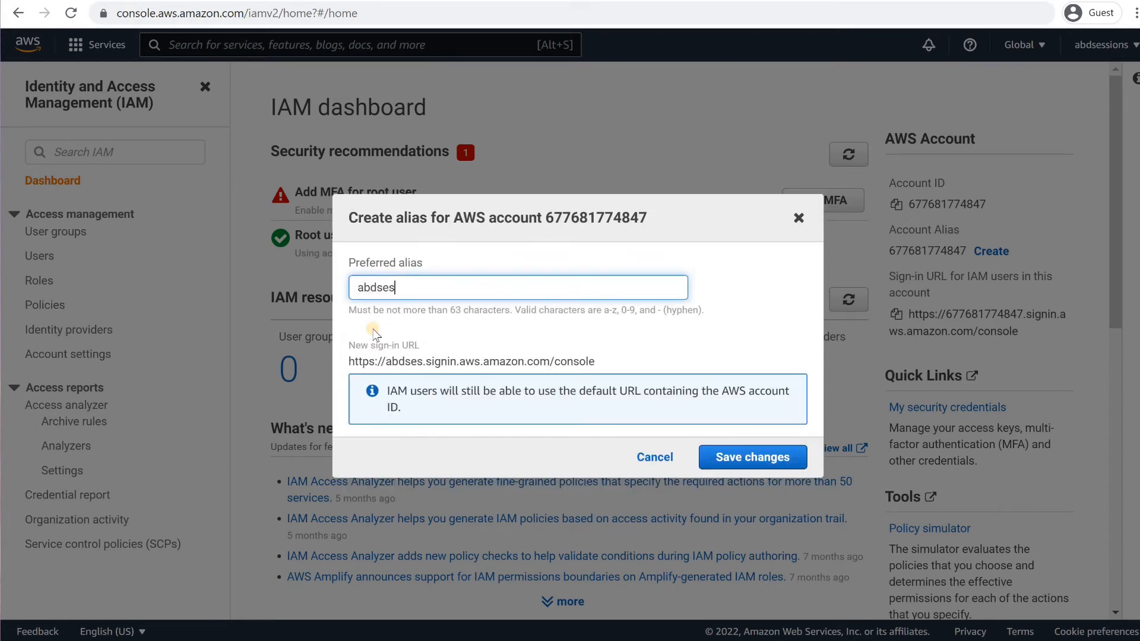
text(sions)
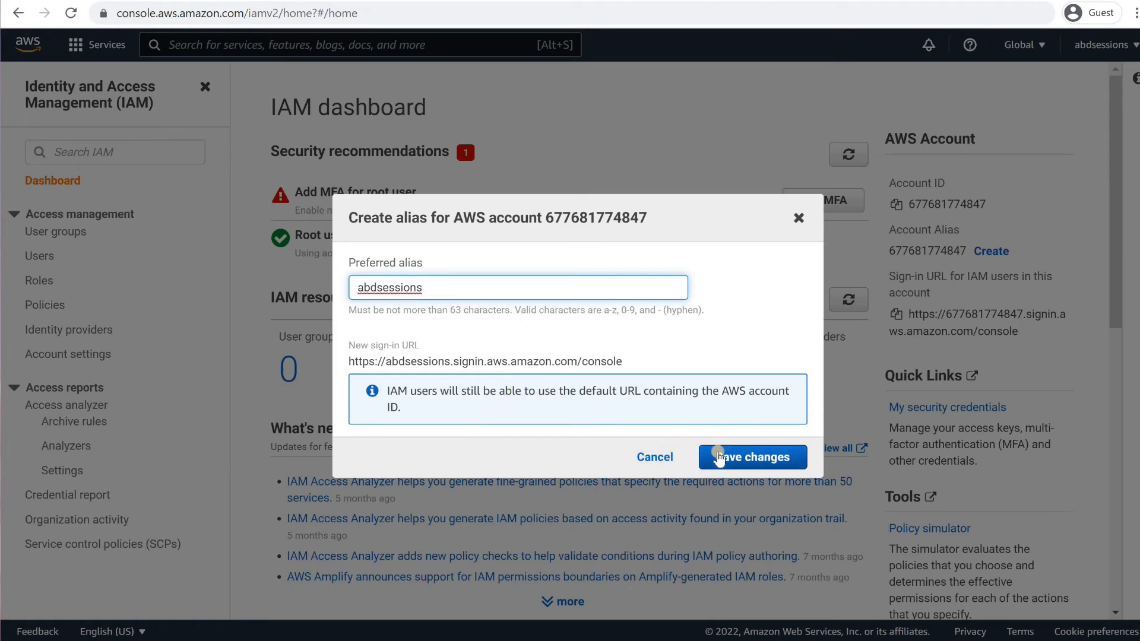
click(752, 457)
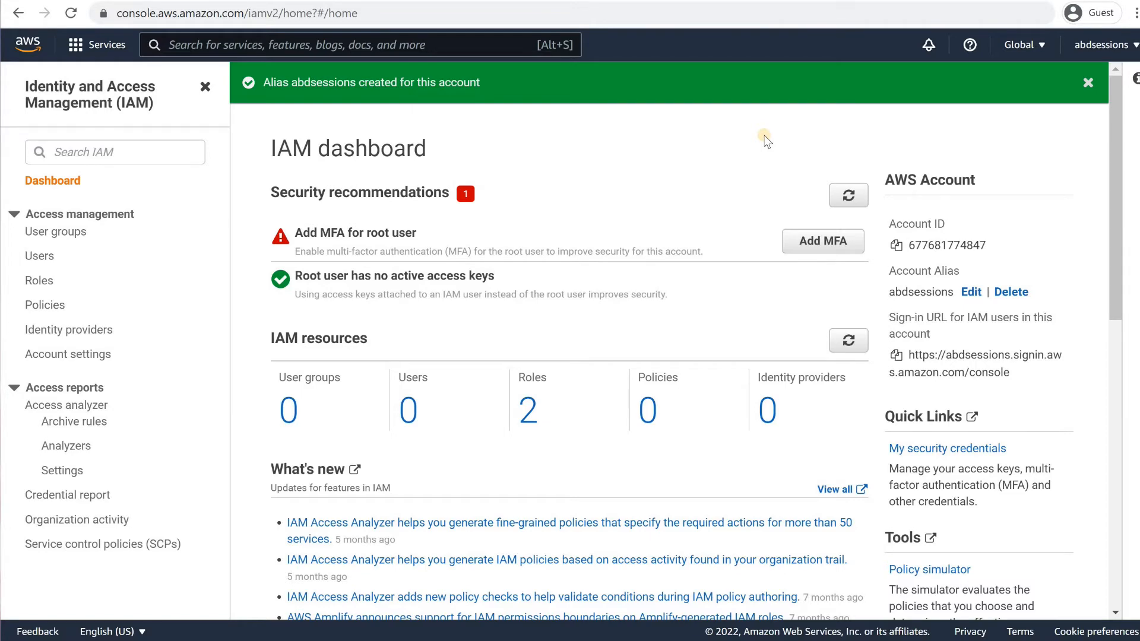
mouse_move(1088, 82)
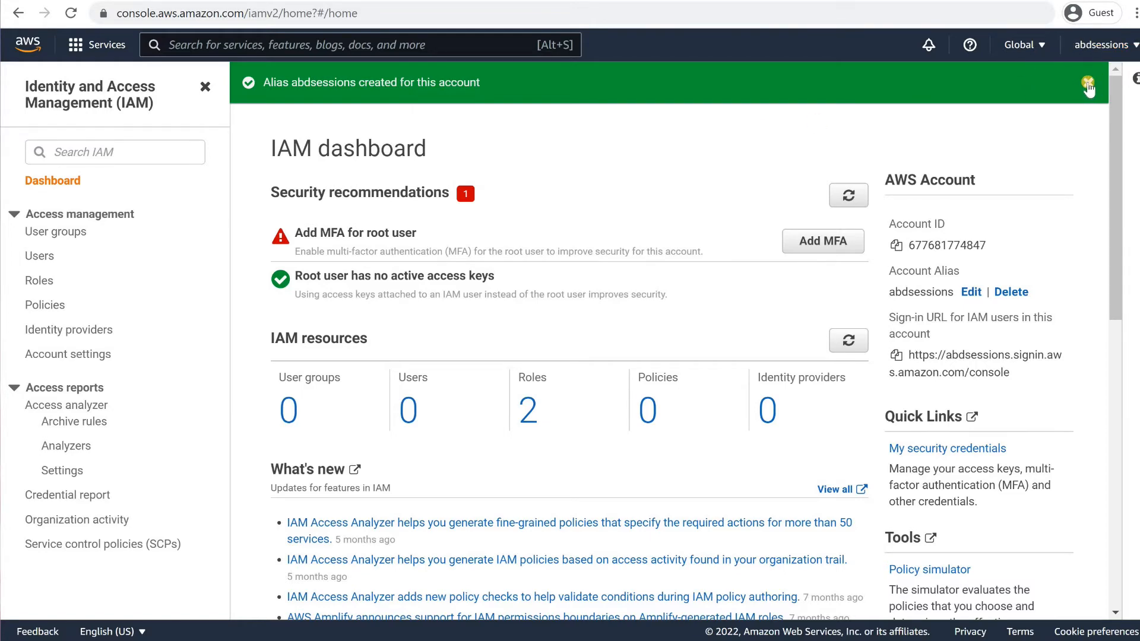
click(1089, 82)
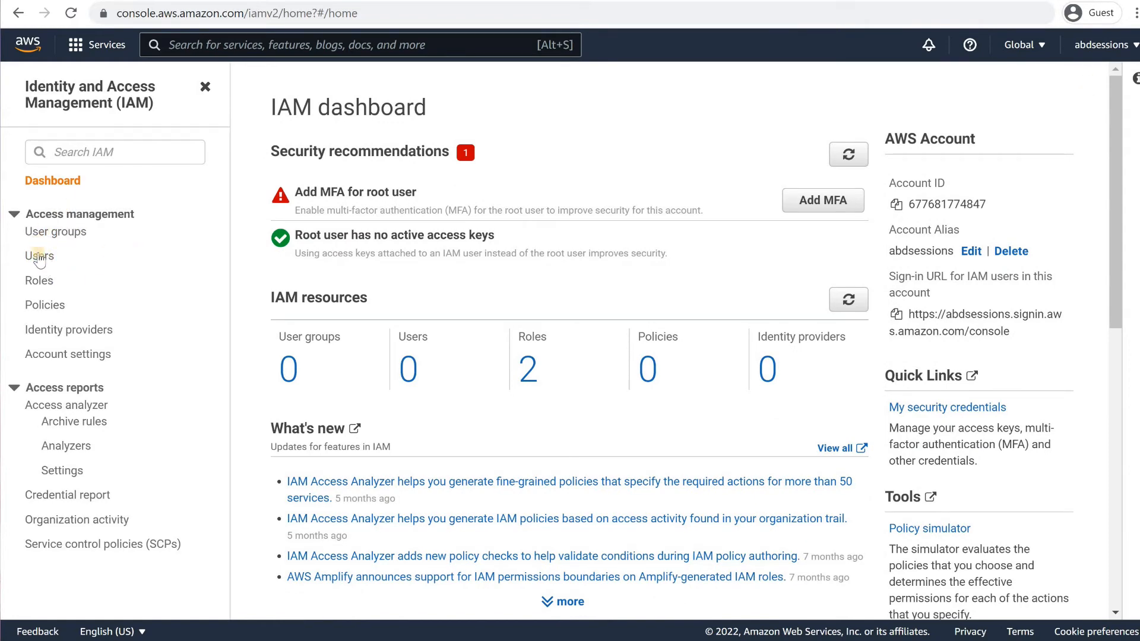
mouse_move(39, 256)
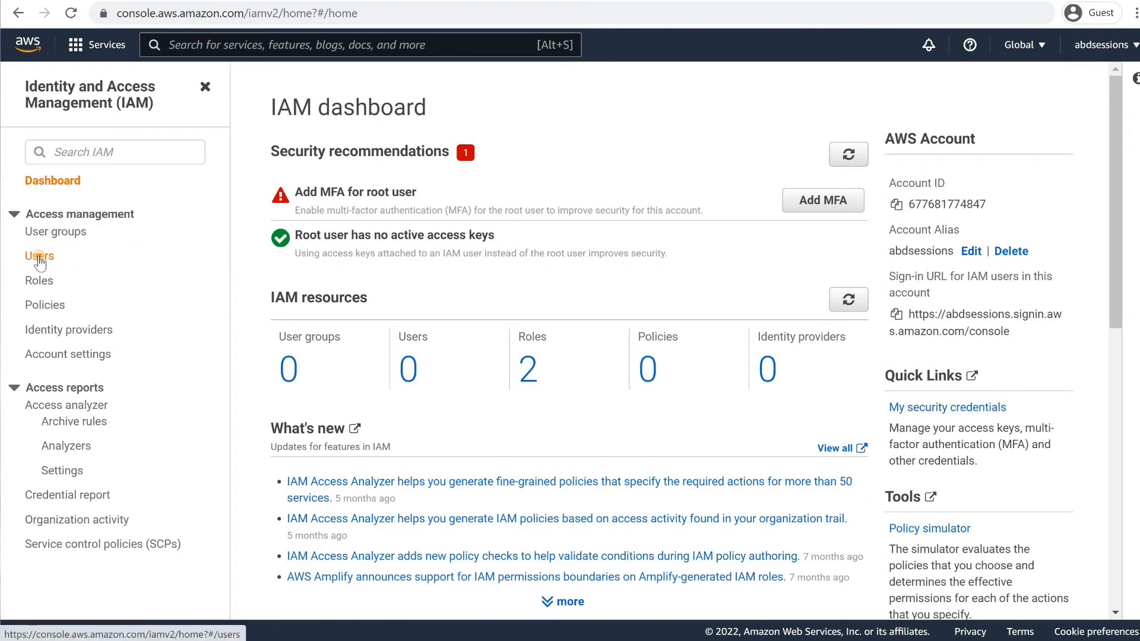
Go to the IAM Users list and start the Add user wizard
click(39, 256)
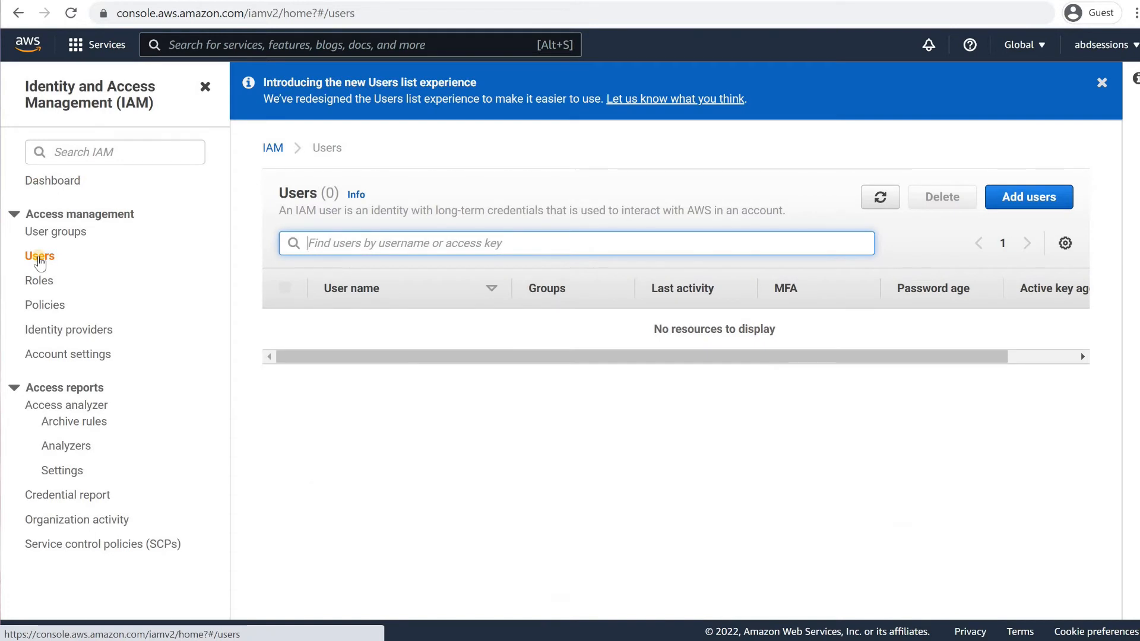
mouse_move(84, 257)
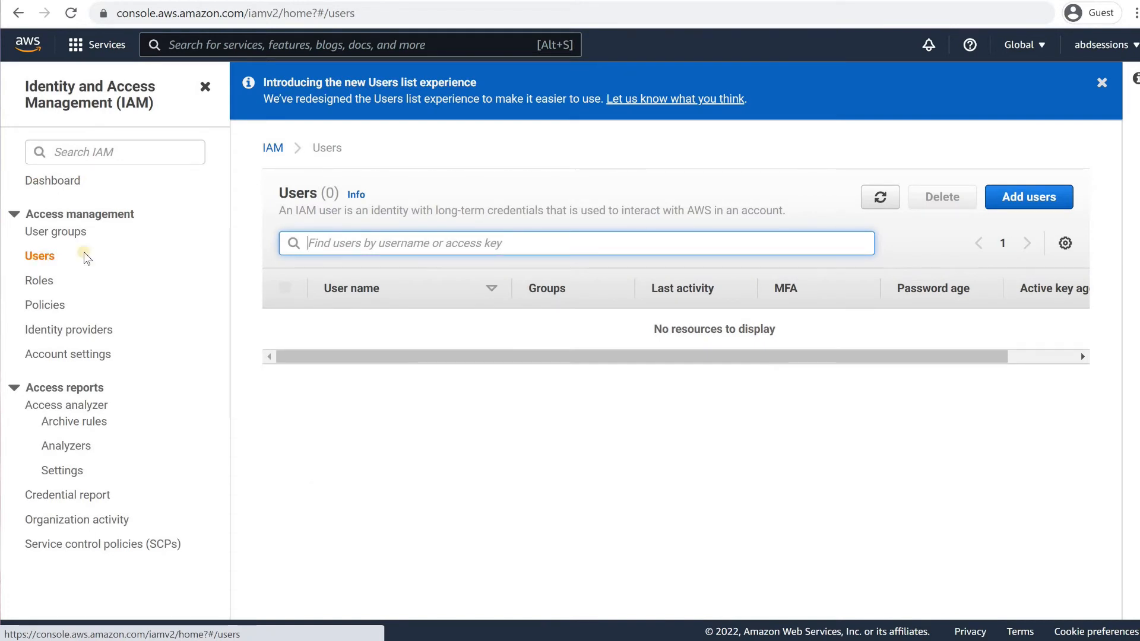
mouse_move(995, 223)
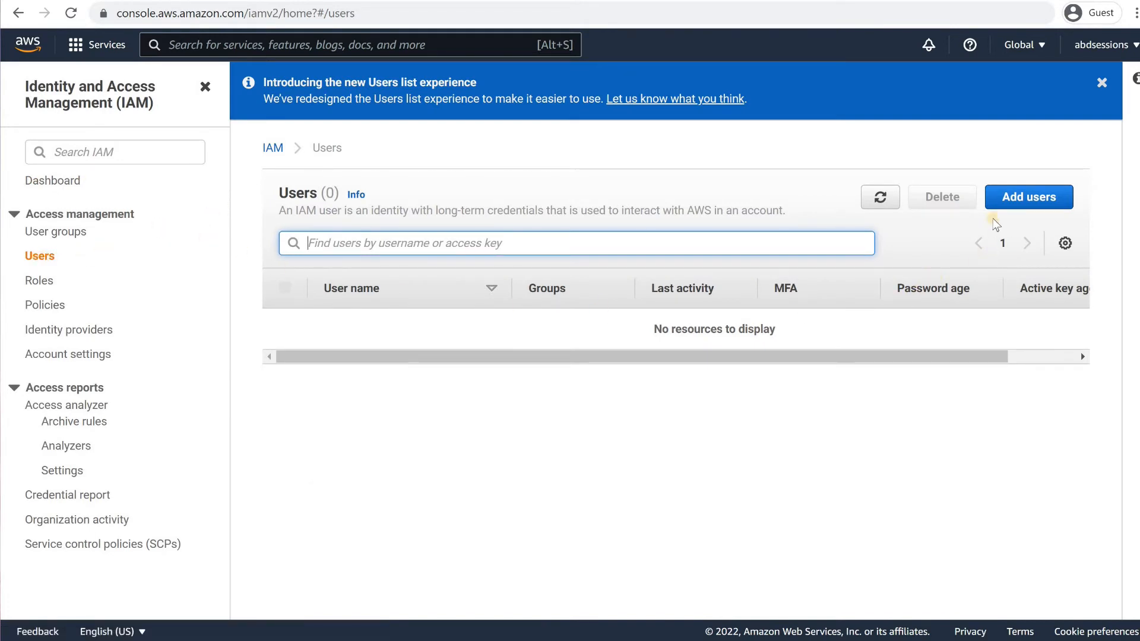
click(1028, 197)
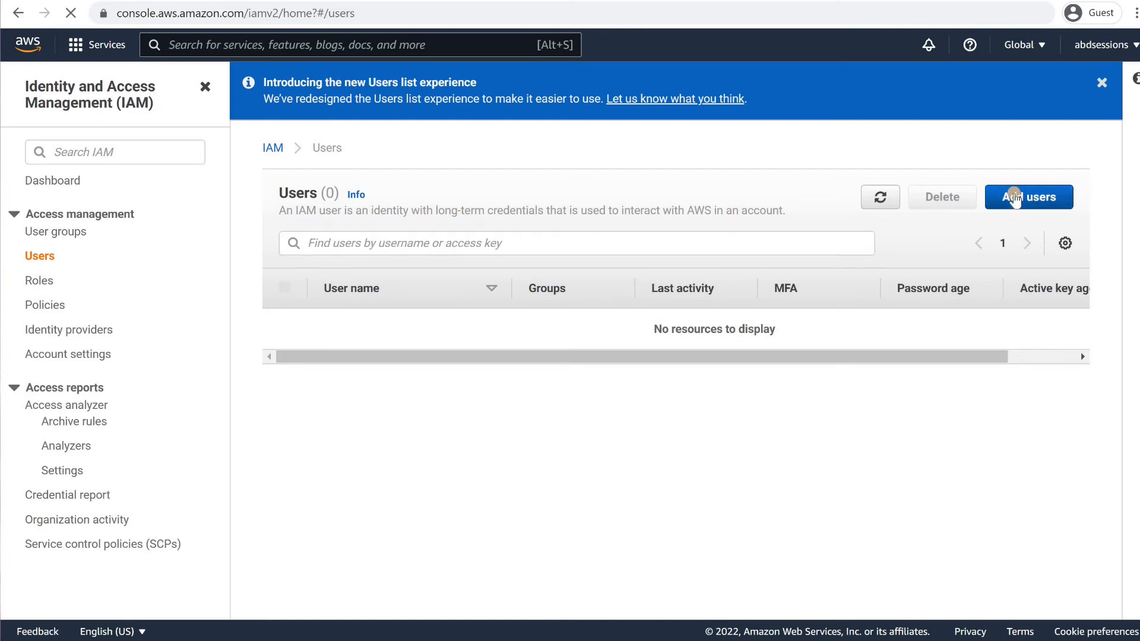
click(1029, 198)
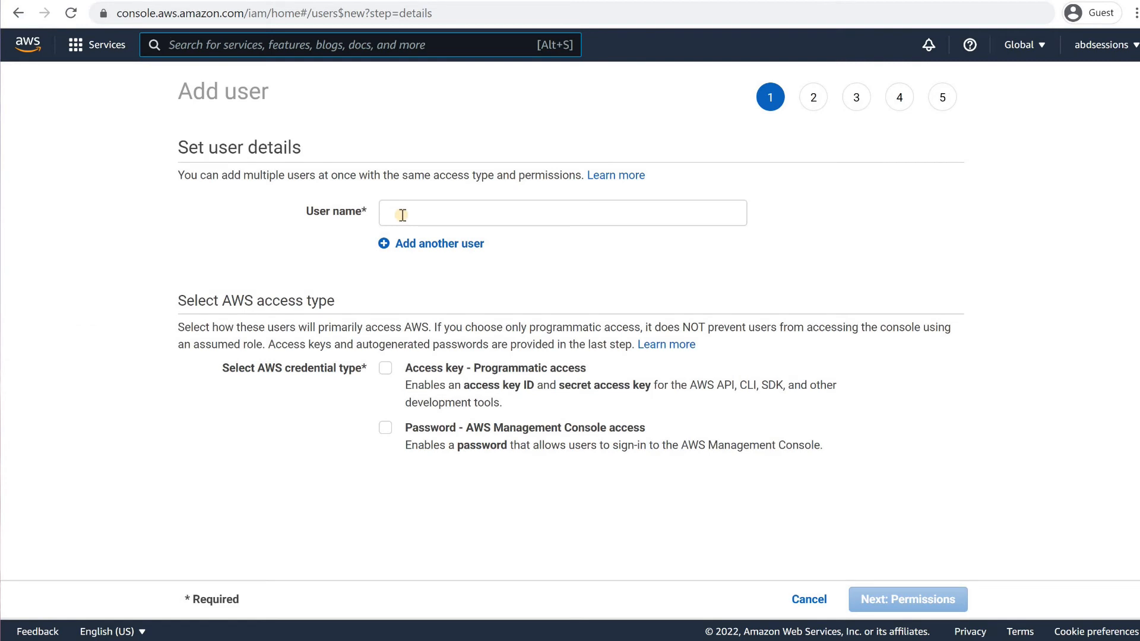
Name the user analyst1 and grant both access key and console password access
click(562, 213)
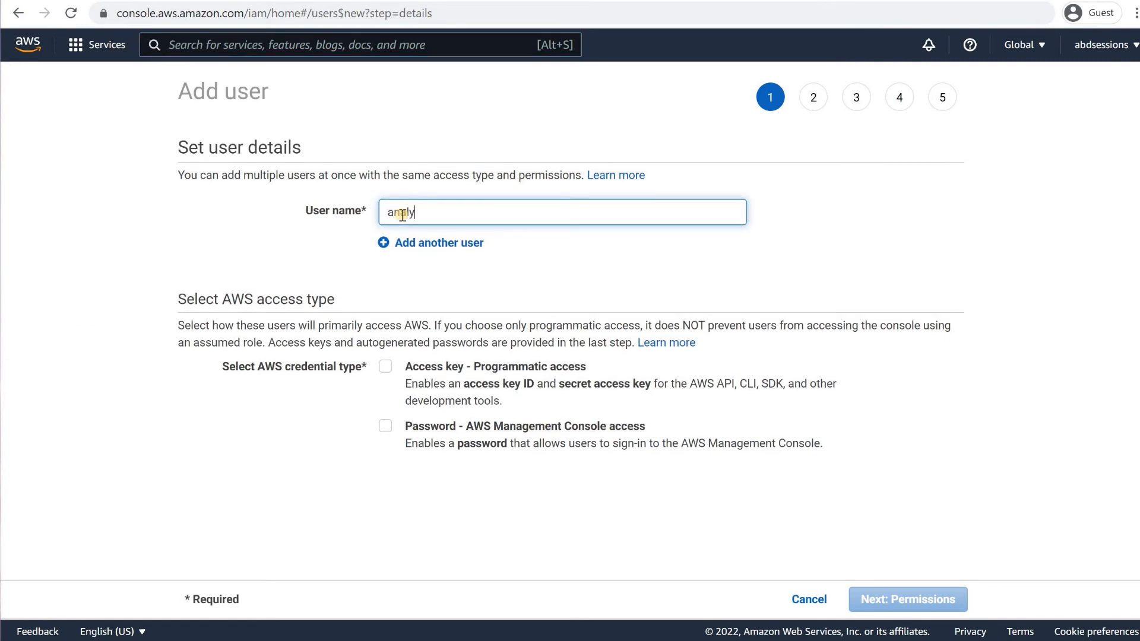
text(analyst1)
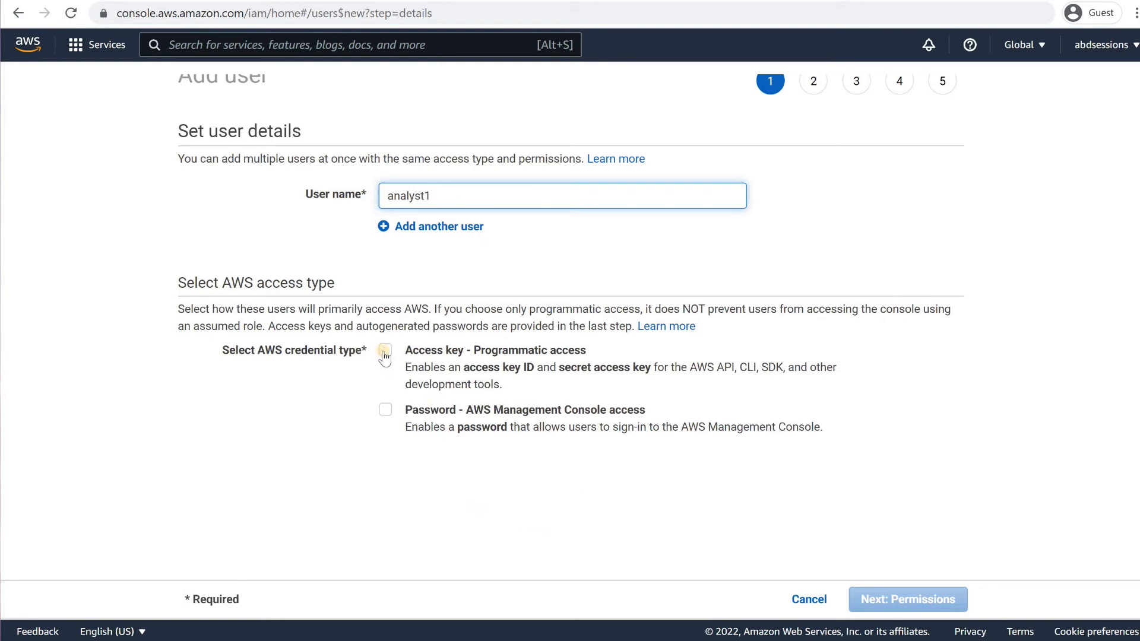
click(385, 350)
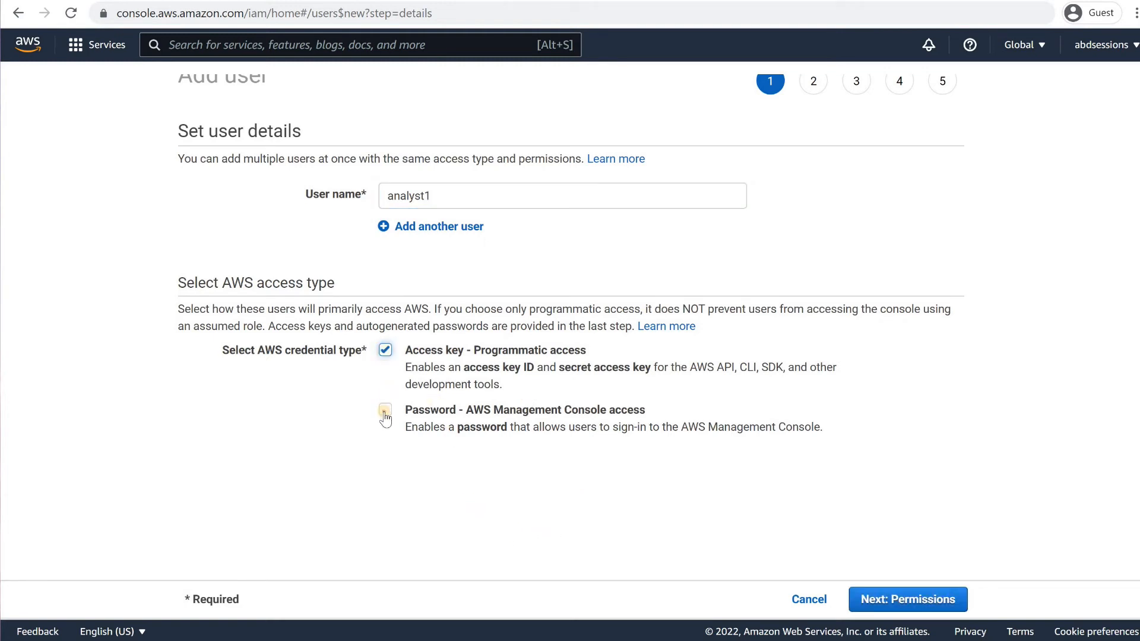
click(385, 410)
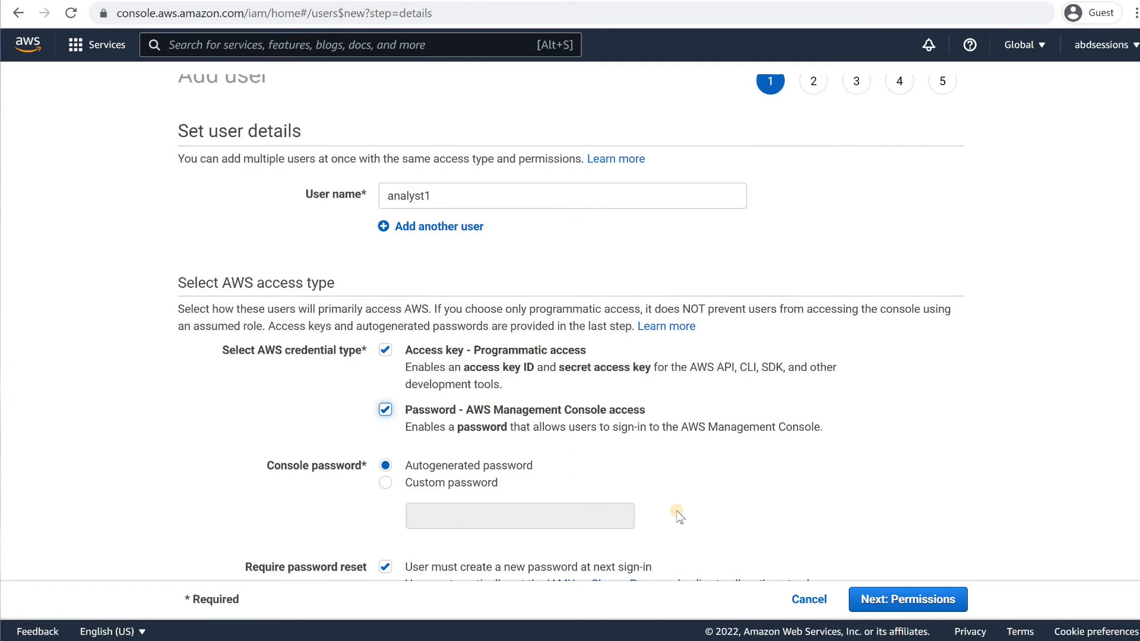
scroll(down, 3)
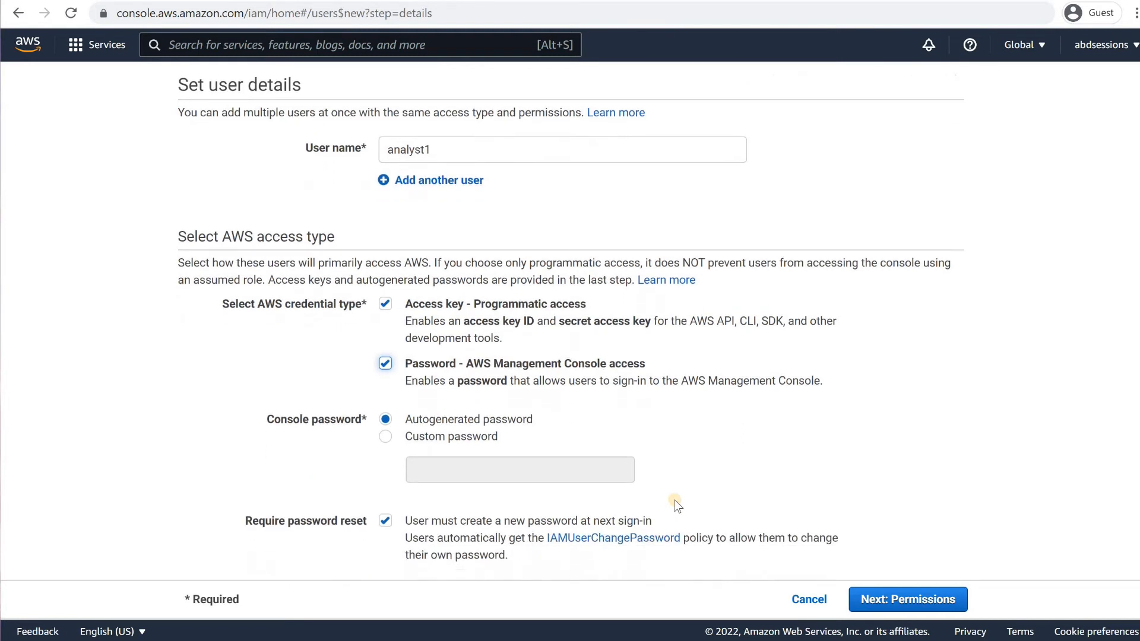
mouse_move(381, 436)
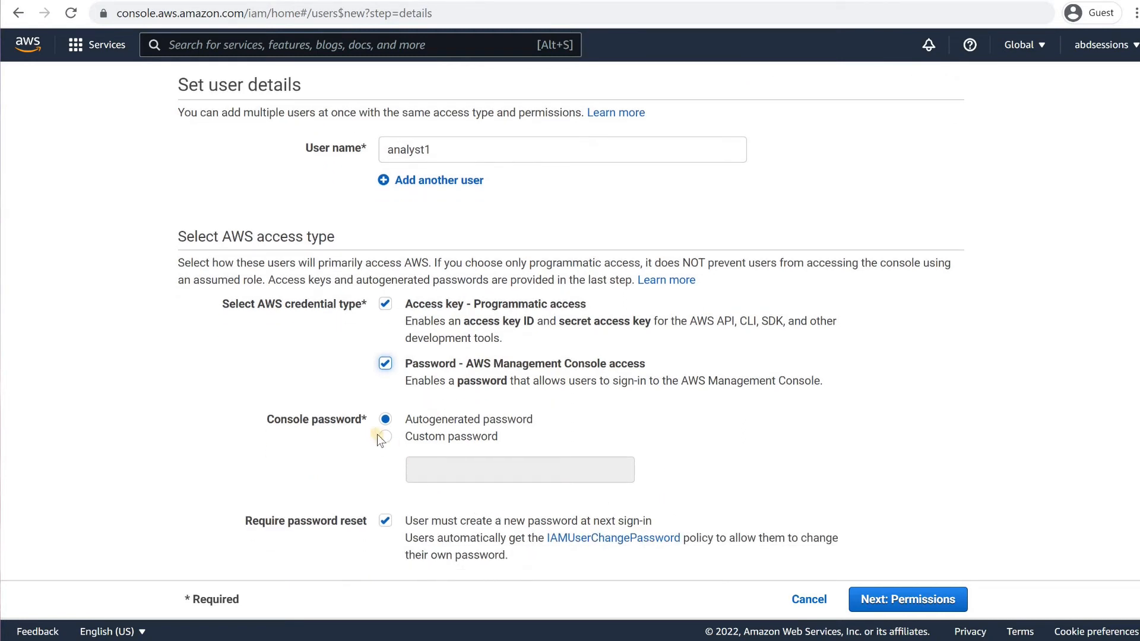
Set a custom password without a forced reset and continue to the permissions step
click(385, 436)
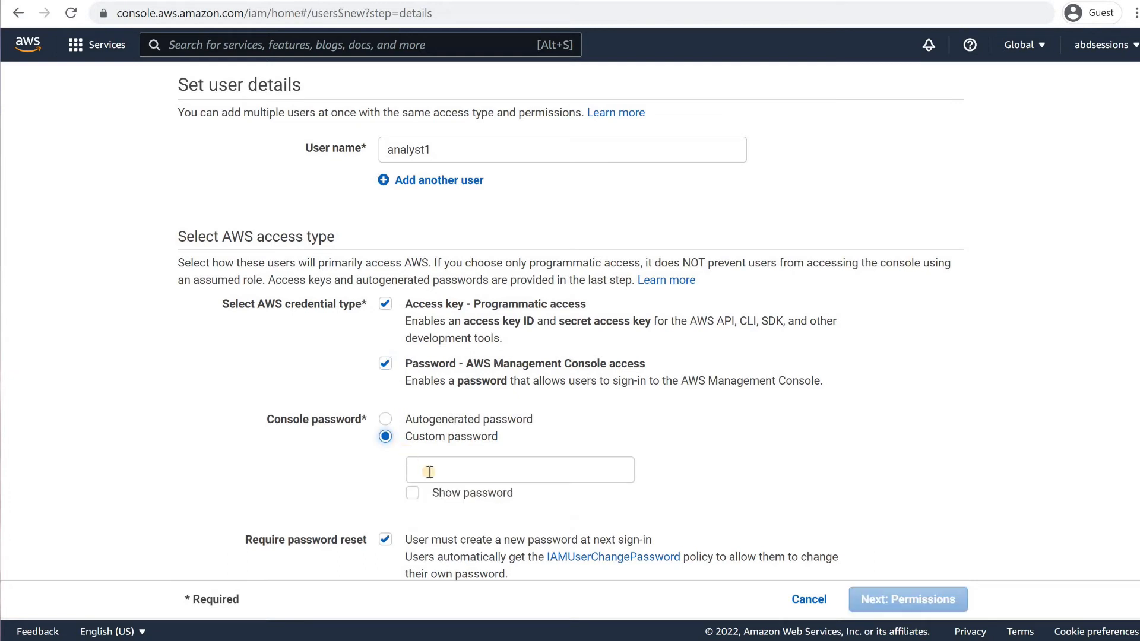
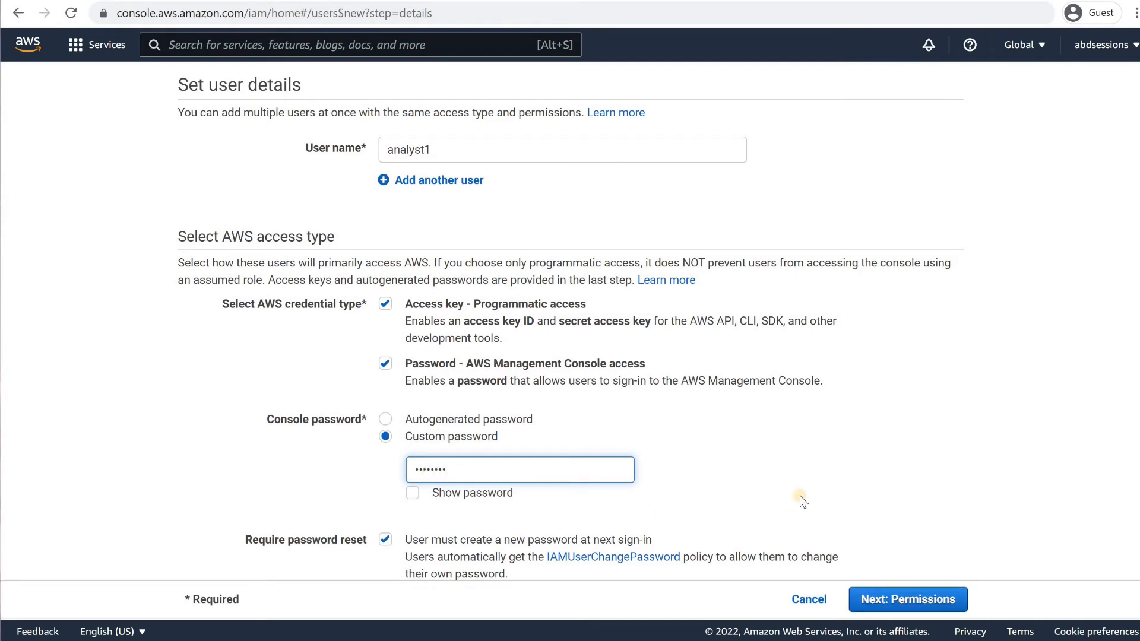
scroll(down, 3)
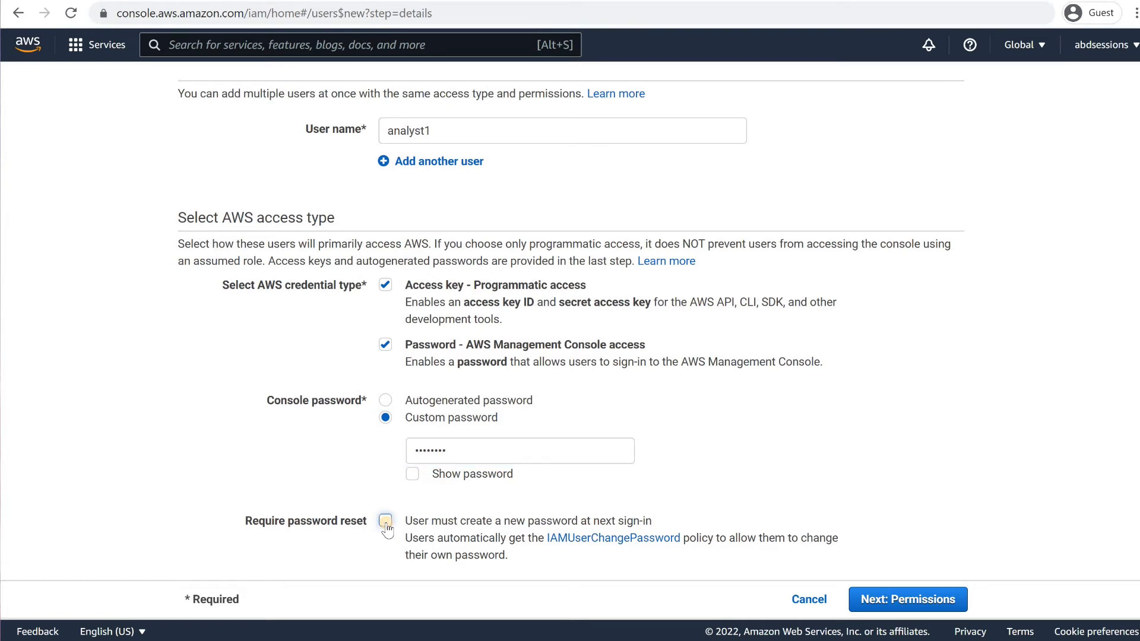
click(384, 520)
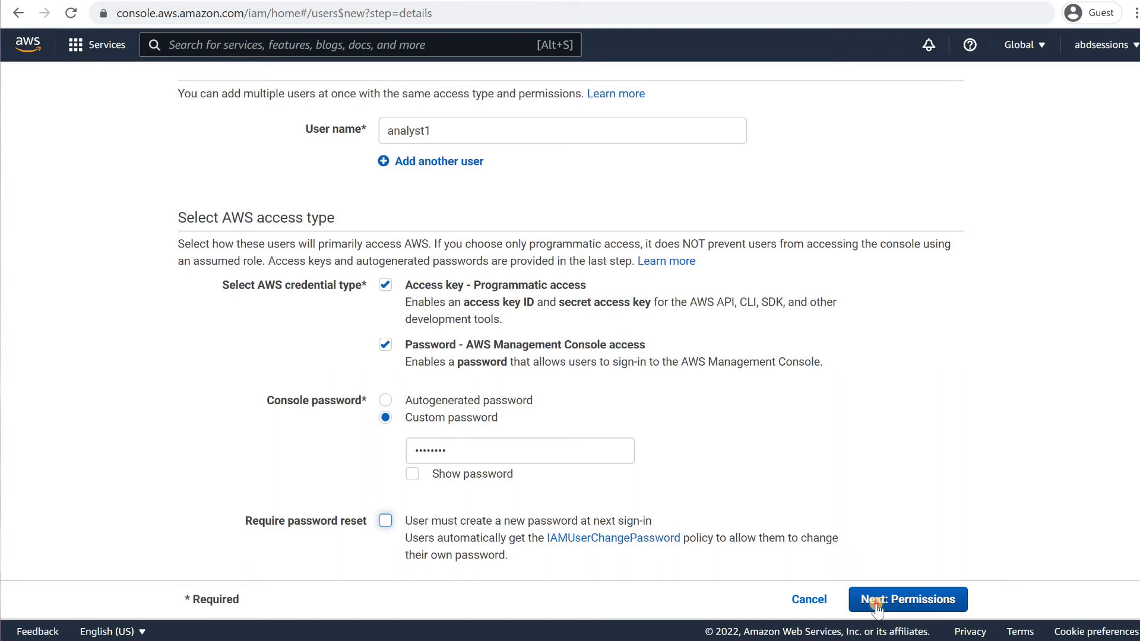
click(907, 599)
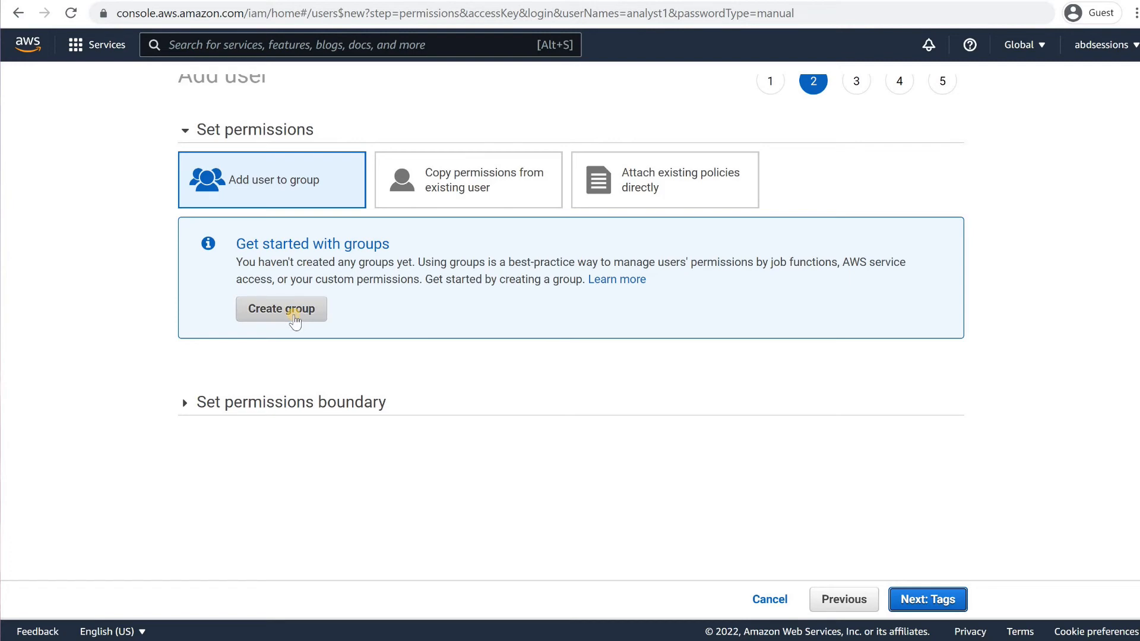
Create a group named admins with the AdministratorAccess policy attached
click(281, 309)
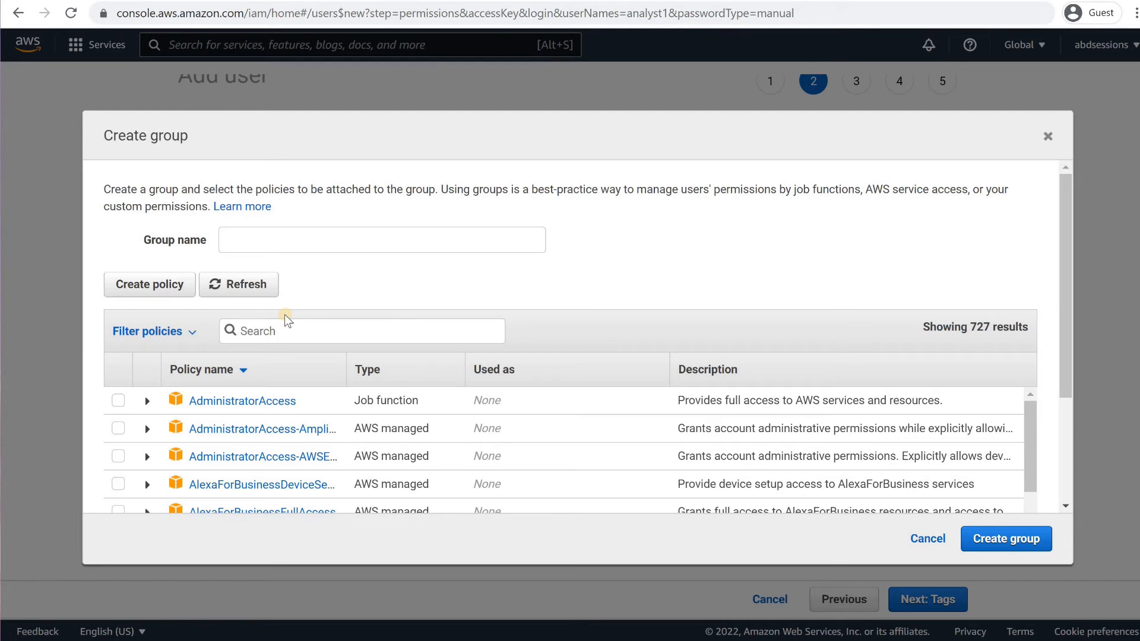
click(381, 238)
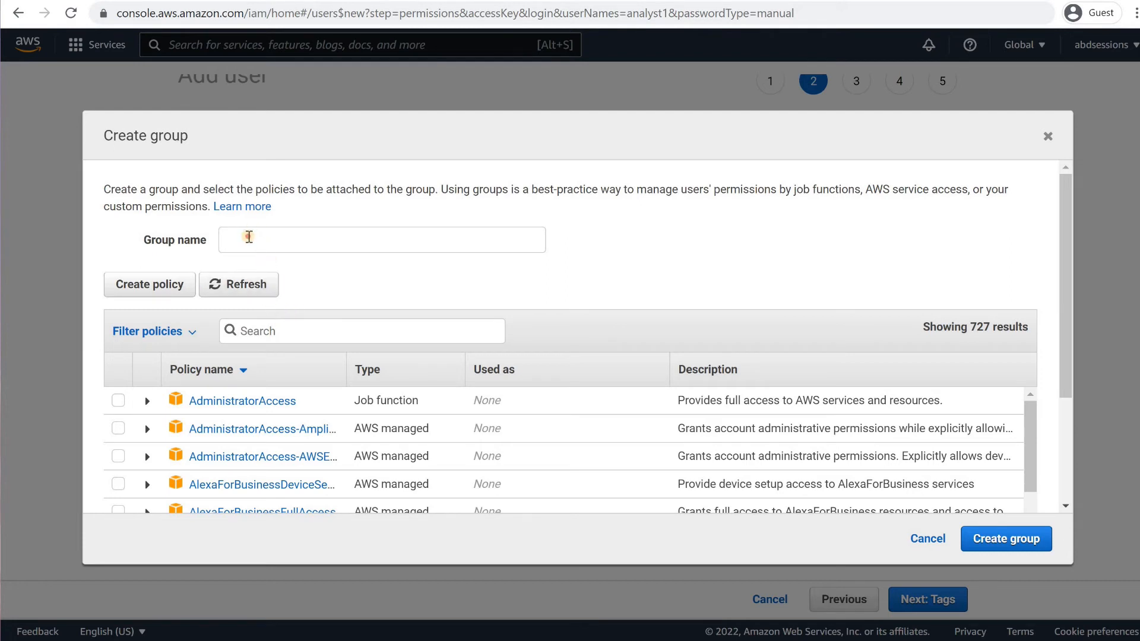
text(a)
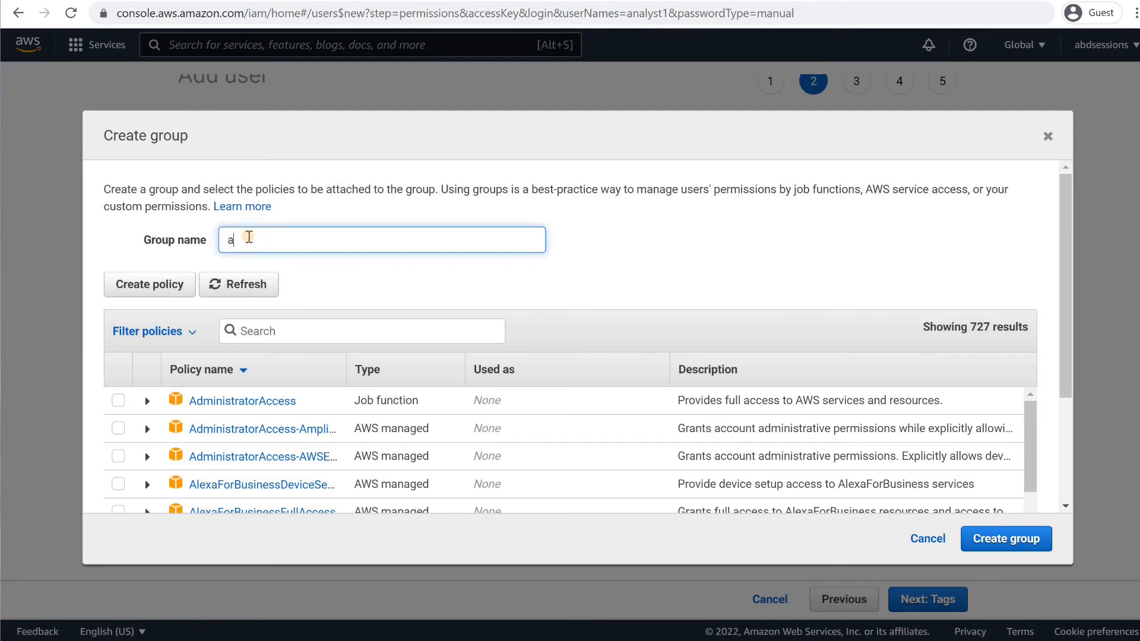
text(dmins)
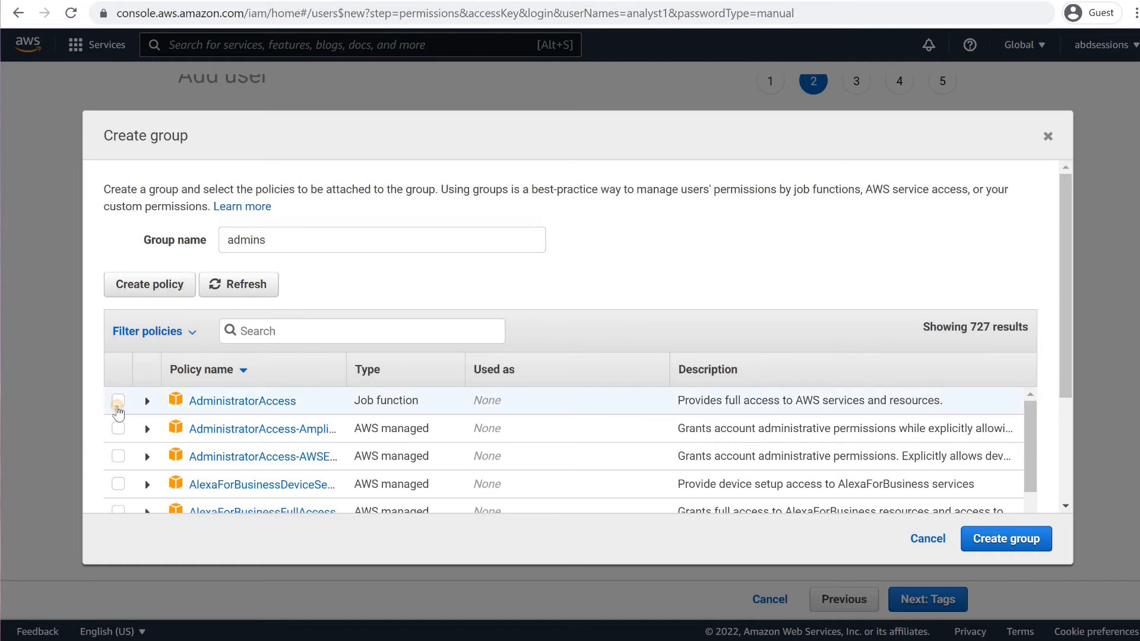
click(118, 395)
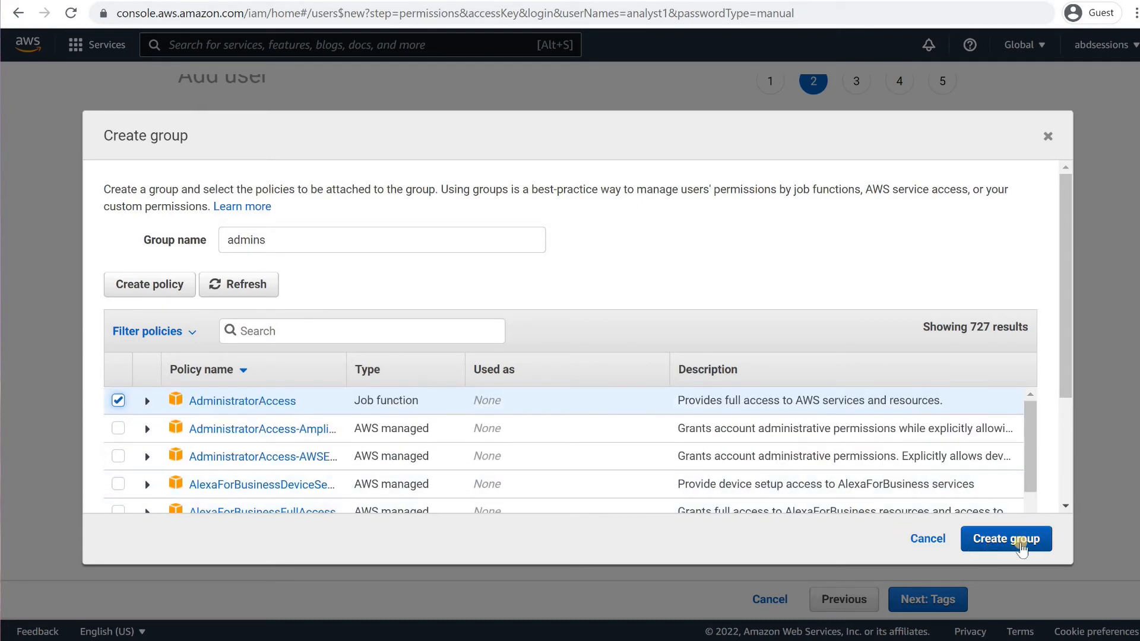
click(1006, 539)
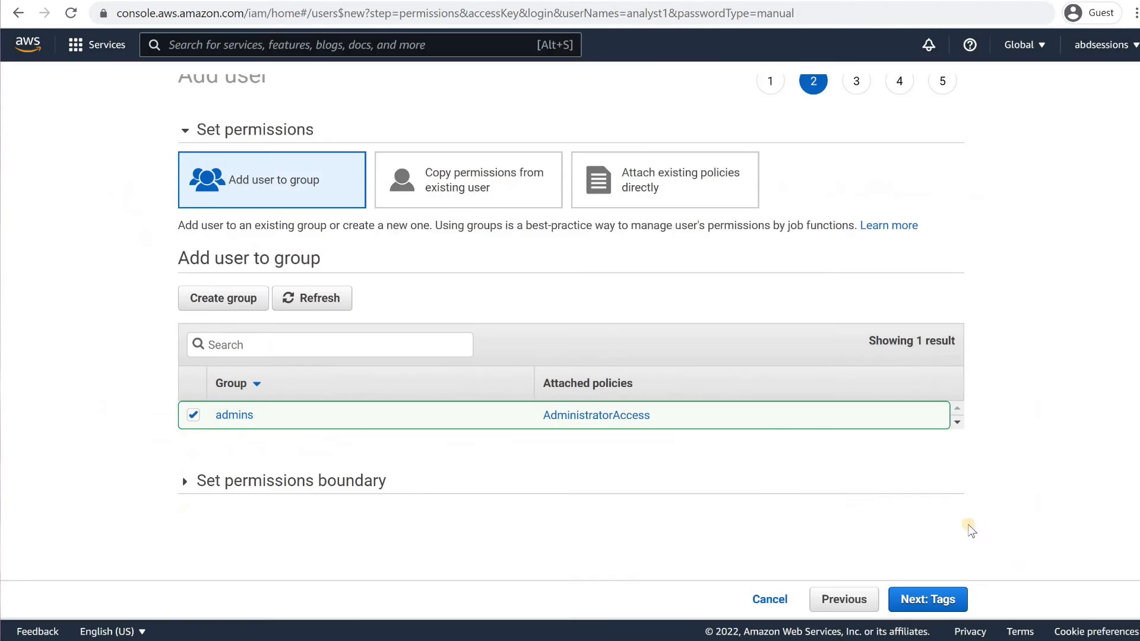
mouse_move(344, 345)
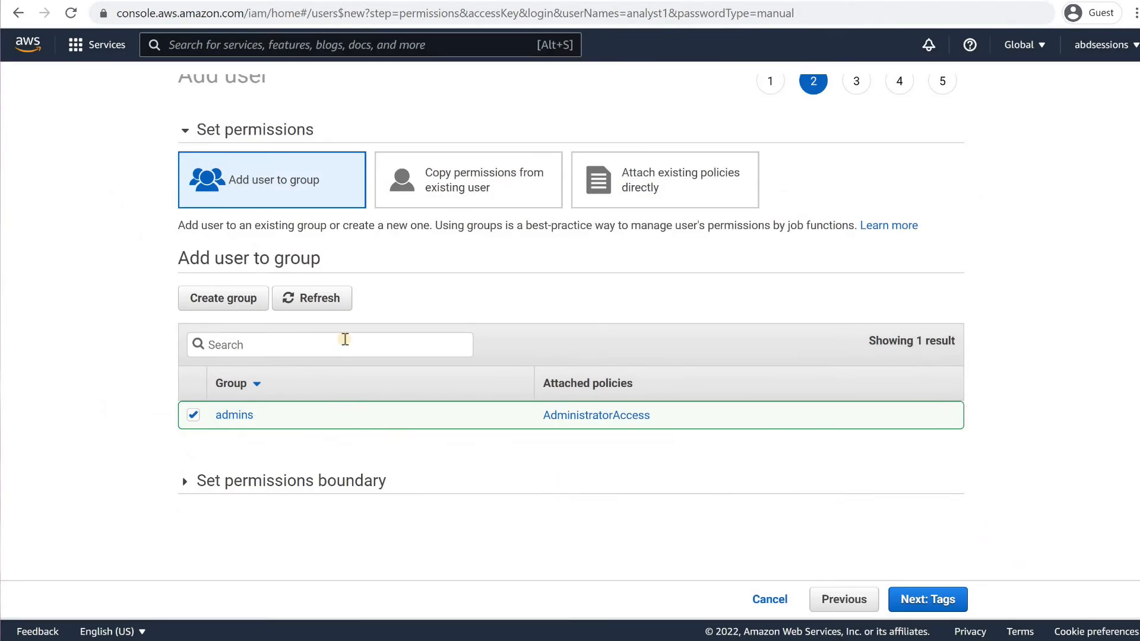
Keep analyst1 in admins, skip tags, review and create the user
scroll(up, 3)
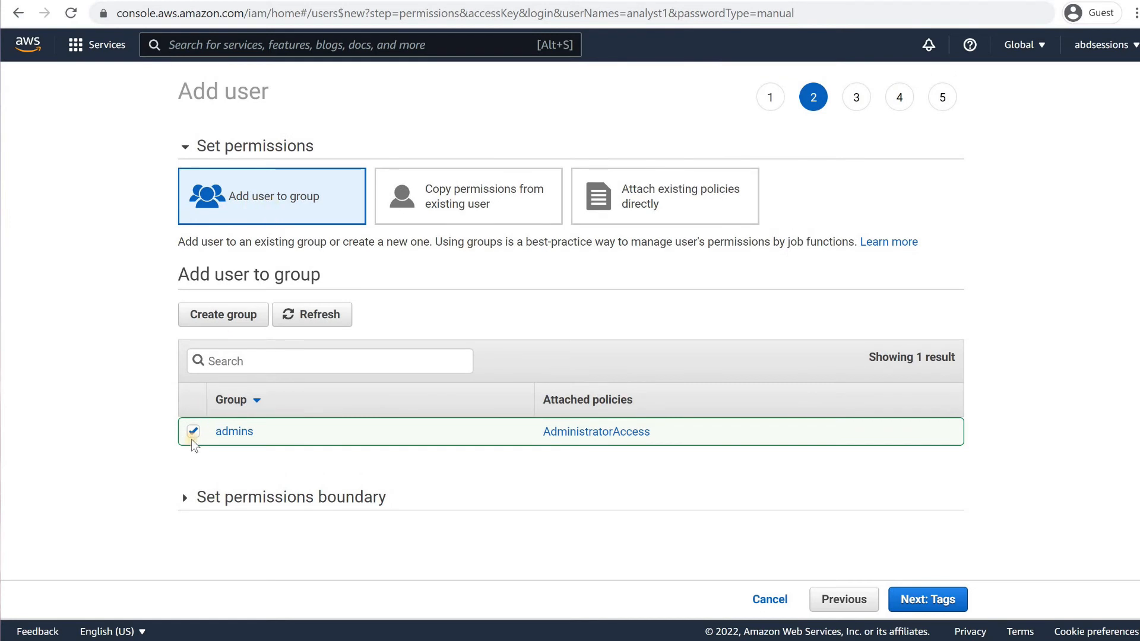
click(192, 431)
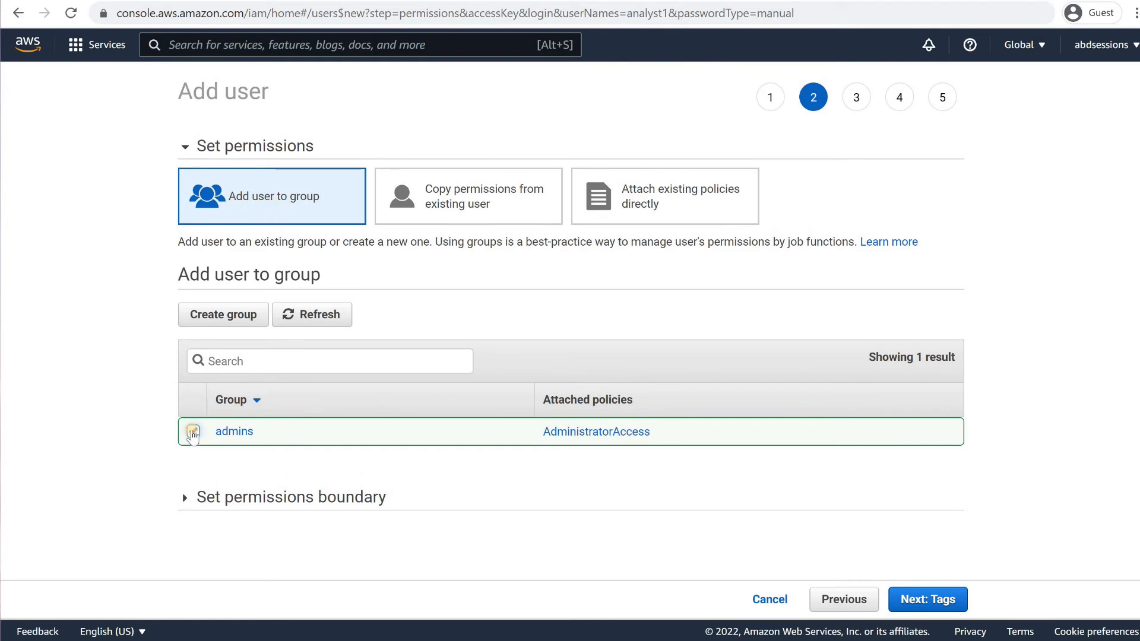
click(192, 431)
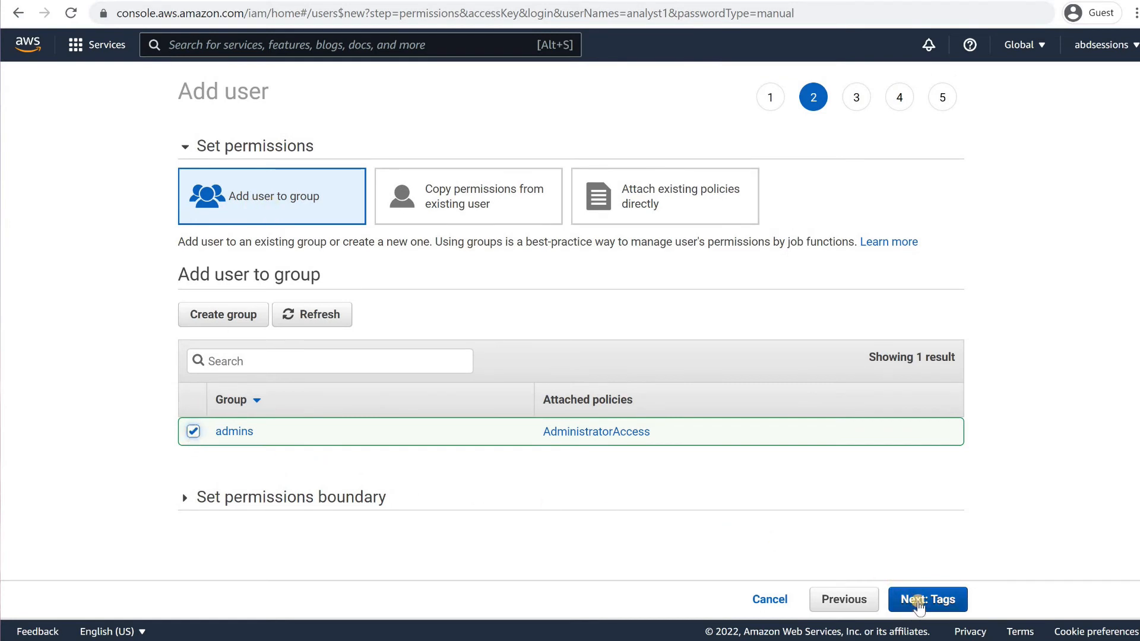
click(927, 599)
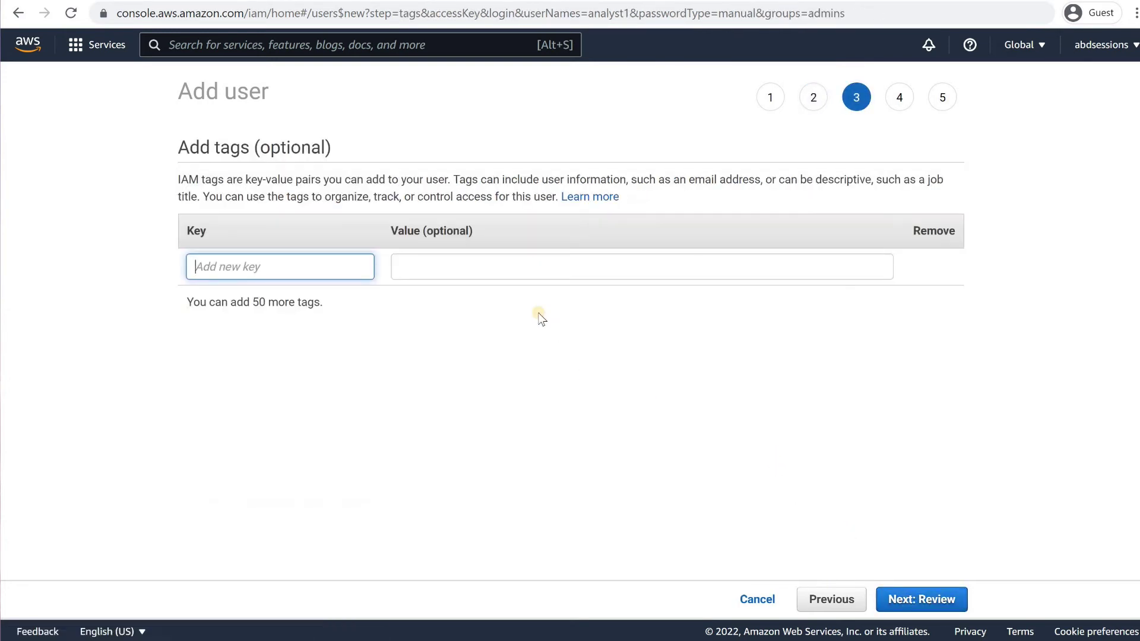
mouse_move(506, 331)
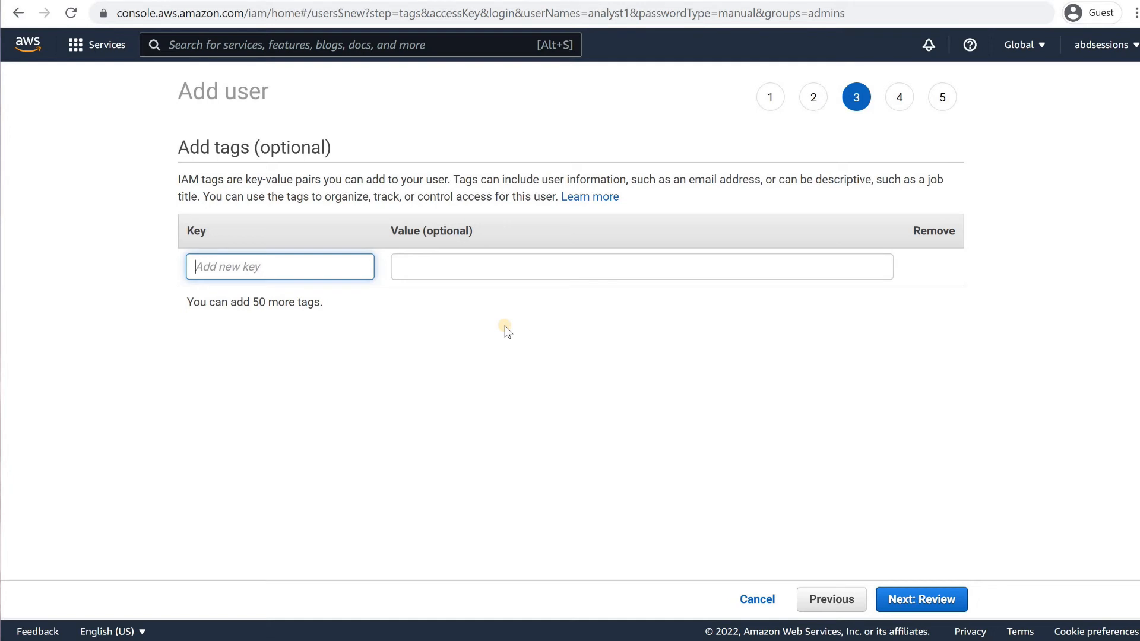
mouse_move(663, 378)
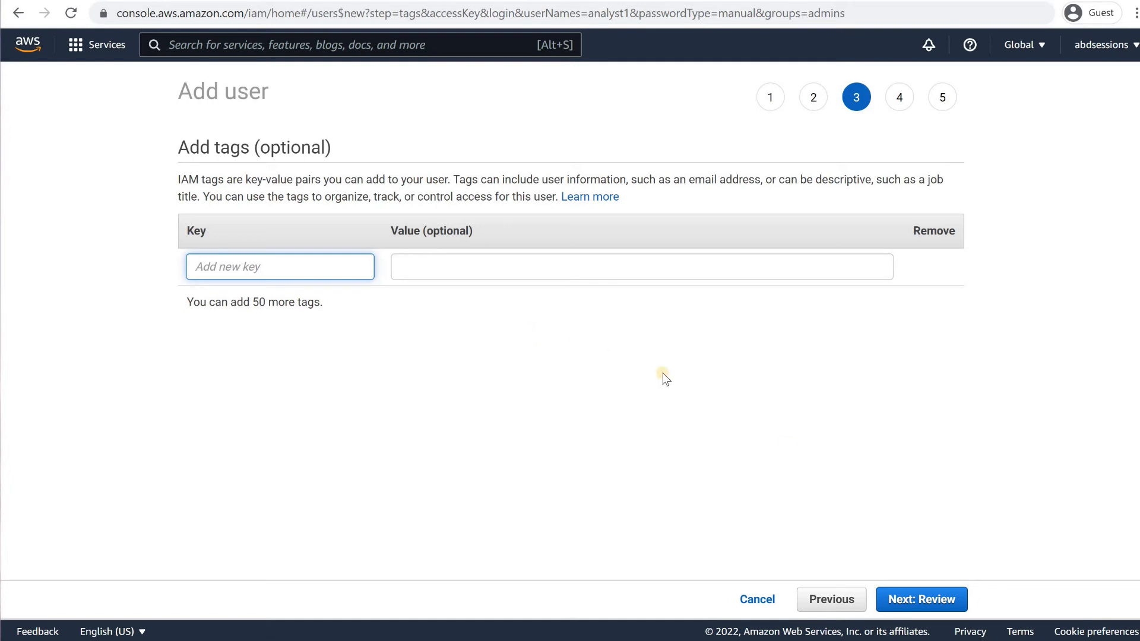
click(920, 599)
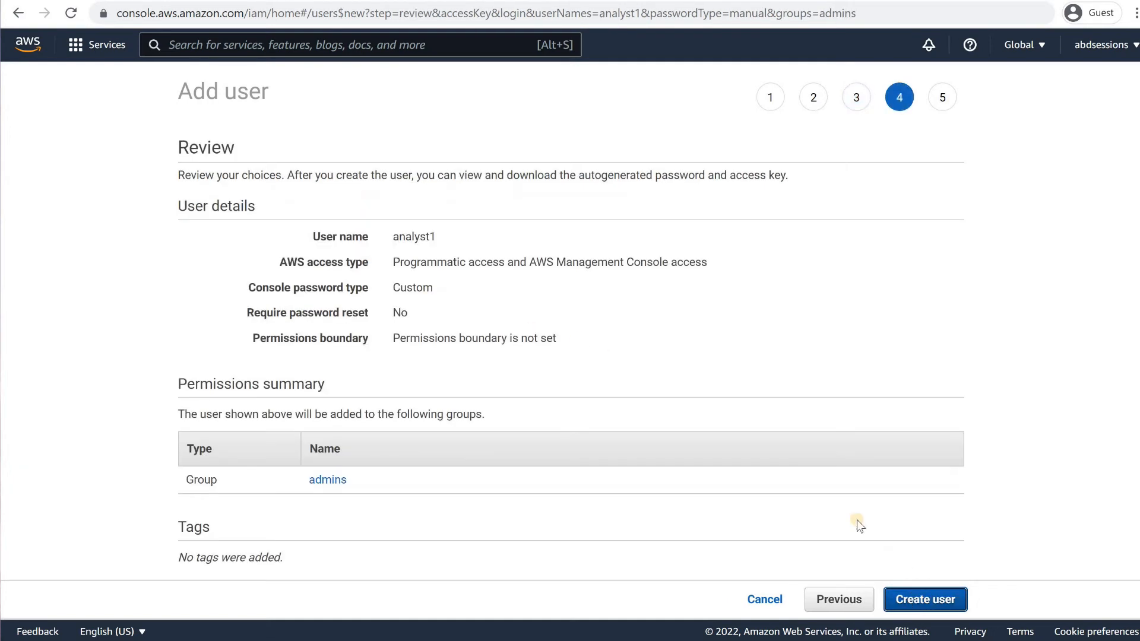
mouse_move(520, 312)
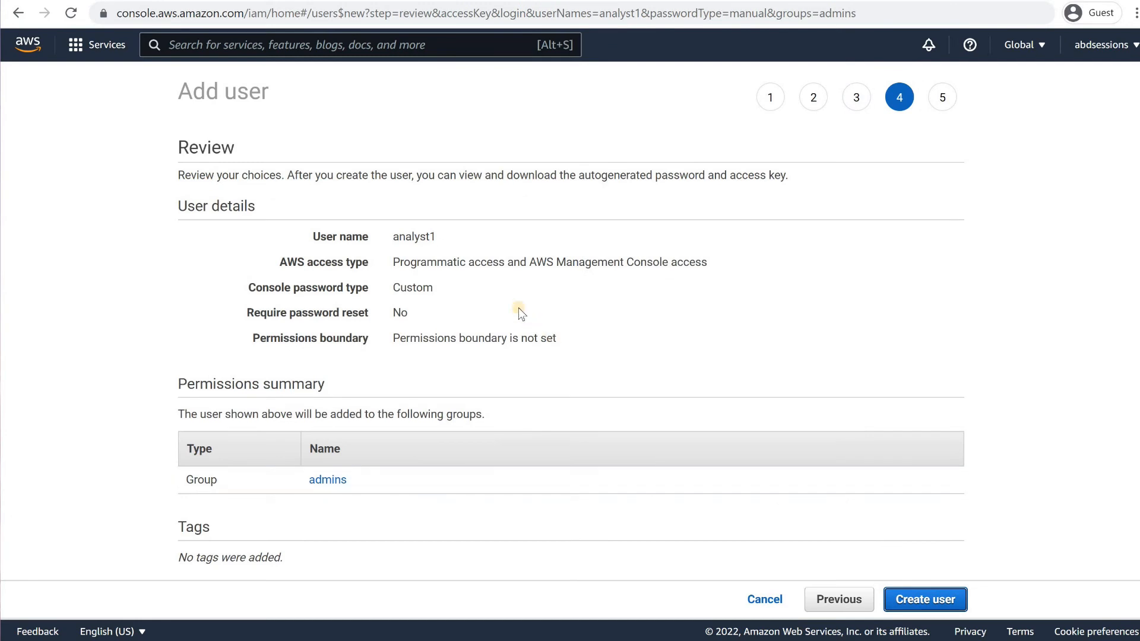
mouse_move(565, 342)
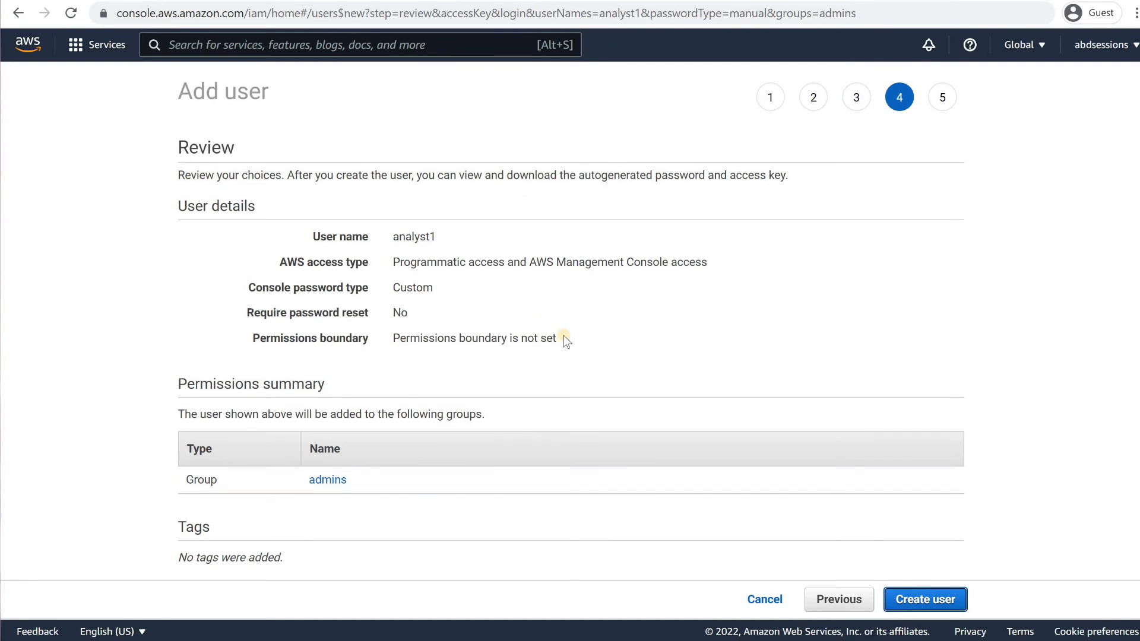
scroll(down, 3)
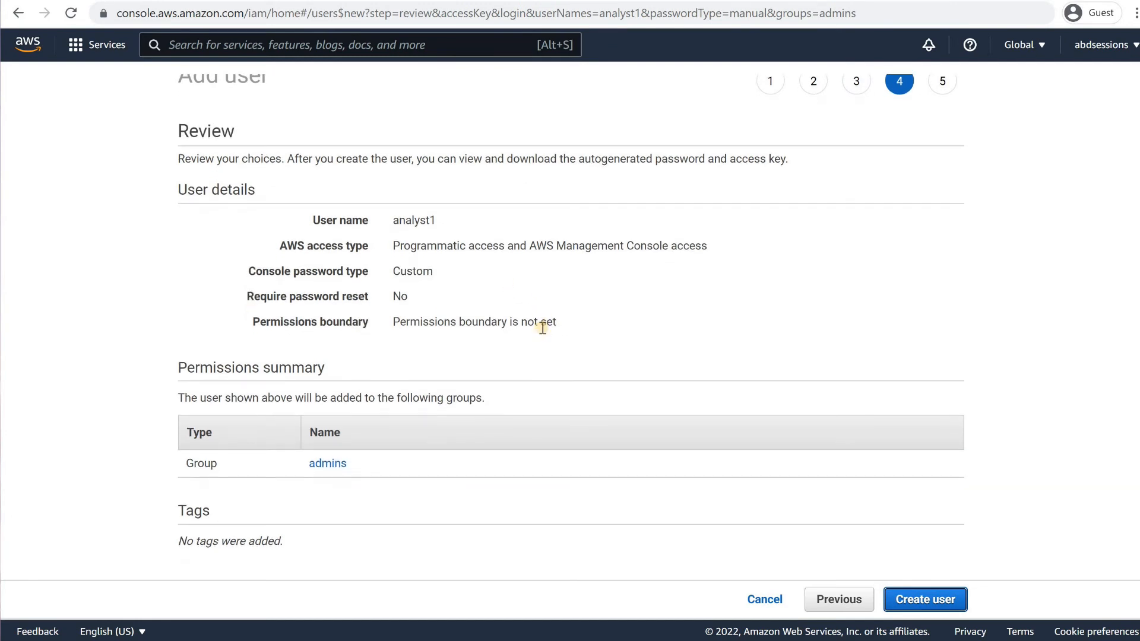
mouse_move(545, 334)
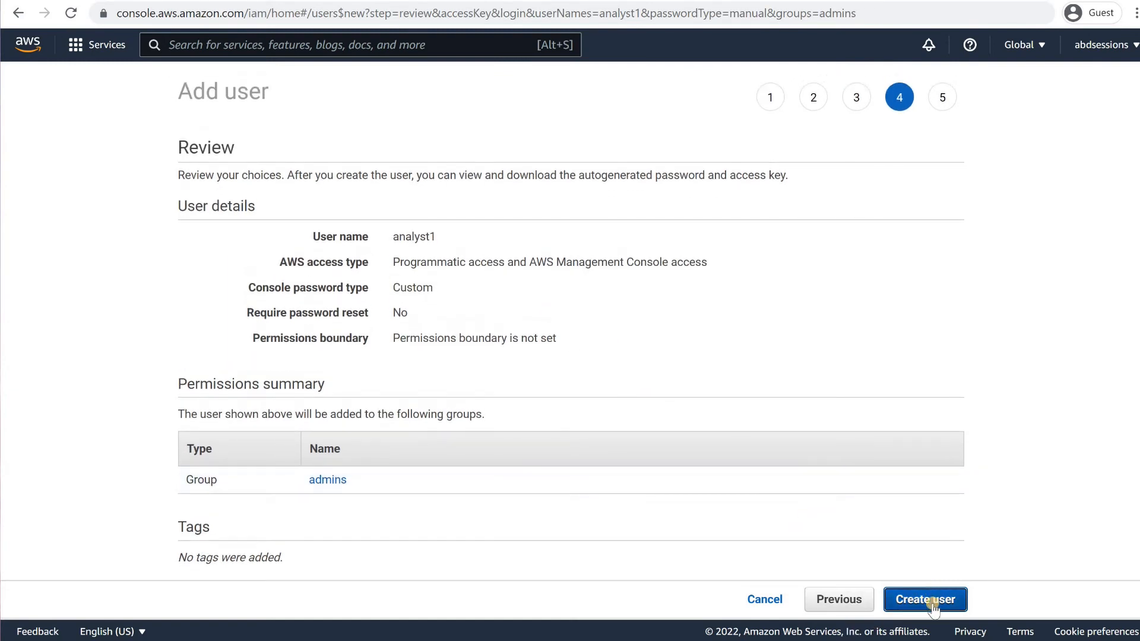
click(925, 598)
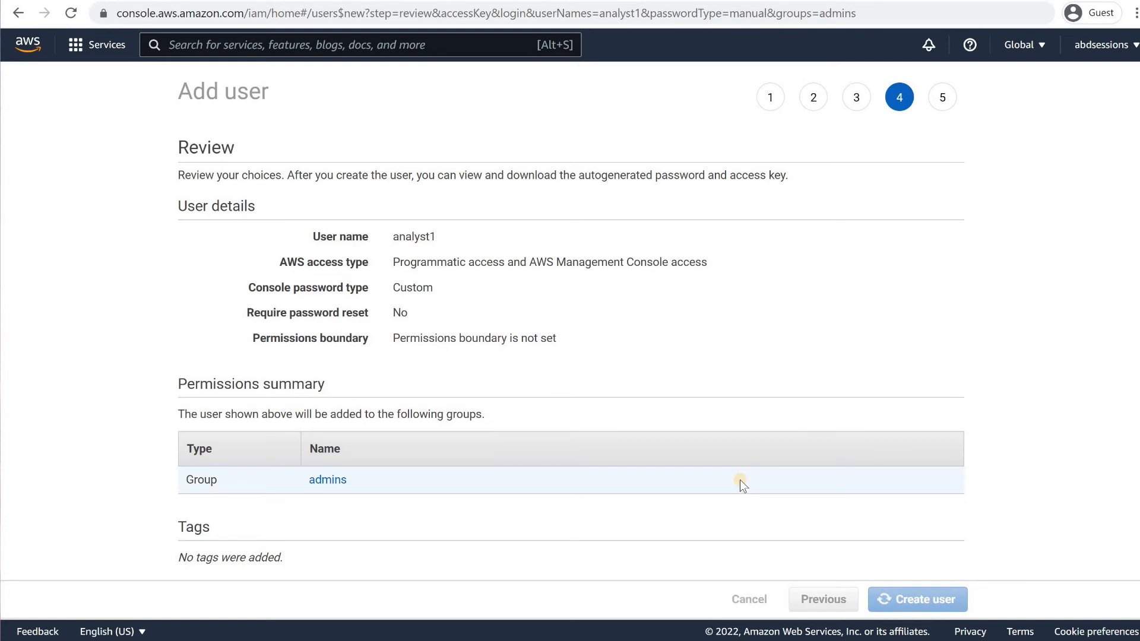
Download analyst1's credentials as a .csv and close the wizard
click(917, 599)
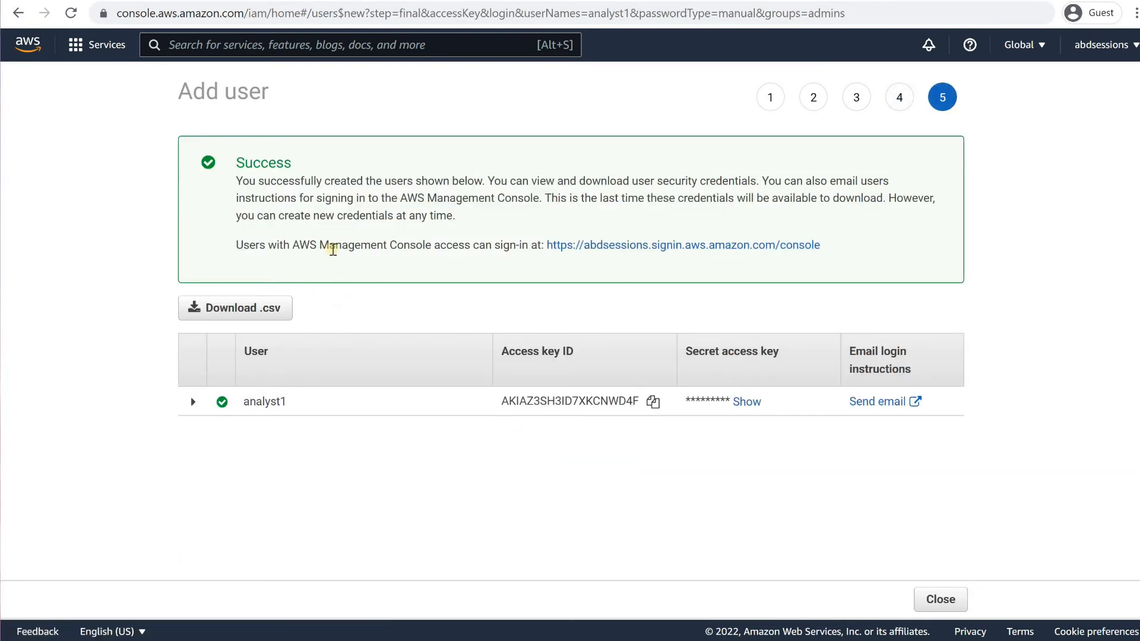
mouse_move(459, 228)
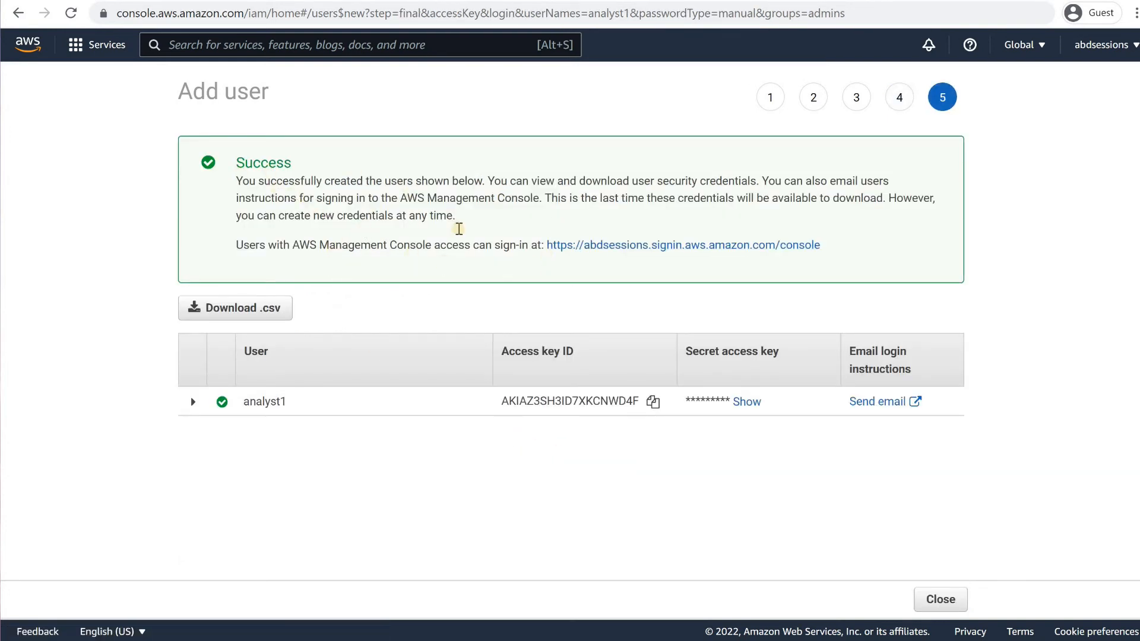
mouse_move(395, 272)
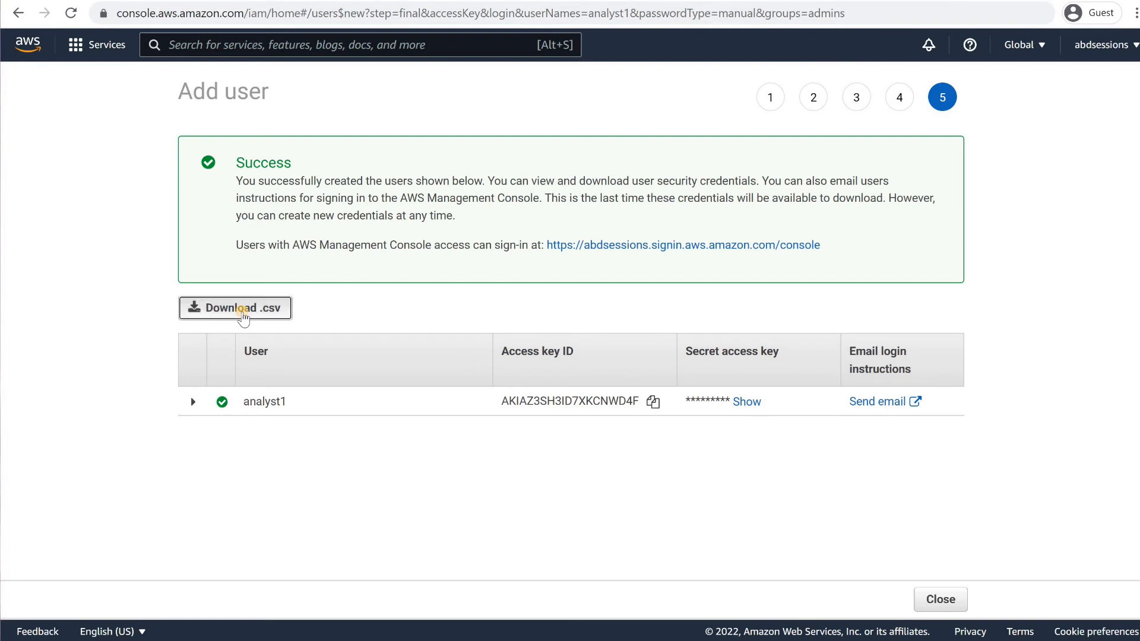
click(235, 308)
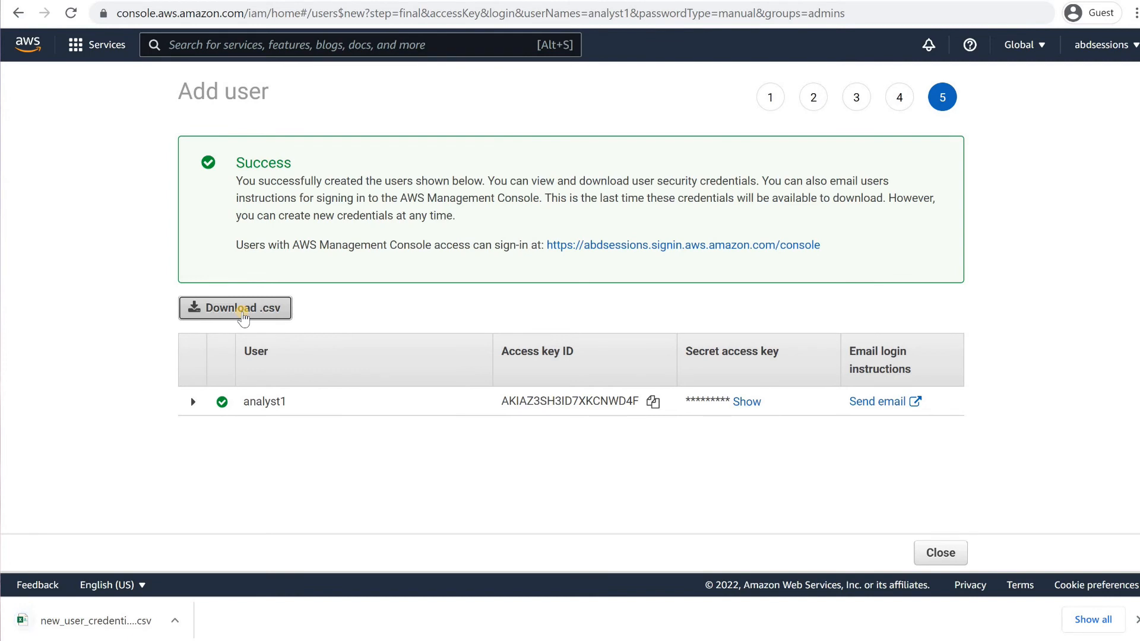
mouse_move(836, 462)
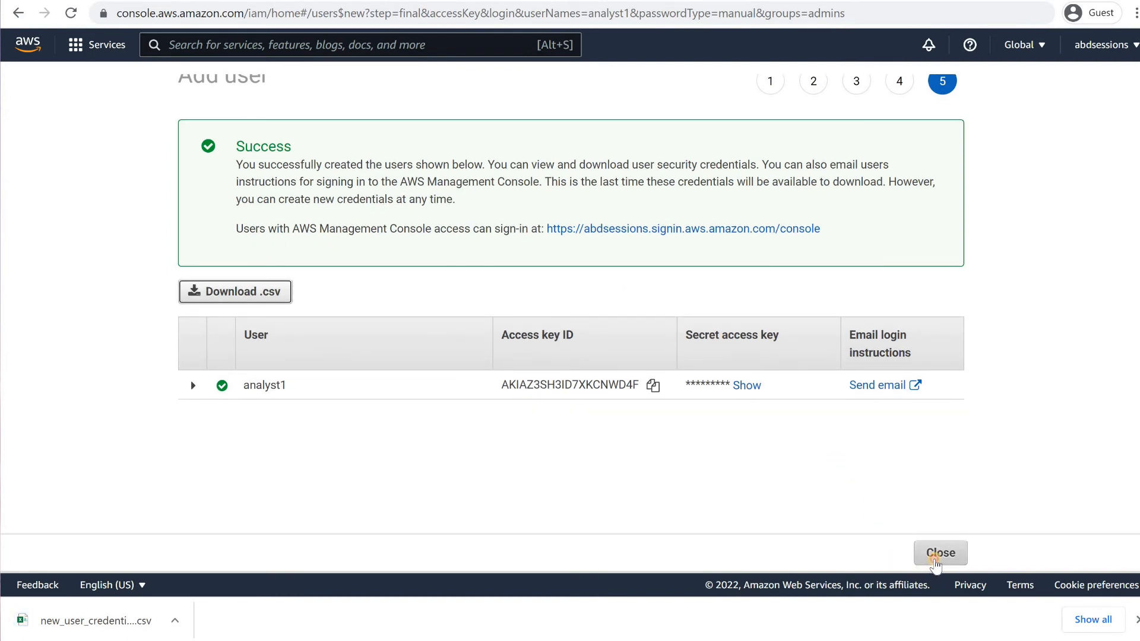
click(939, 552)
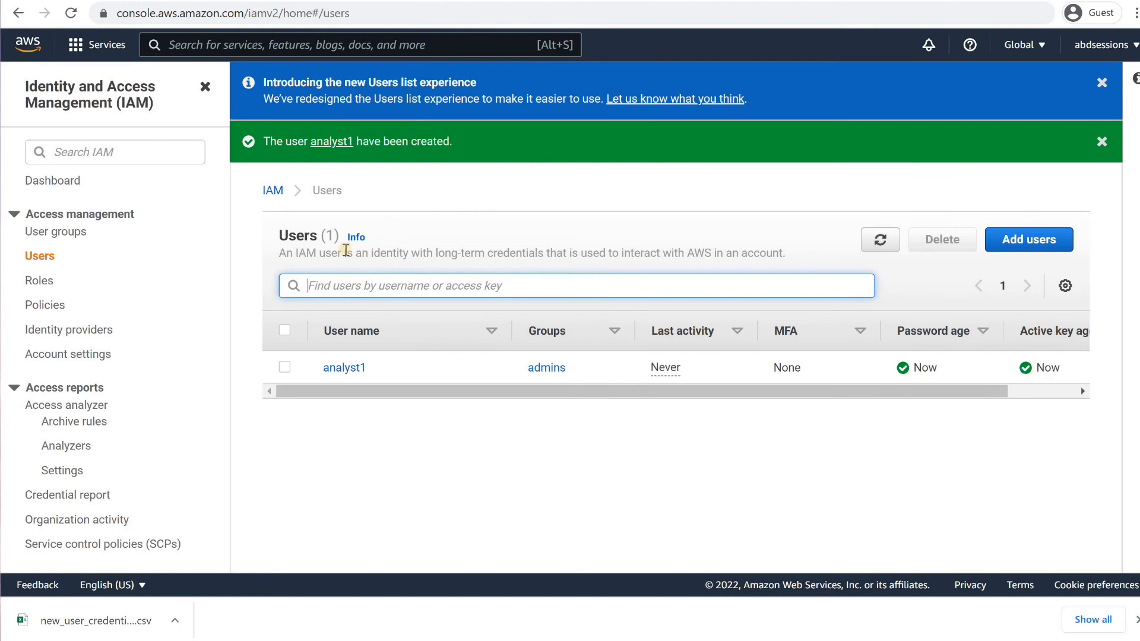
mouse_move(53, 294)
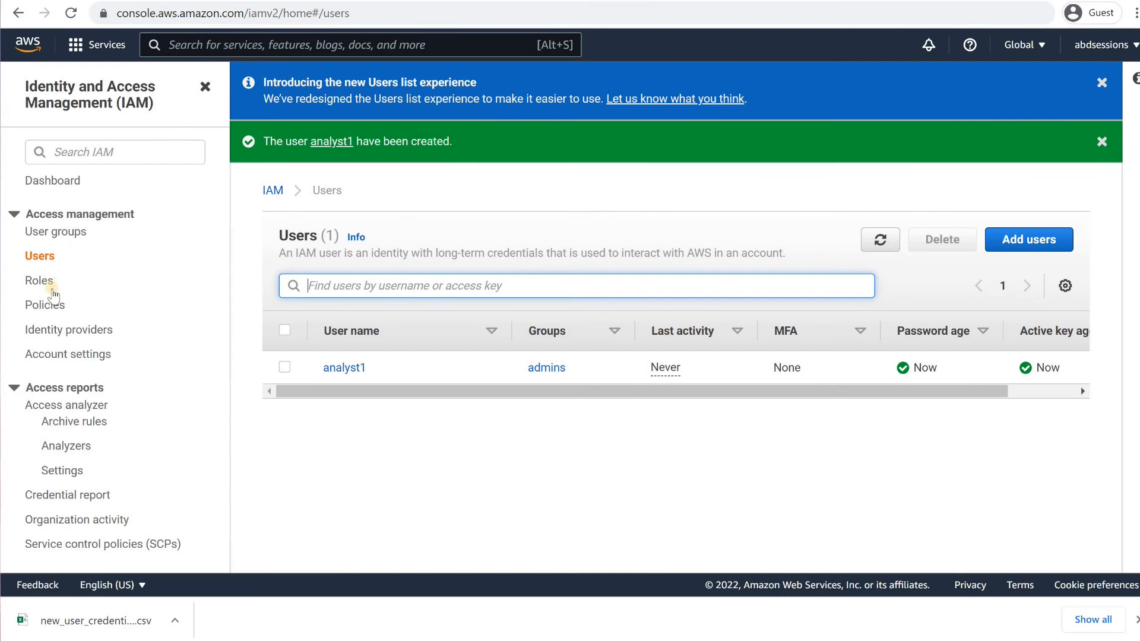
mouse_move(708, 117)
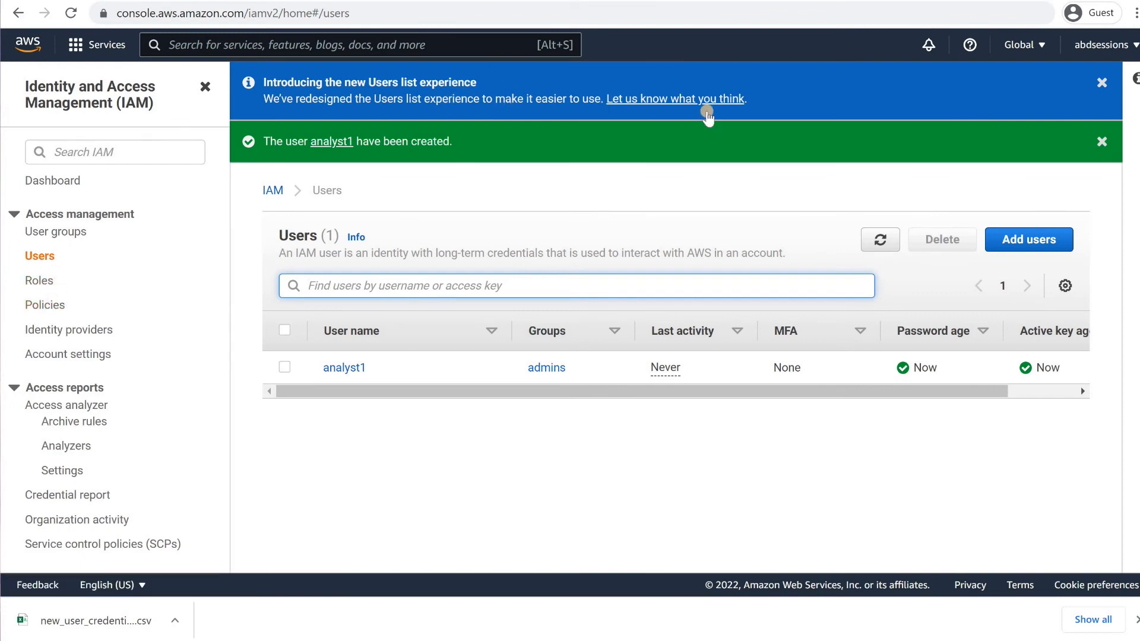
Sign out via the account menu and bring up options for the downloaded CSV
click(1101, 44)
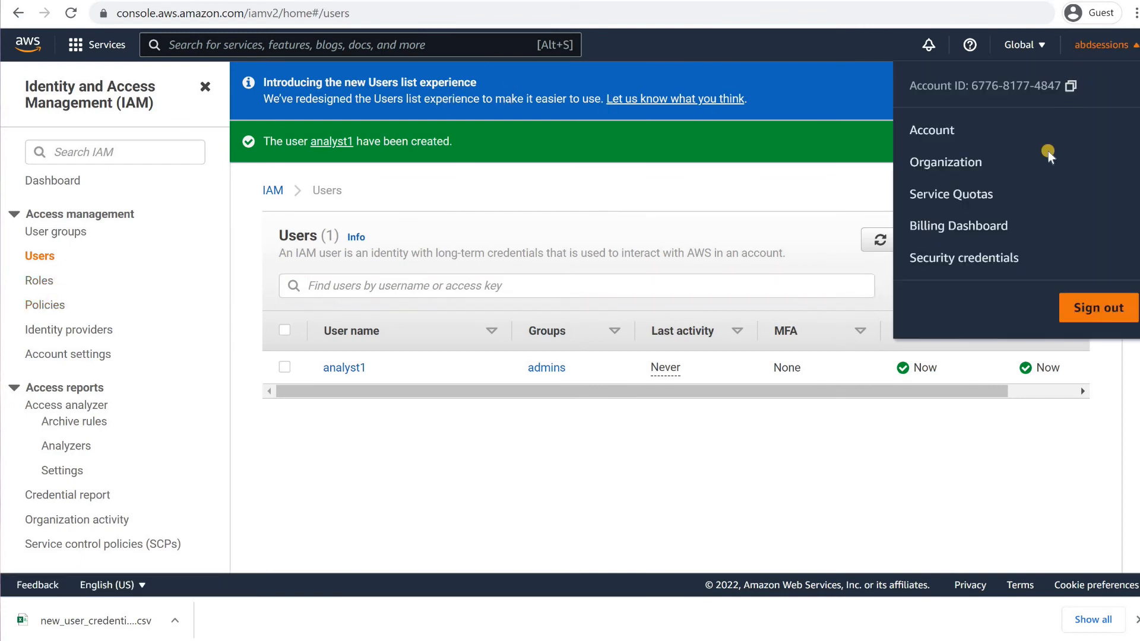
mouse_move(1100, 306)
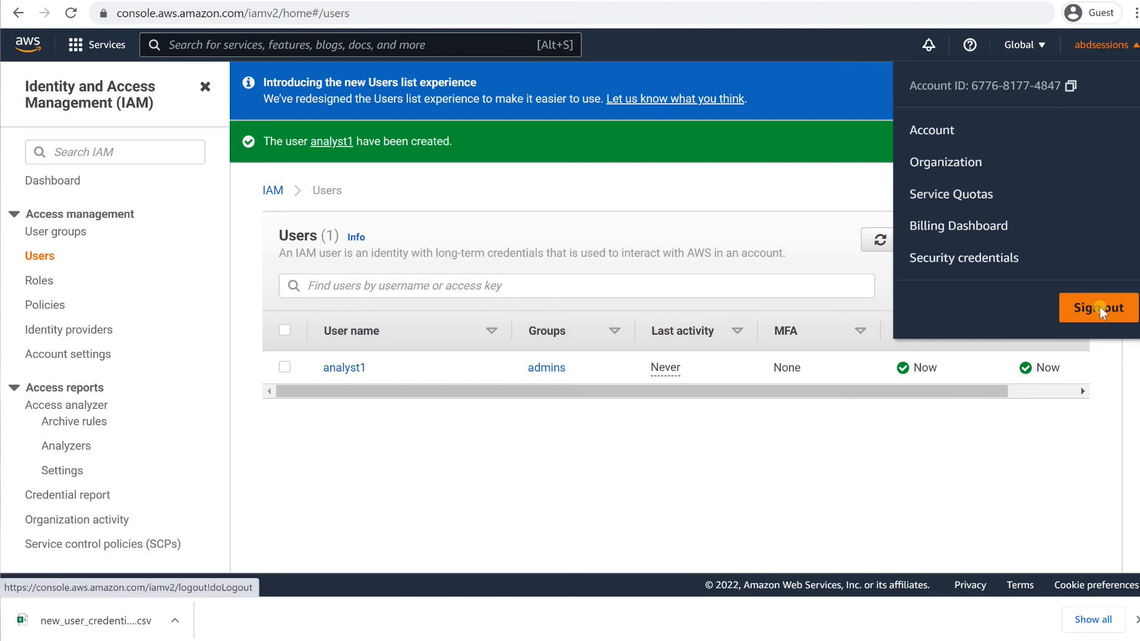
click(1098, 307)
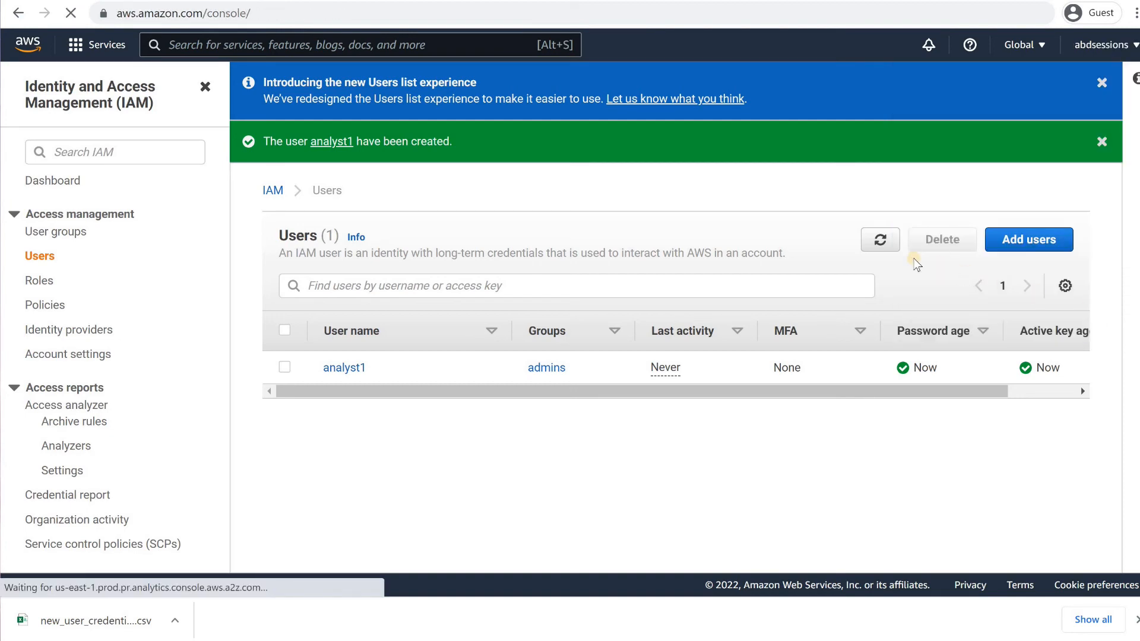
click(173, 620)
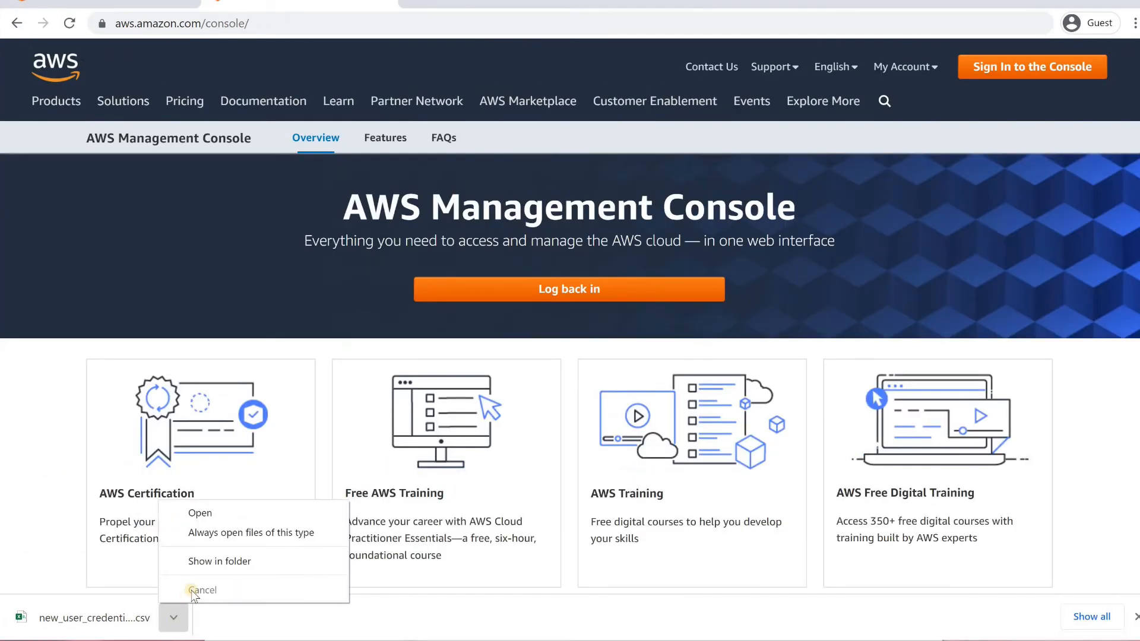
mouse_move(219, 561)
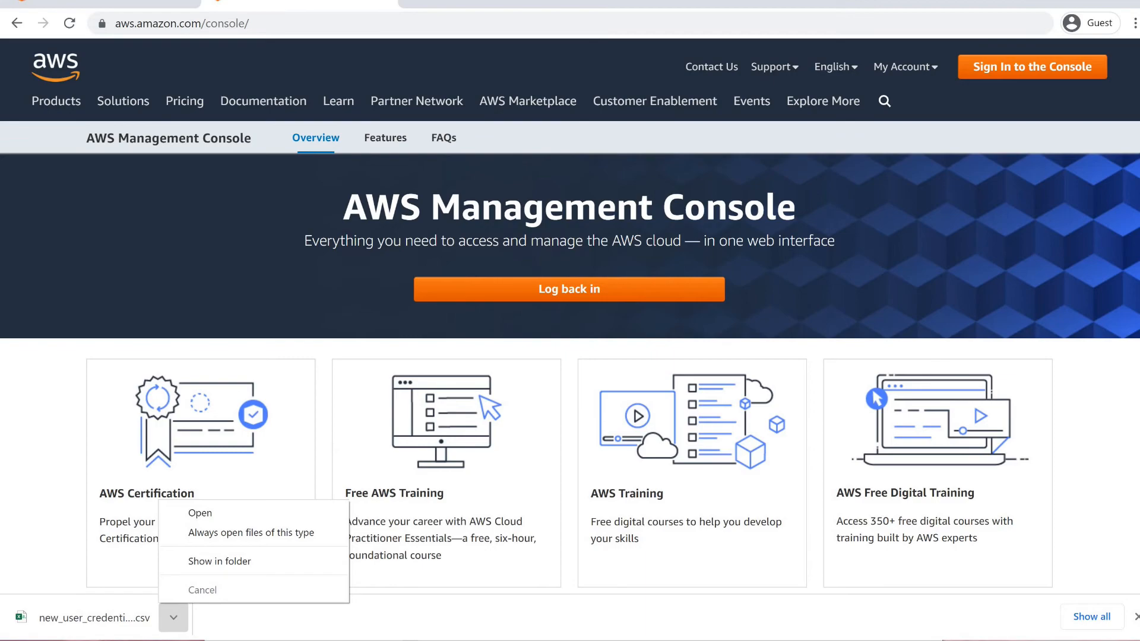
Show new_user_credentials.csv in its .ssh folder in File Explorer
click(220, 561)
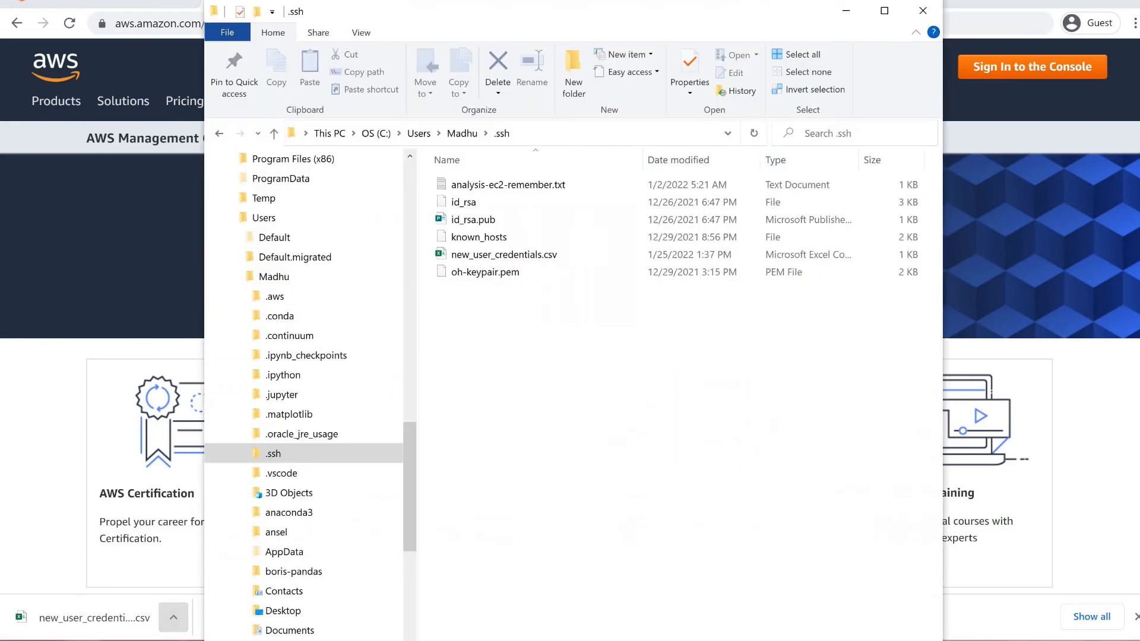
mouse_move(478, 523)
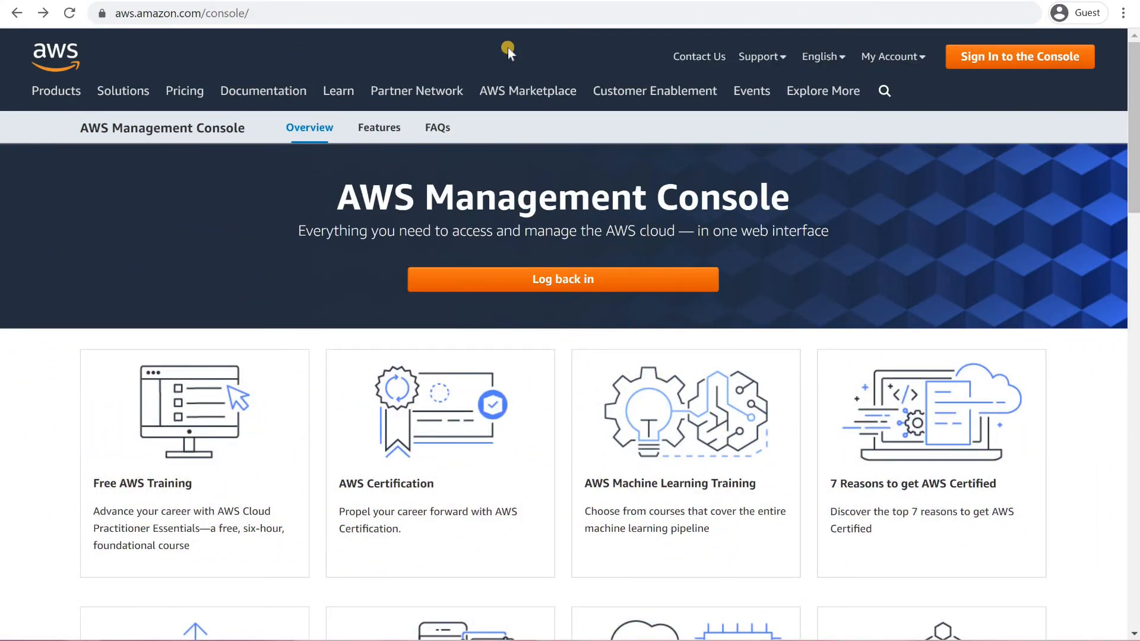
mouse_move(371, 13)
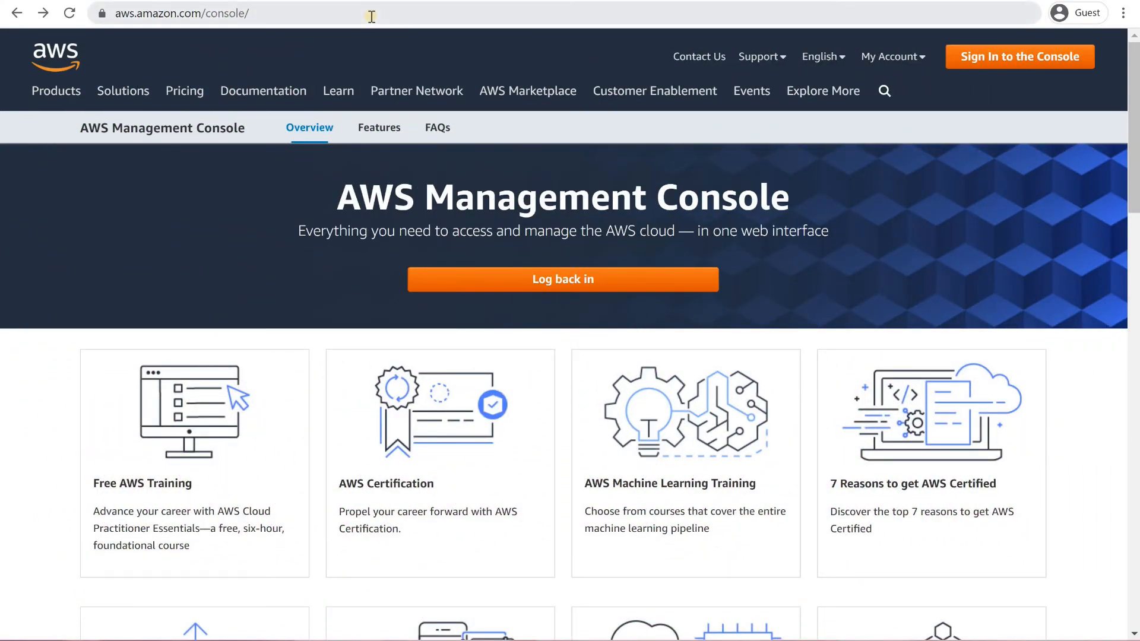
mouse_move(875, 80)
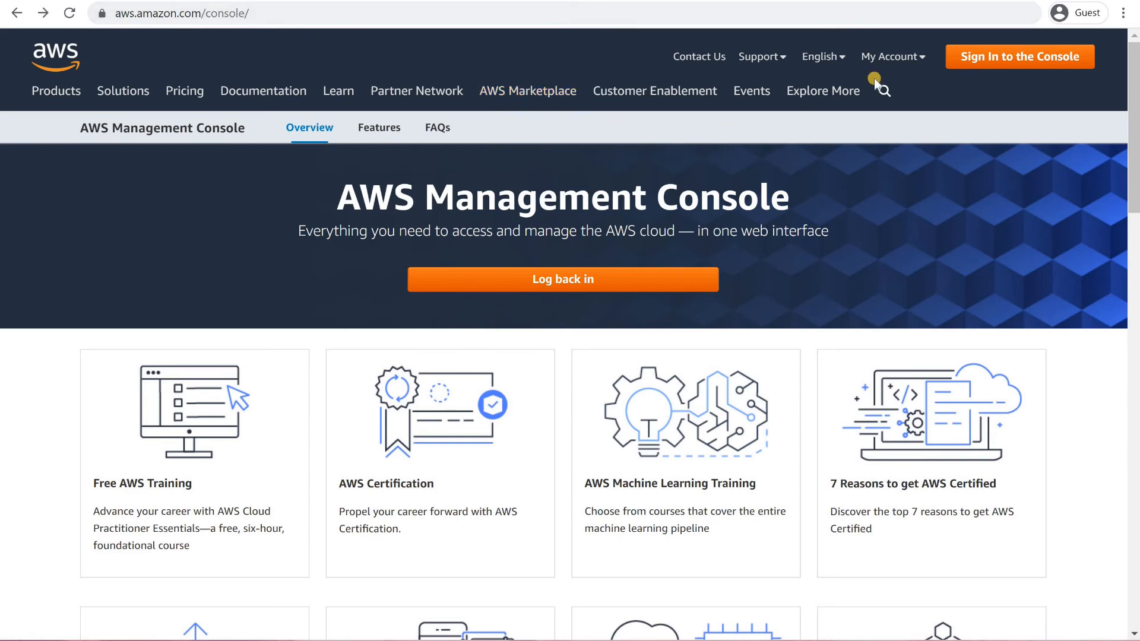
Start an IAM user sign-in for account alias abdsessions
click(1019, 57)
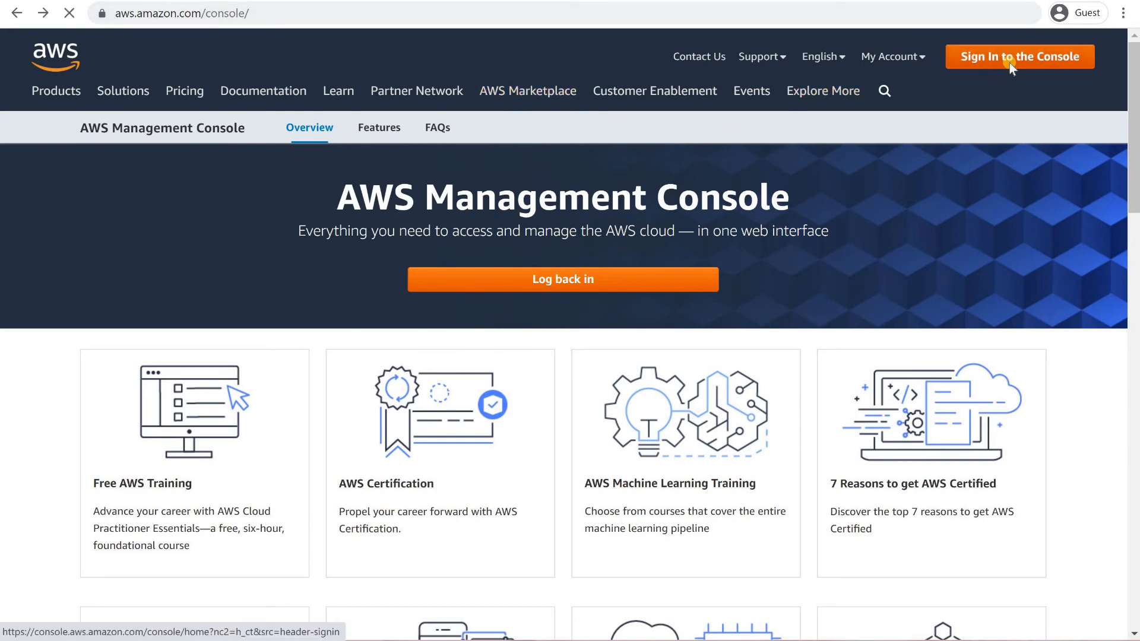
click(1019, 55)
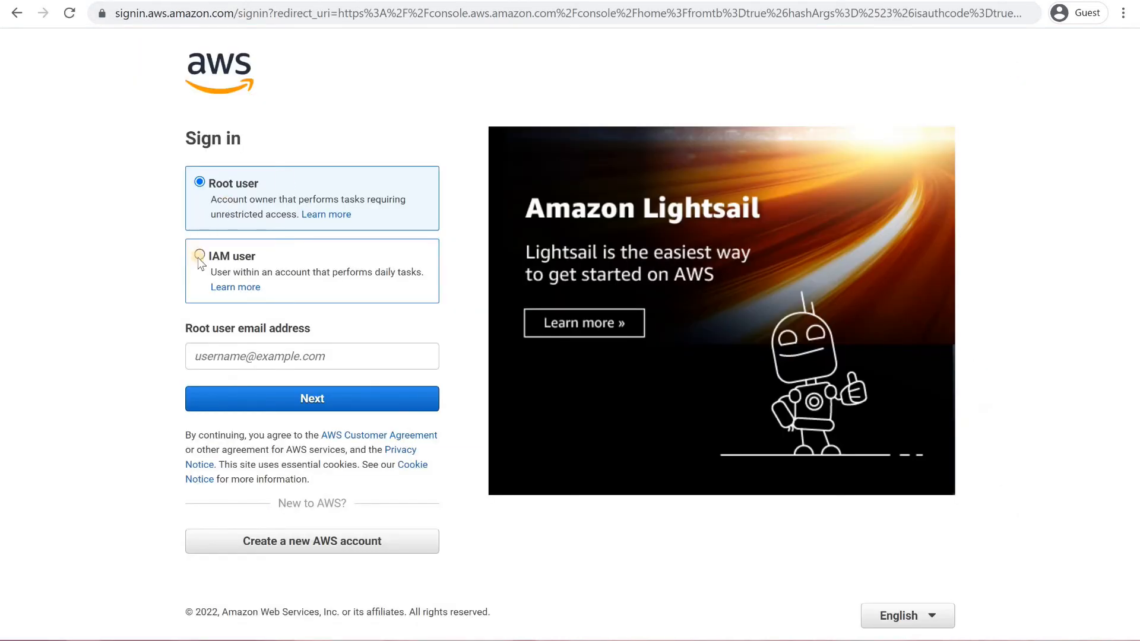
click(199, 257)
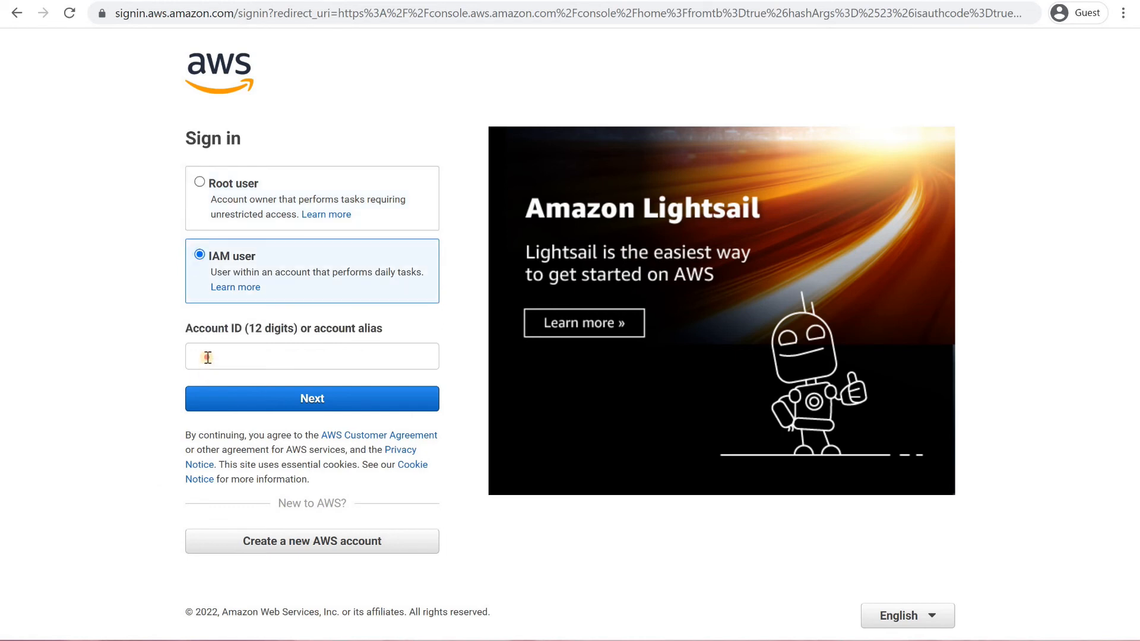
text(abdsessions)
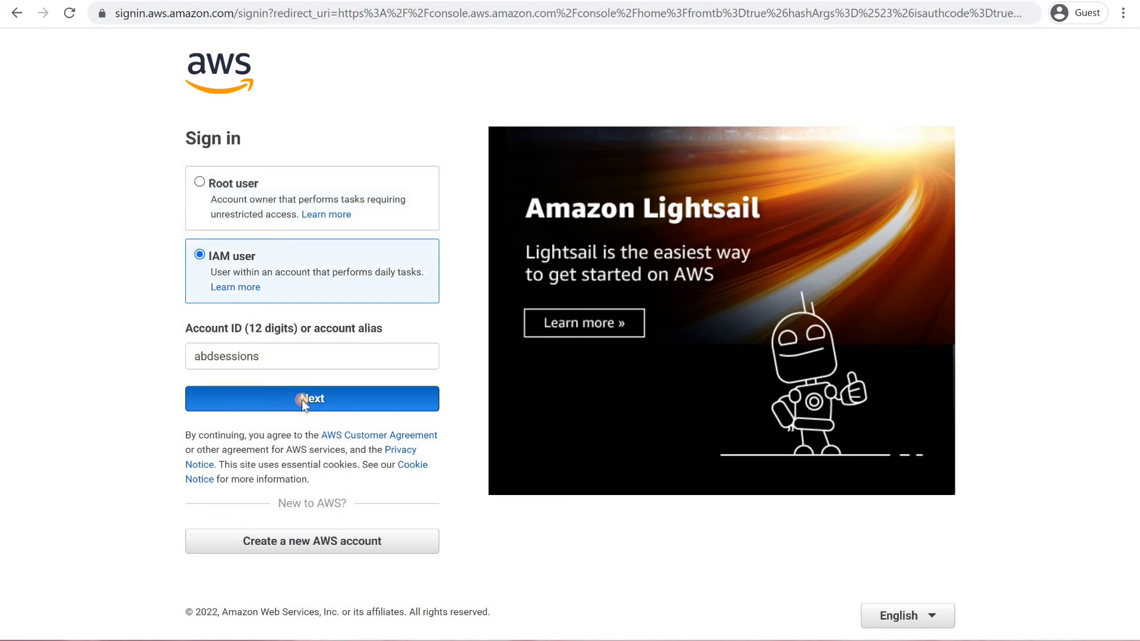
click(311, 399)
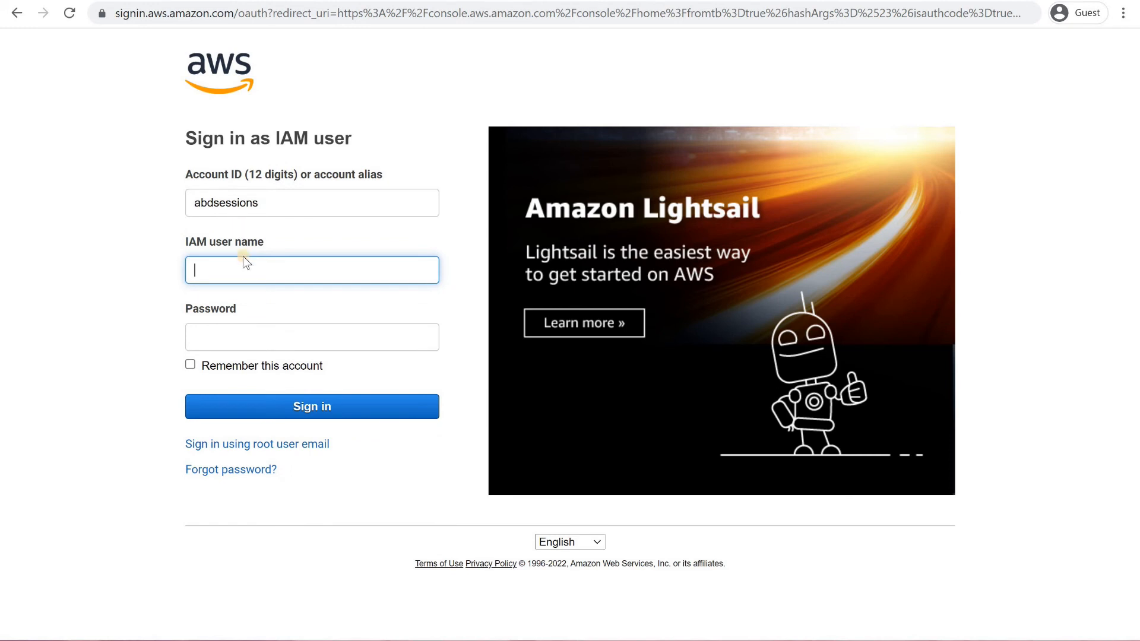
Sign in as IAM user analyst1 with its password
click(311, 407)
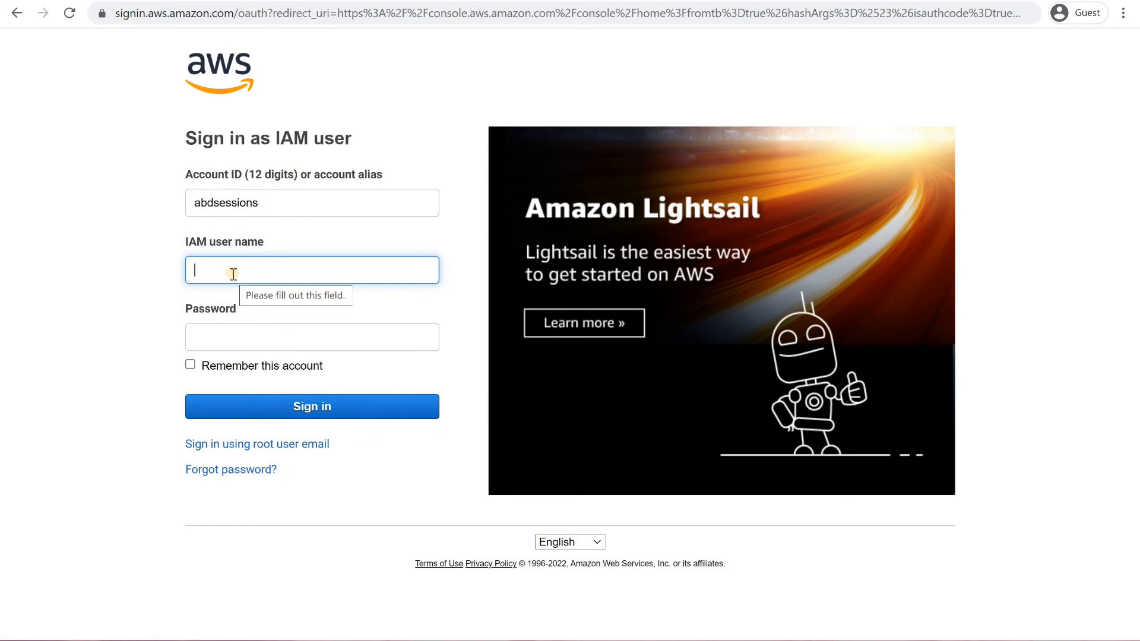
text(analyst1)
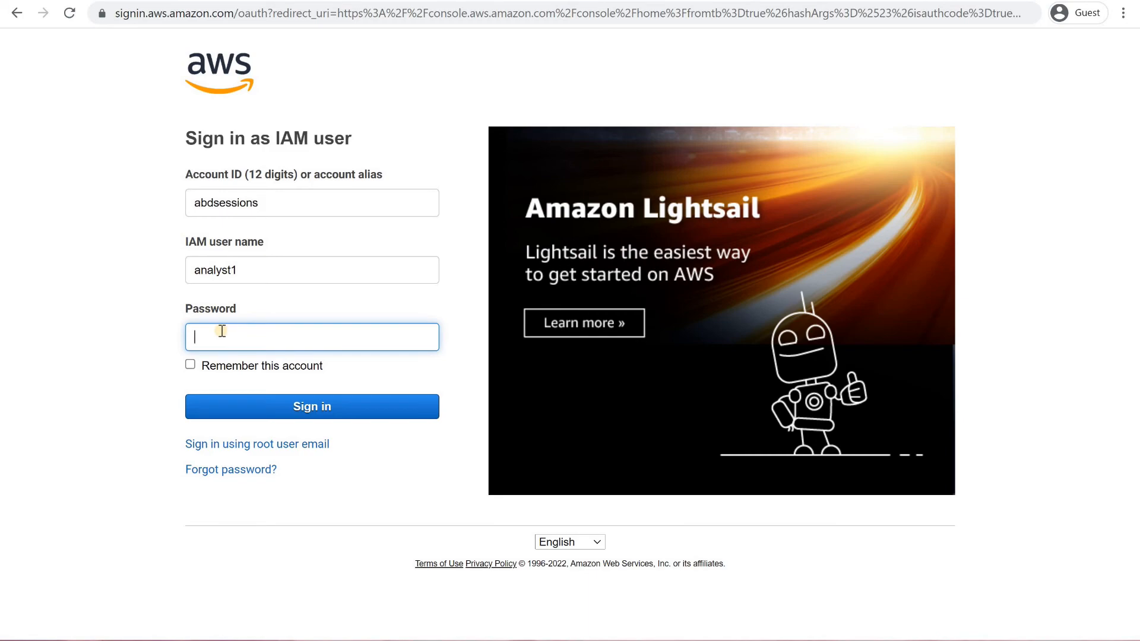
click(311, 407)
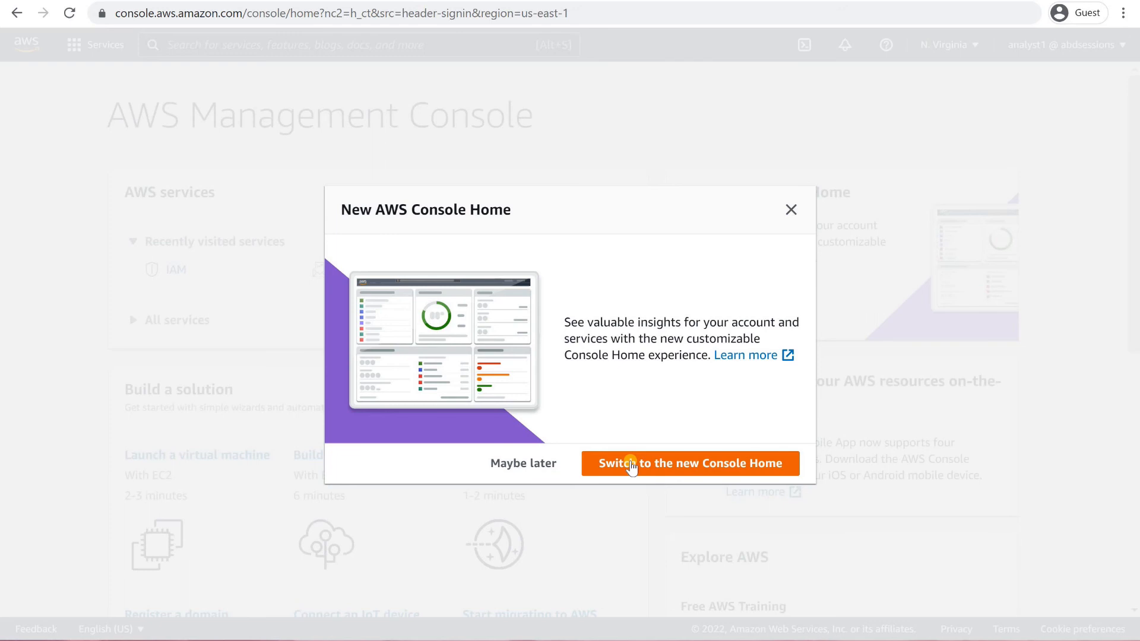
Adopt the new Console Home and navigate to the S3 service via search
click(689, 463)
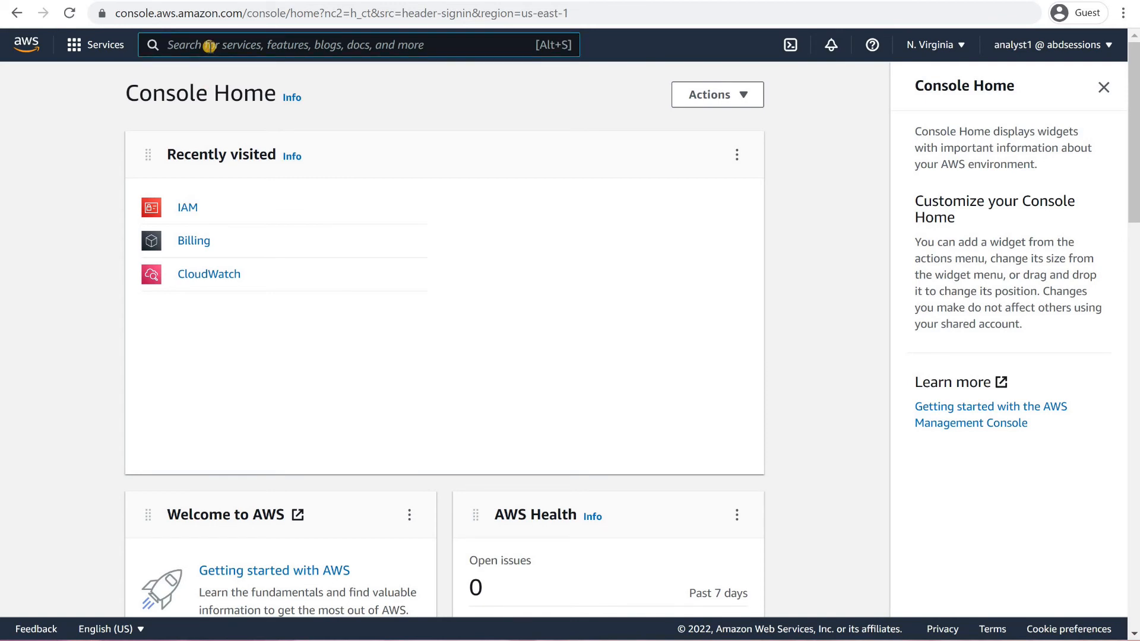
text(S3)
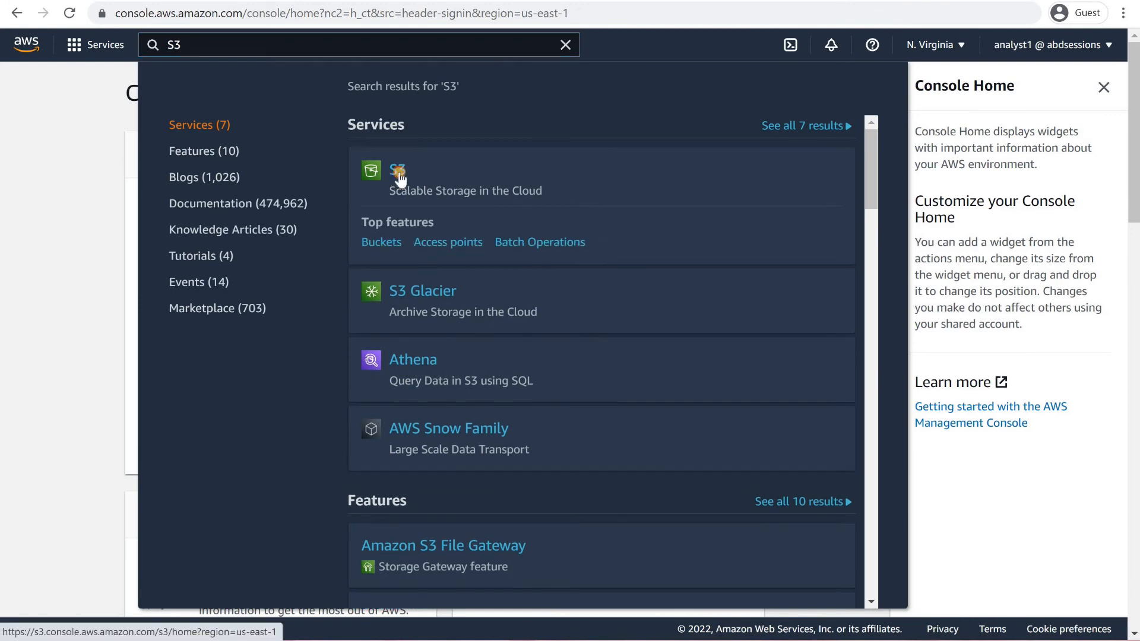
click(398, 179)
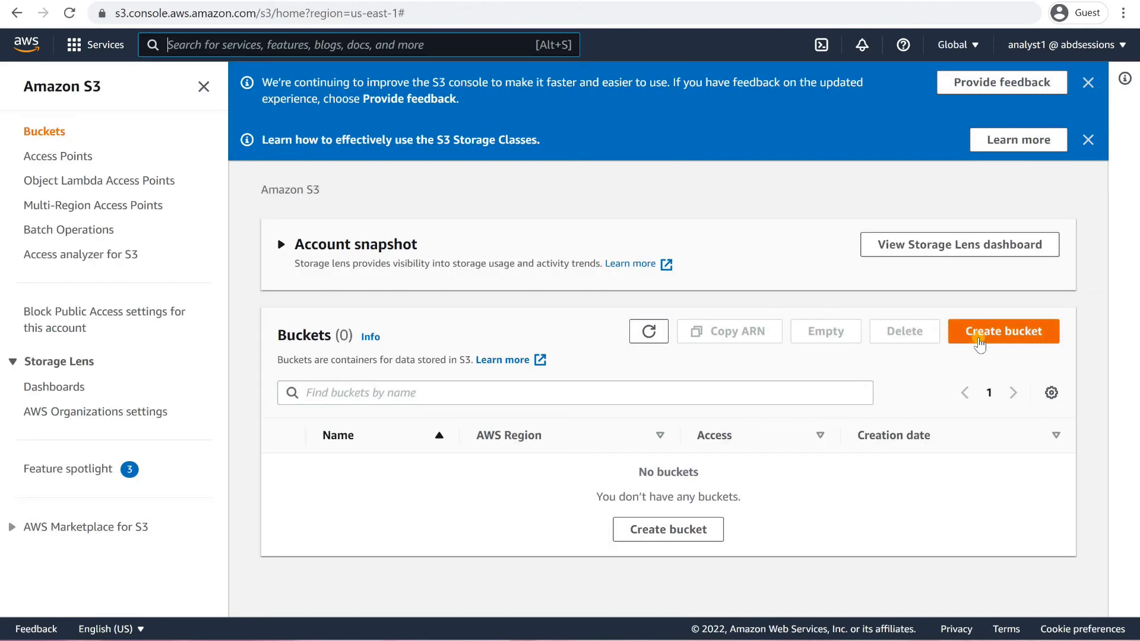
Start a new bucket named abd-portfolio1 in region US East (Ohio) us-east-2
click(1003, 332)
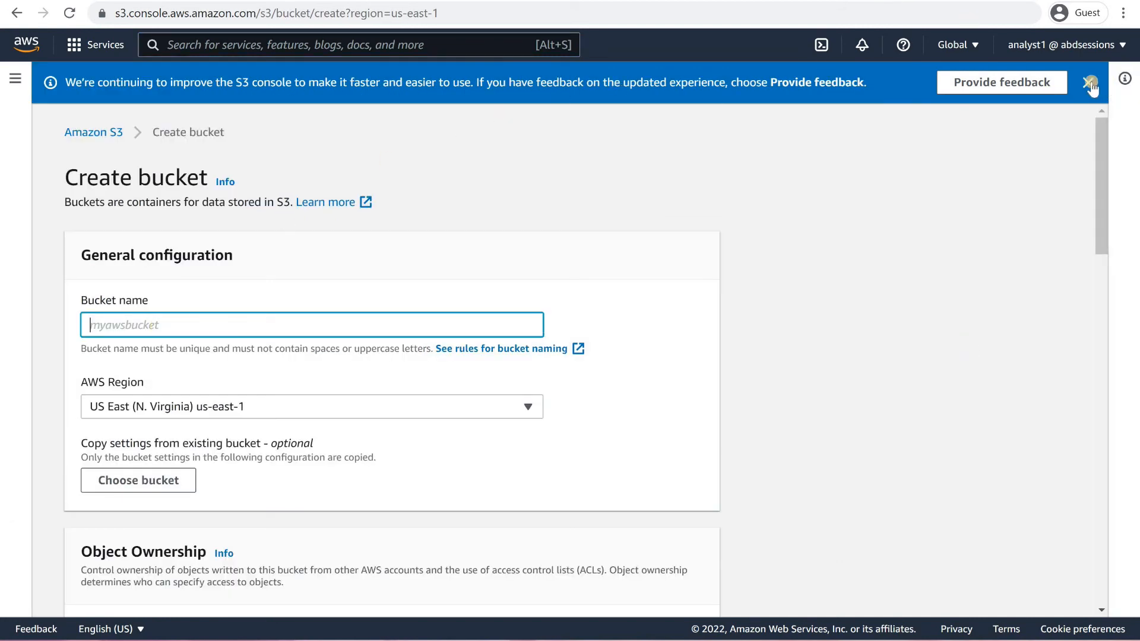
click(1091, 82)
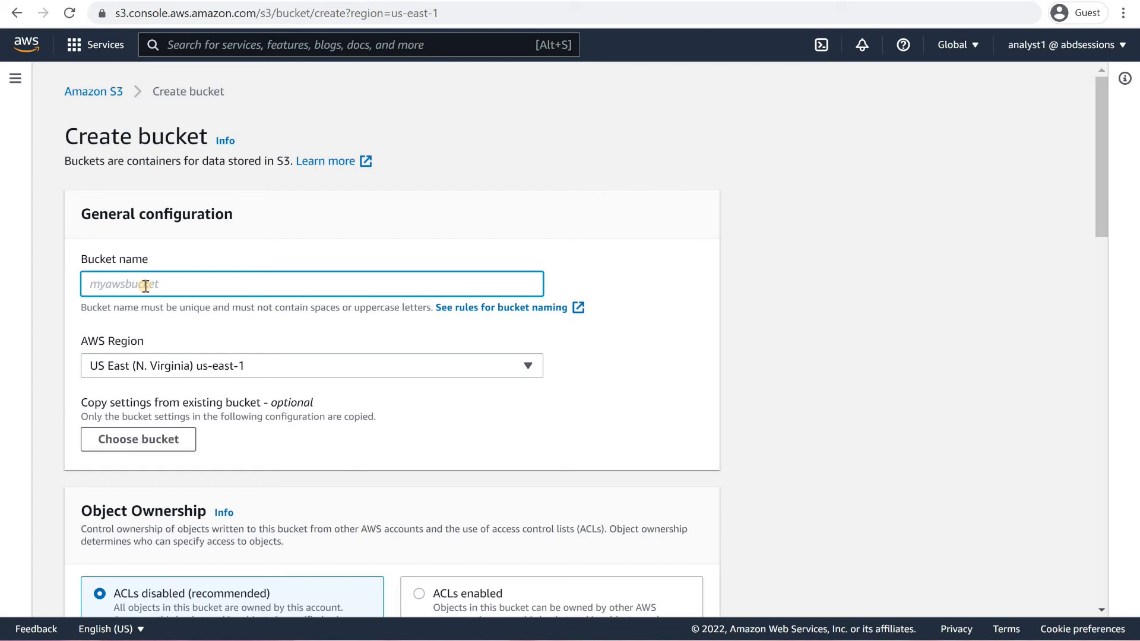
text(abd-portfolio1)
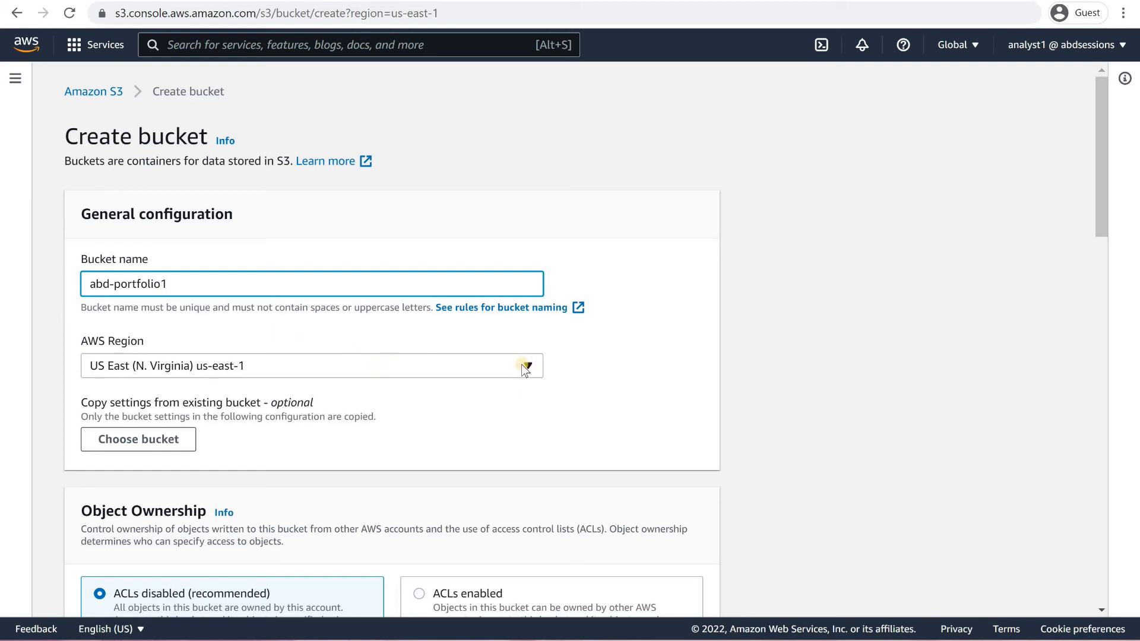
click(525, 366)
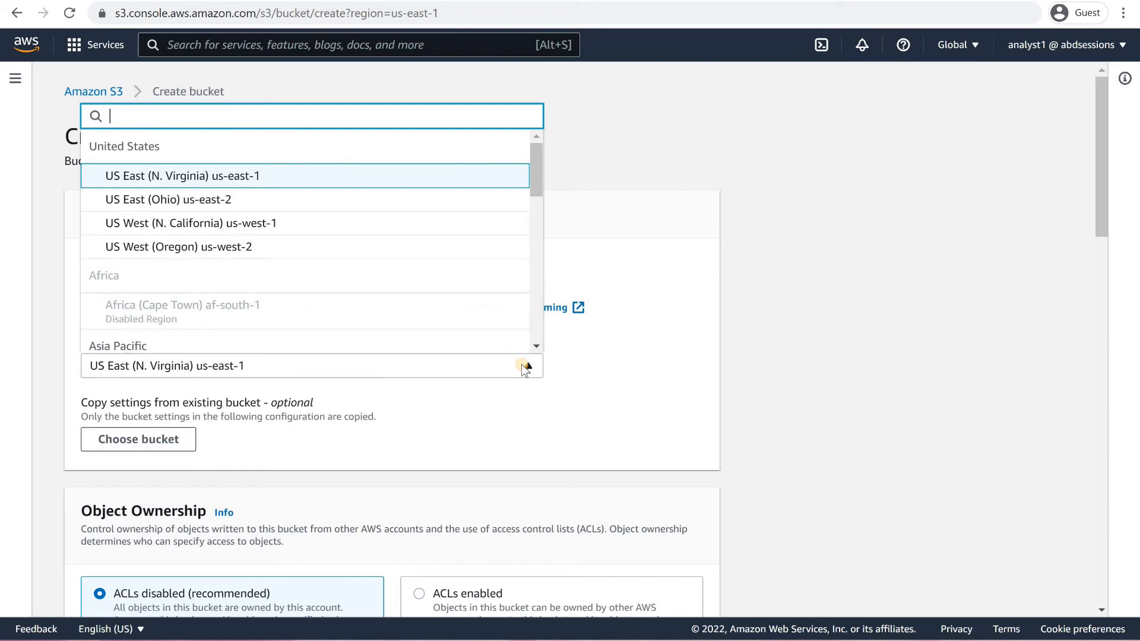
mouse_move(203, 200)
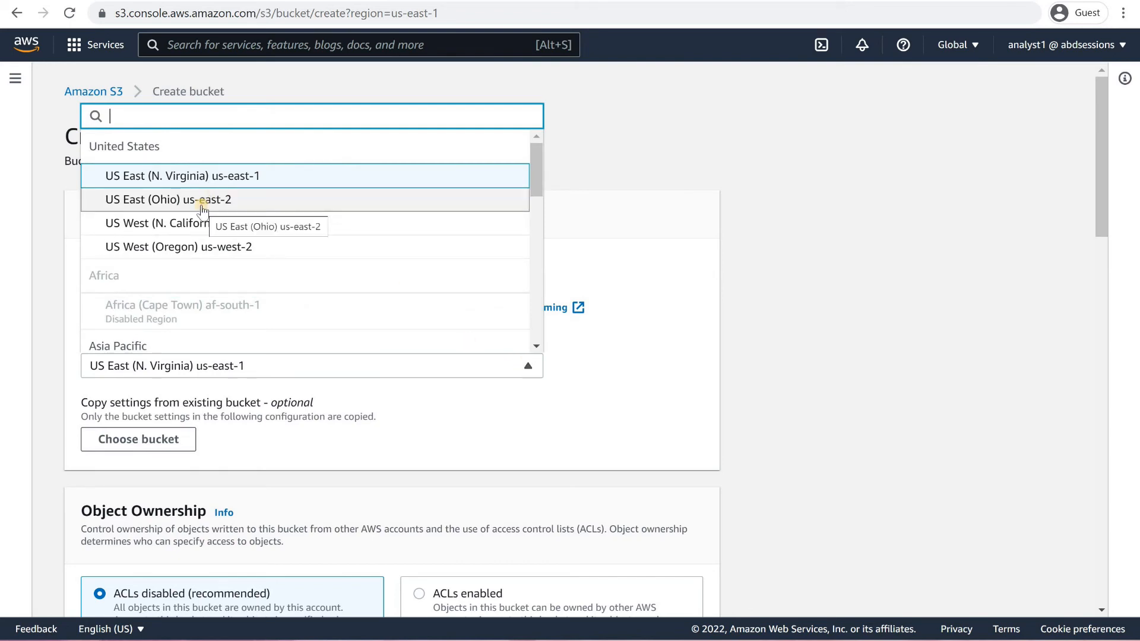
click(170, 200)
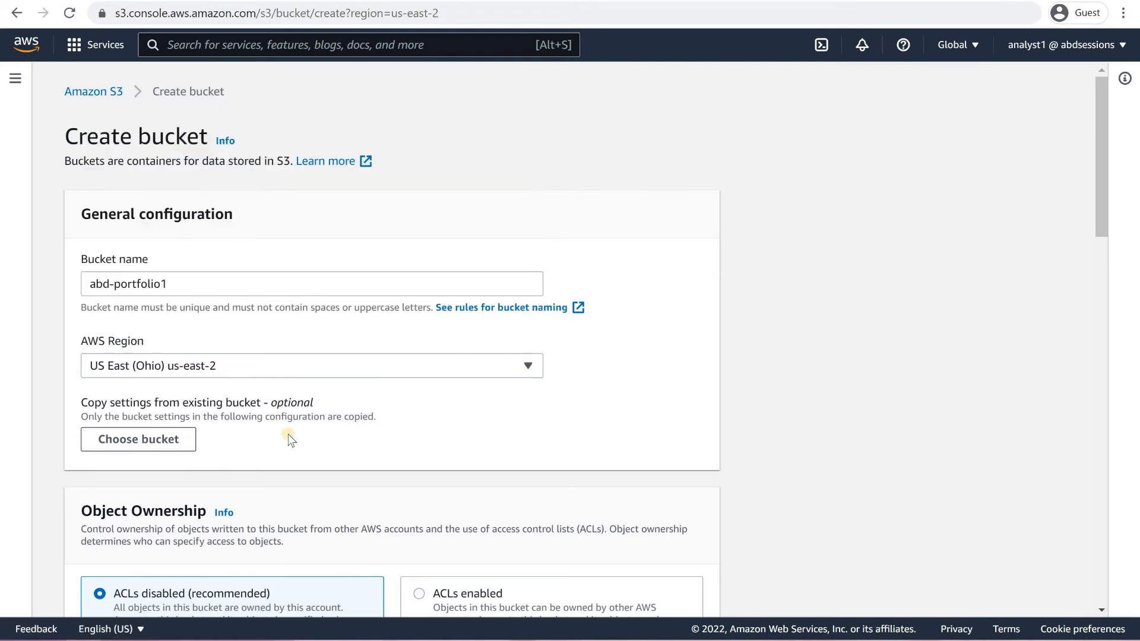
Keep the remaining defaults and create the bucket
scroll(down, 3)
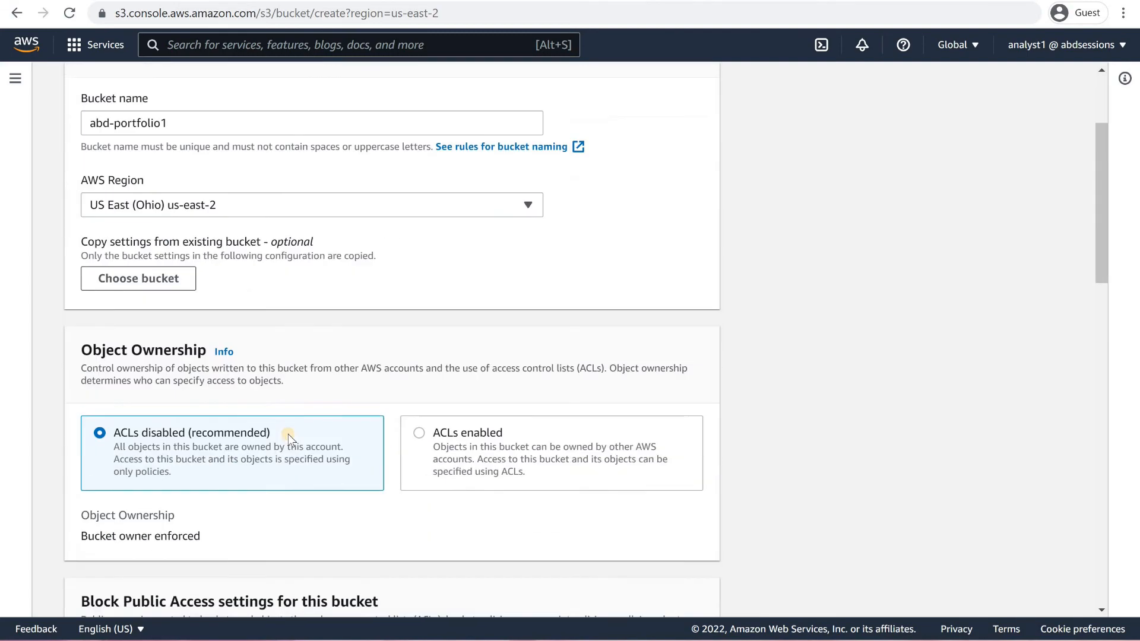
scroll(down, 3)
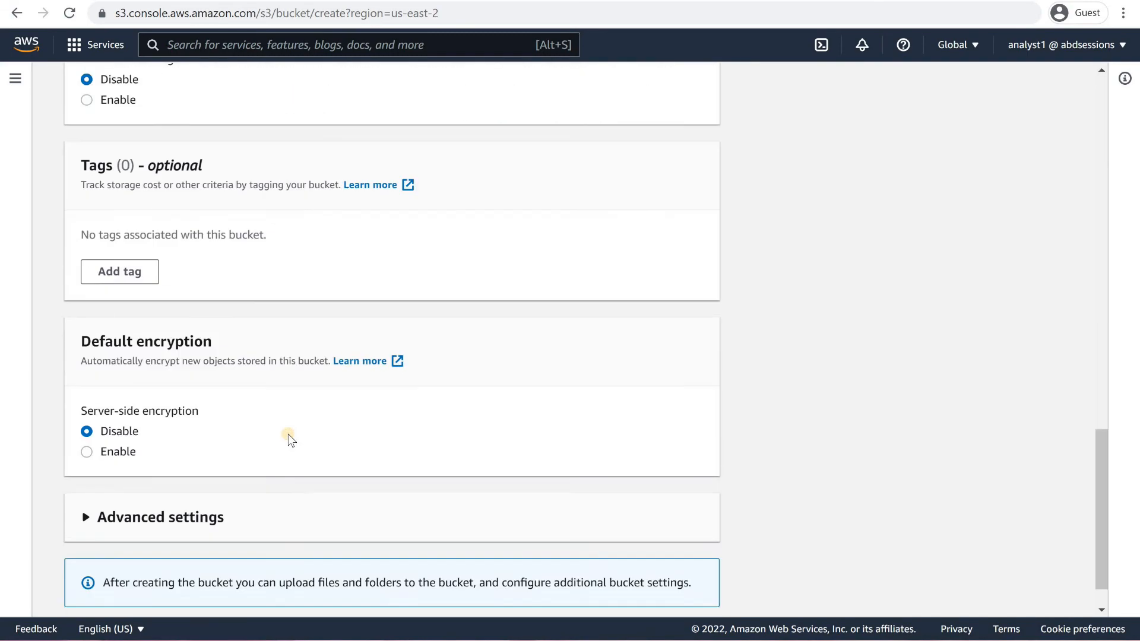
scroll(down, 3)
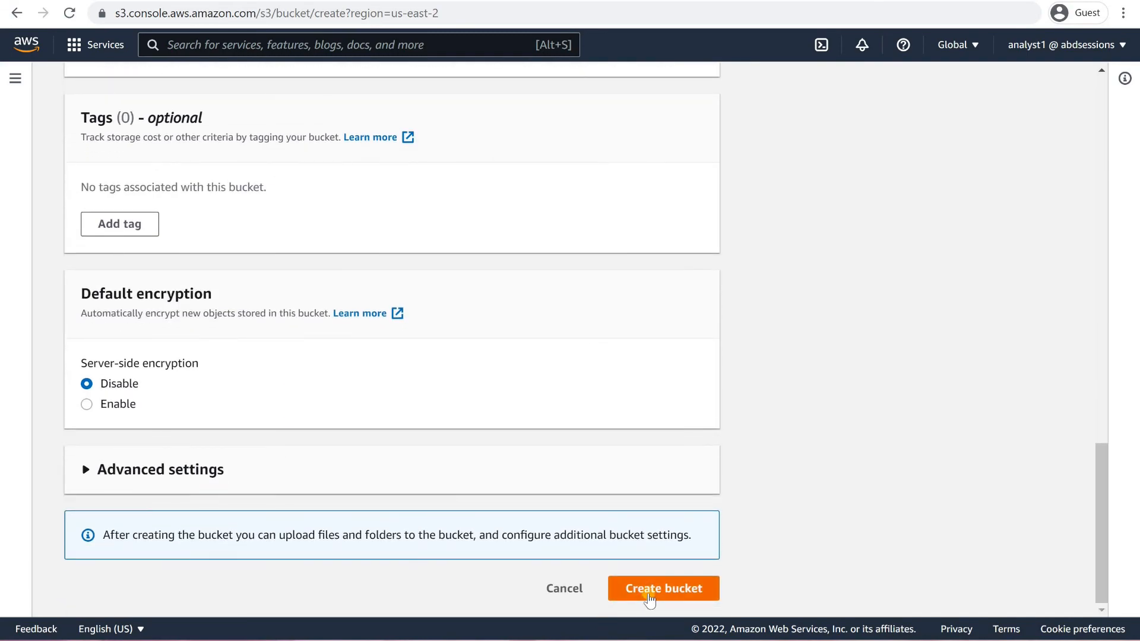
click(663, 588)
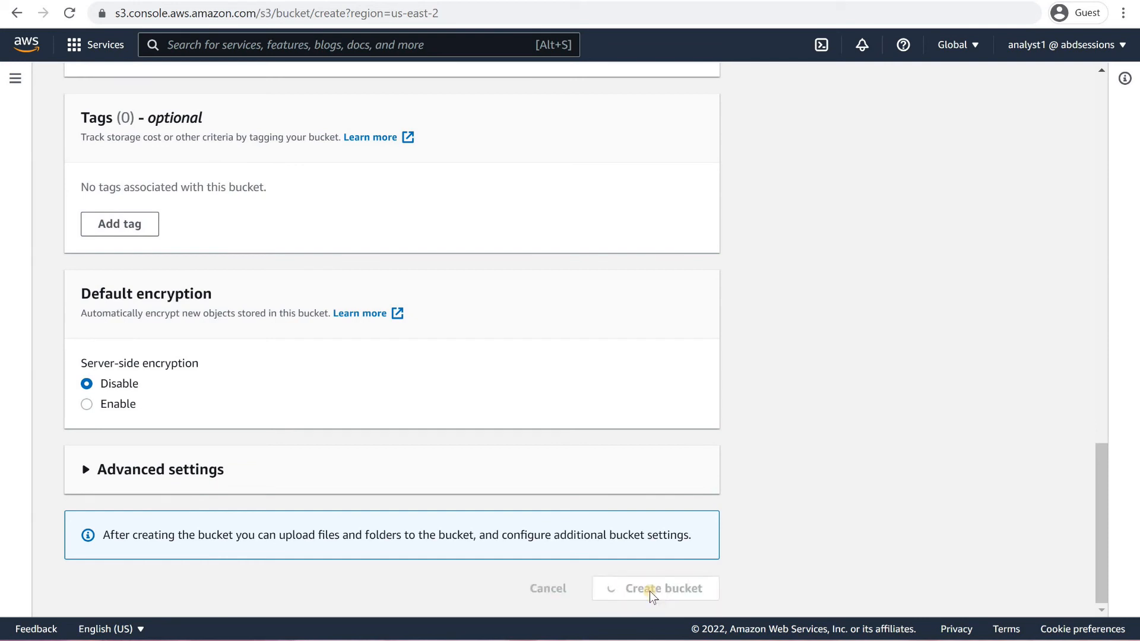
click(655, 588)
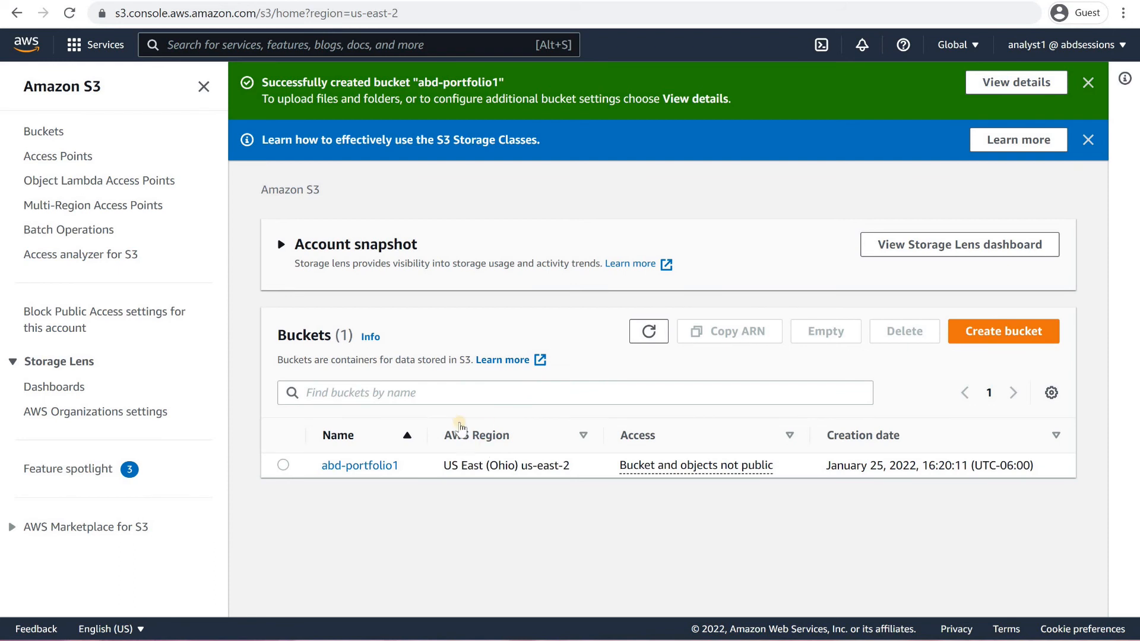
mouse_move(449, 444)
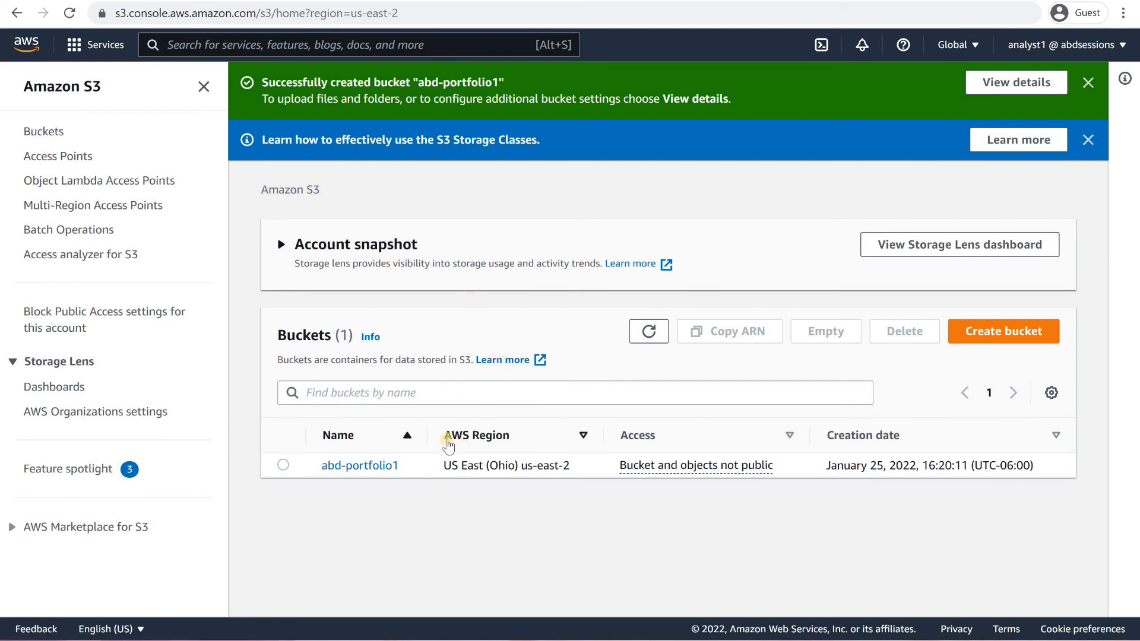
mouse_move(359, 465)
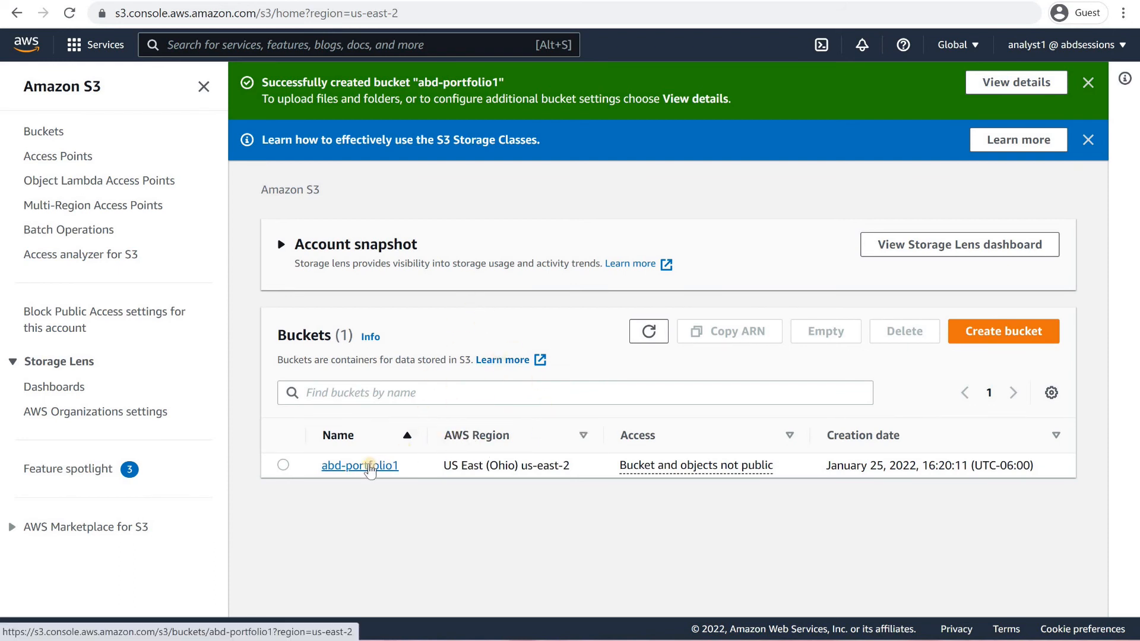
Open the abd-portfolio1 bucket to view its empty Objects list
click(359, 465)
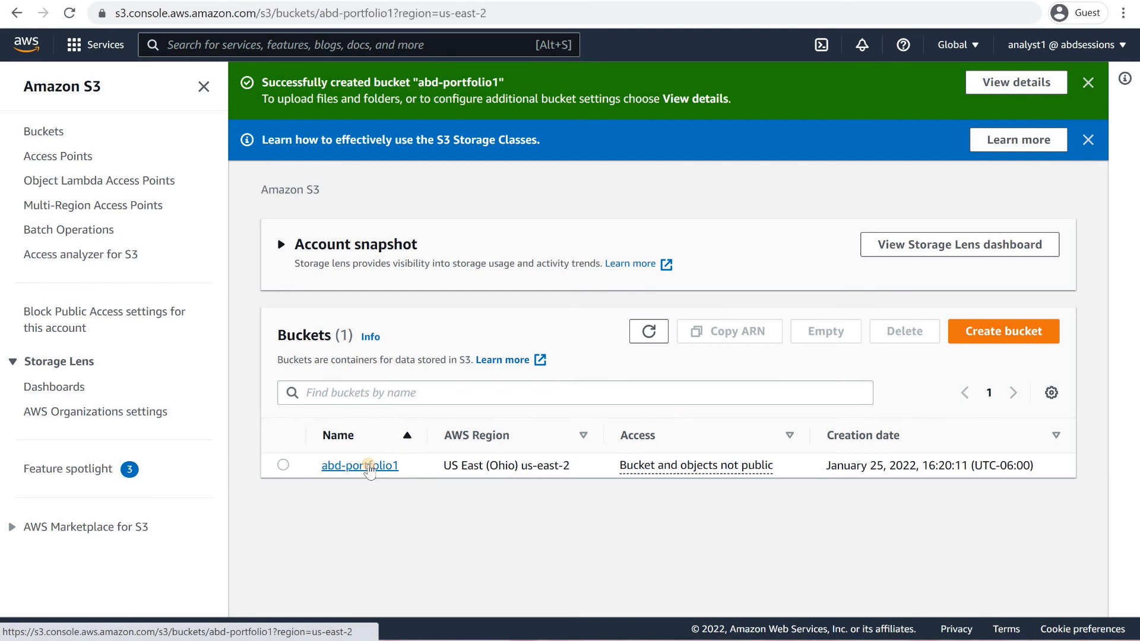
click(358, 466)
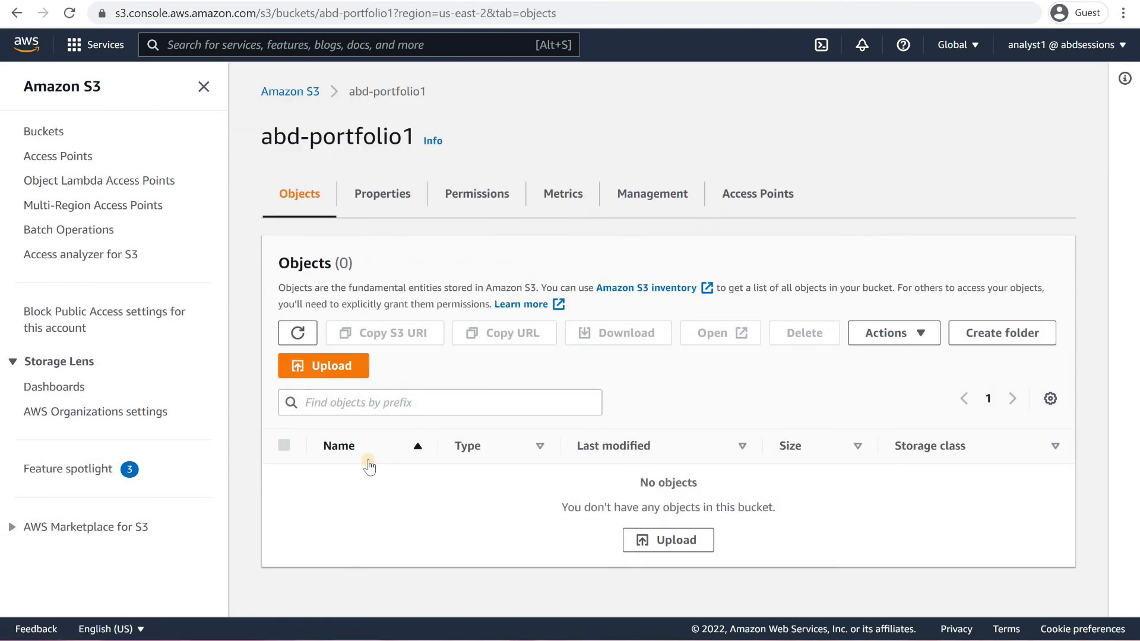
mouse_move(386, 275)
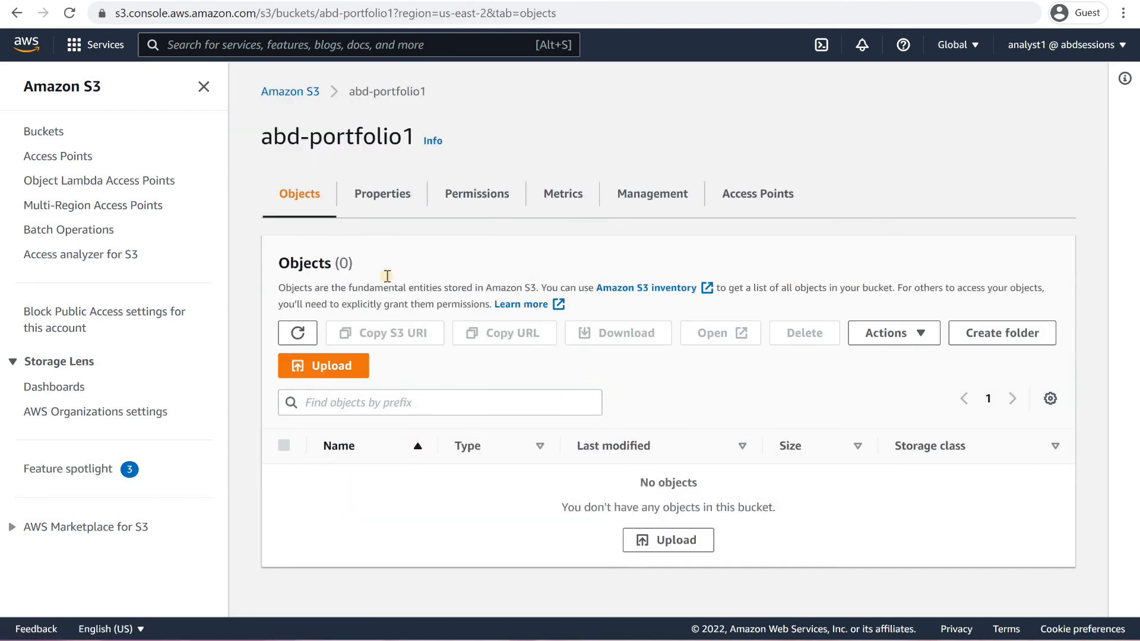
mouse_move(666, 468)
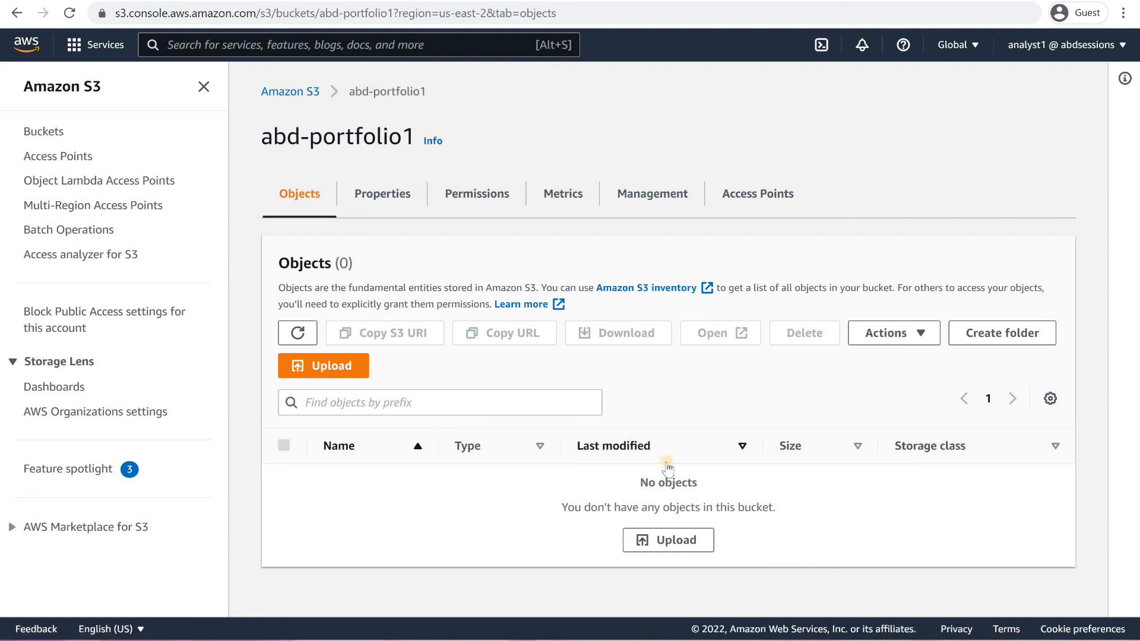
mouse_move(1001, 333)
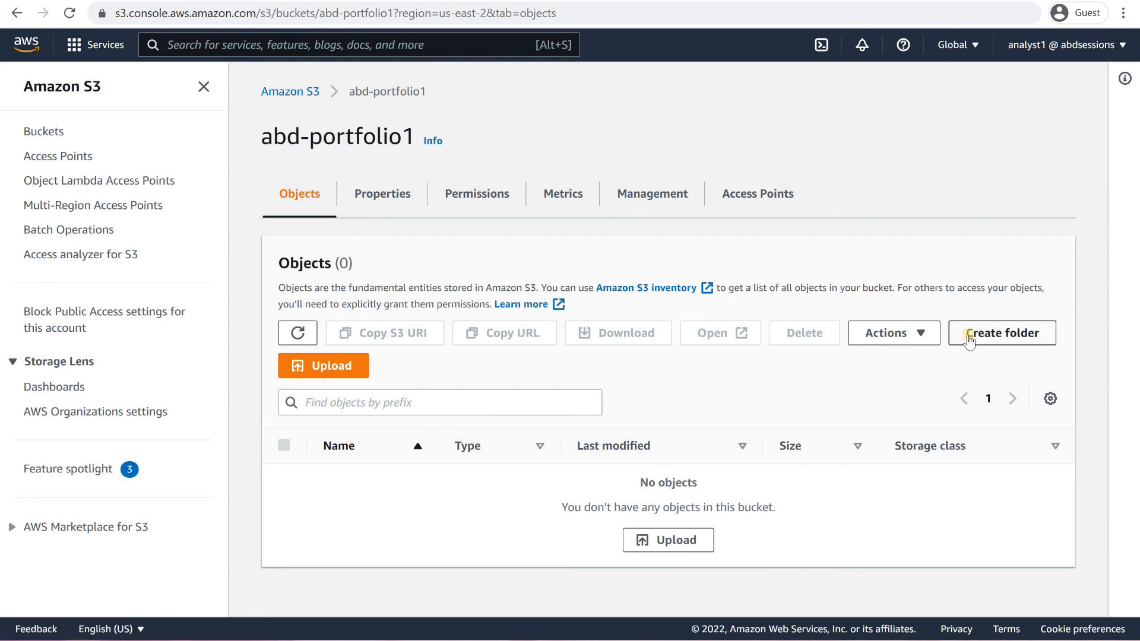
Create a folder named project-1 inside the abd-portfolio1 bucket
click(1001, 332)
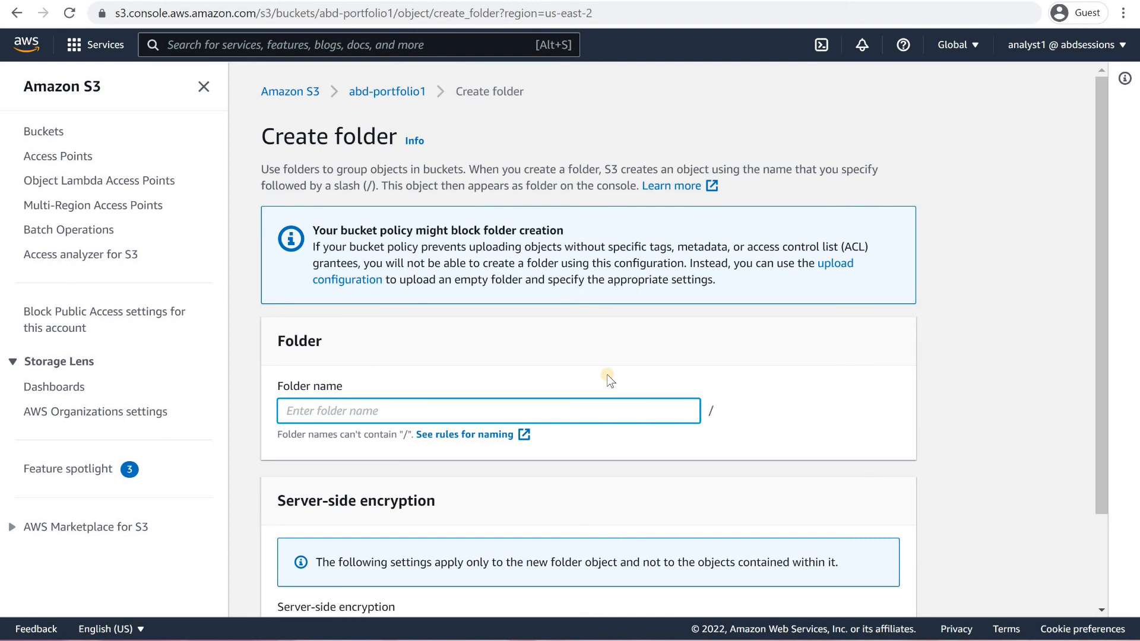
mouse_move(439, 422)
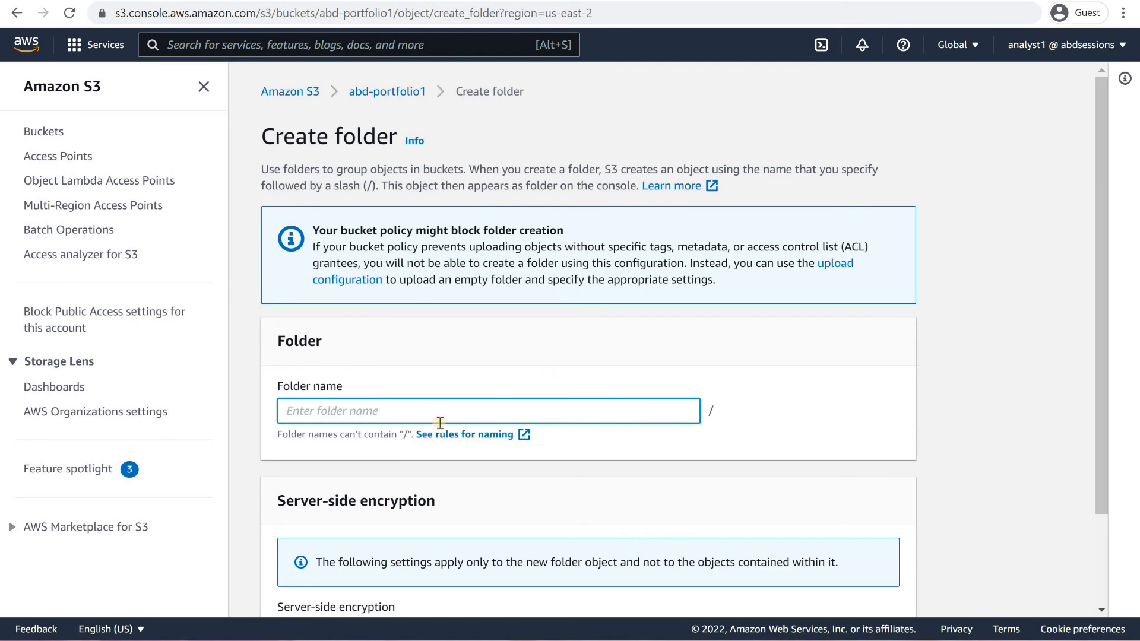
scroll(down, 3)
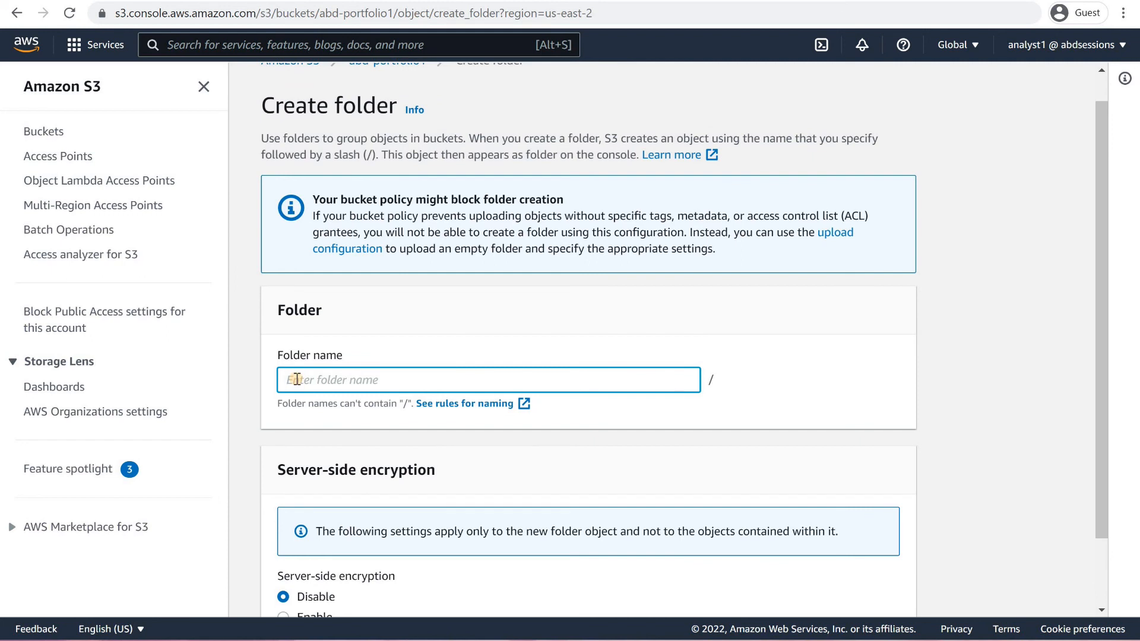
text(pb)
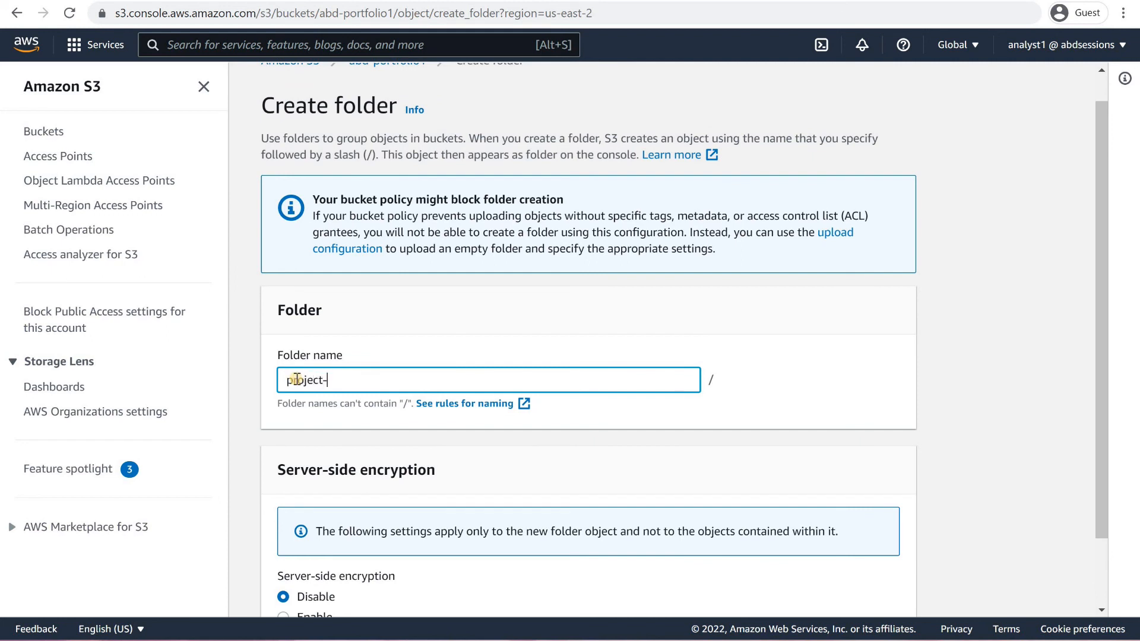
scroll(down, 3)
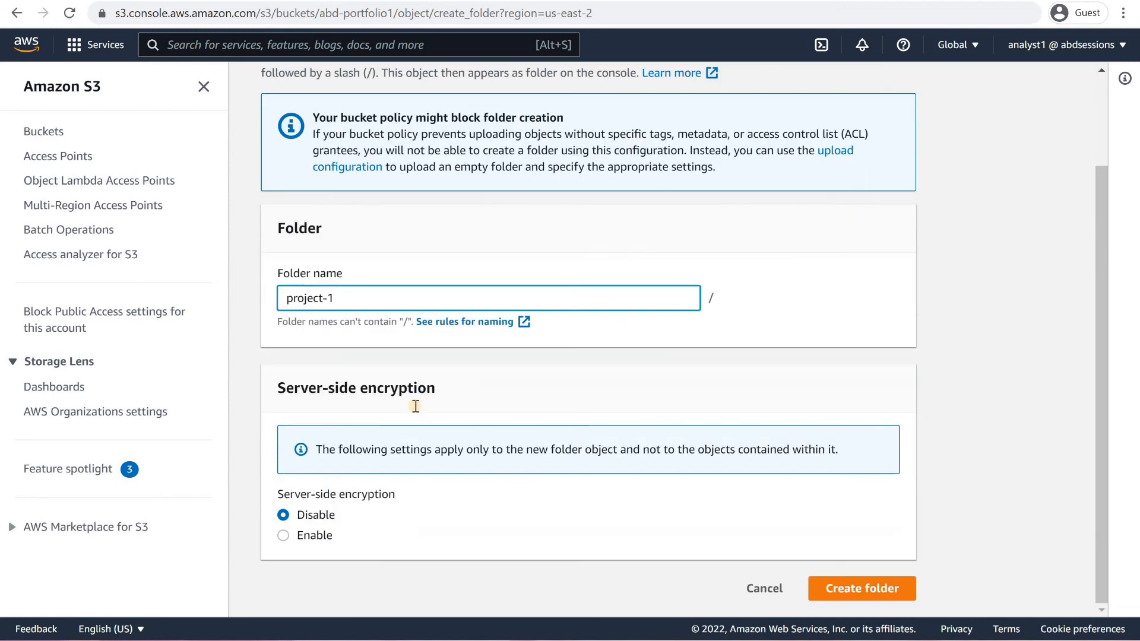
click(862, 588)
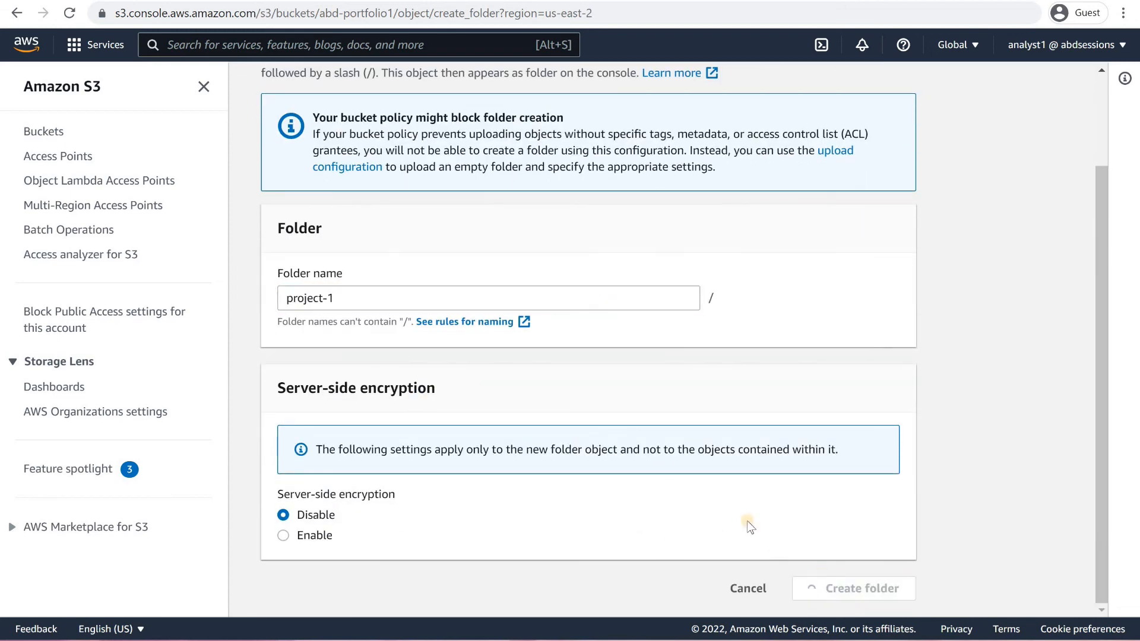
click(853, 588)
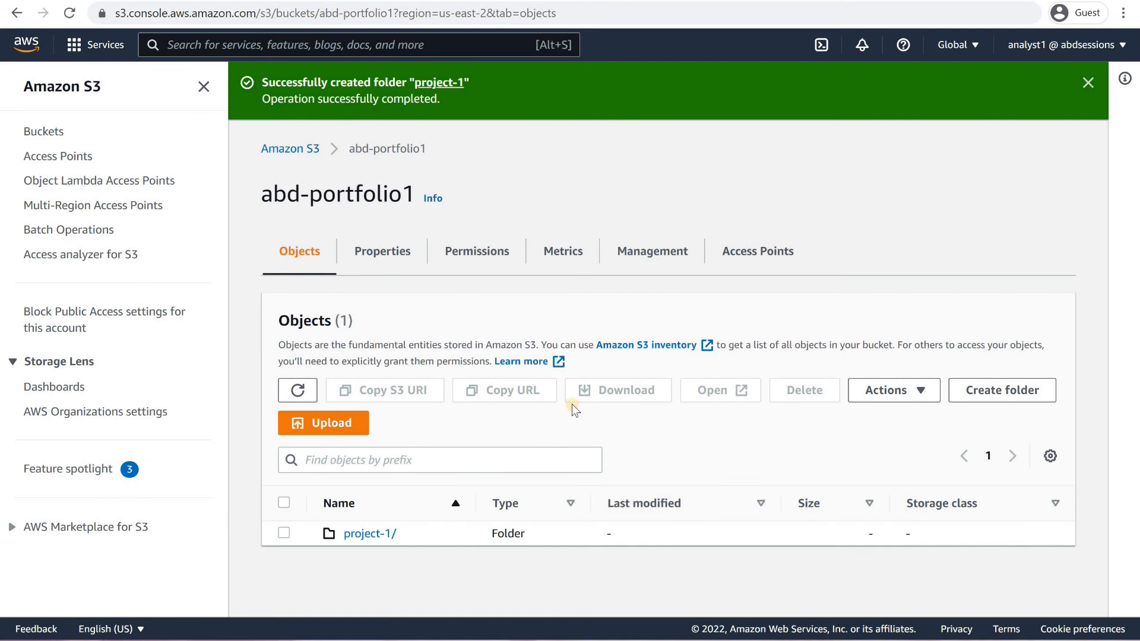
mouse_move(270, 247)
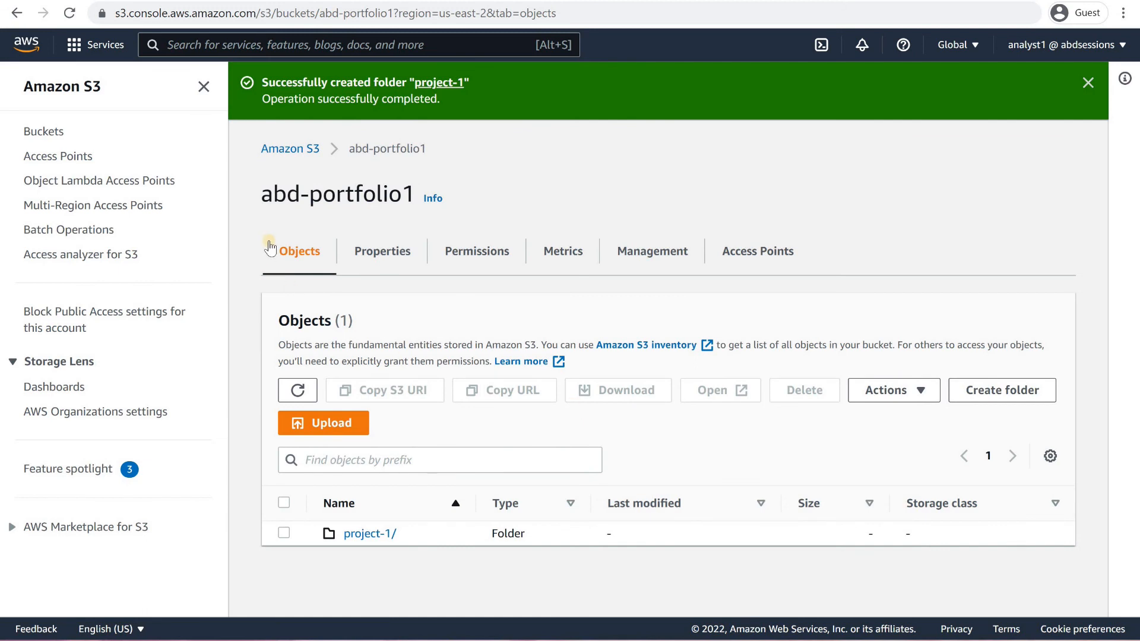
mouse_move(730, 416)
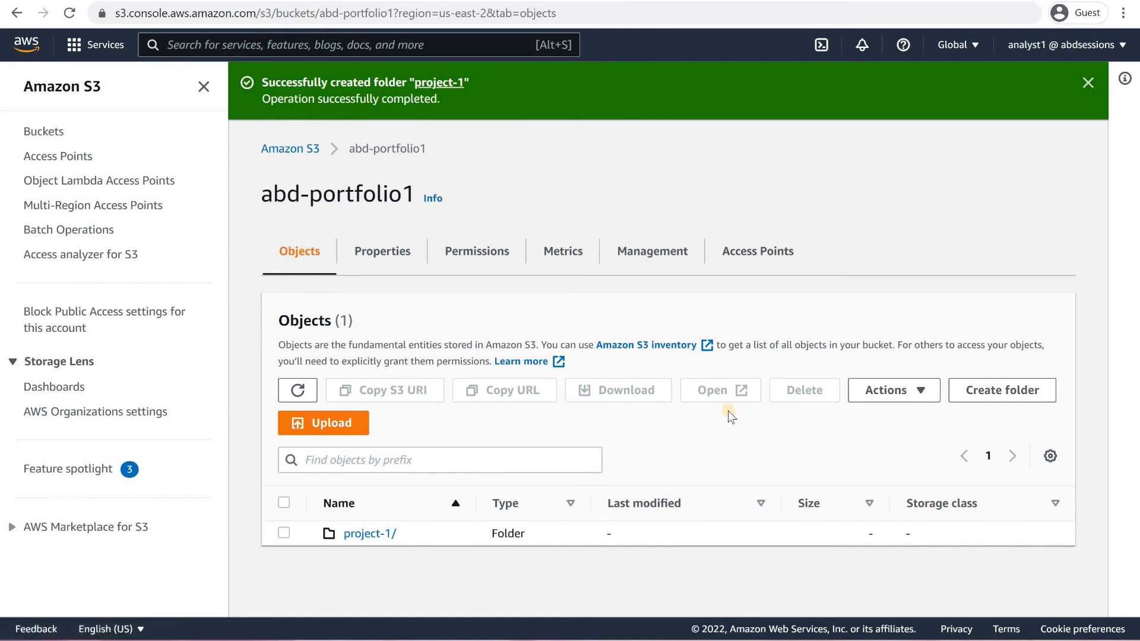
mouse_move(1002, 389)
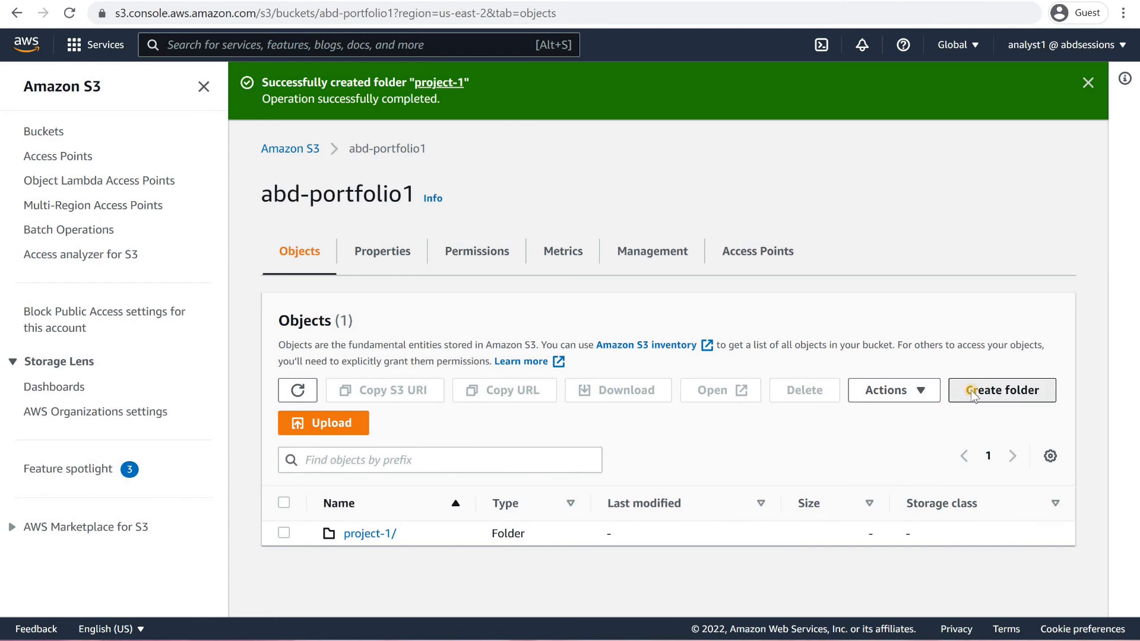
Create a second folder named project-2 alongside project-1 in abd-portfolio1
click(1002, 390)
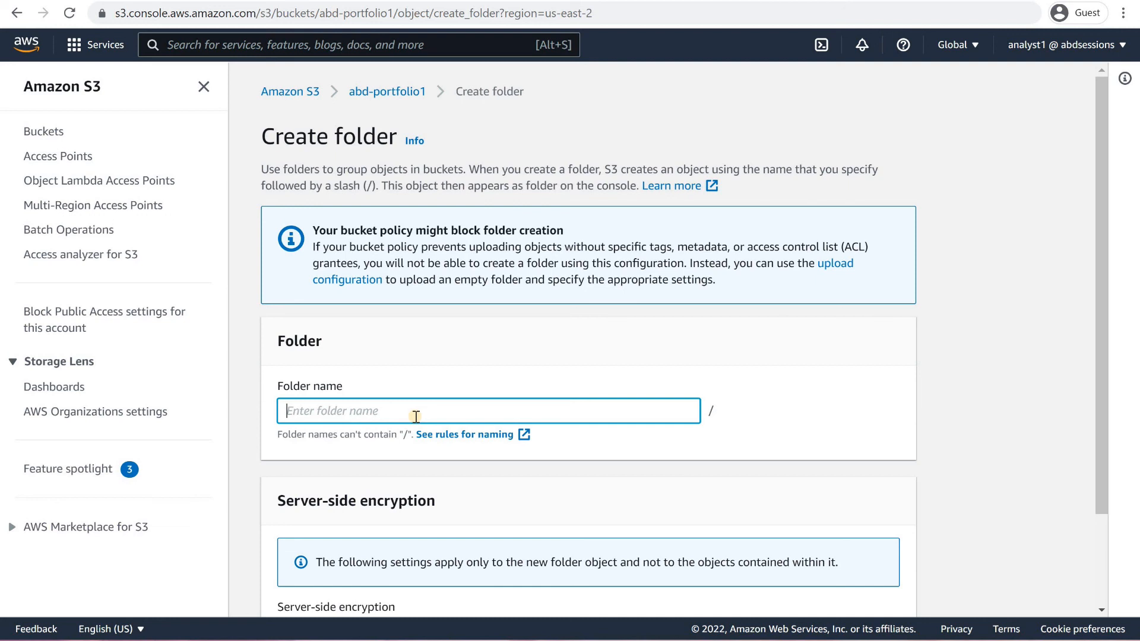
text(proje)
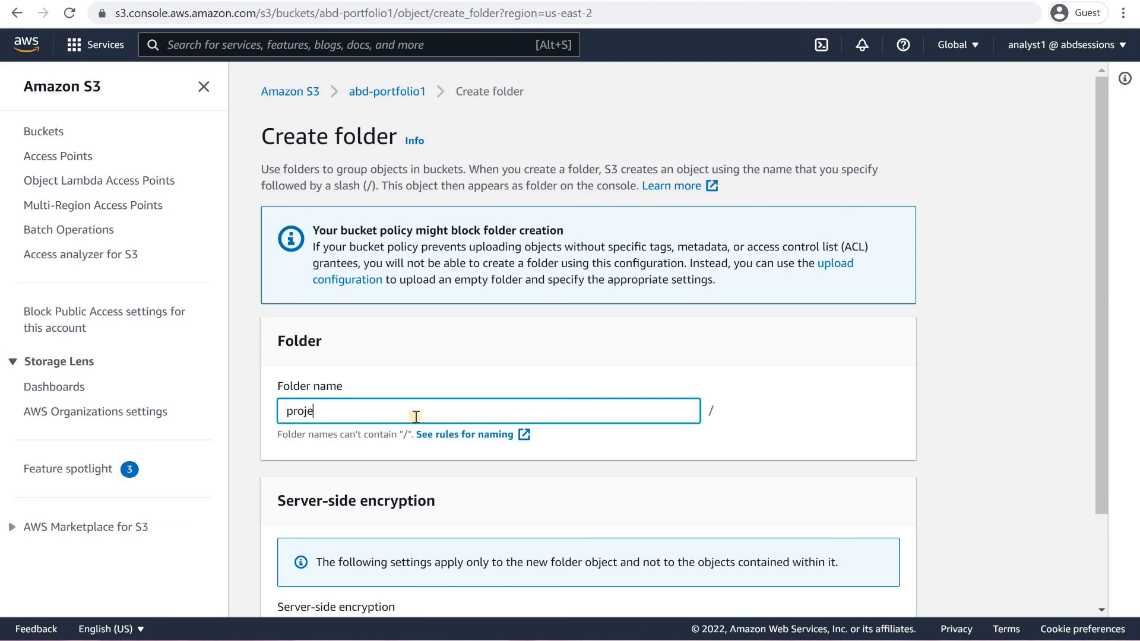
text(ct-2)
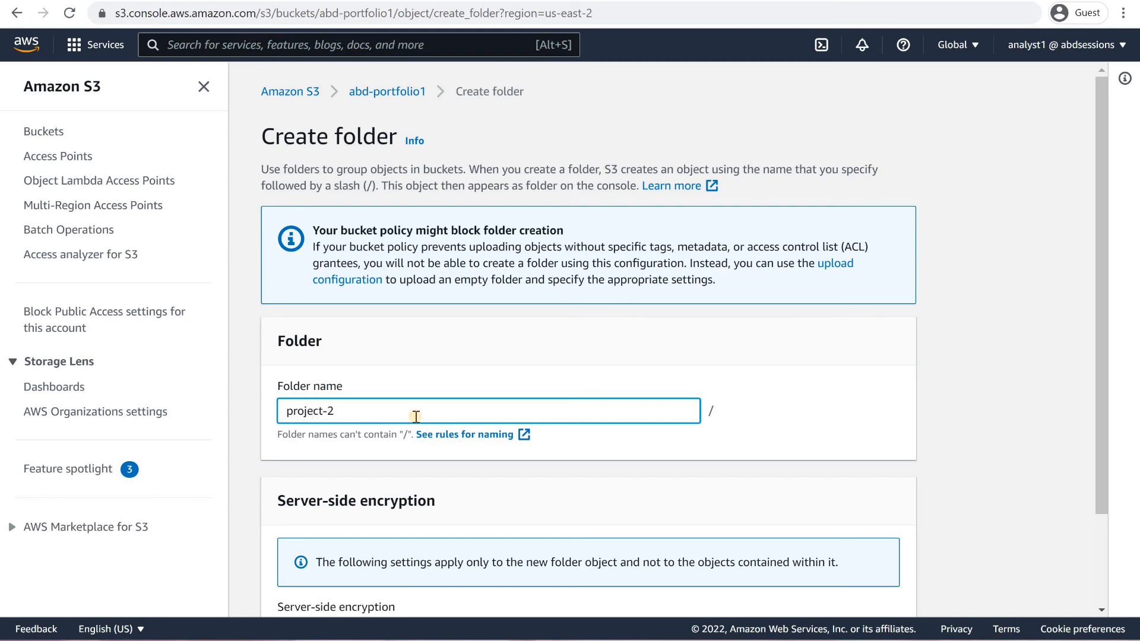
scroll(down, 3)
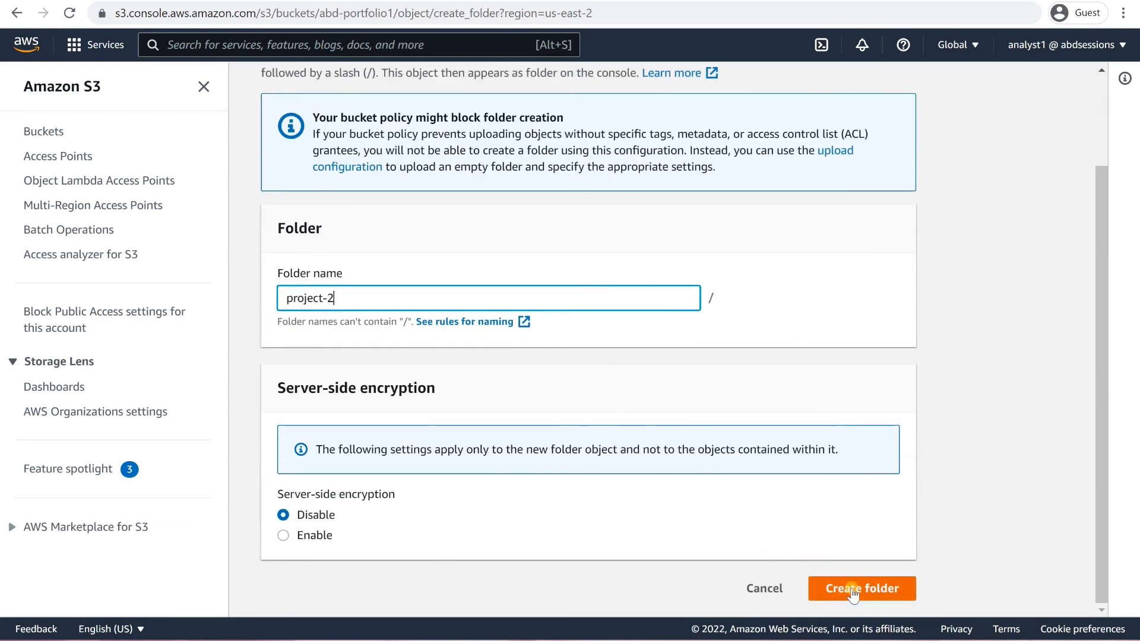
click(862, 588)
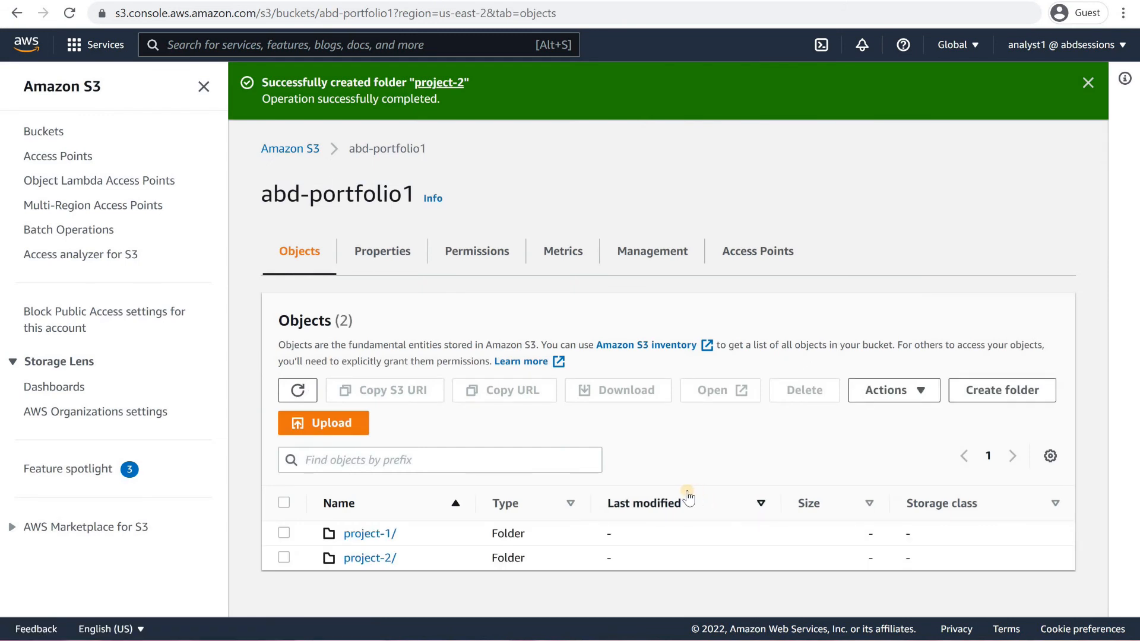
mouse_move(299, 261)
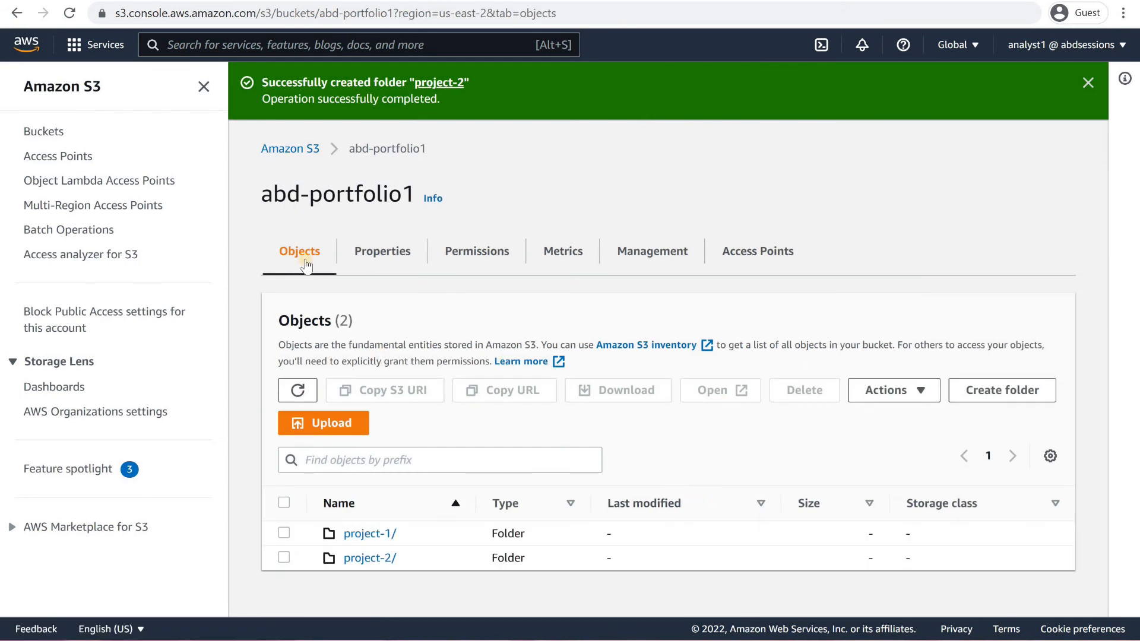
mouse_move(963, 391)
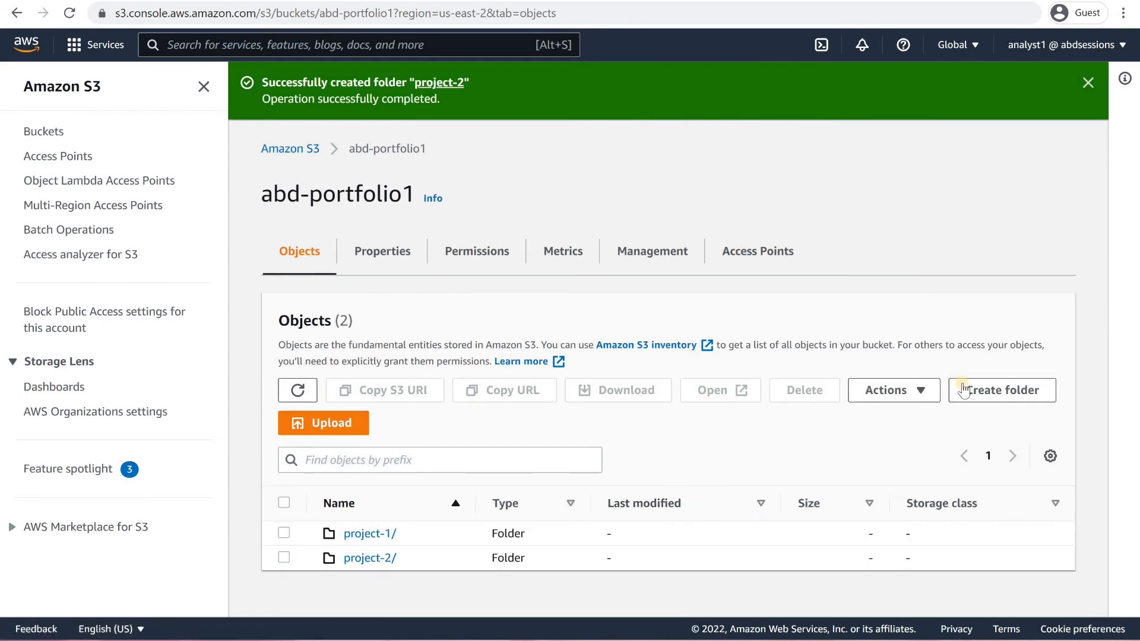
Start a third folder in abd-portfolio1 with project-3 entered as its name
click(1000, 390)
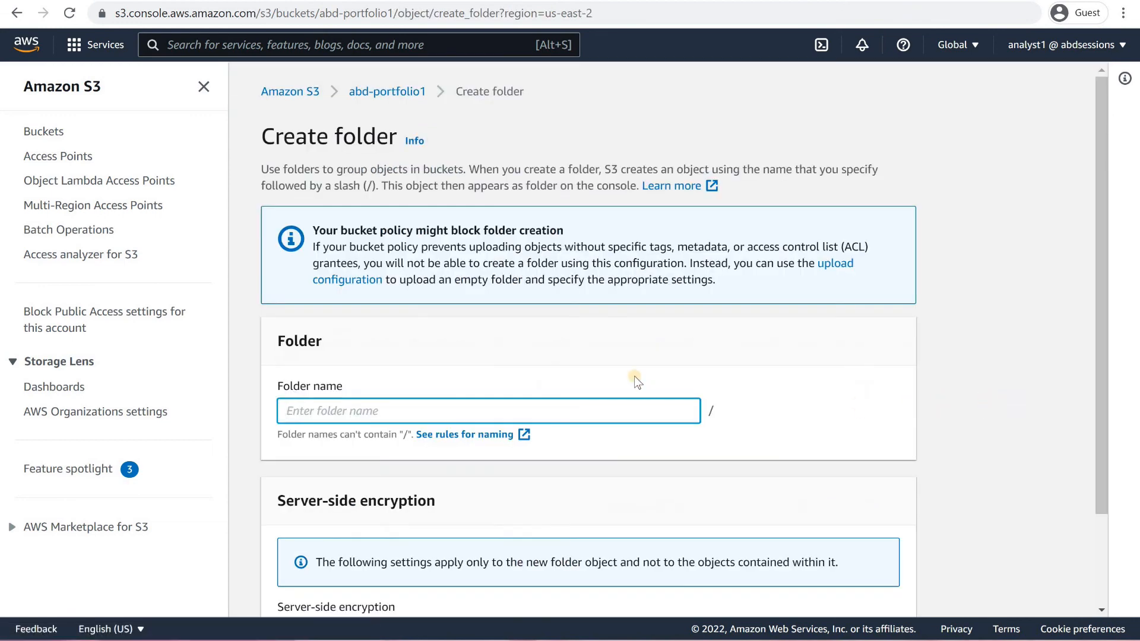
scroll(down, 3)
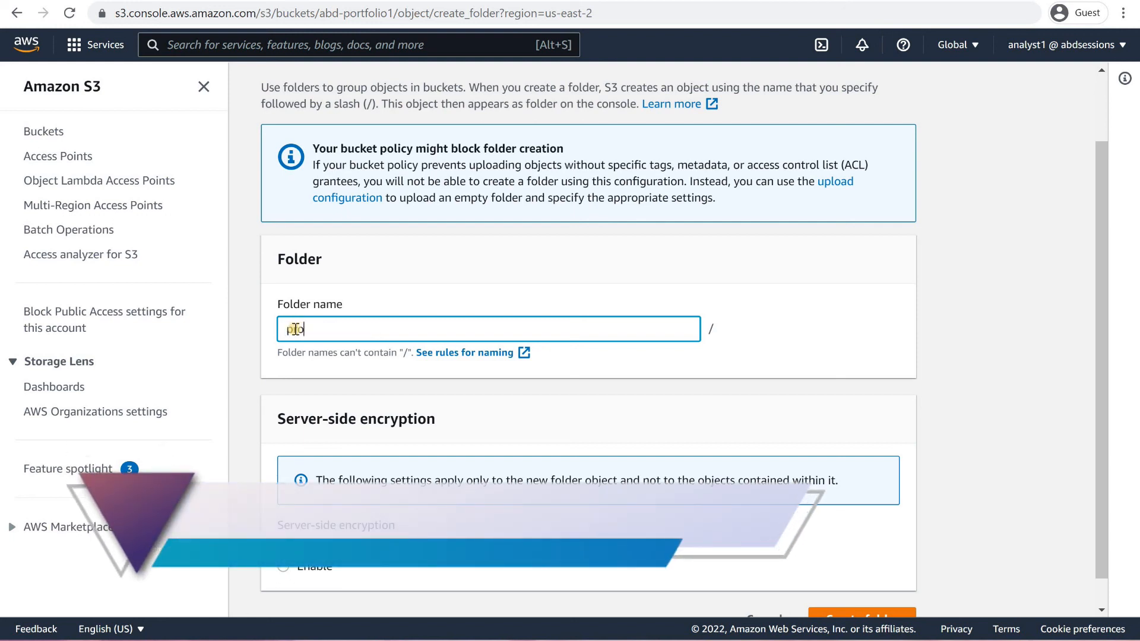
text(ject-)
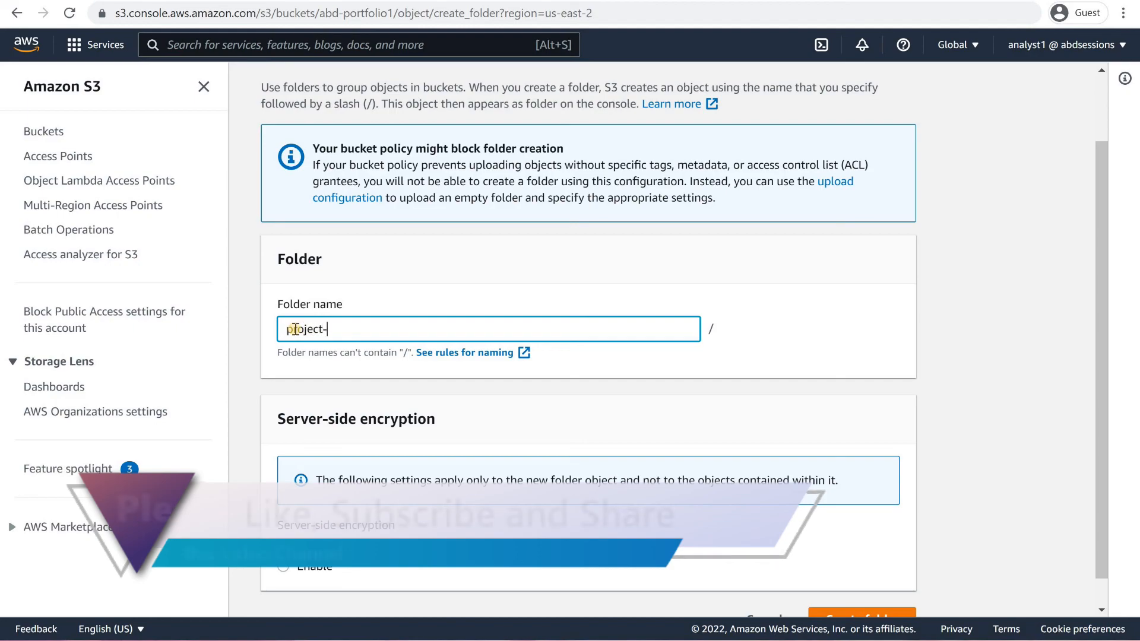
text(3)
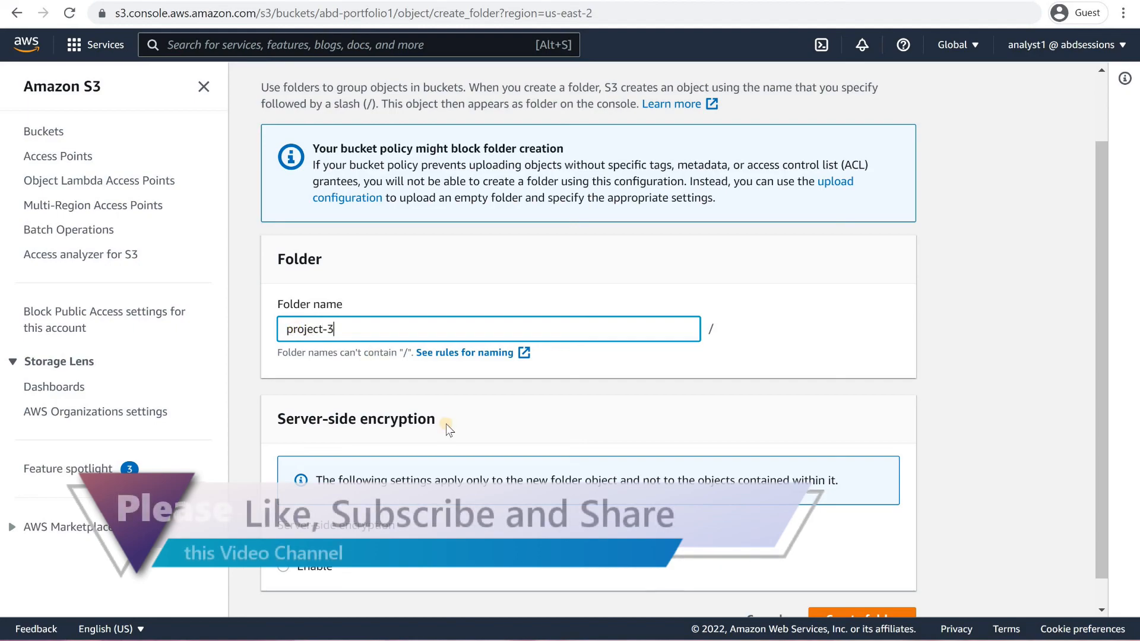